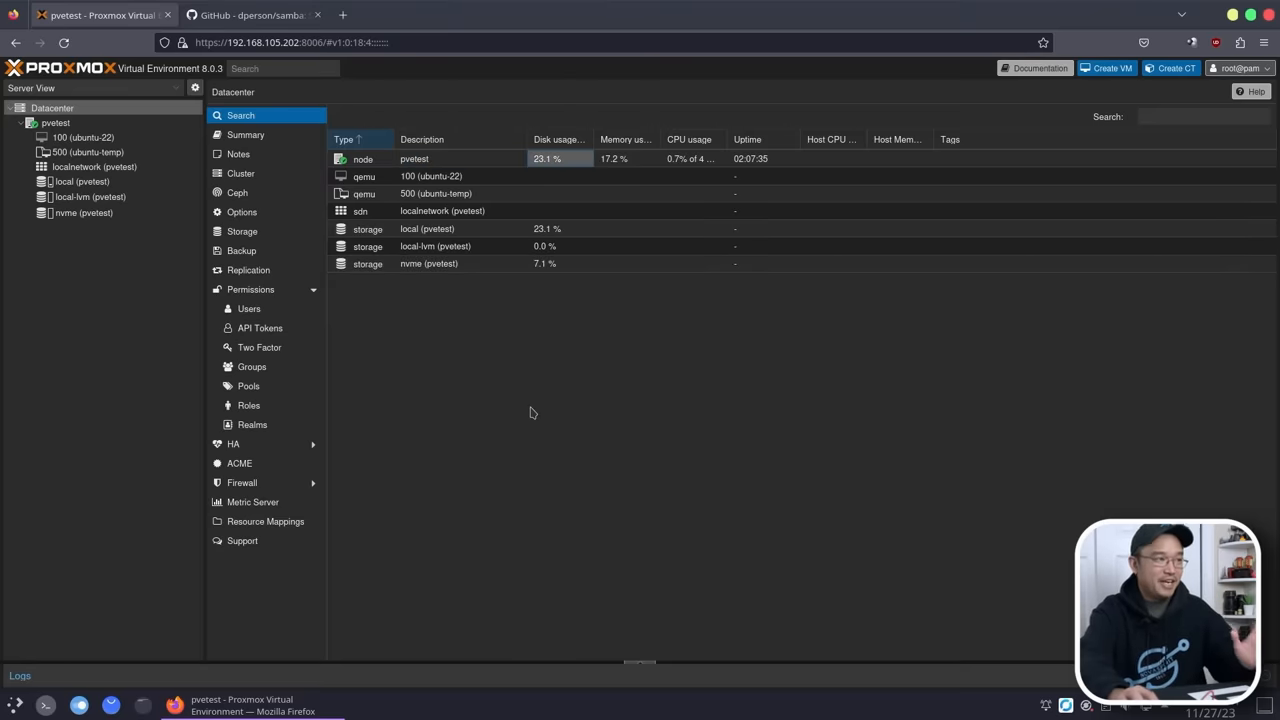
pyautogui.moveTo(430, 356)
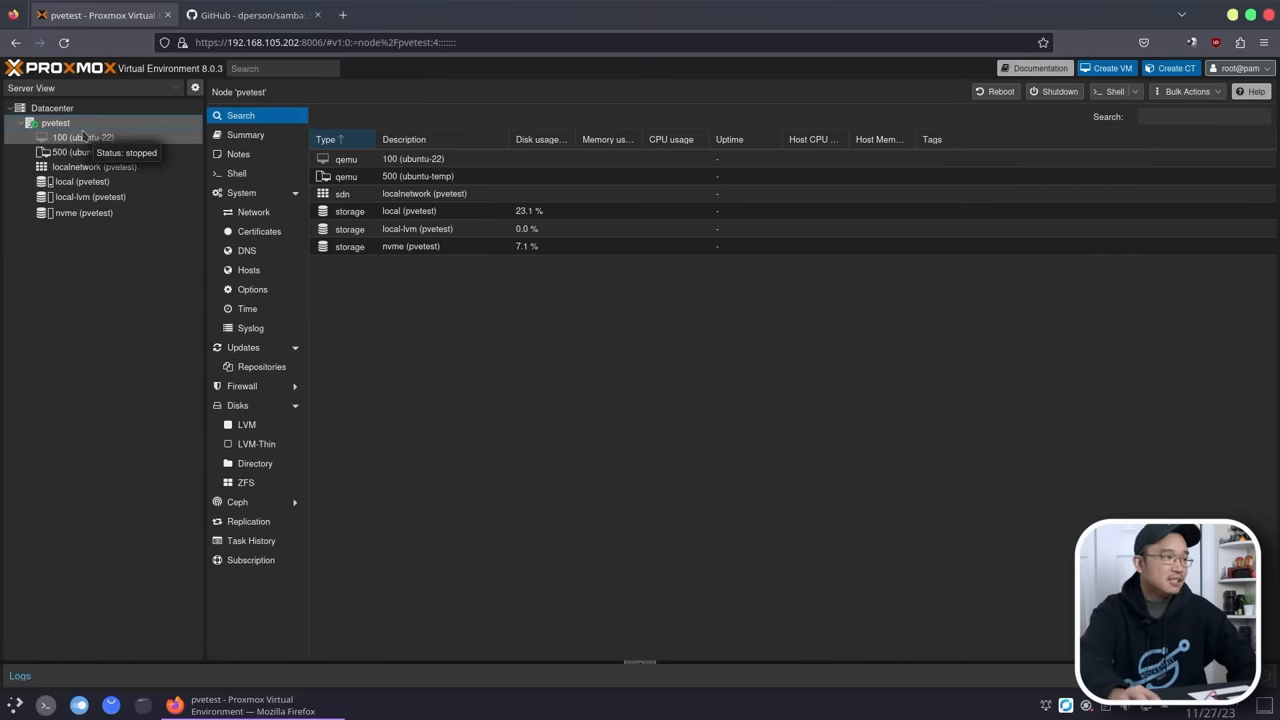
pyautogui.moveTo(240, 386)
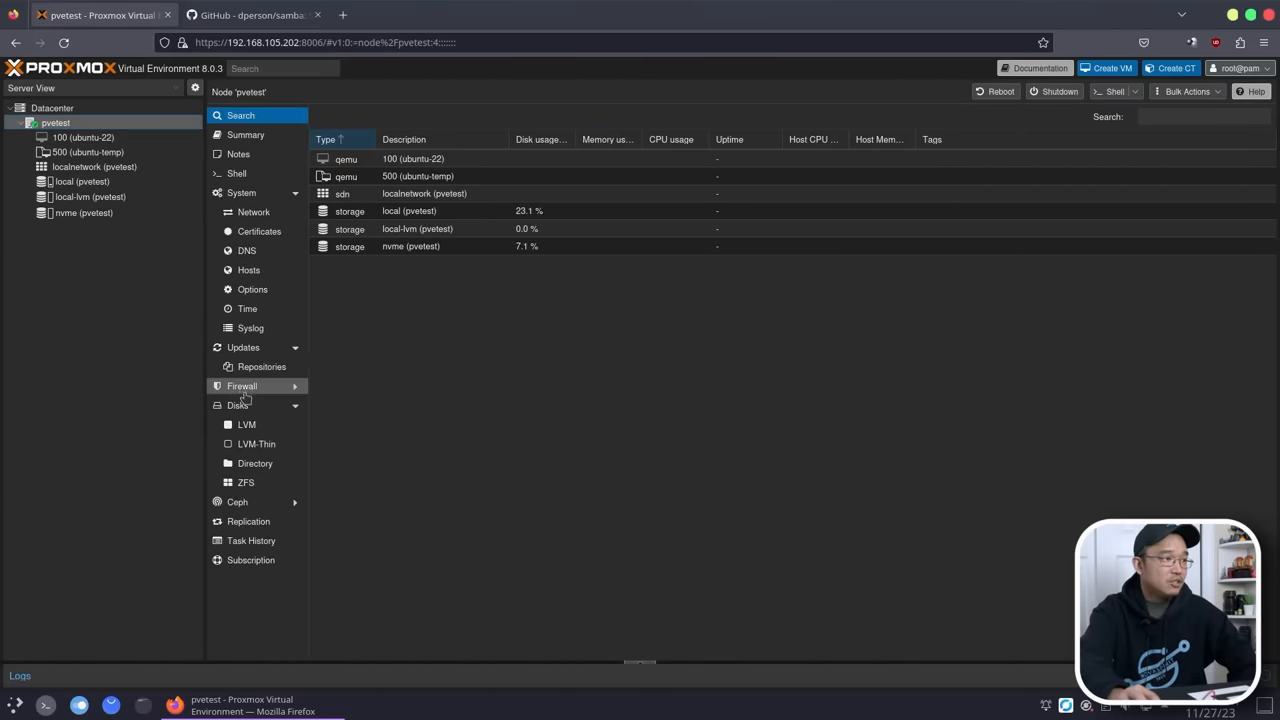
# Show the pvetest node's physical disks, including the two unused 2 TB drives
pyautogui.click(236, 404)
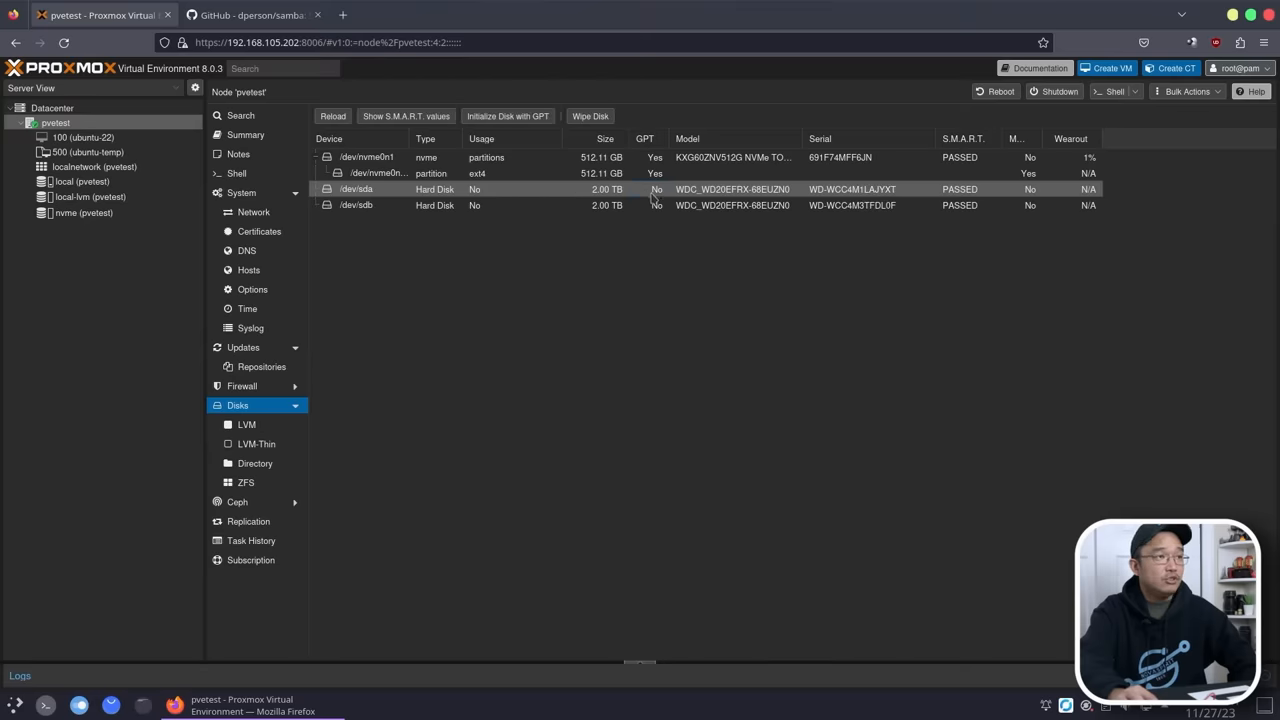
pyautogui.moveTo(544, 120)
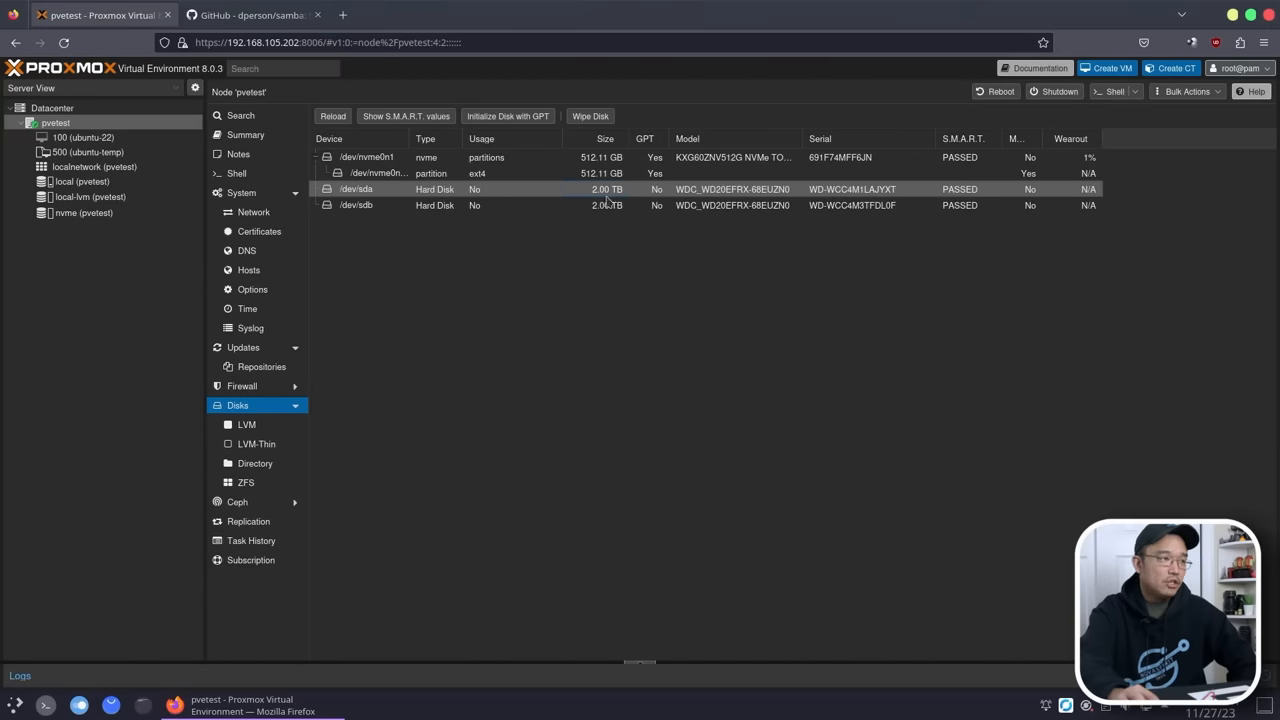
# Begin a new ZFS pool from the sda and sdb 2 TB disks with RAID level Mirror
pyautogui.click(244, 482)
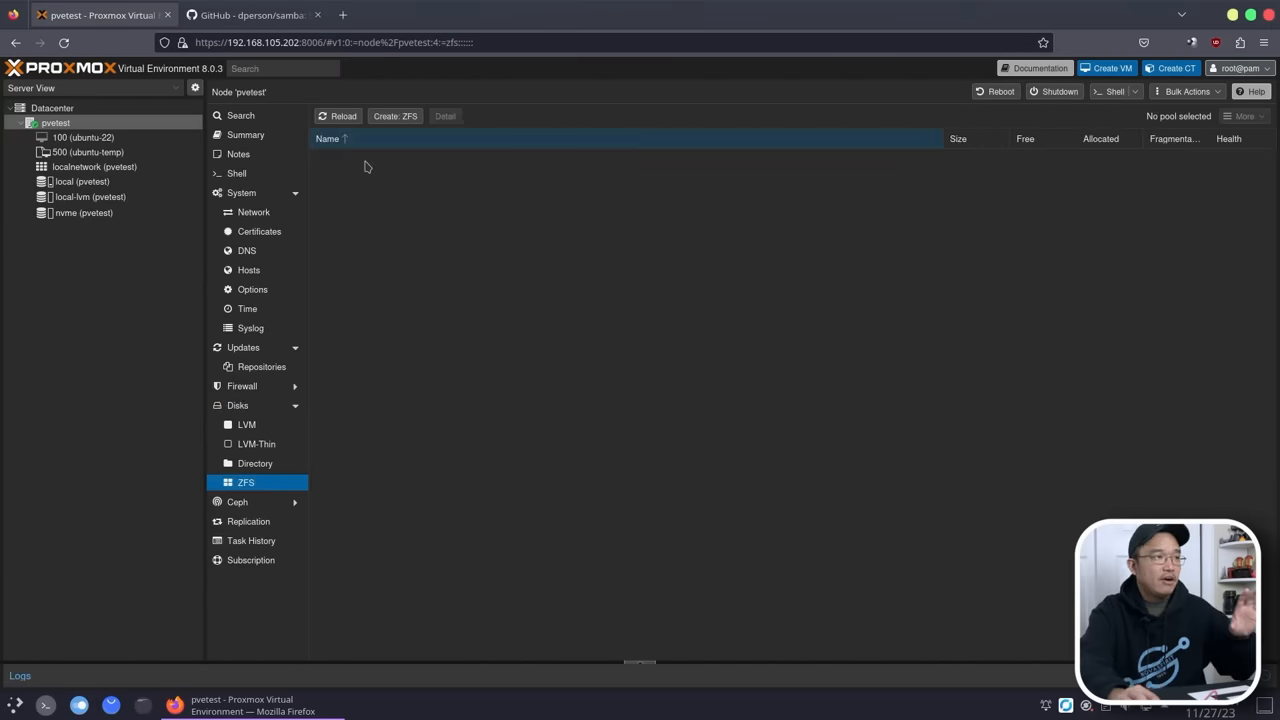
pyautogui.click(396, 114)
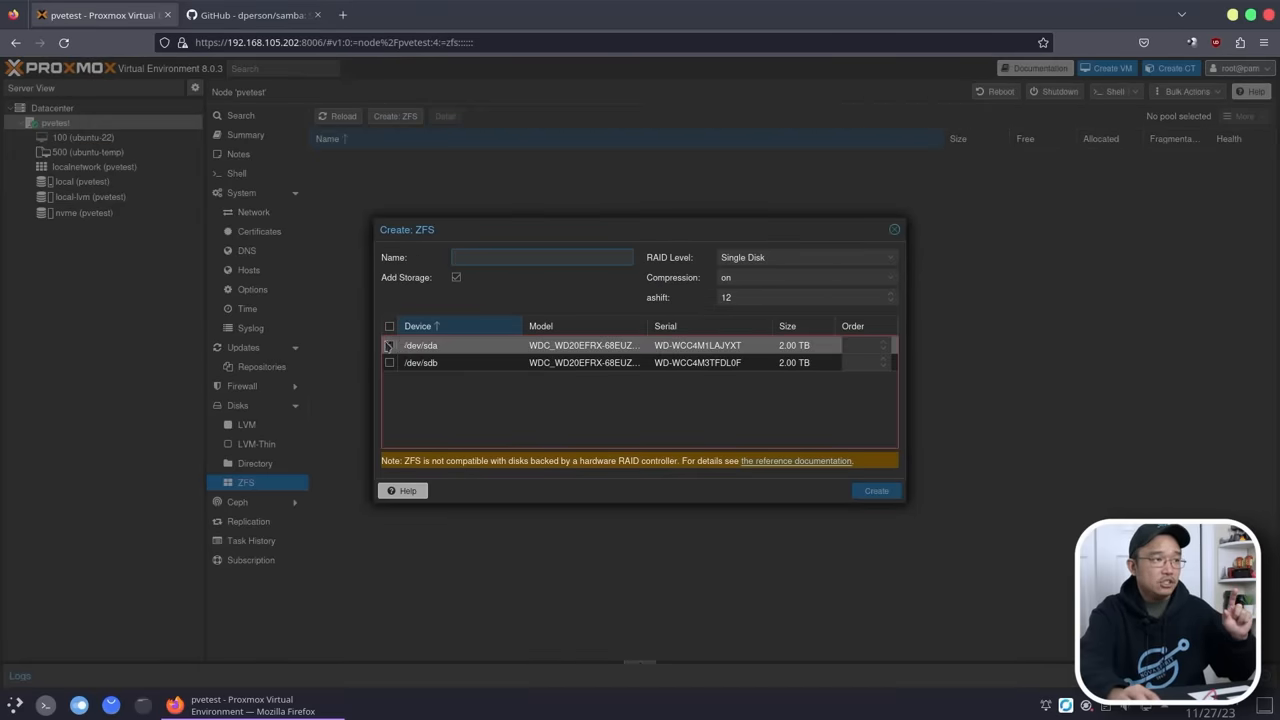
pyautogui.click(388, 324)
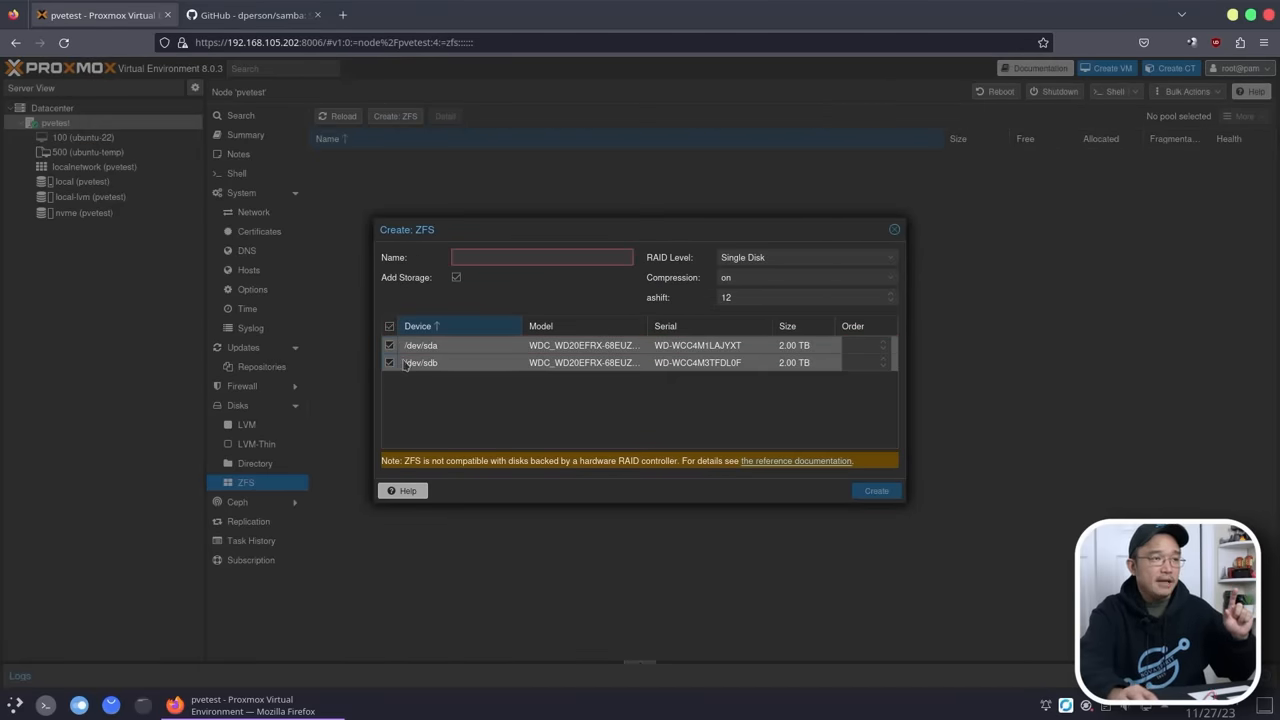
pyautogui.click(804, 256)
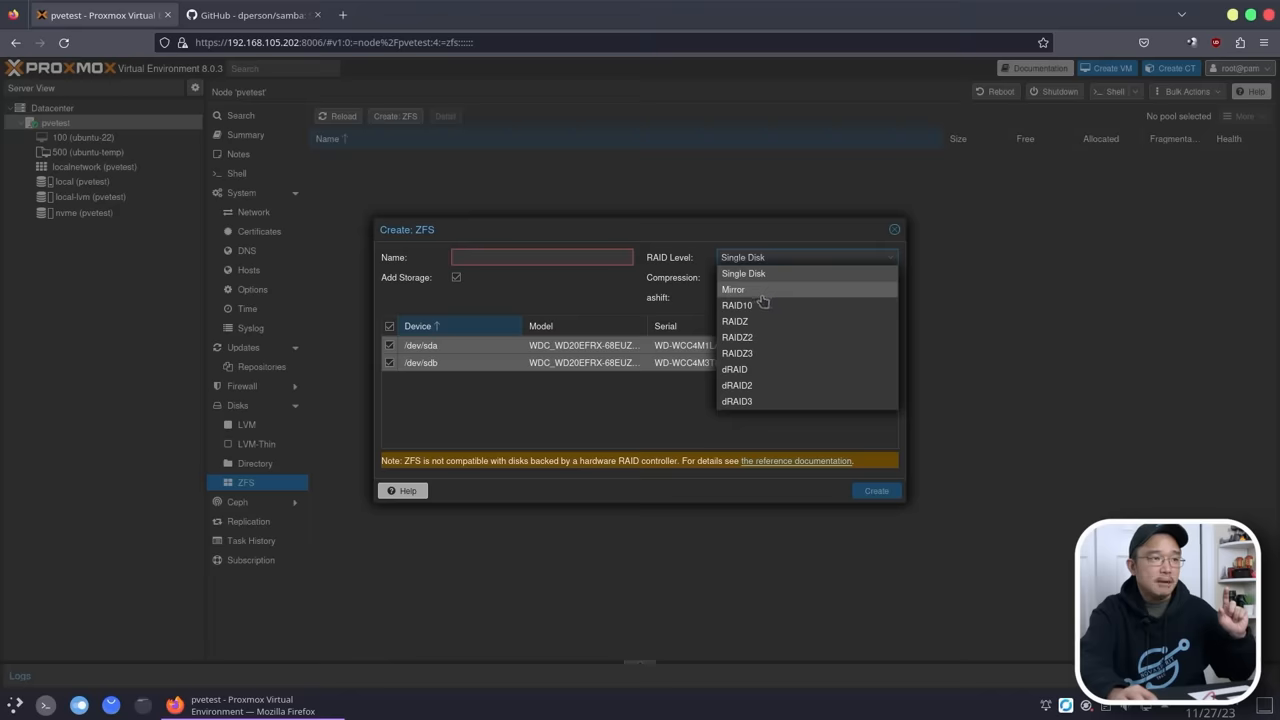
pyautogui.click(732, 288)
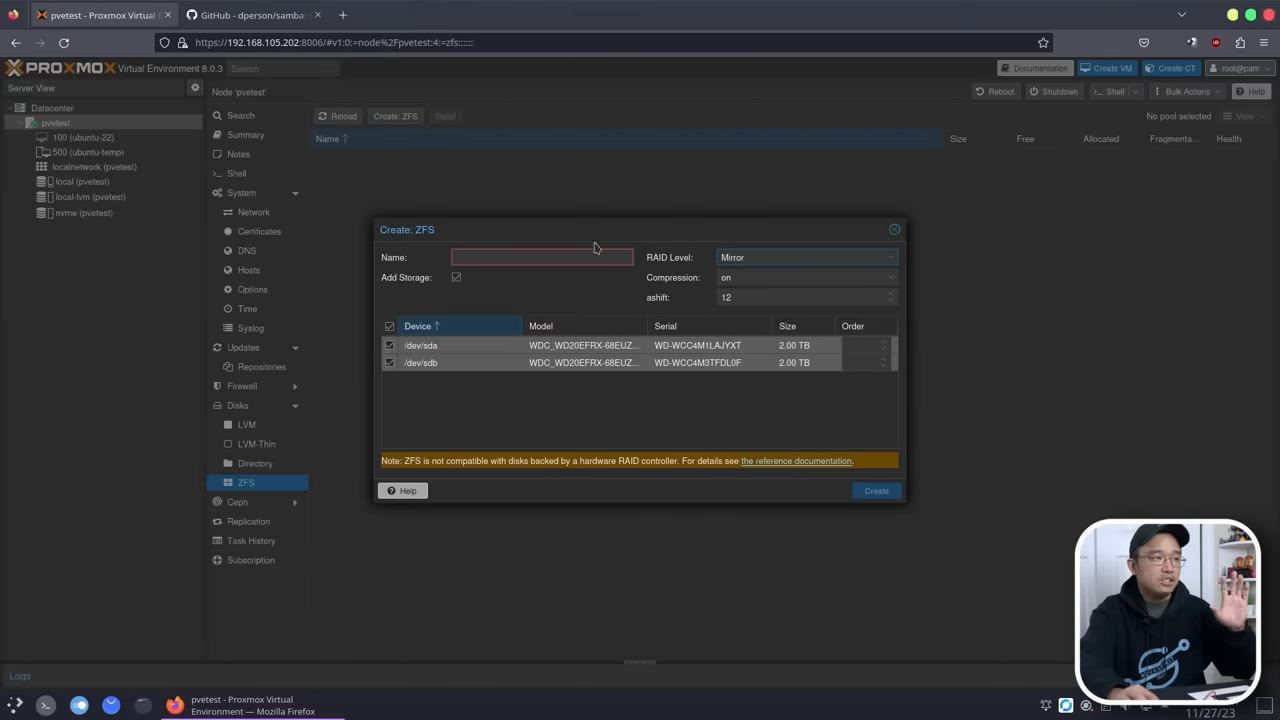
# Name the pool zpool and create it
pyautogui.click(540, 256)
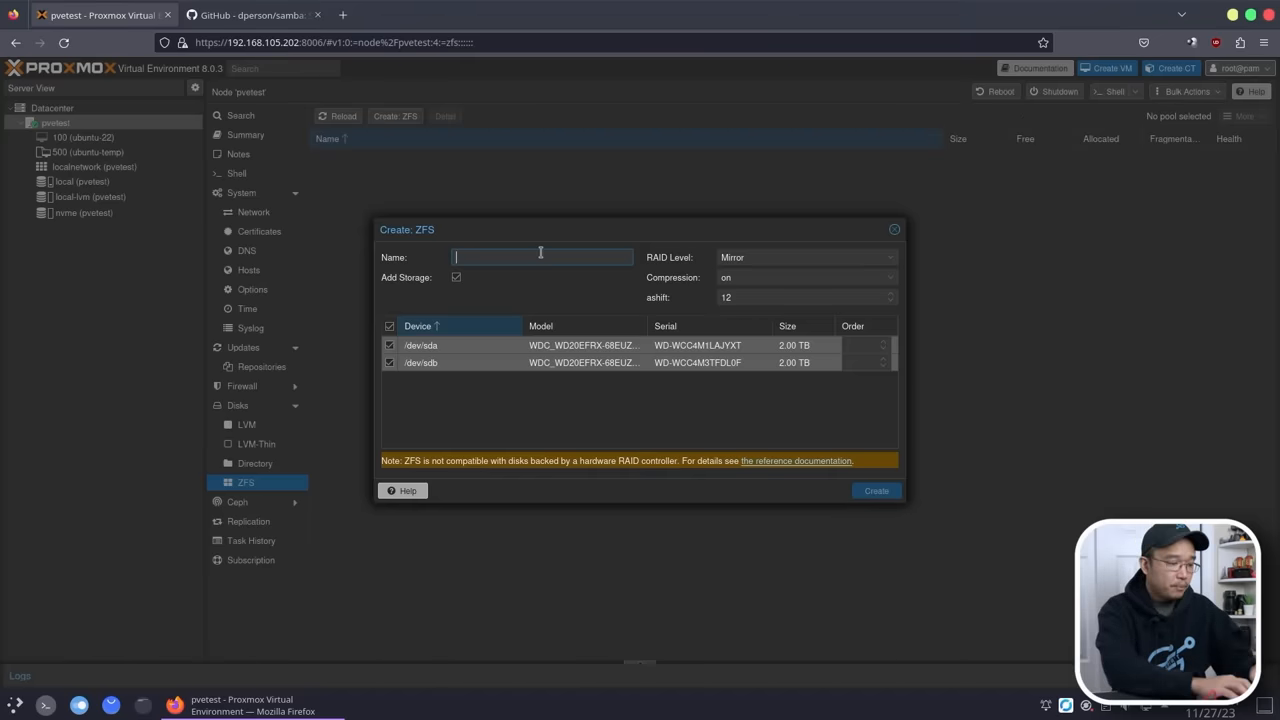
pyautogui.write('zp')
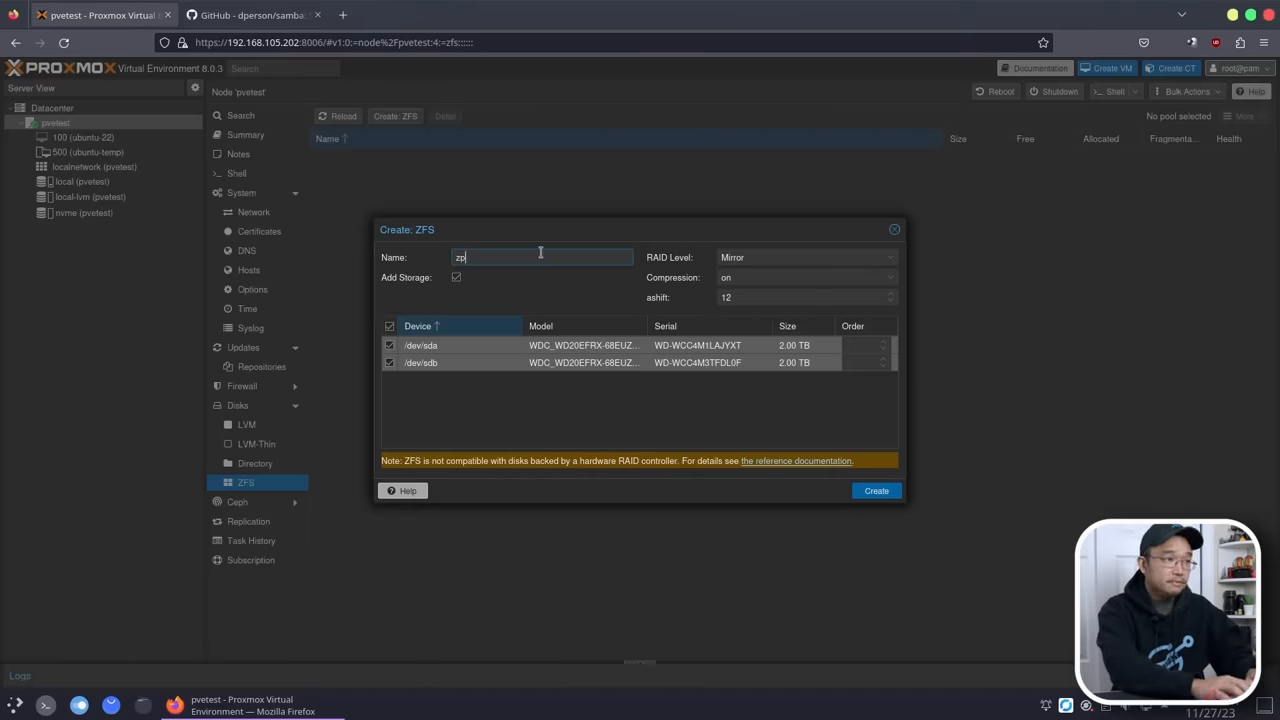
pyautogui.write('ool')
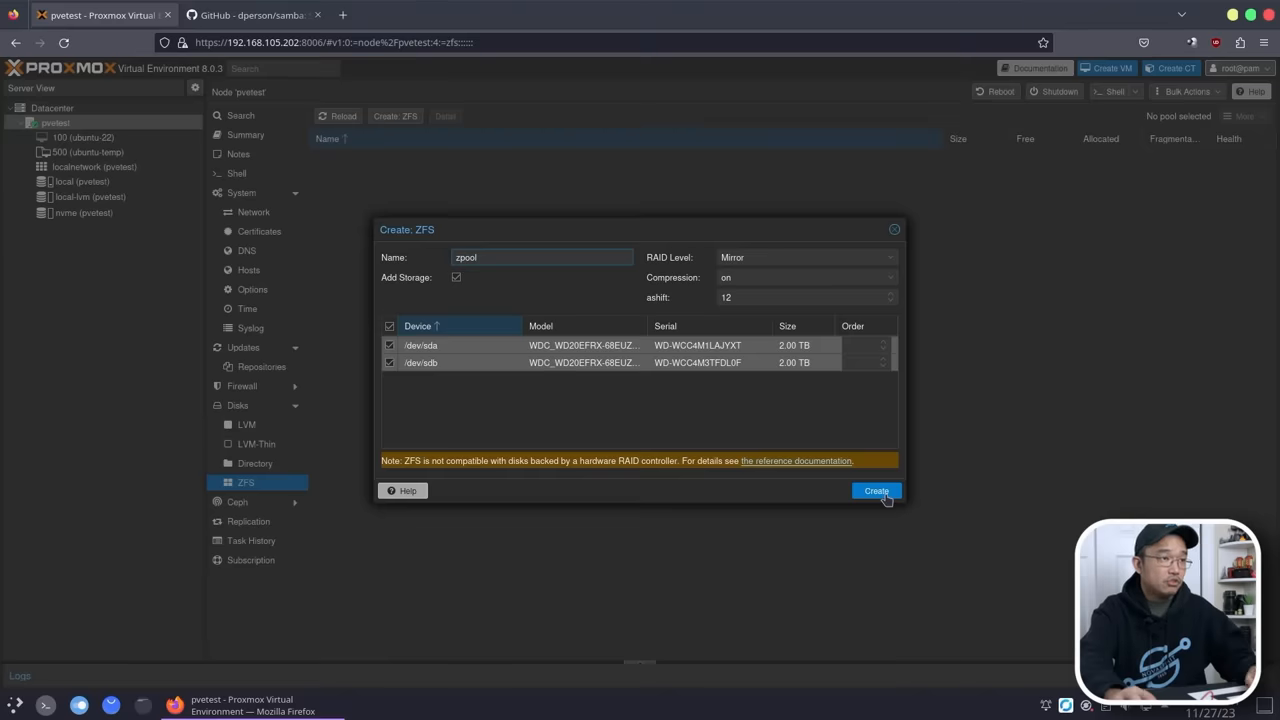
pyautogui.click(876, 490)
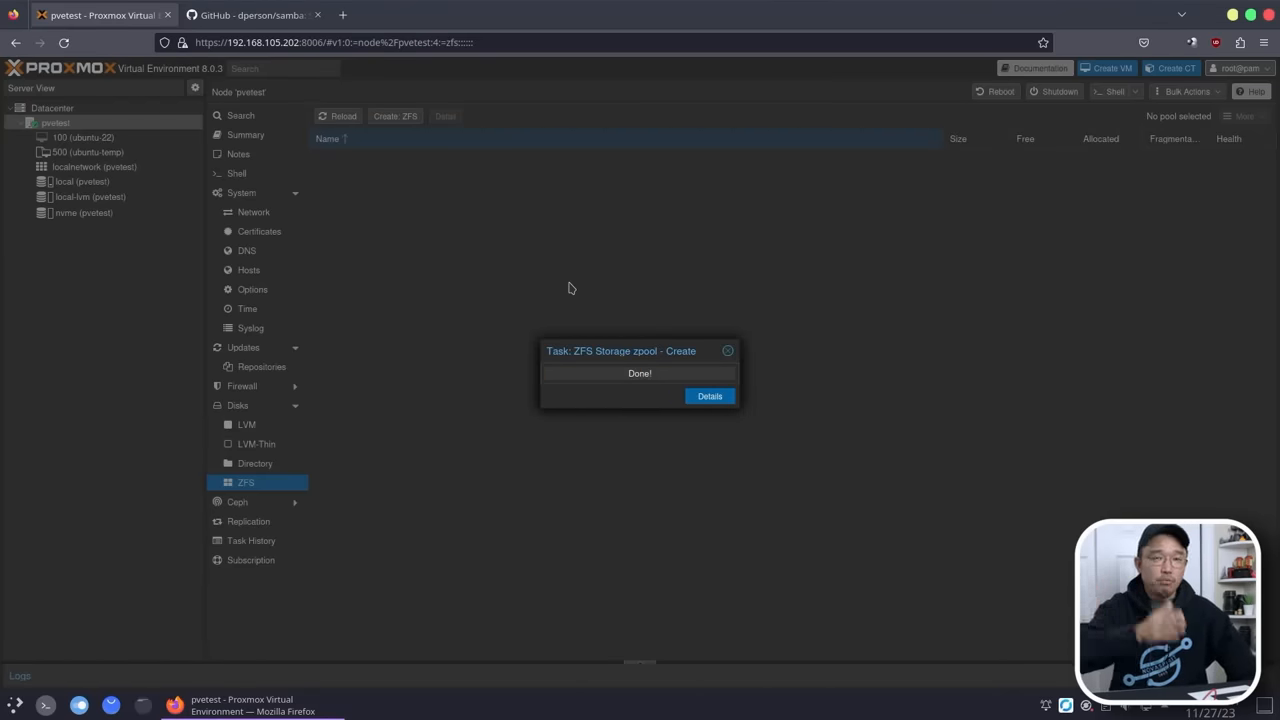
# Confirm zpool shows online, then view the datacenter storage list
pyautogui.click(728, 350)
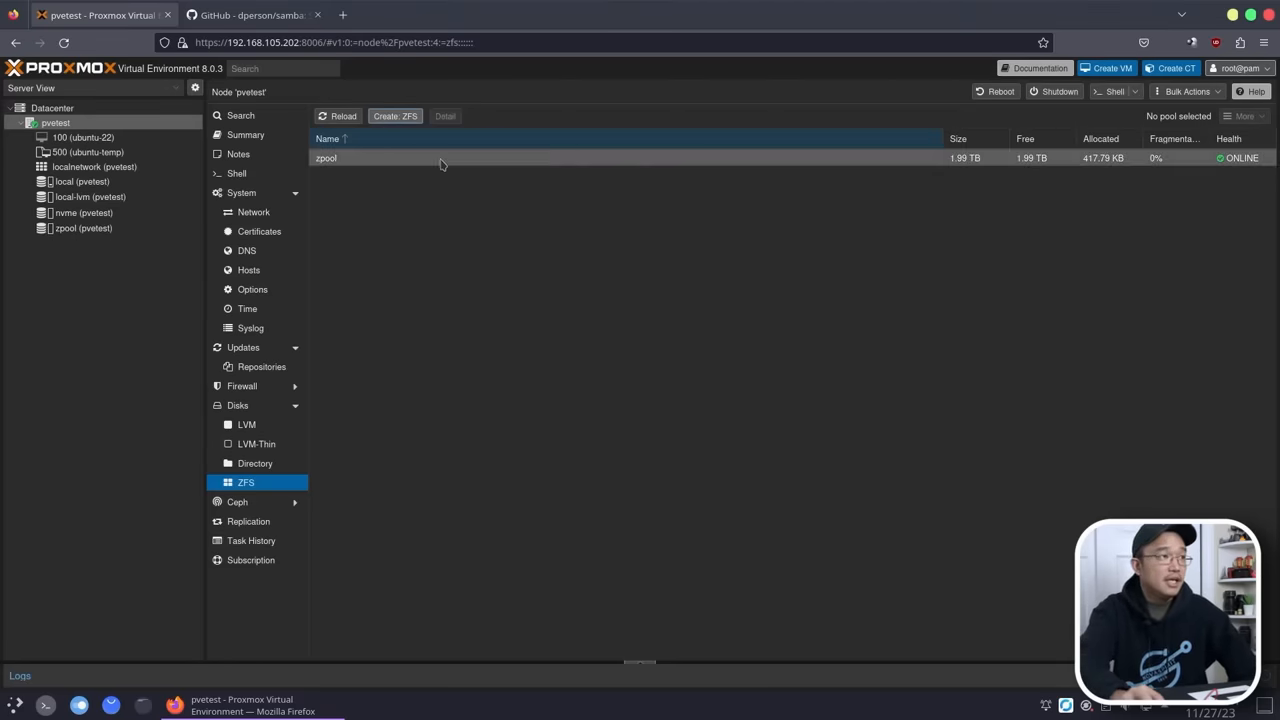
pyautogui.click(326, 158)
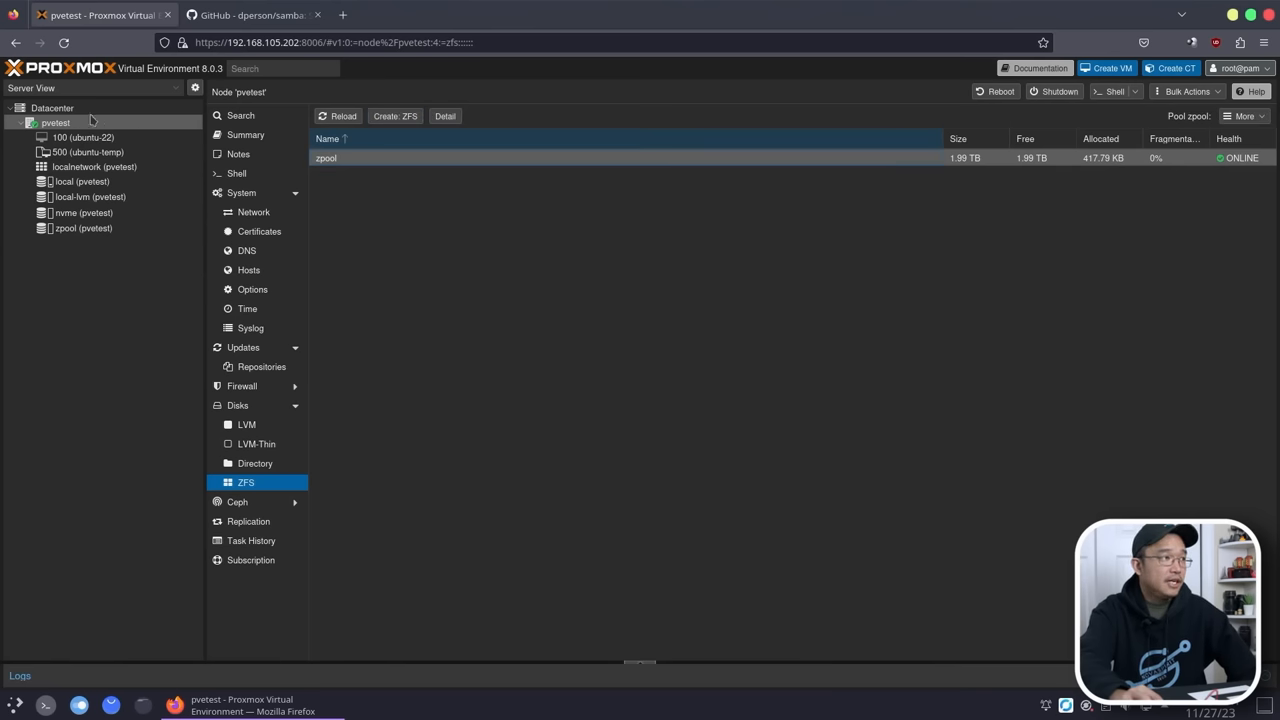
pyautogui.click(52, 108)
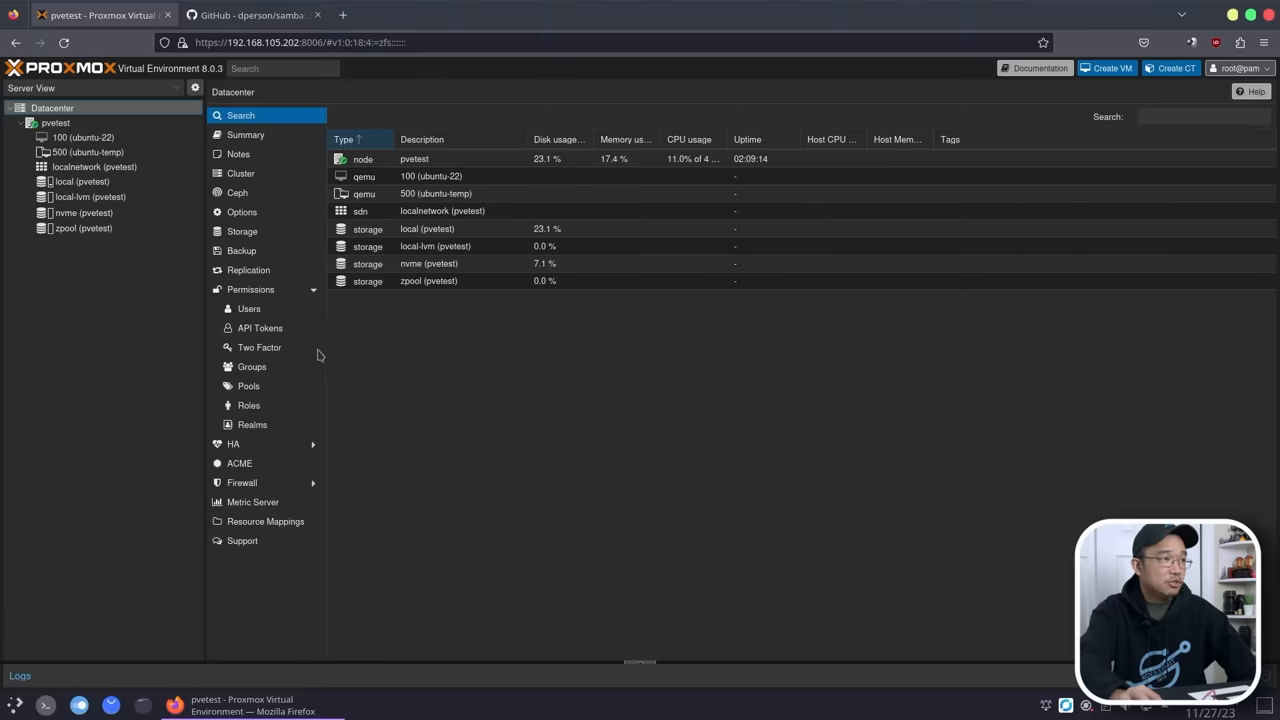
pyautogui.click(242, 232)
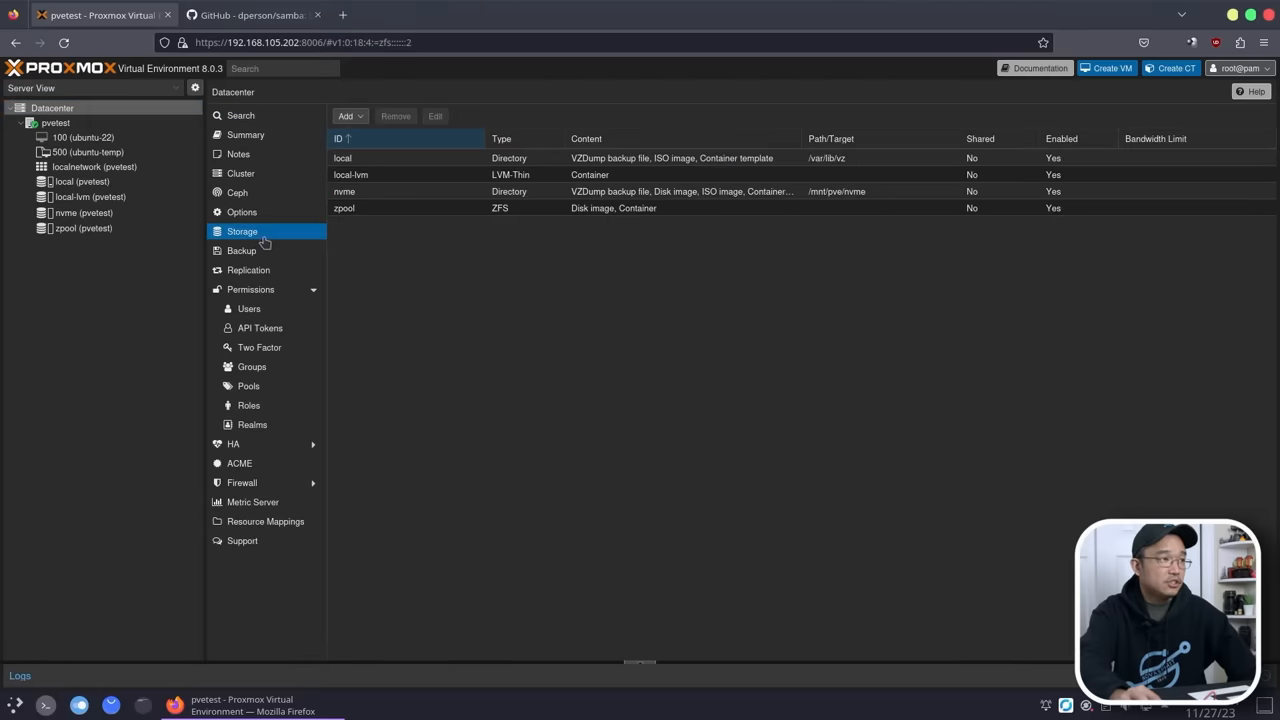
# Review zpool's storage settings as ZFS for disk images and containers, leaving them unchanged
pyautogui.click(600, 206)
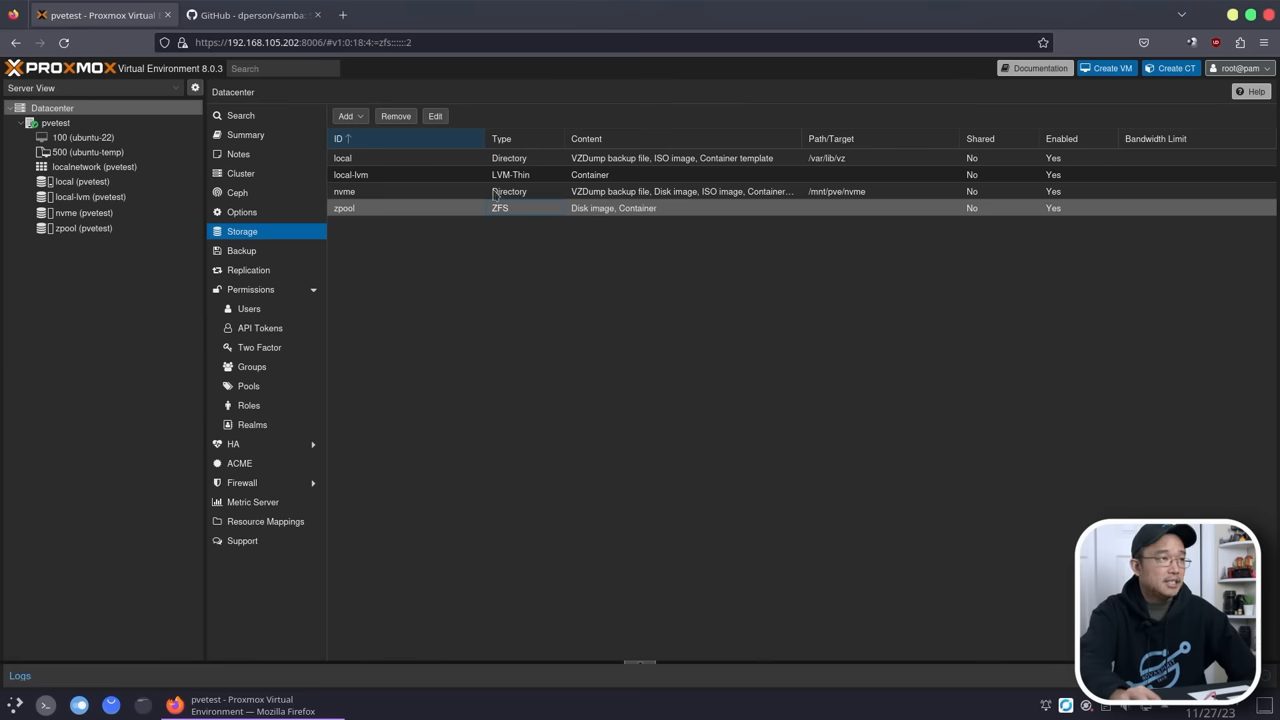
pyautogui.doubleClick(344, 208)
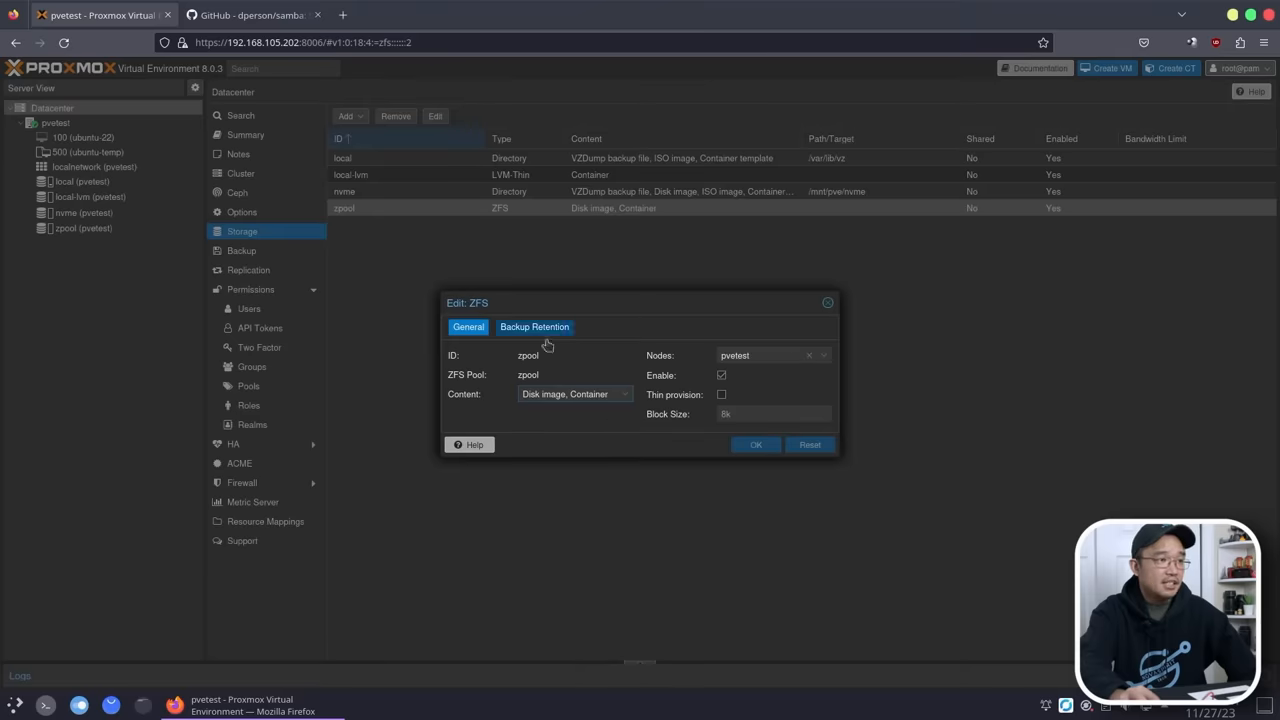
pyautogui.click(624, 394)
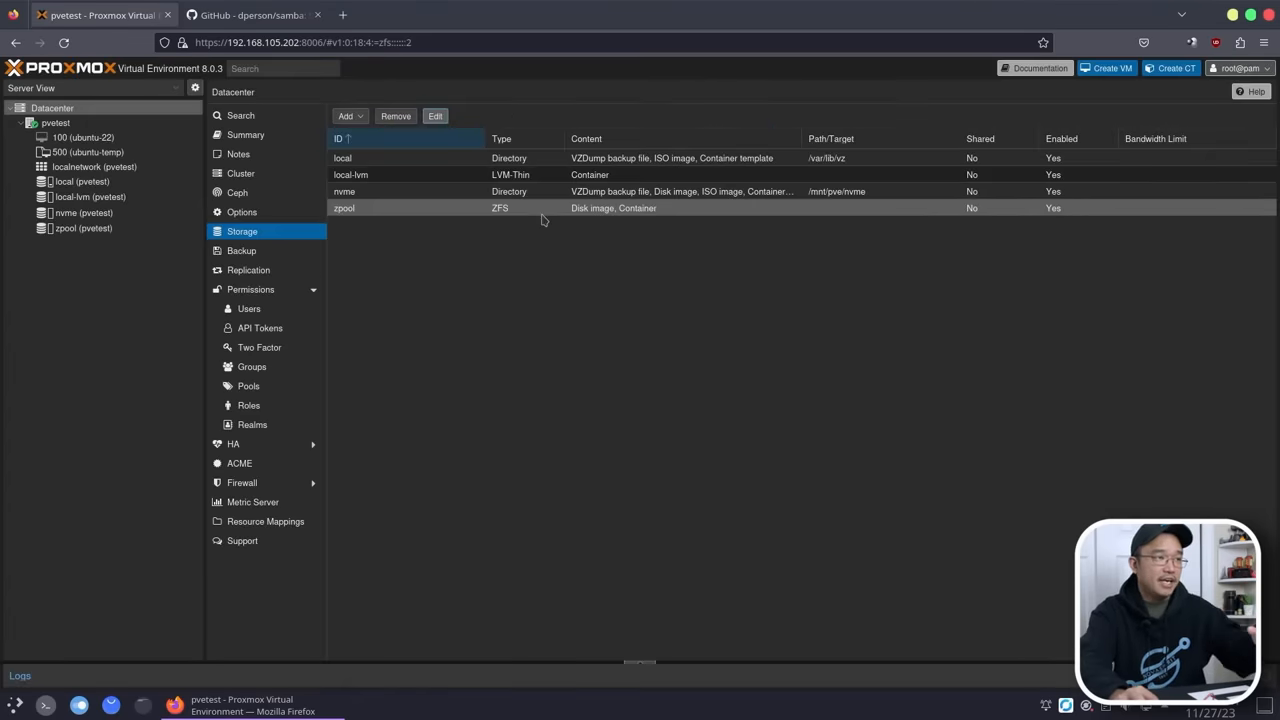
pyautogui.moveTo(536, 210)
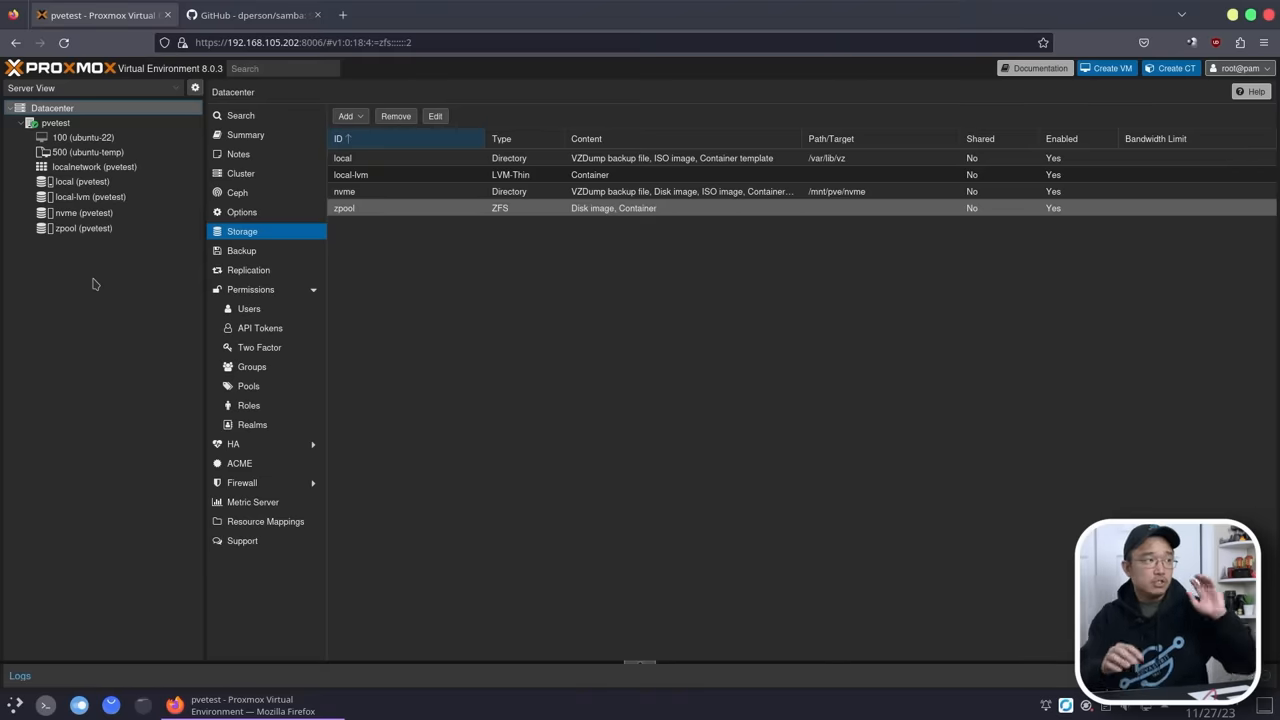
pyautogui.moveTo(92, 286)
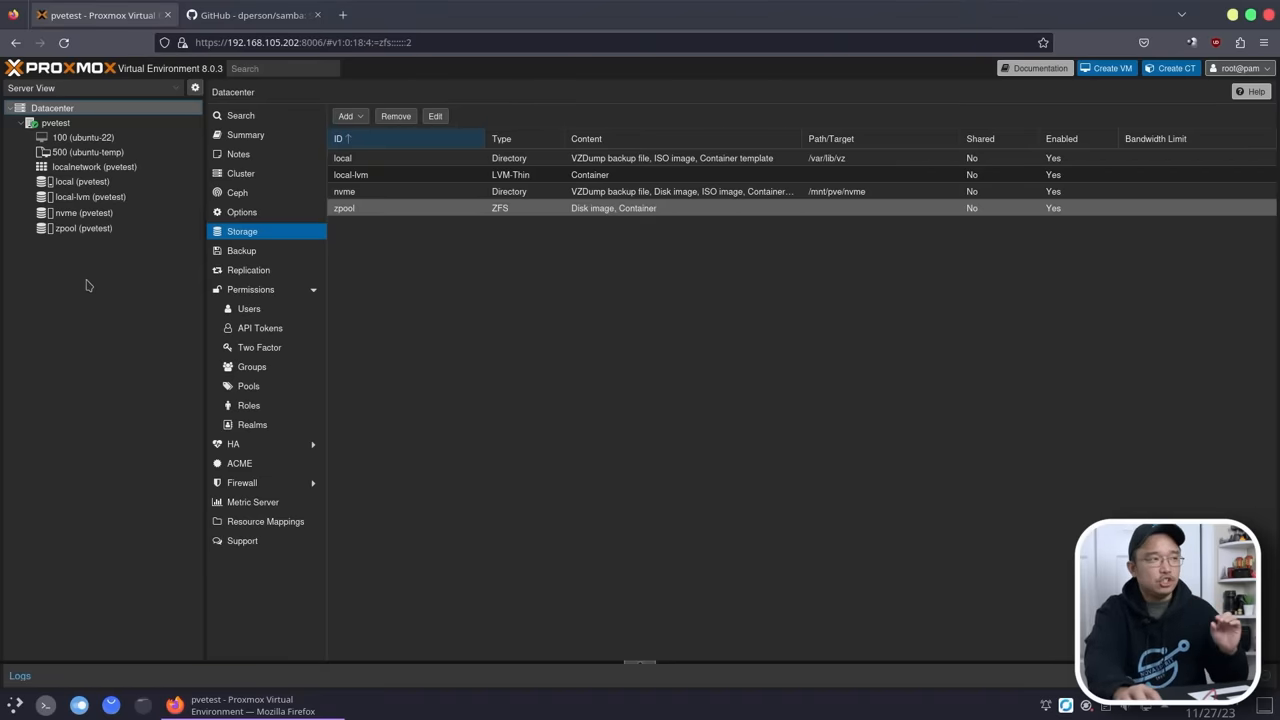
pyautogui.moveTo(96, 240)
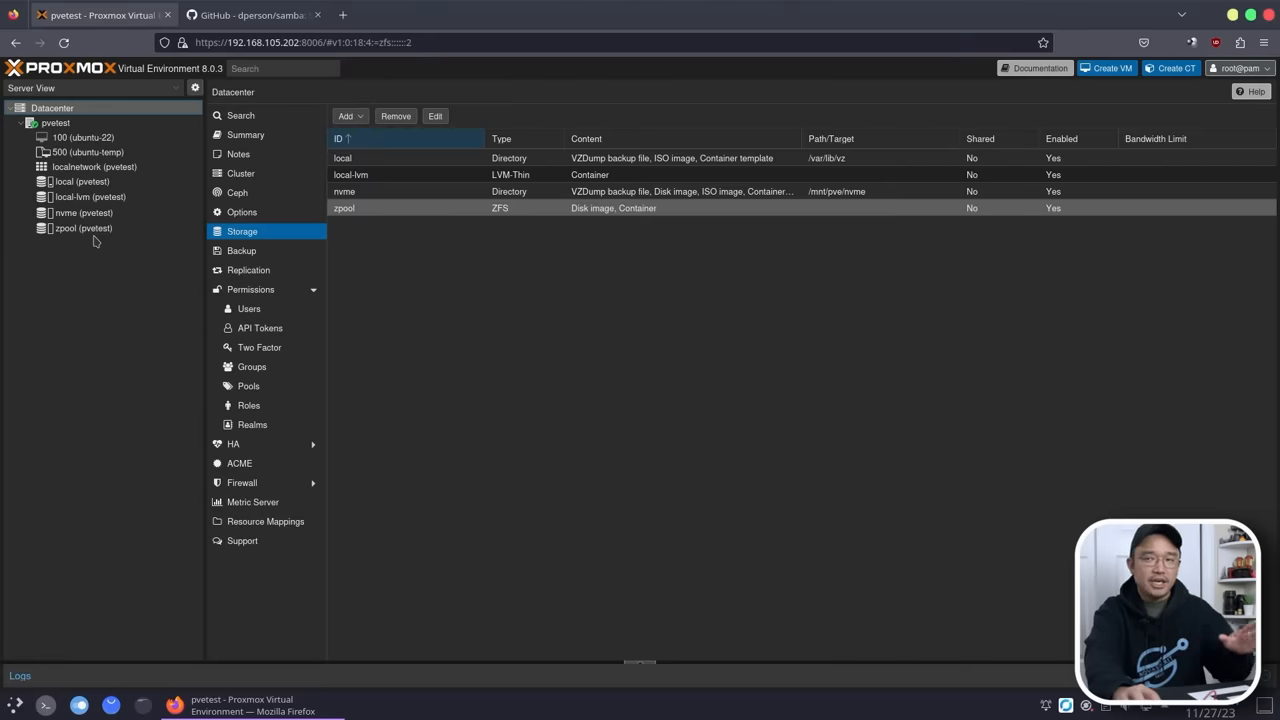
pyautogui.moveTo(92, 248)
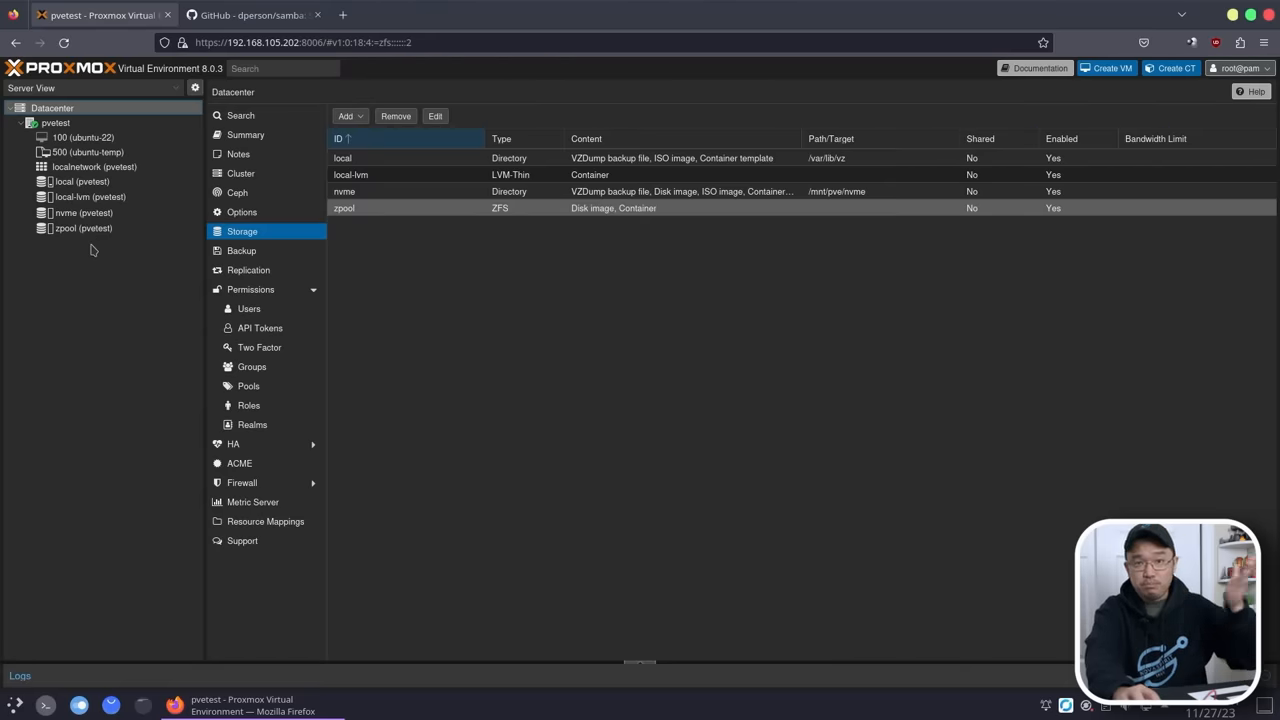
pyautogui.moveTo(112, 282)
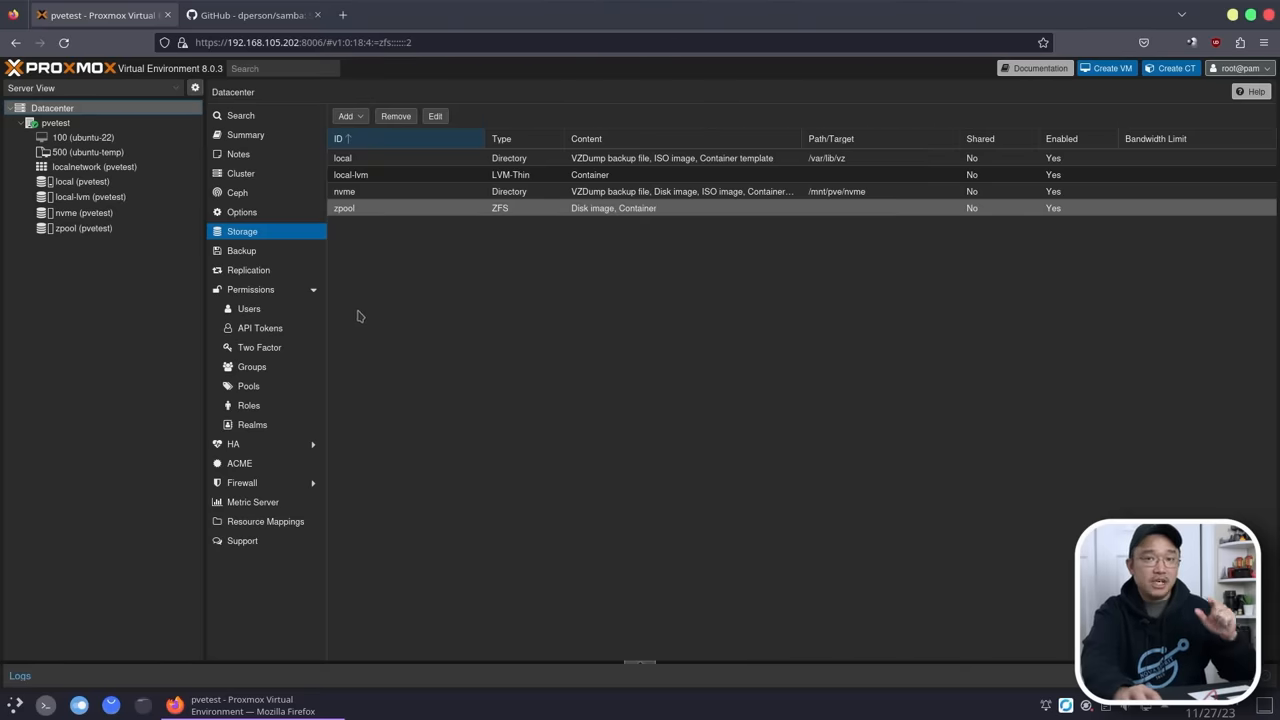
pyautogui.moveTo(372, 328)
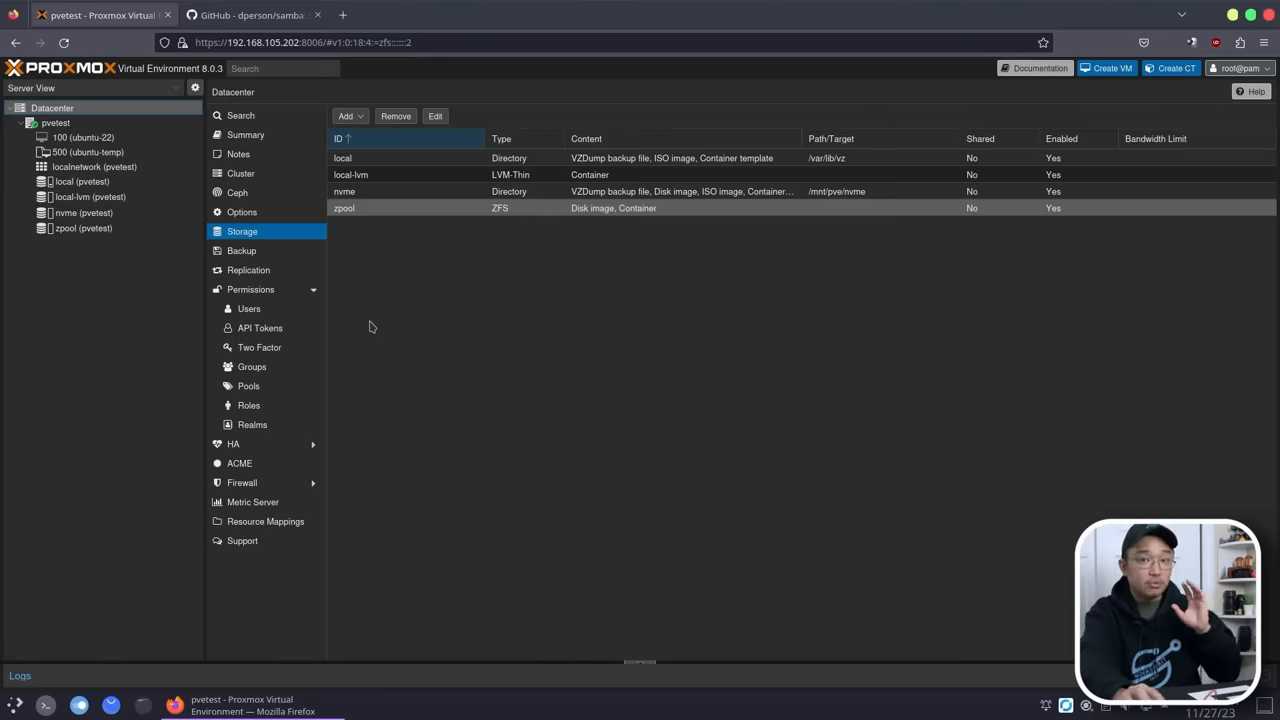
pyautogui.moveTo(204, 308)
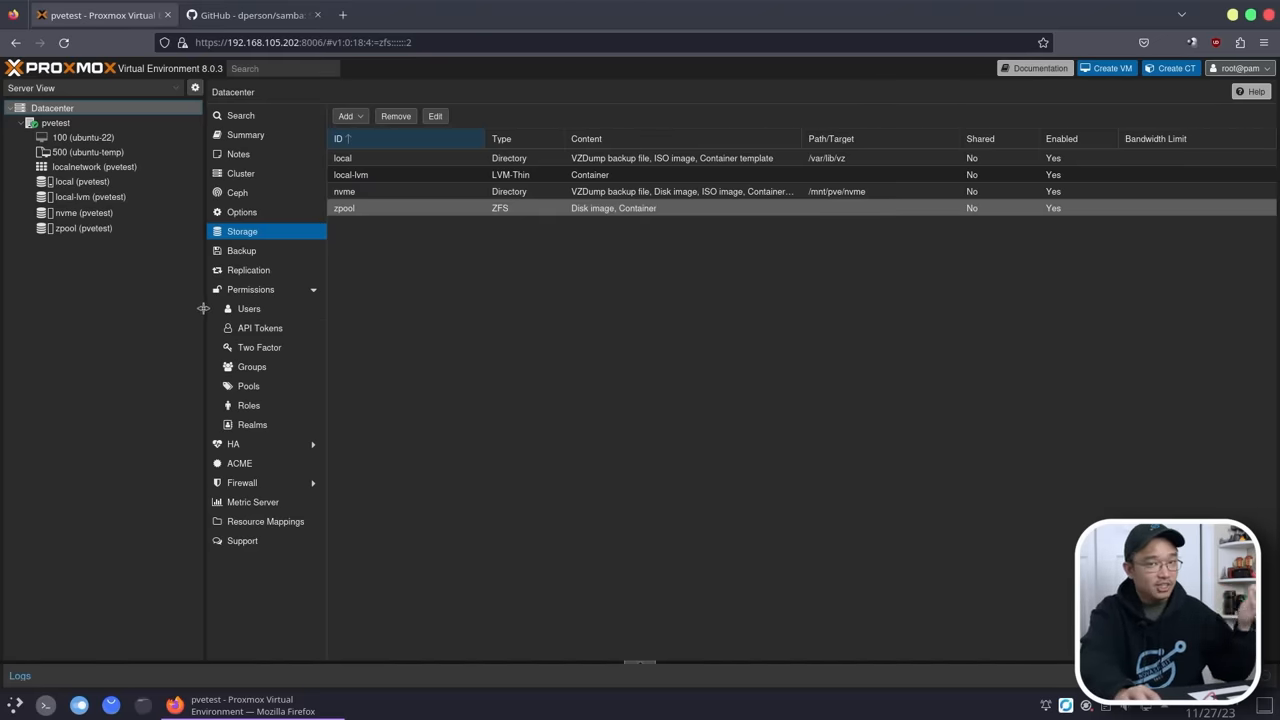
# Review the zpool and nvme storages, then list nvme's CT templates showing Debian 12 standard
pyautogui.click(56, 122)
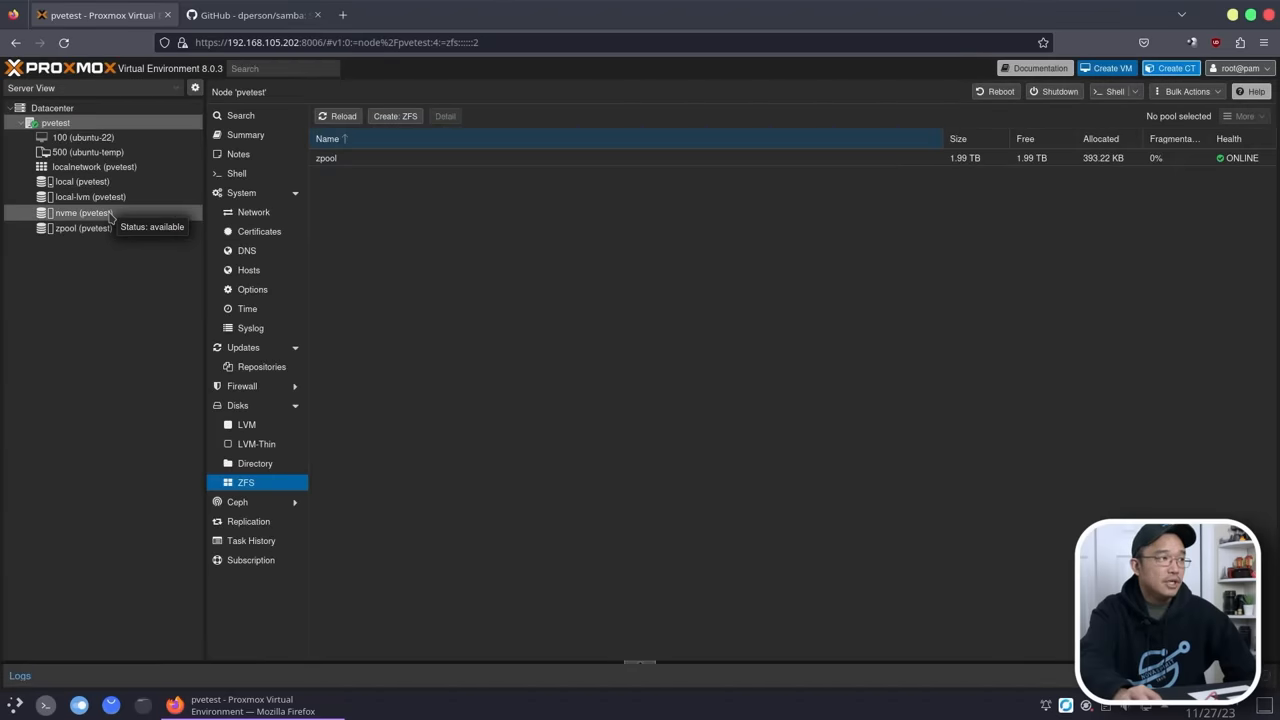
pyautogui.click(84, 212)
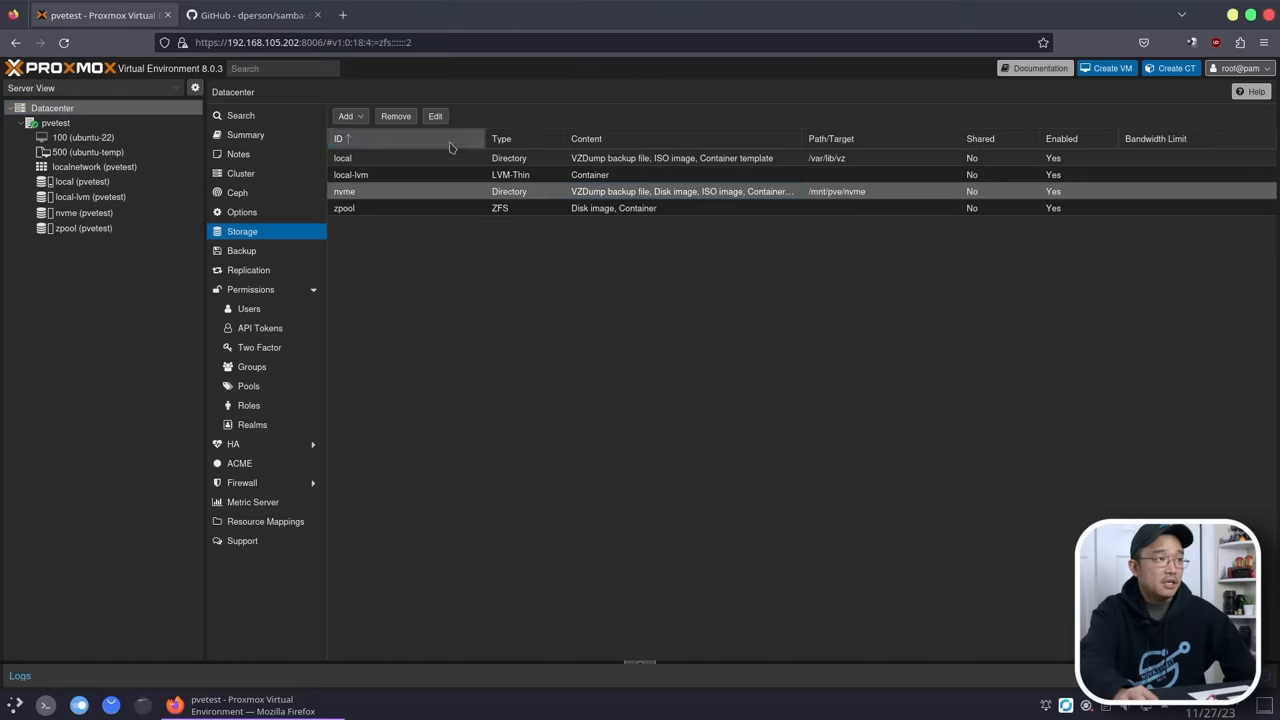
pyautogui.click(436, 116)
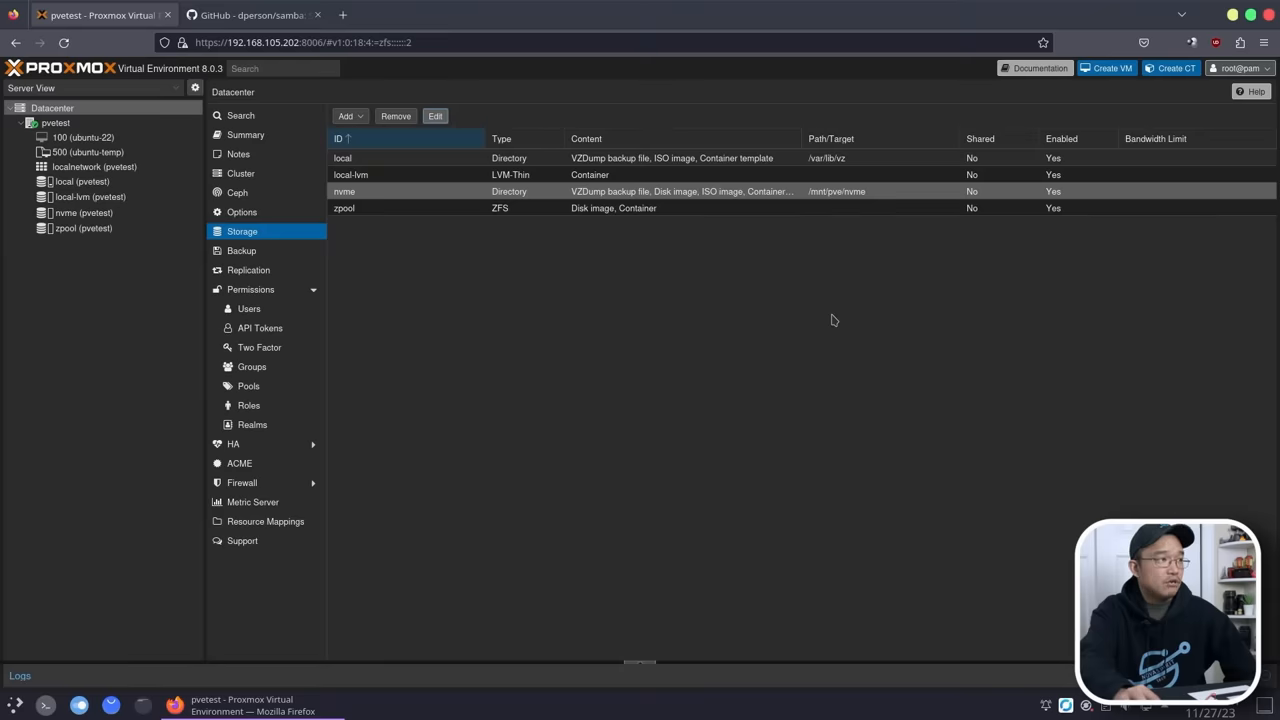
pyautogui.click(84, 212)
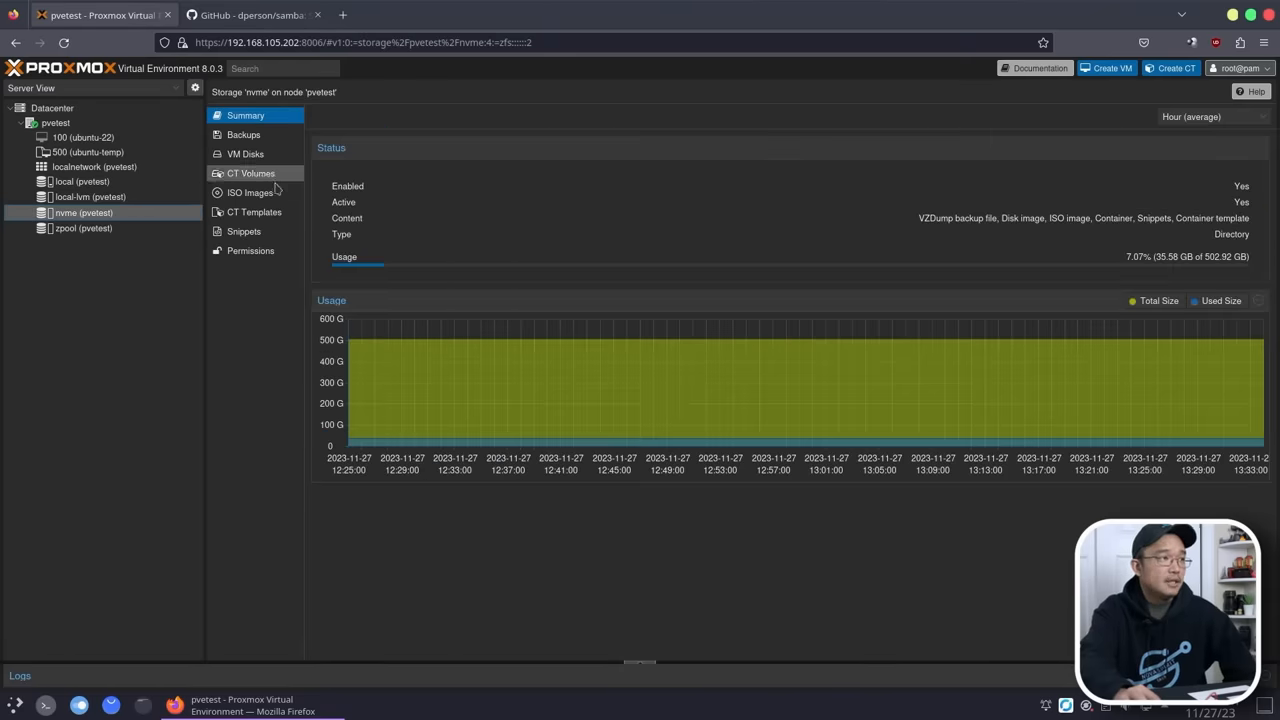
pyautogui.click(254, 212)
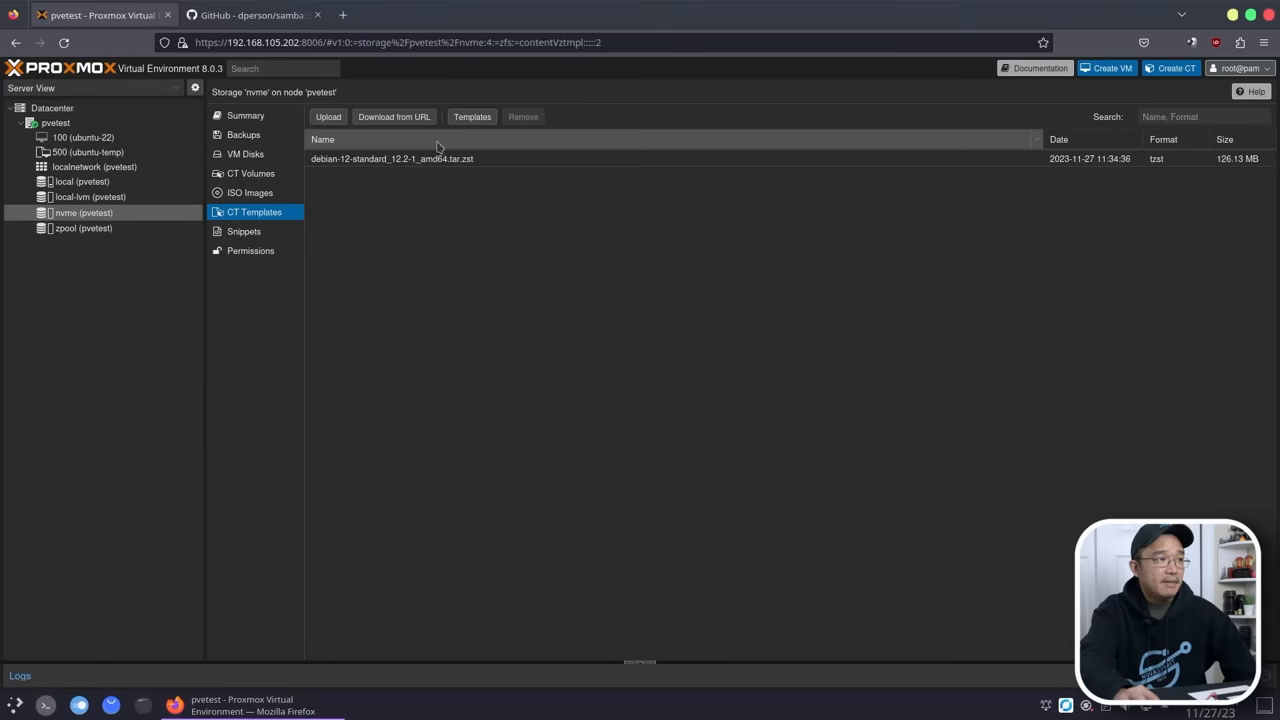
pyautogui.moveTo(372, 168)
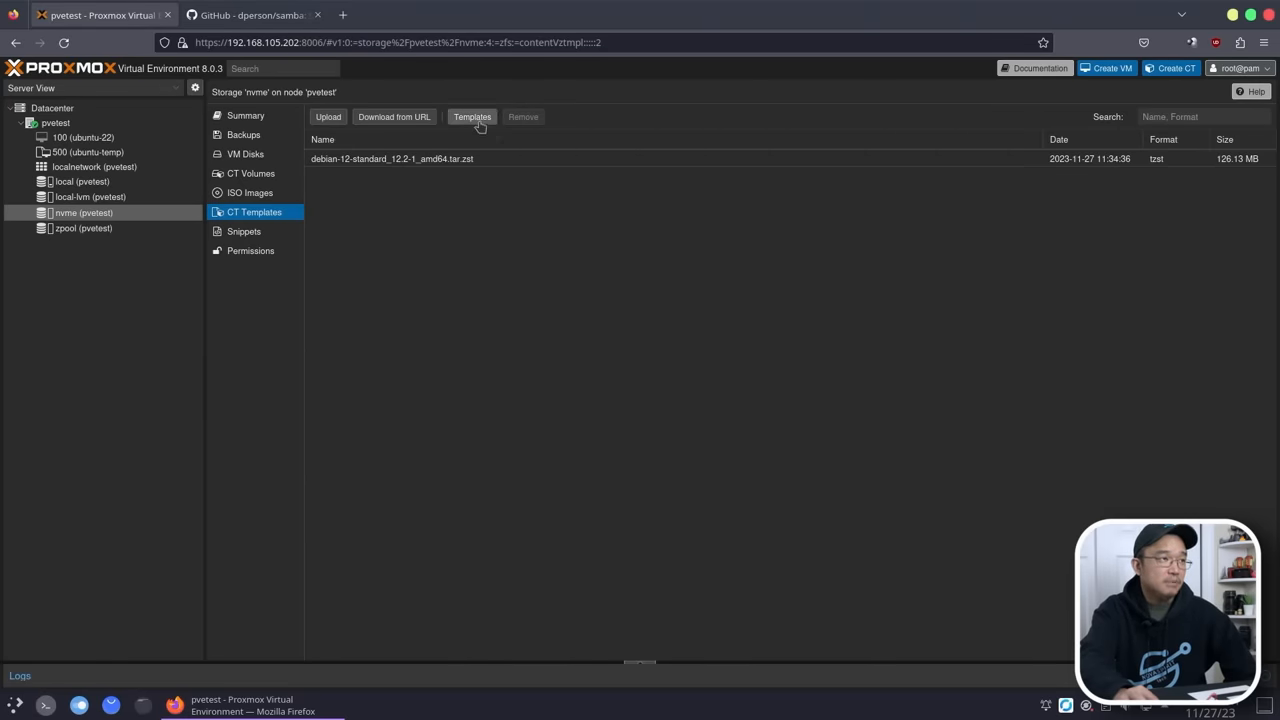
pyautogui.click(472, 116)
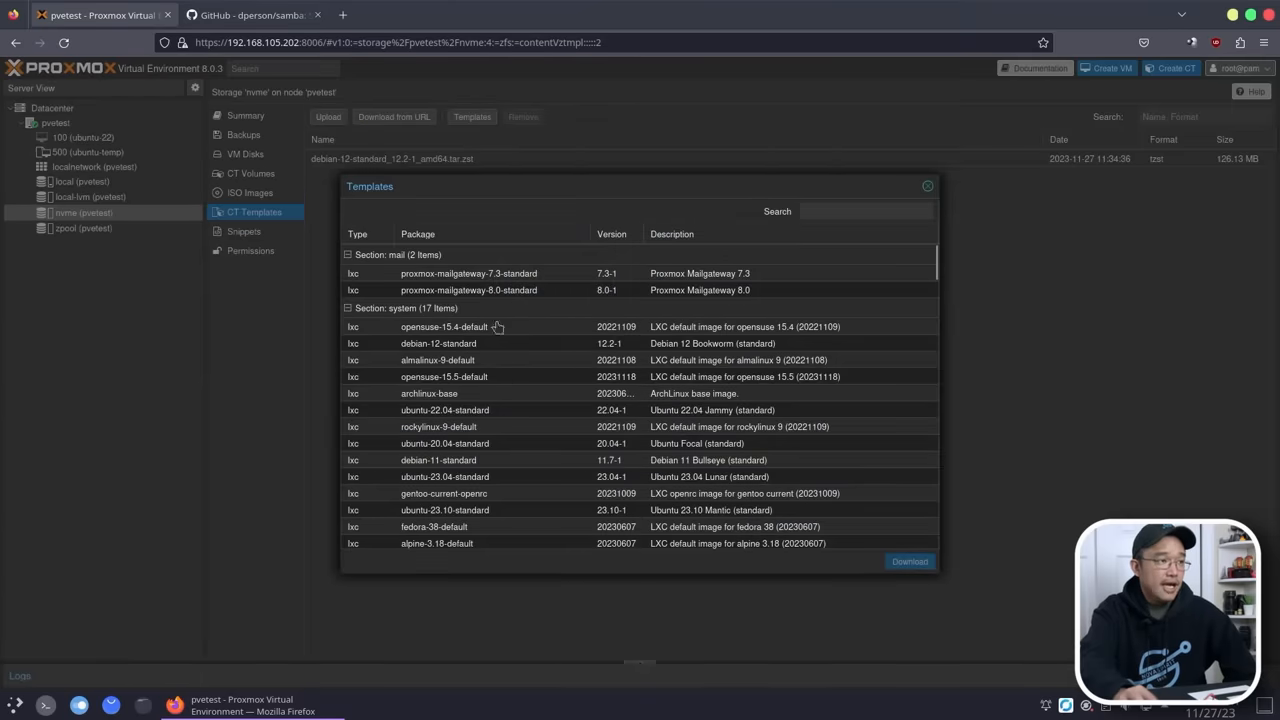
pyautogui.moveTo(524, 392)
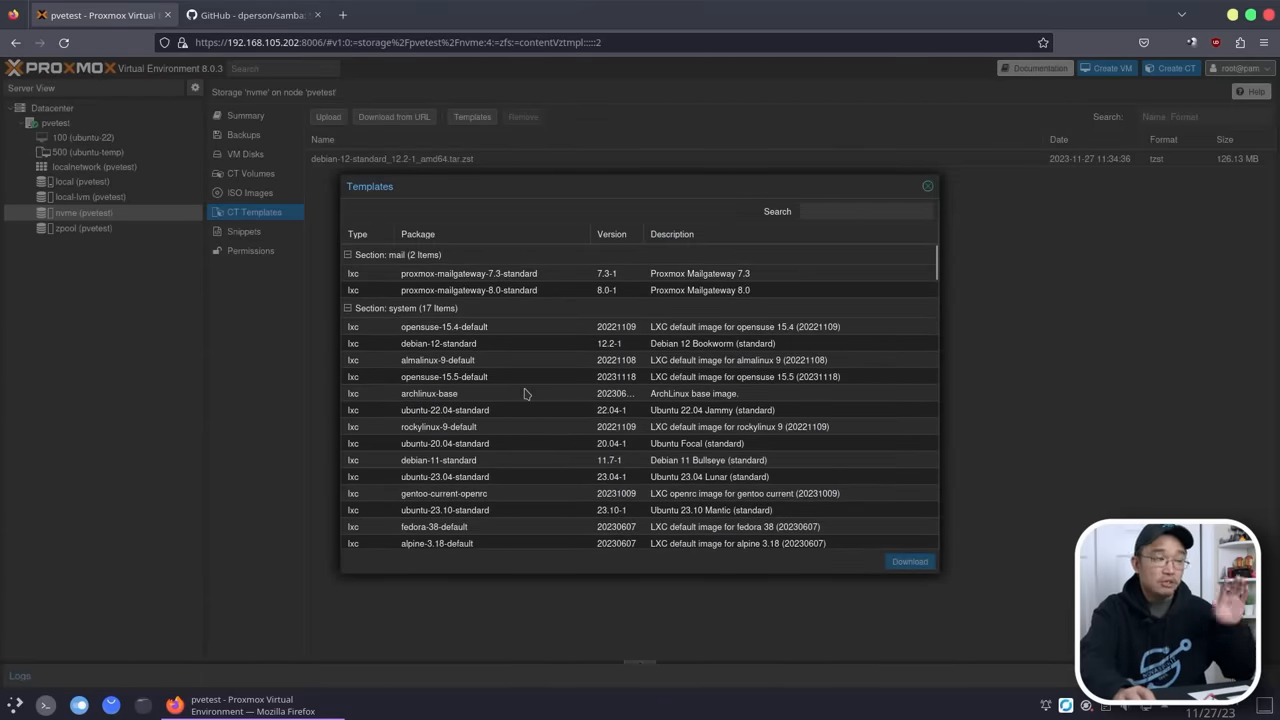
pyautogui.scroll(-3)
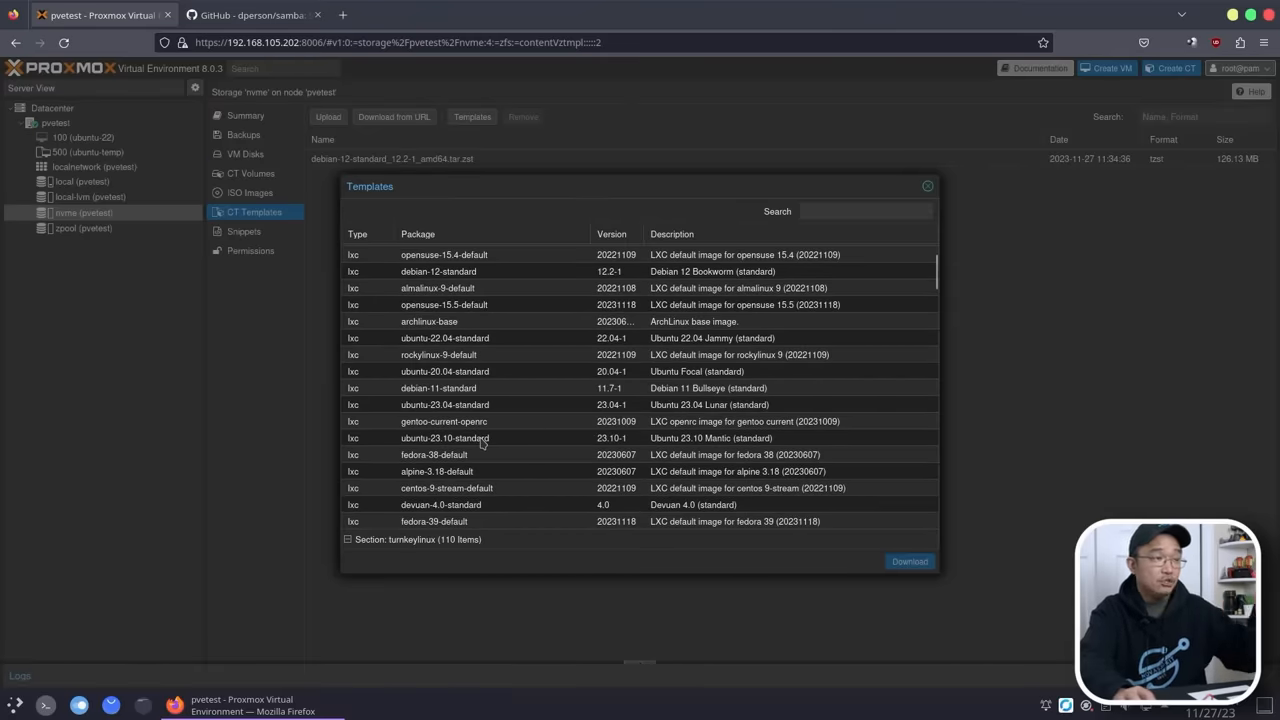
pyautogui.scroll(3)
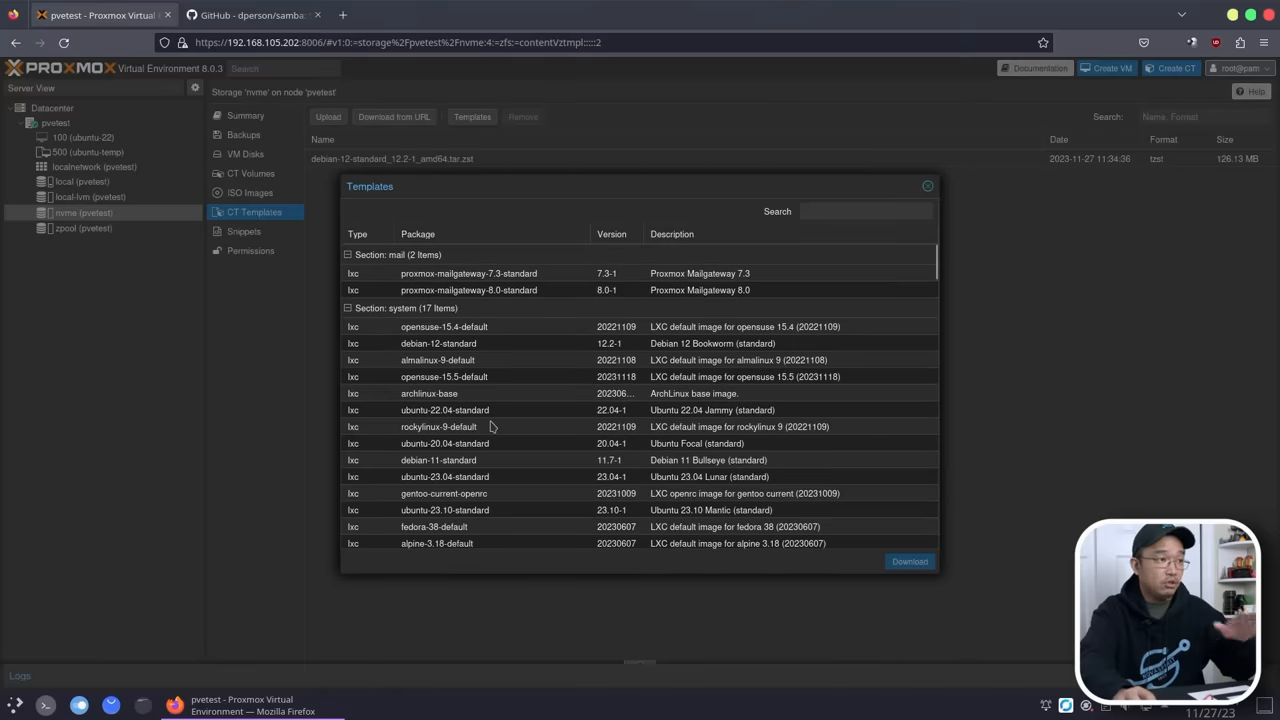
pyautogui.moveTo(516, 420)
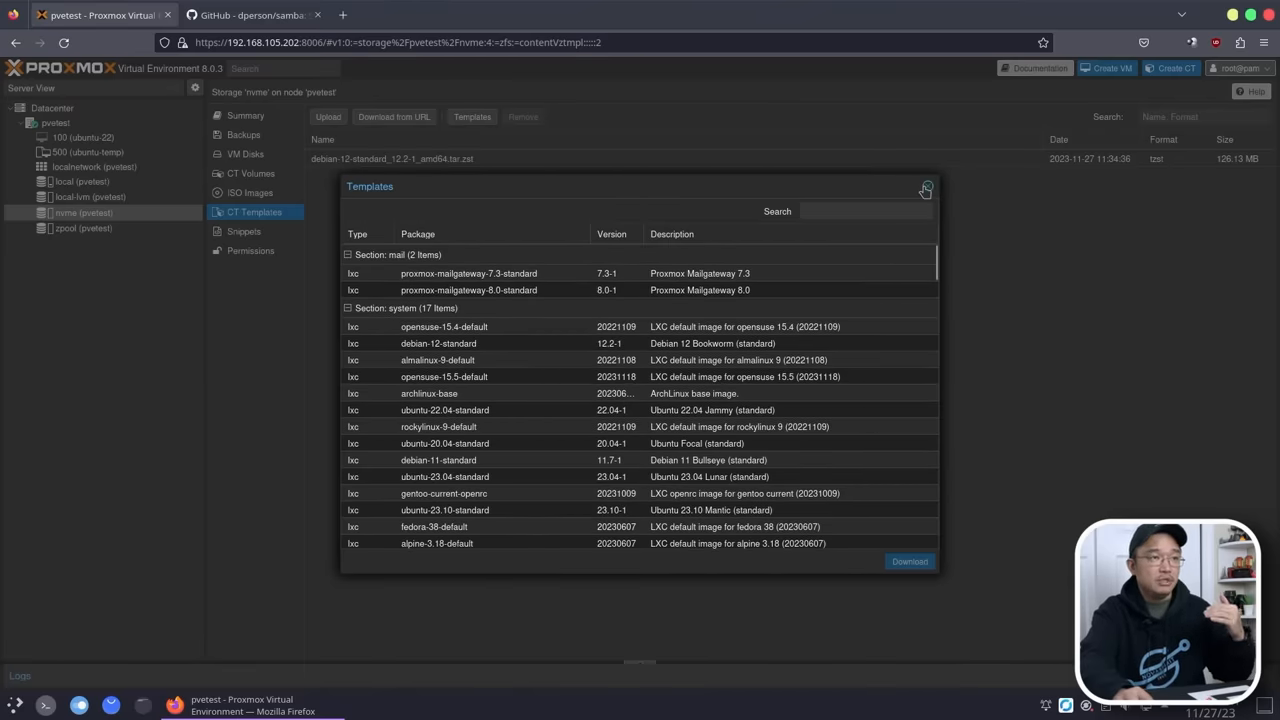
pyautogui.click(924, 188)
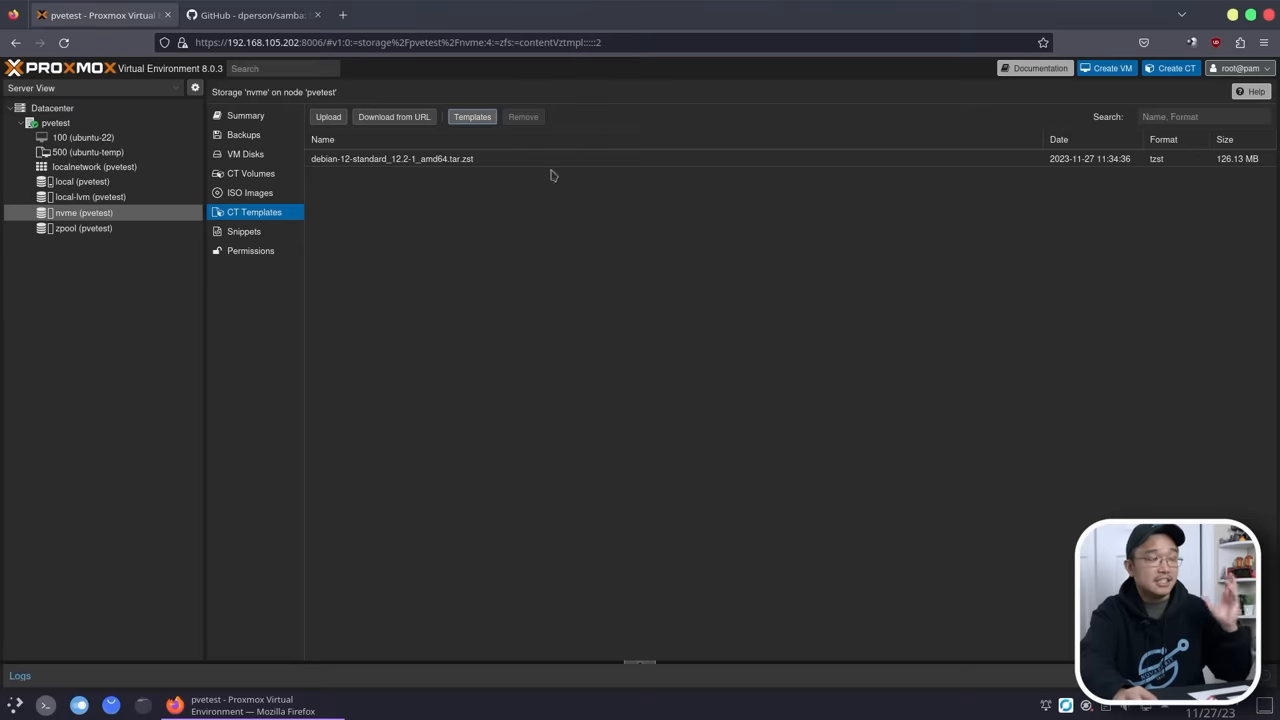
pyautogui.click(392, 160)
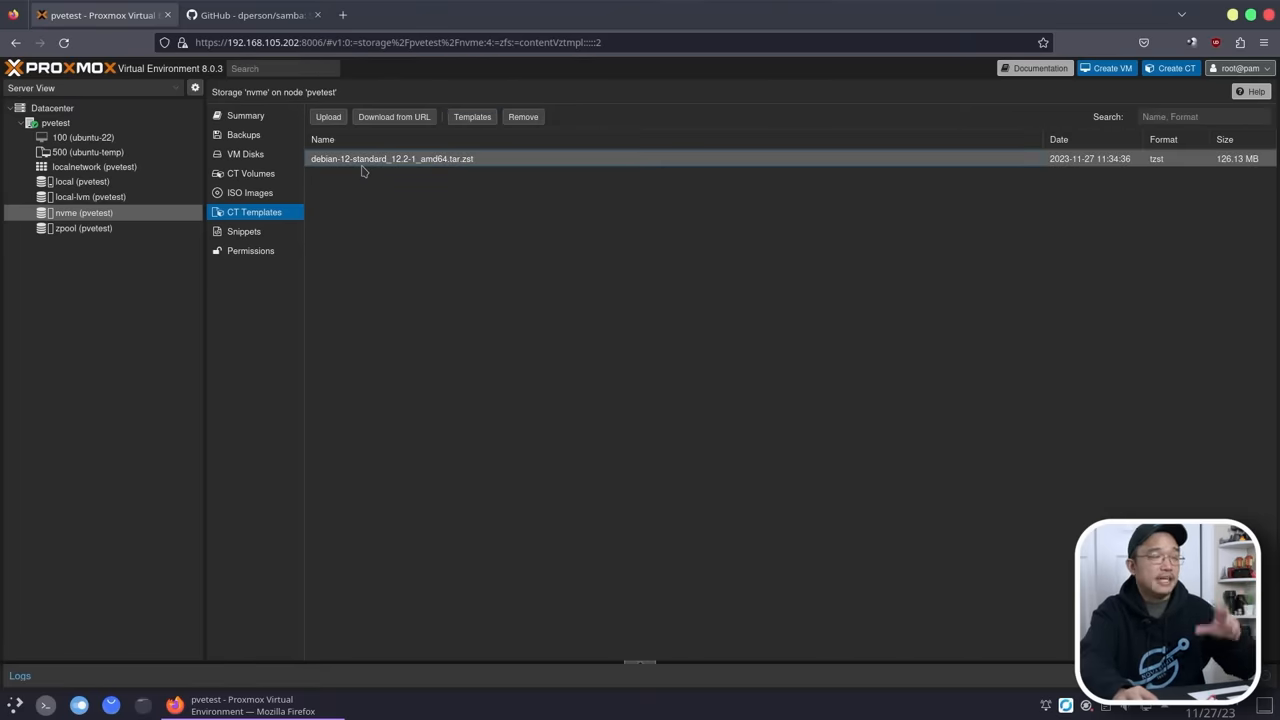
pyautogui.moveTo(1034, 124)
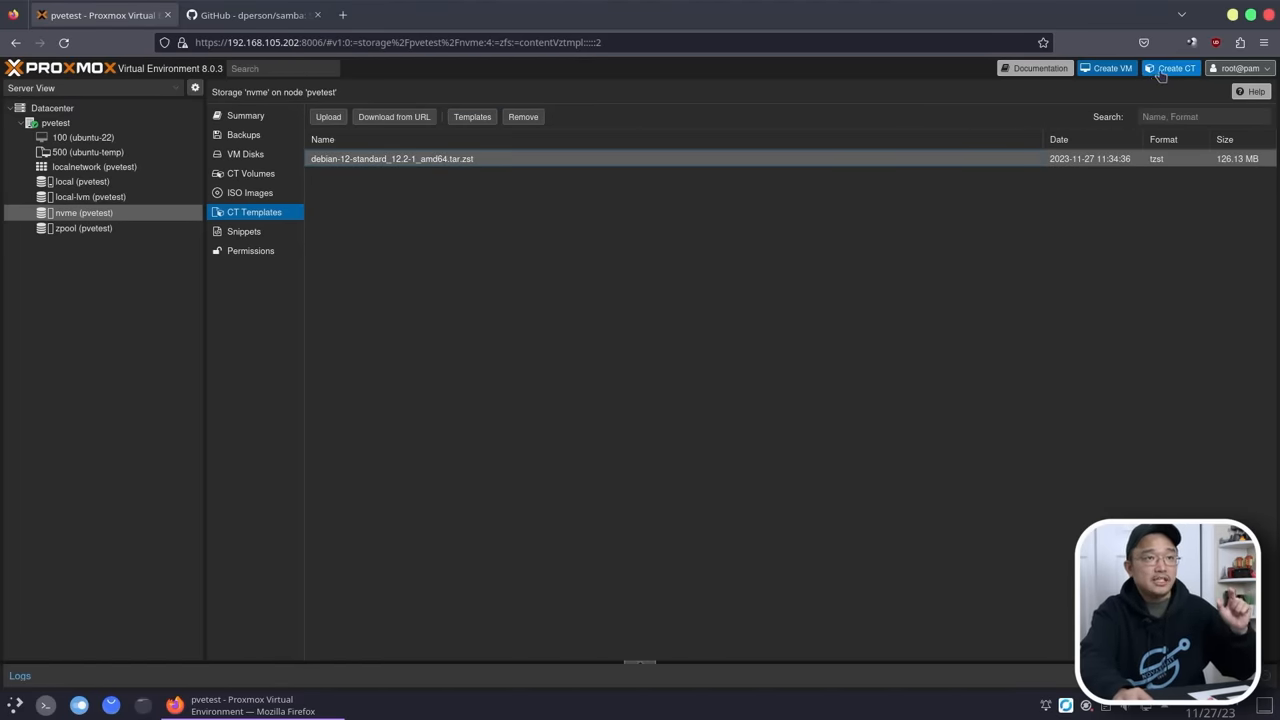
# Start a new LXC container with hostname deb-nas and a root password entered
pyautogui.click(1172, 68)
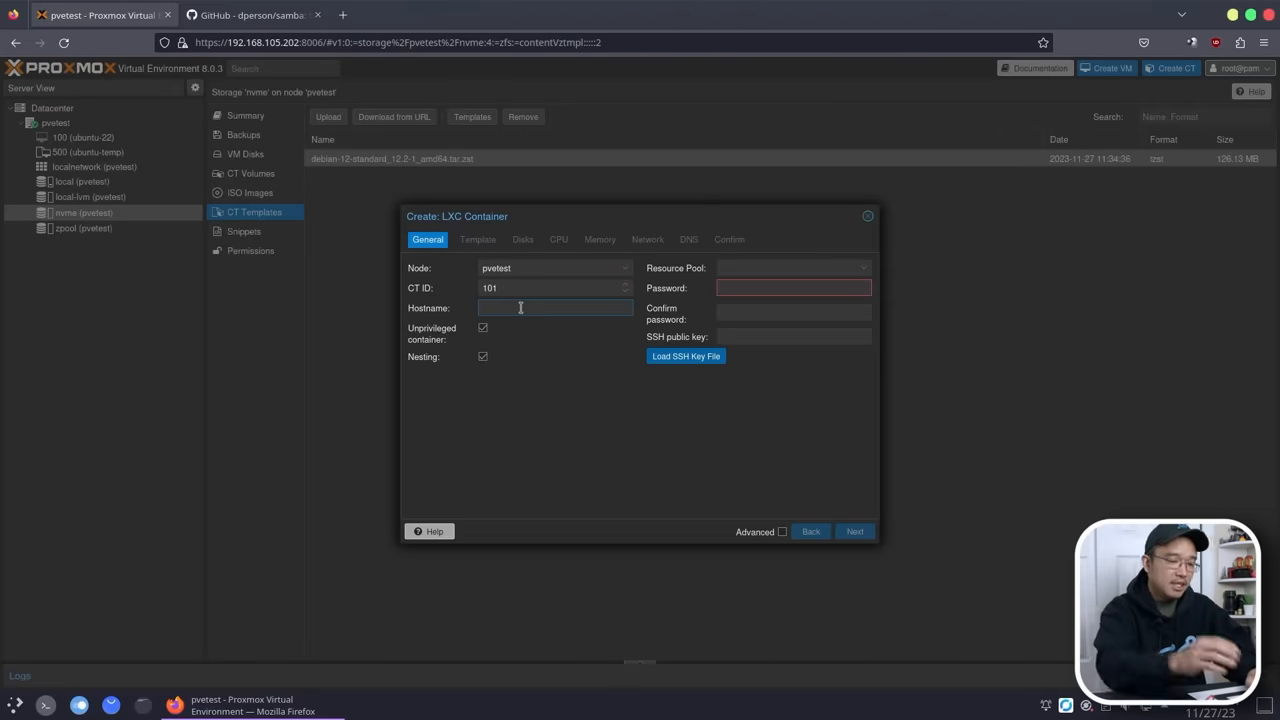
pyautogui.click(520, 308)
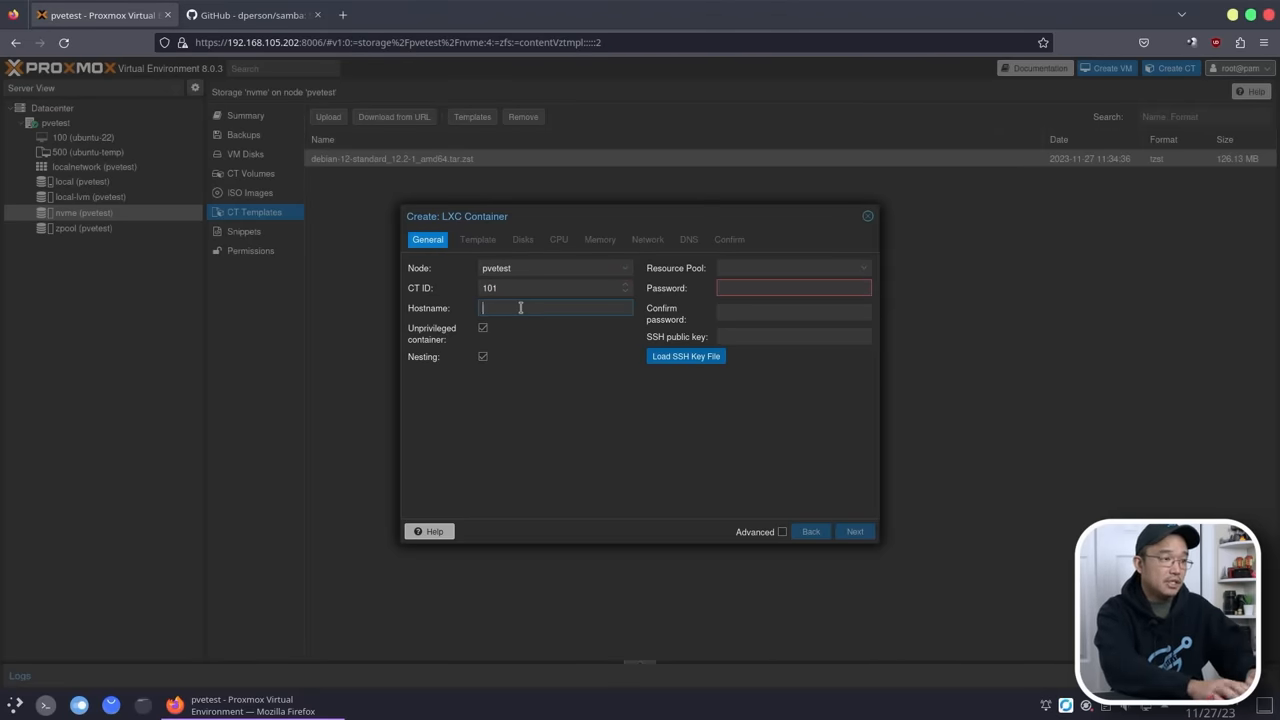
pyautogui.write('deb-')
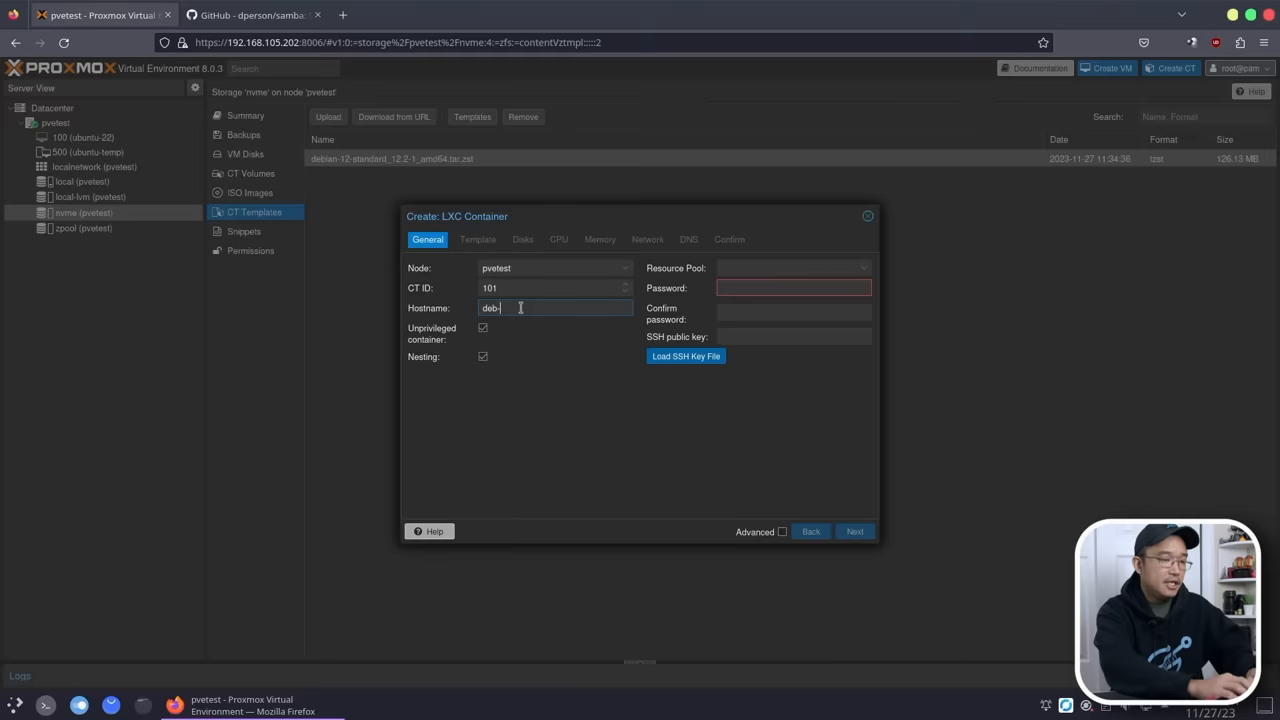
pyautogui.click(790, 288)
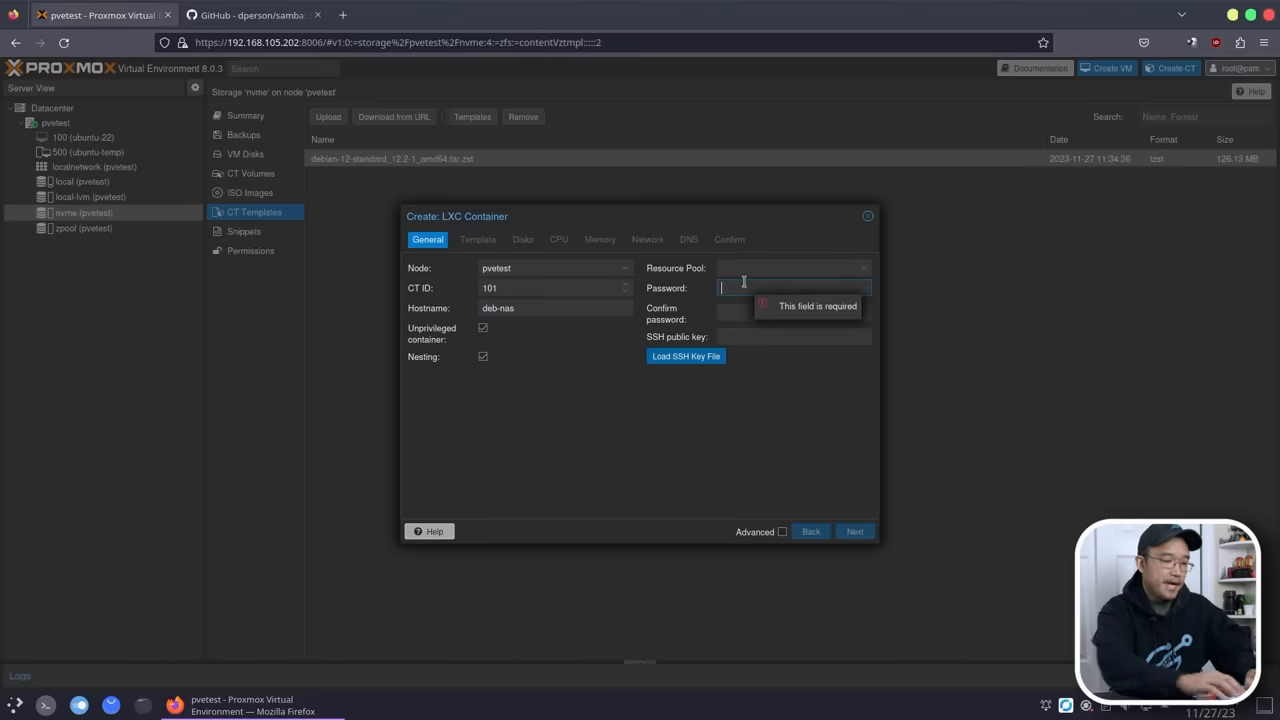
pyautogui.write('password')
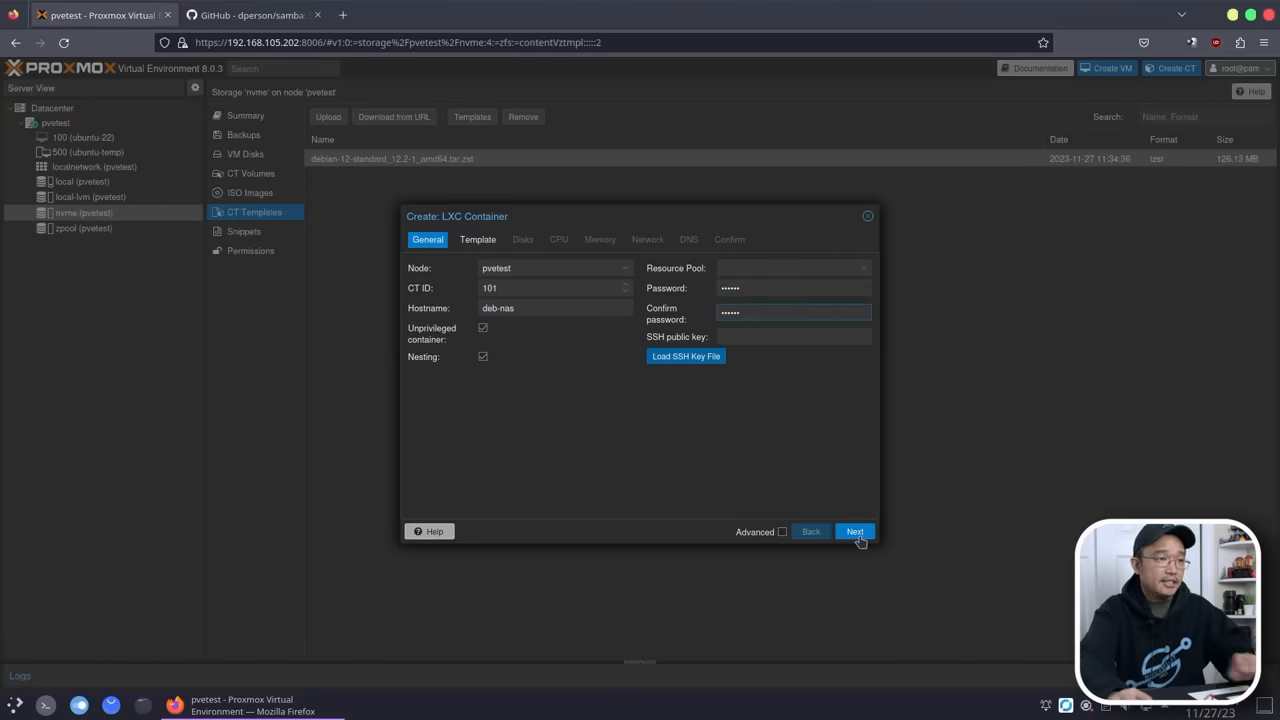
# Choose the Debian 12 standard template from the nvme storage
pyautogui.click(854, 532)
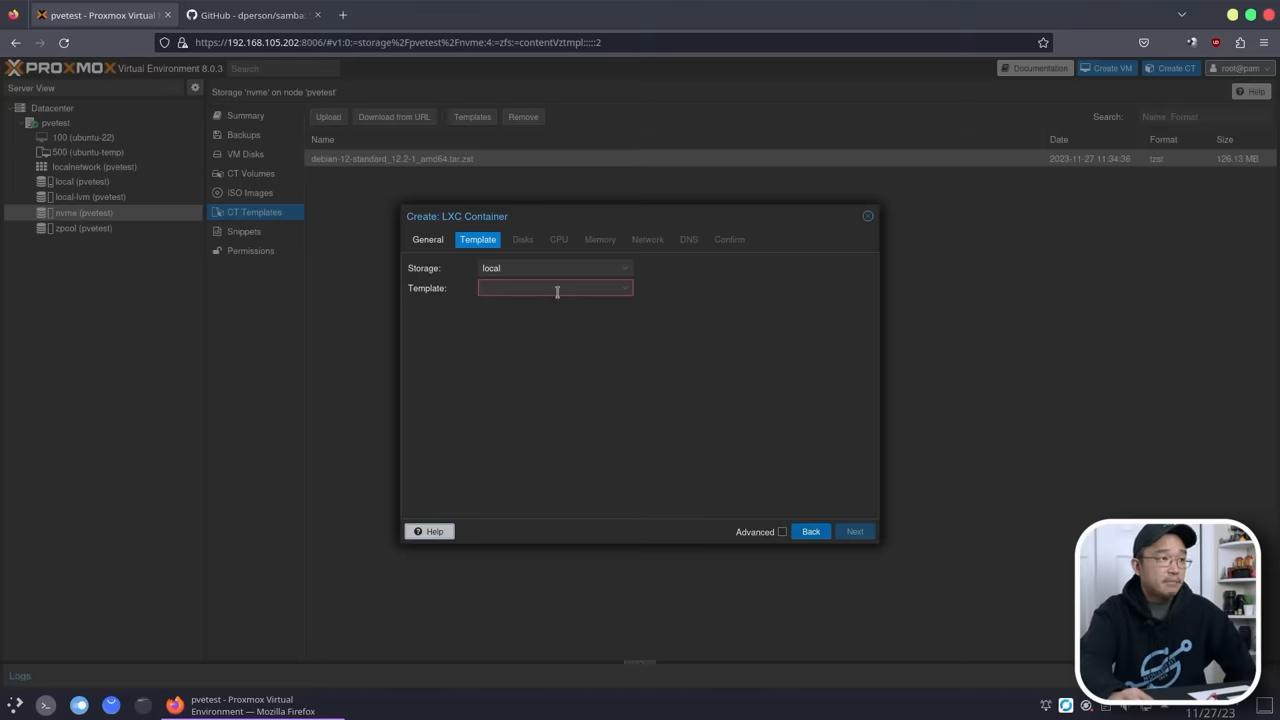
pyautogui.click(552, 268)
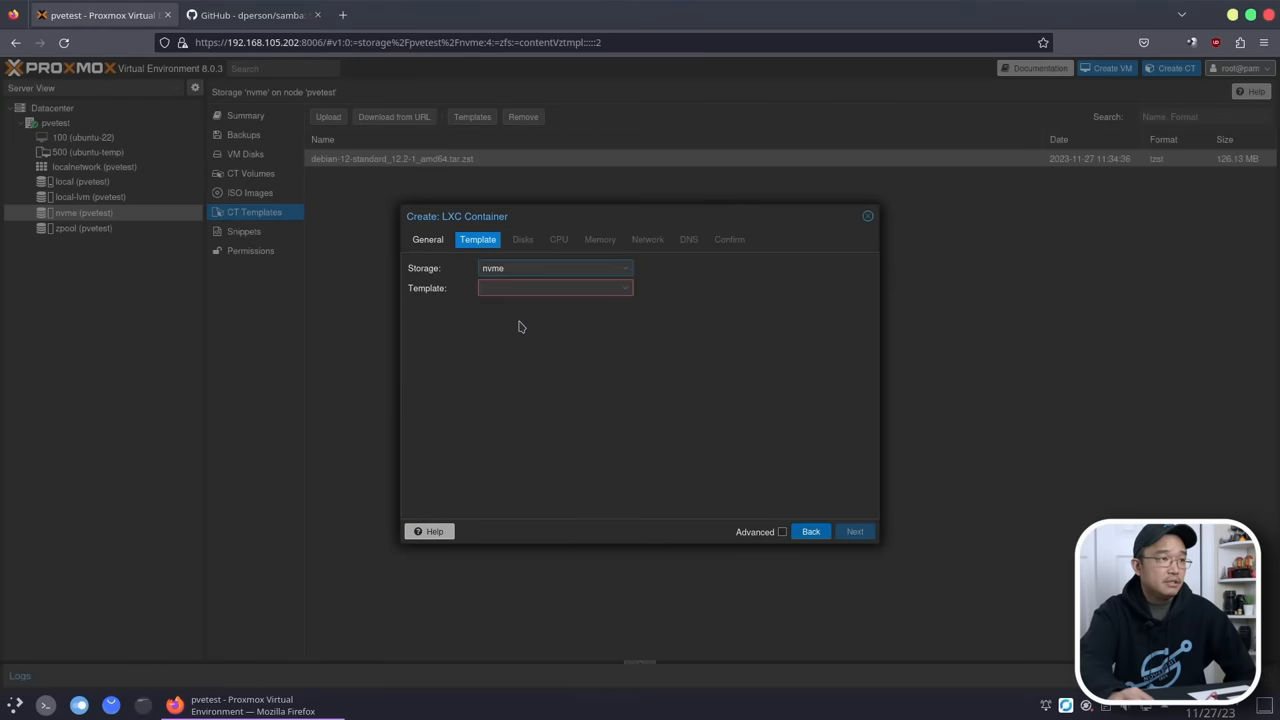
pyautogui.click(556, 288)
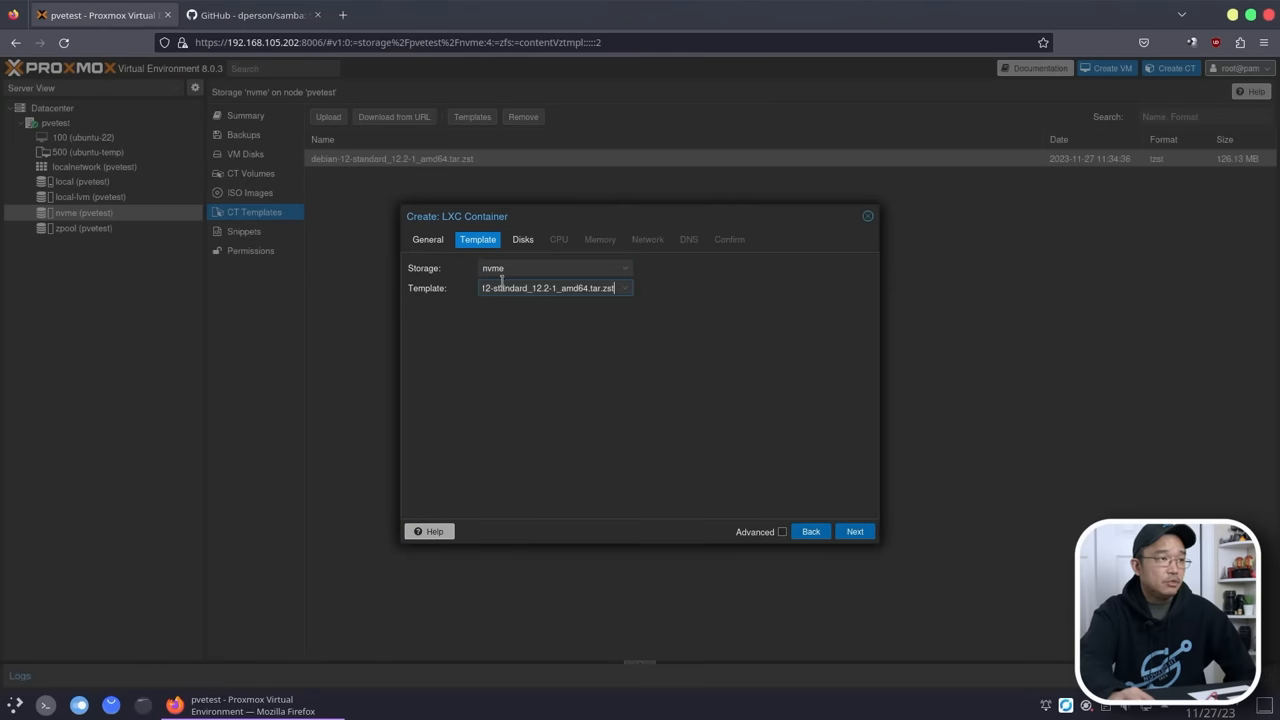
# Place the root disk on zpool with a size of 60 GB
pyautogui.click(522, 240)
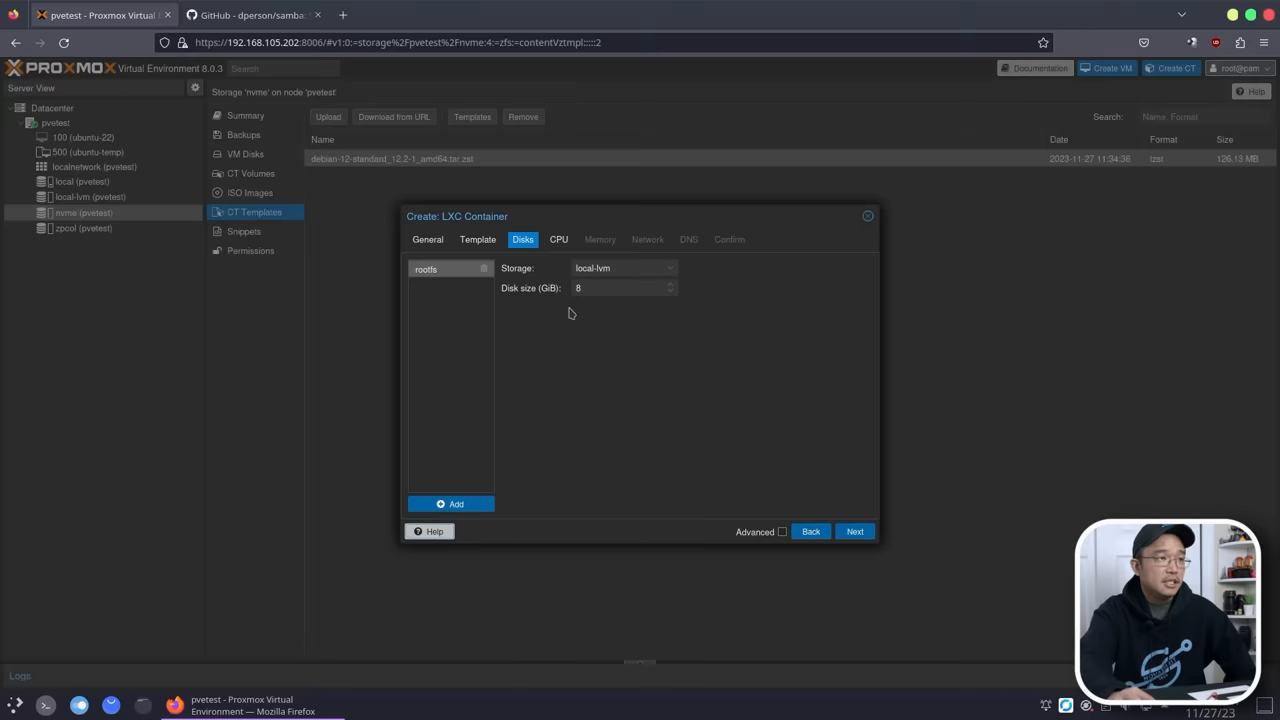
pyautogui.moveTo(668, 276)
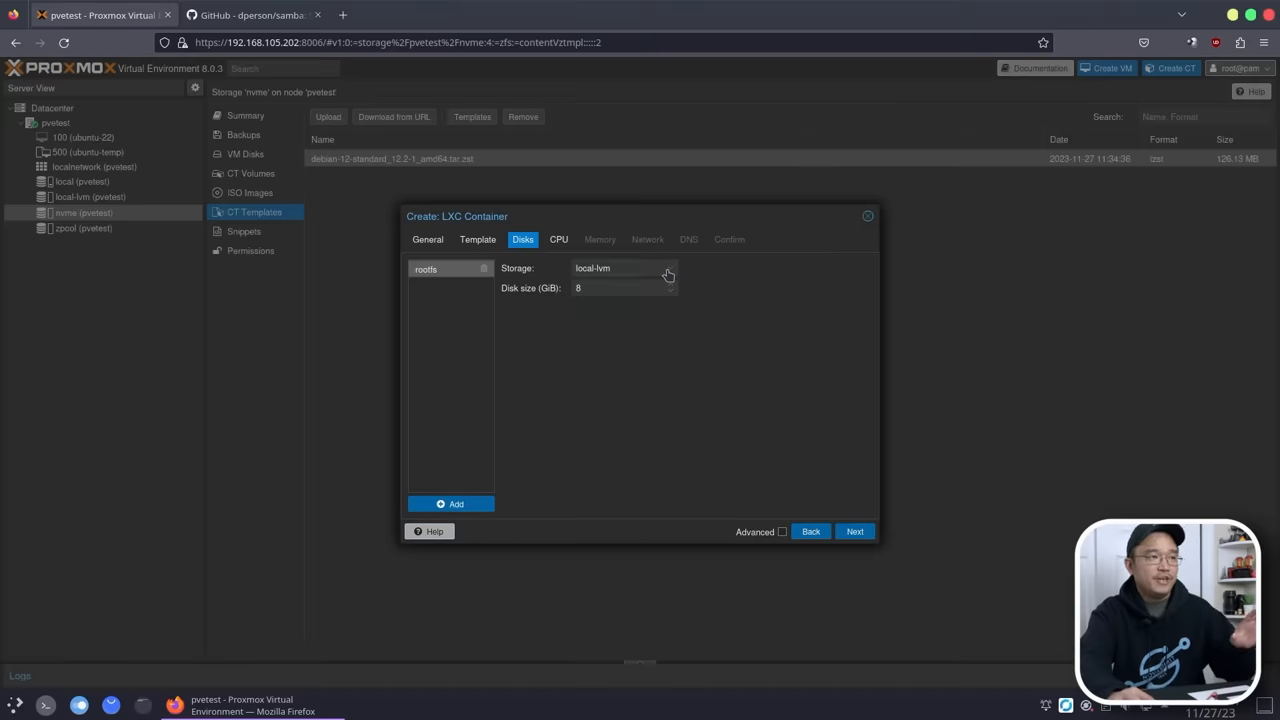
pyautogui.click(668, 270)
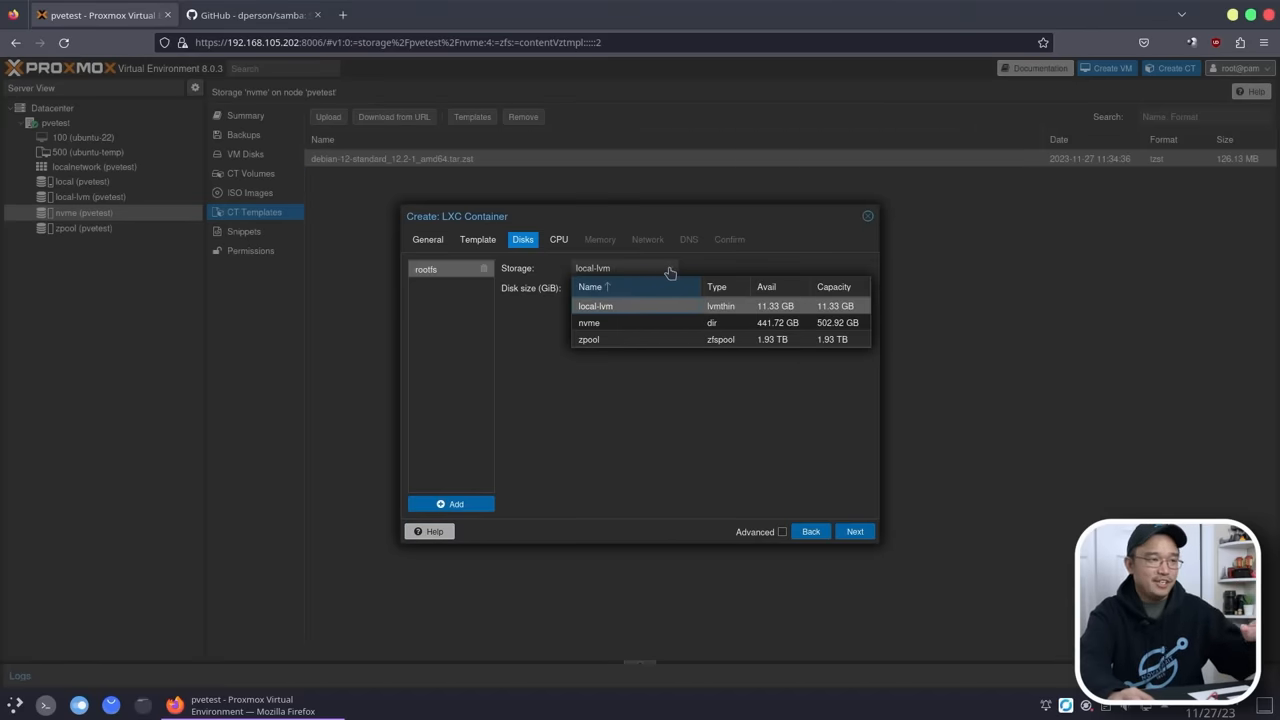
pyautogui.click(588, 340)
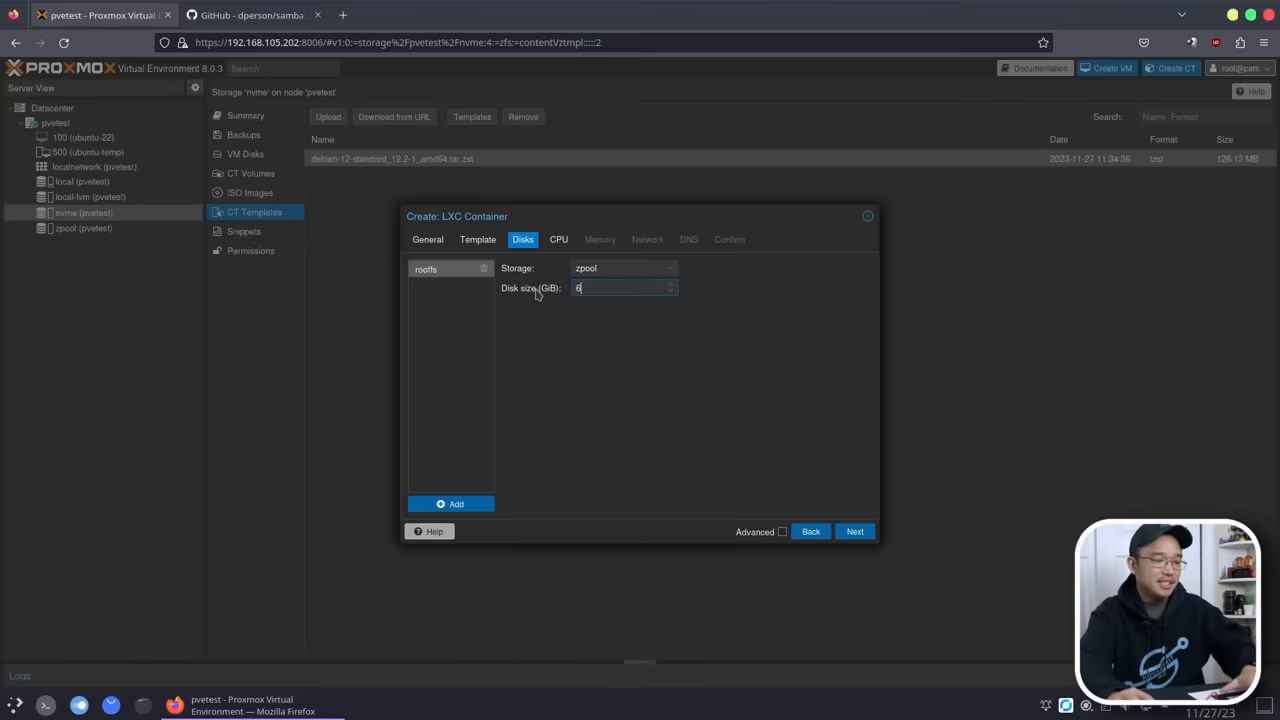
pyautogui.write('0')
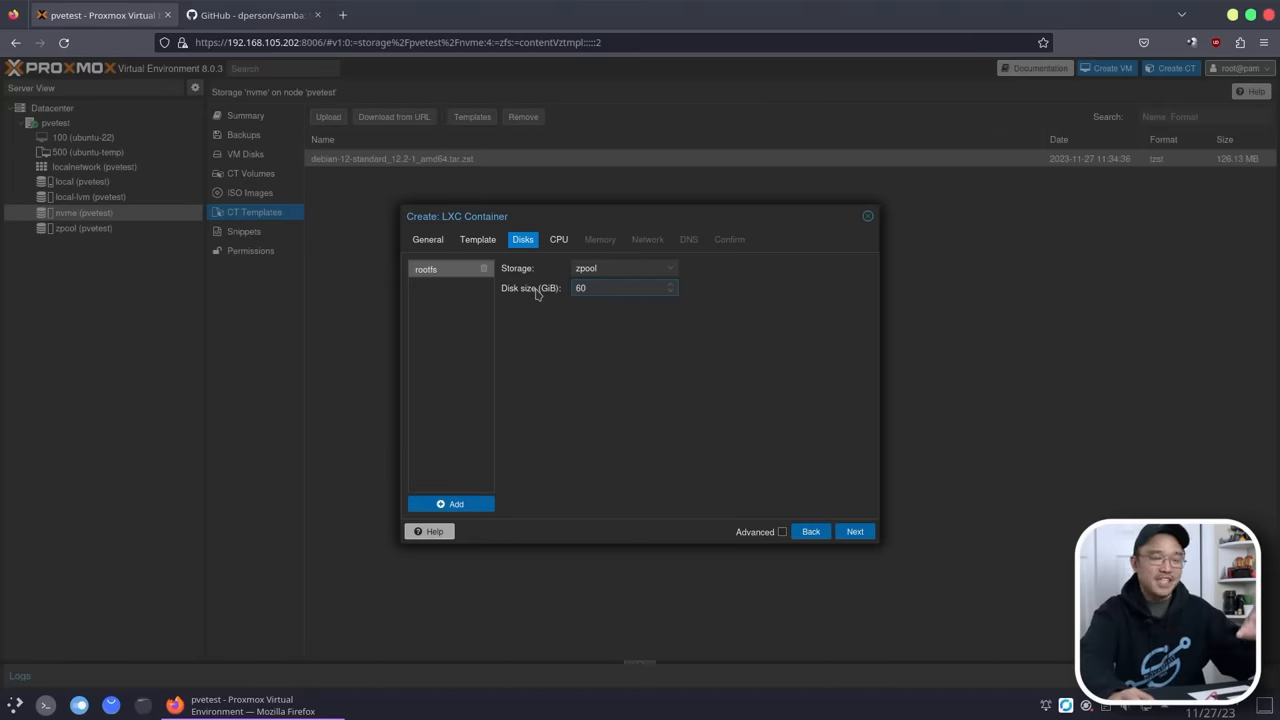
pyautogui.moveTo(756, 404)
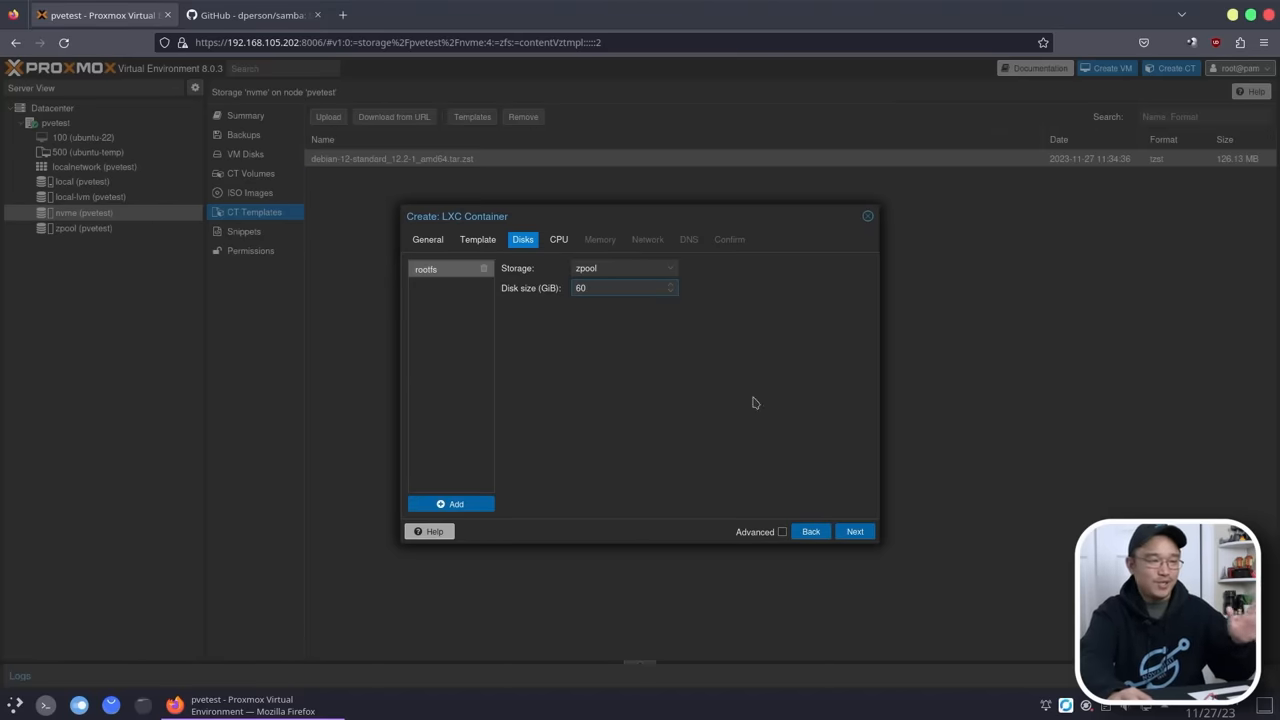
# Keep 1 CPU core and set memory to 1024 MB with 1024 MB swap
pyautogui.click(854, 532)
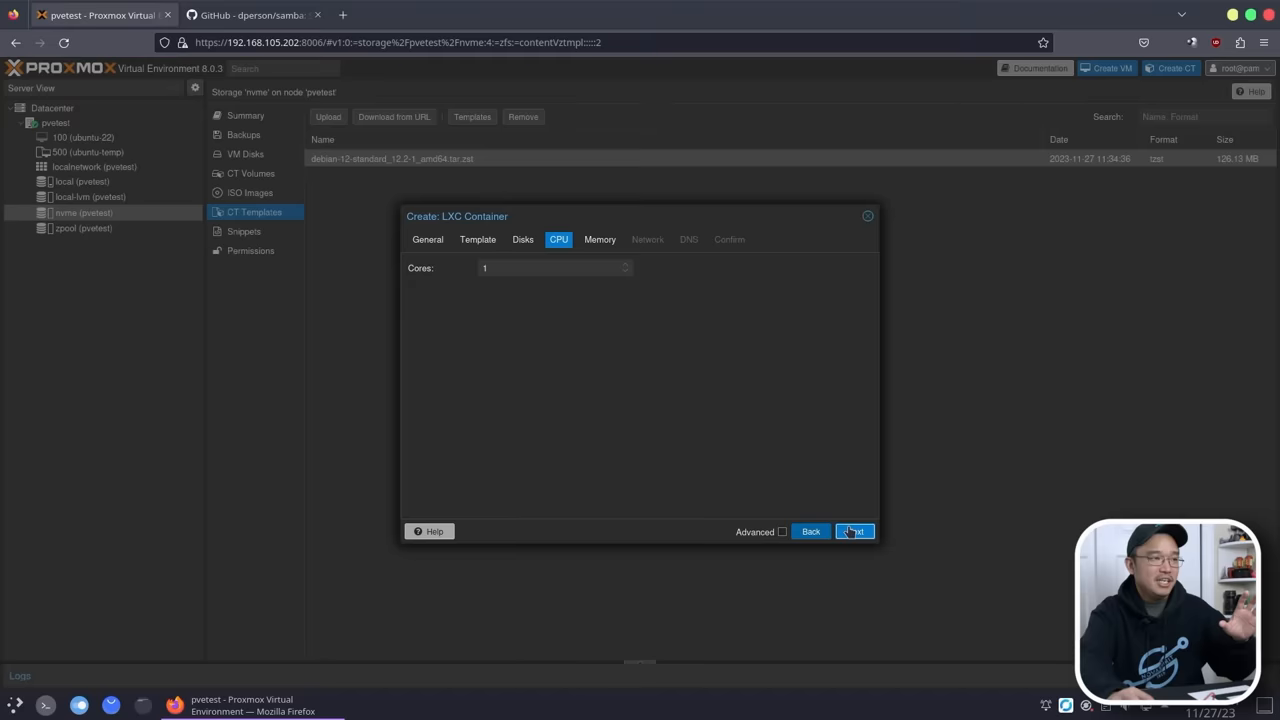
pyautogui.moveTo(632, 270)
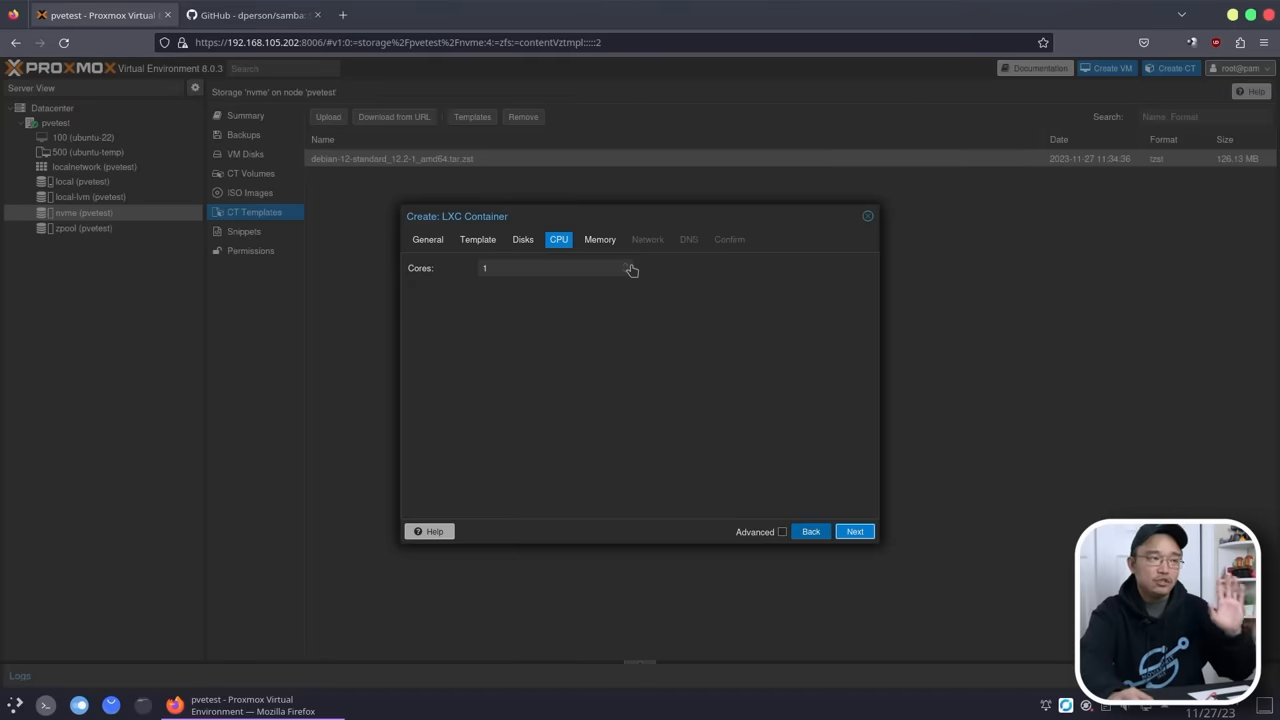
pyautogui.moveTo(624, 268)
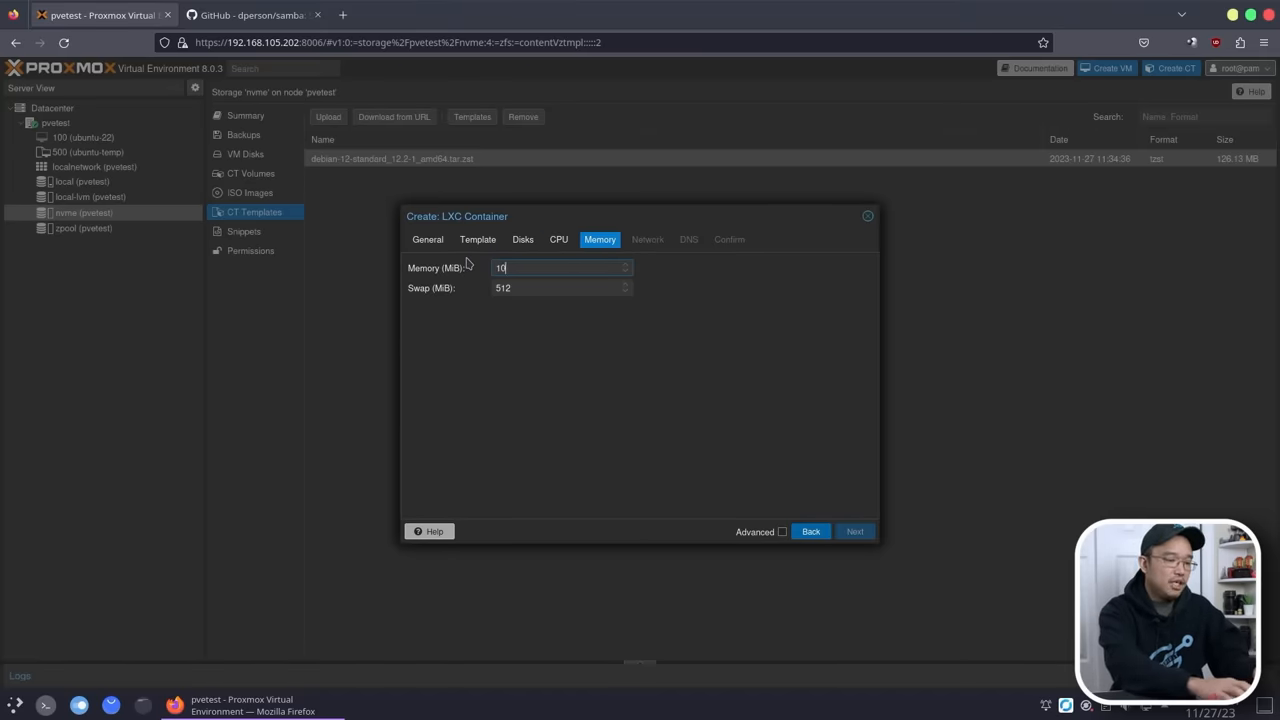
pyautogui.write('1024')
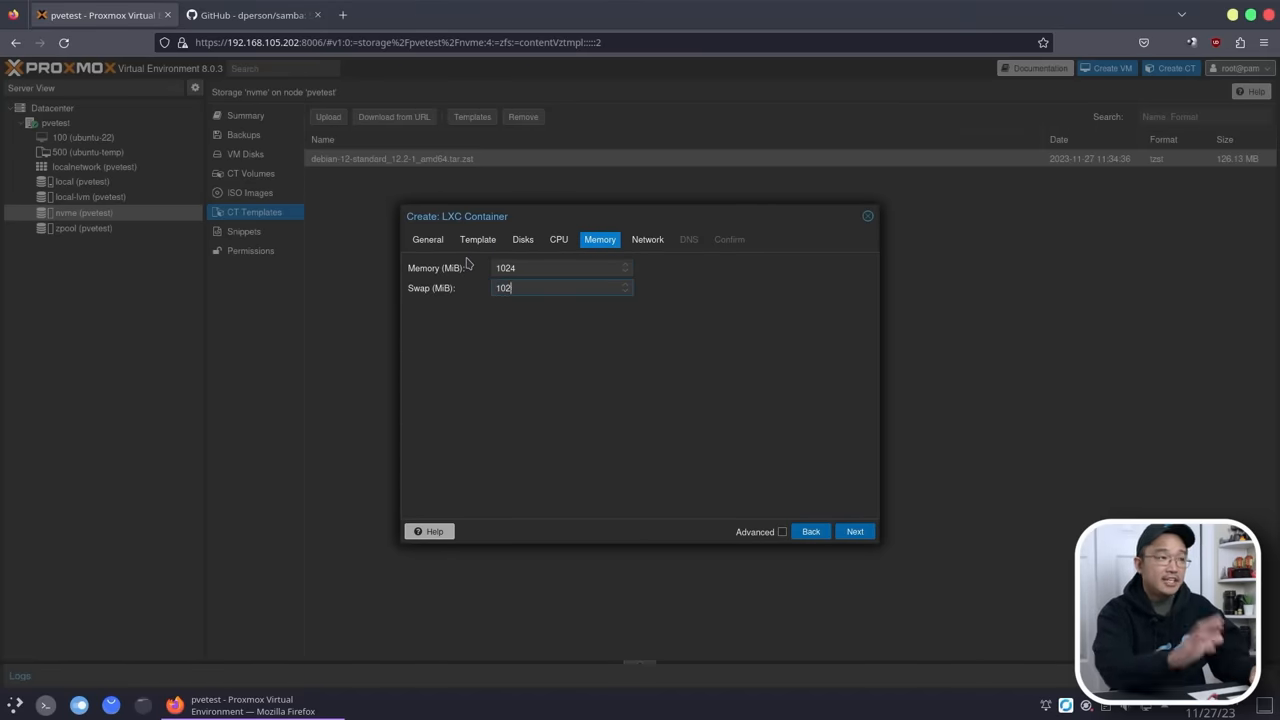
pyautogui.write('4')
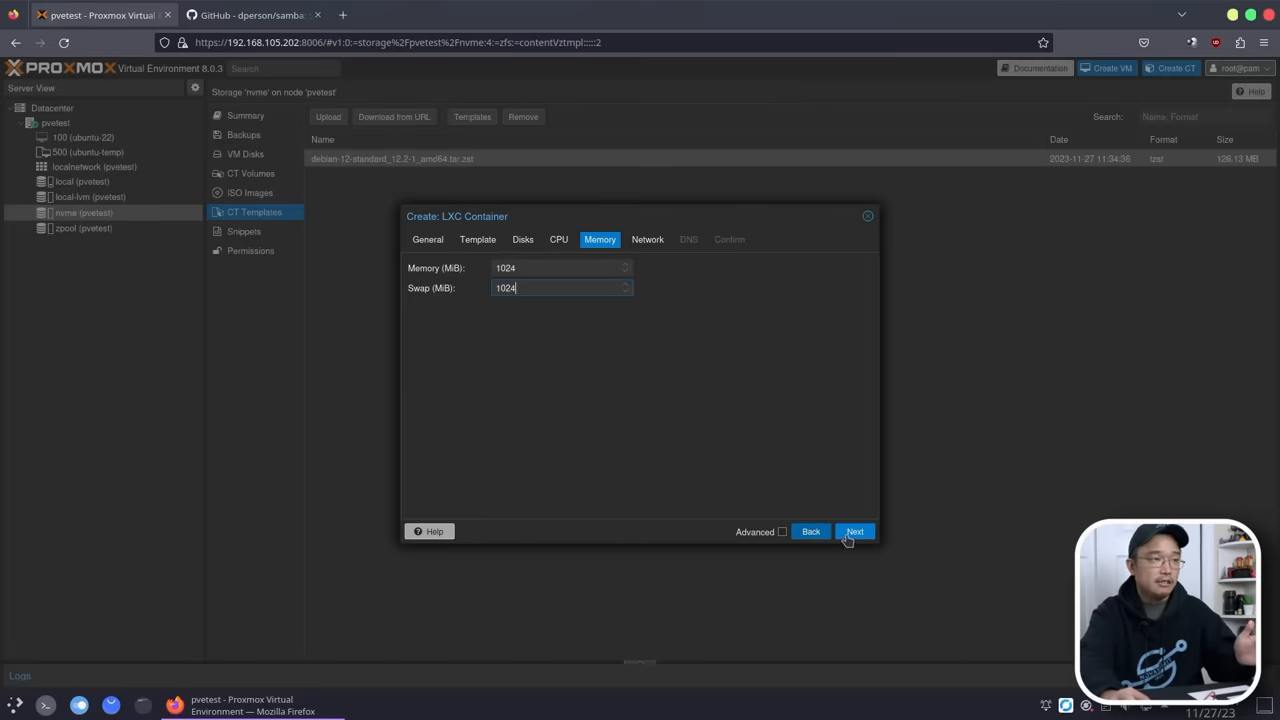
# Set eth0 to obtain its IPv4 address via DHCP and continue to the DNS step
pyautogui.click(854, 532)
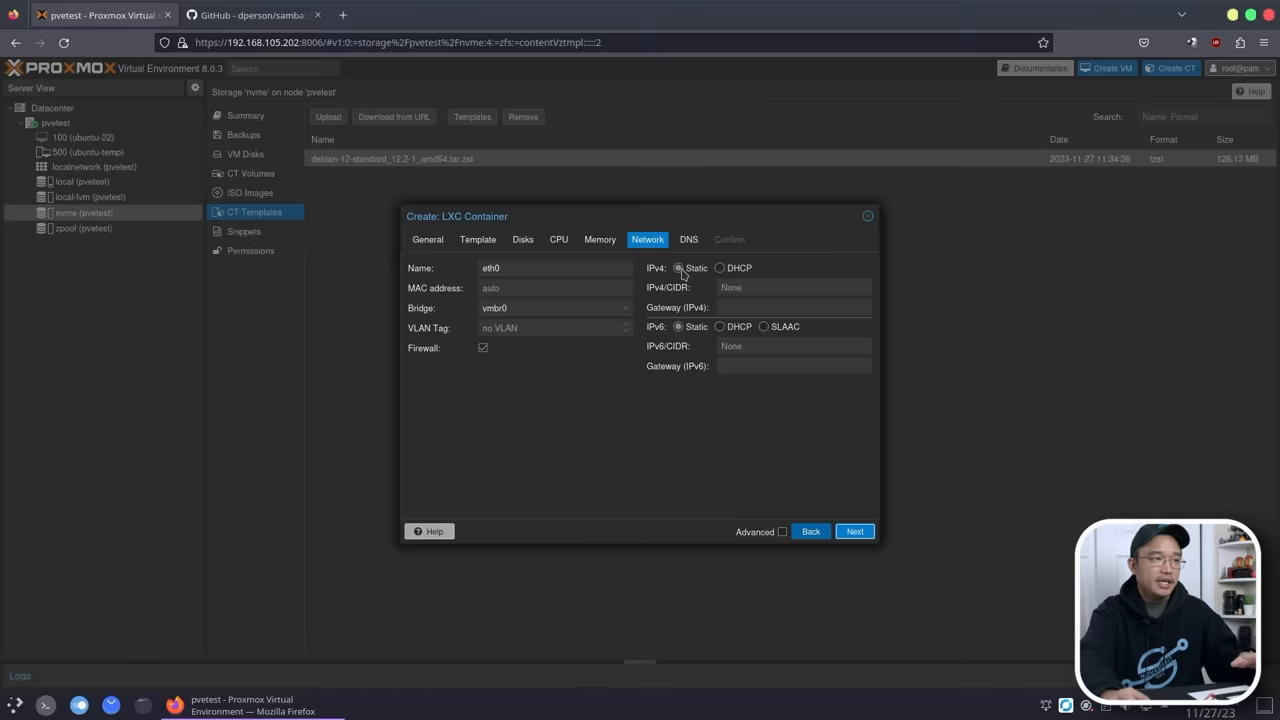
pyautogui.click(720, 268)
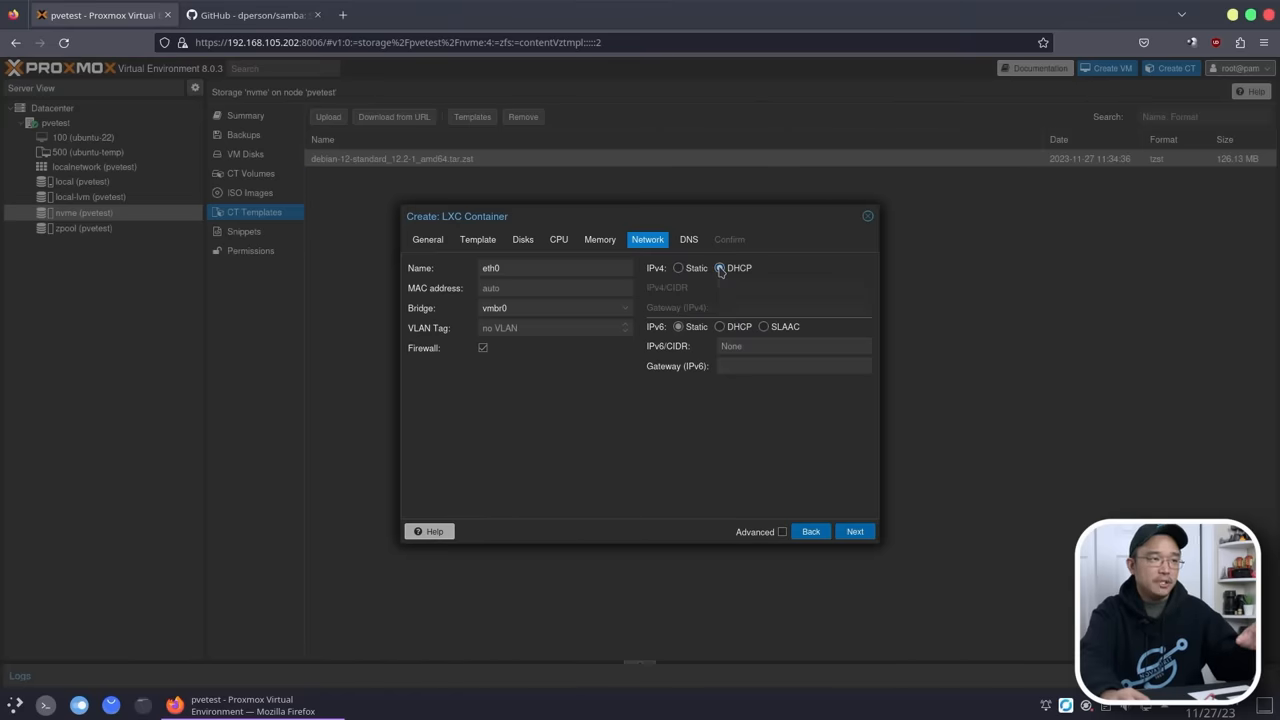
pyautogui.click(720, 268)
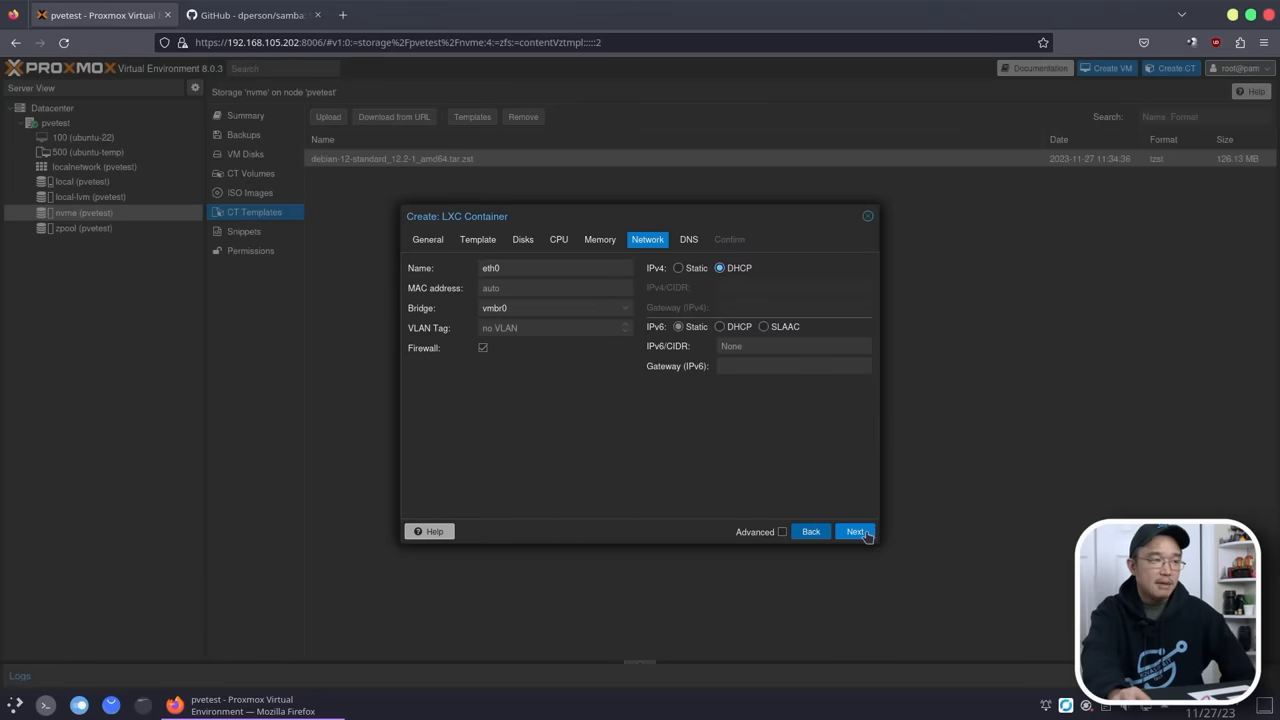
pyautogui.click(856, 532)
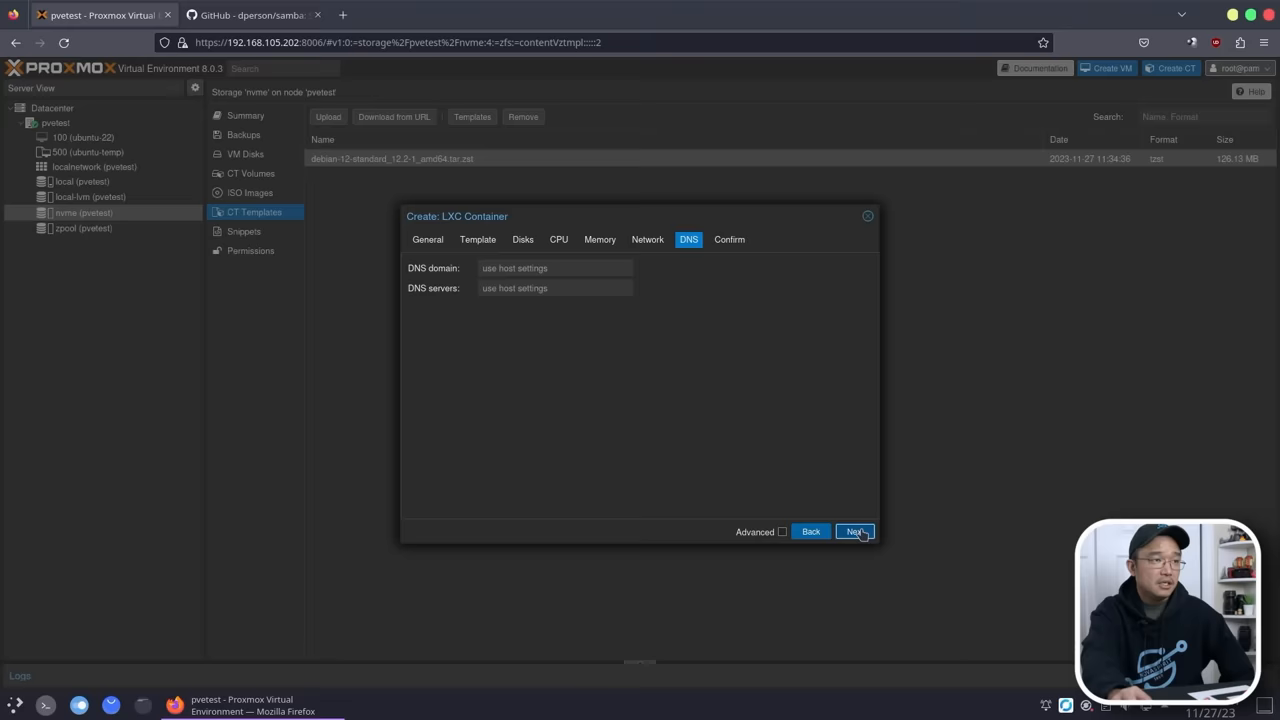
# Confirm the settings and finish creating container 101 (deb-nas), closing the task log
pyautogui.click(856, 532)
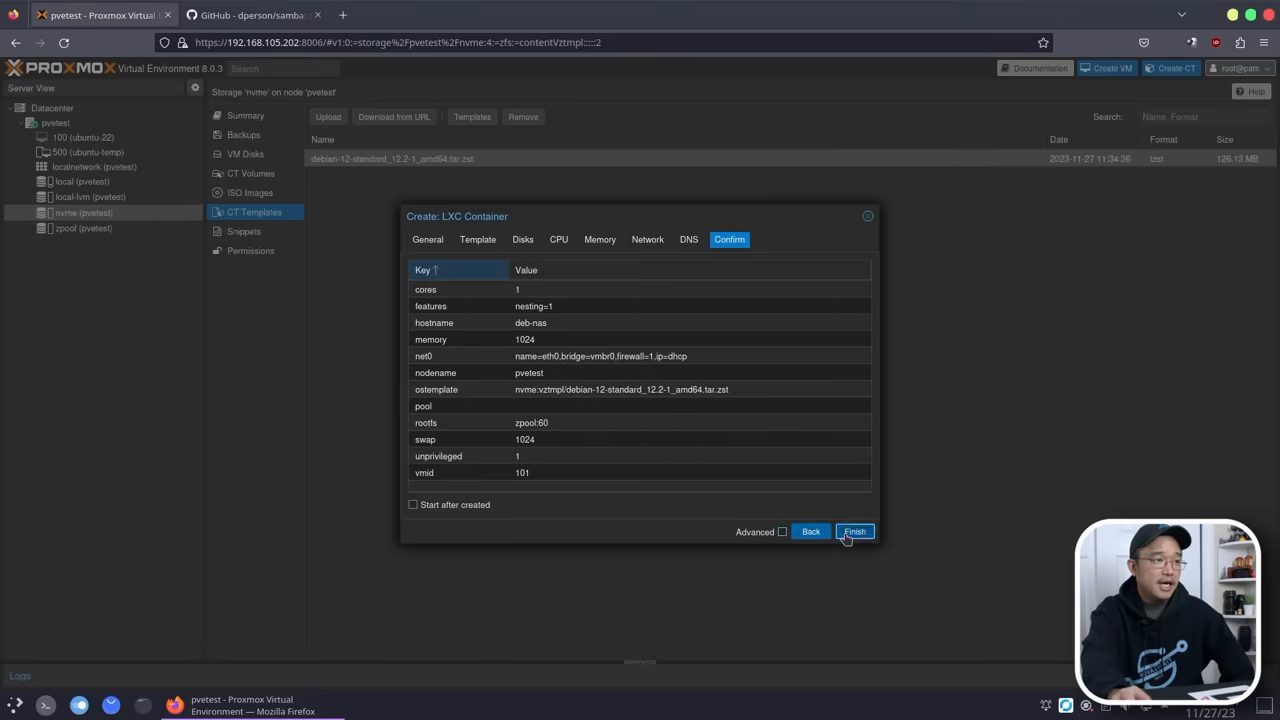
pyautogui.click(854, 532)
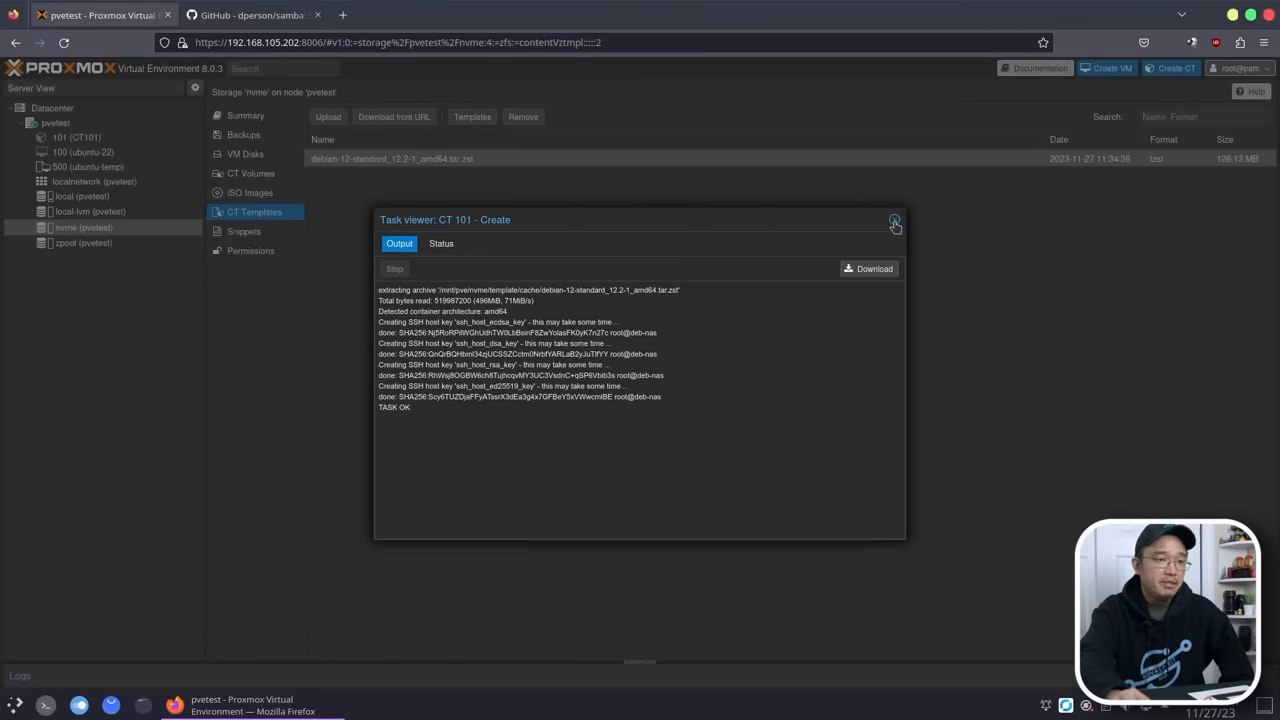
pyautogui.click(894, 220)
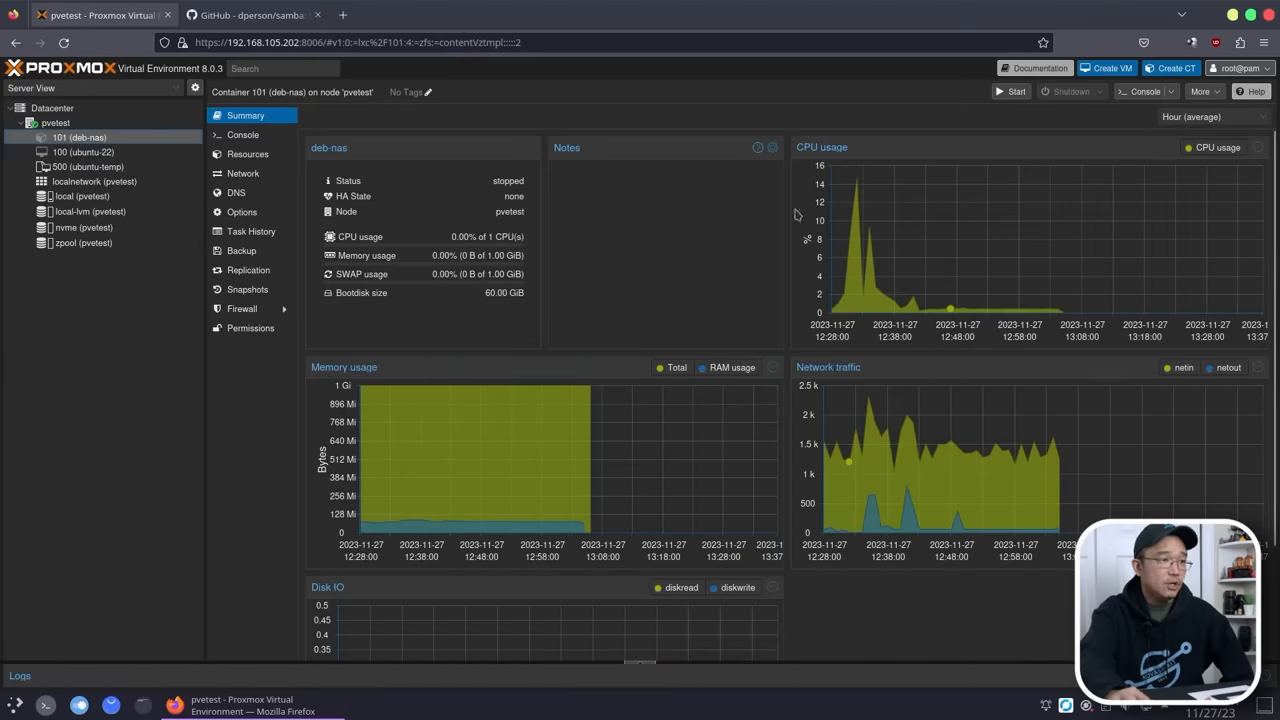
# Start the deb-nas container and log into its console as root
pyautogui.click(1012, 92)
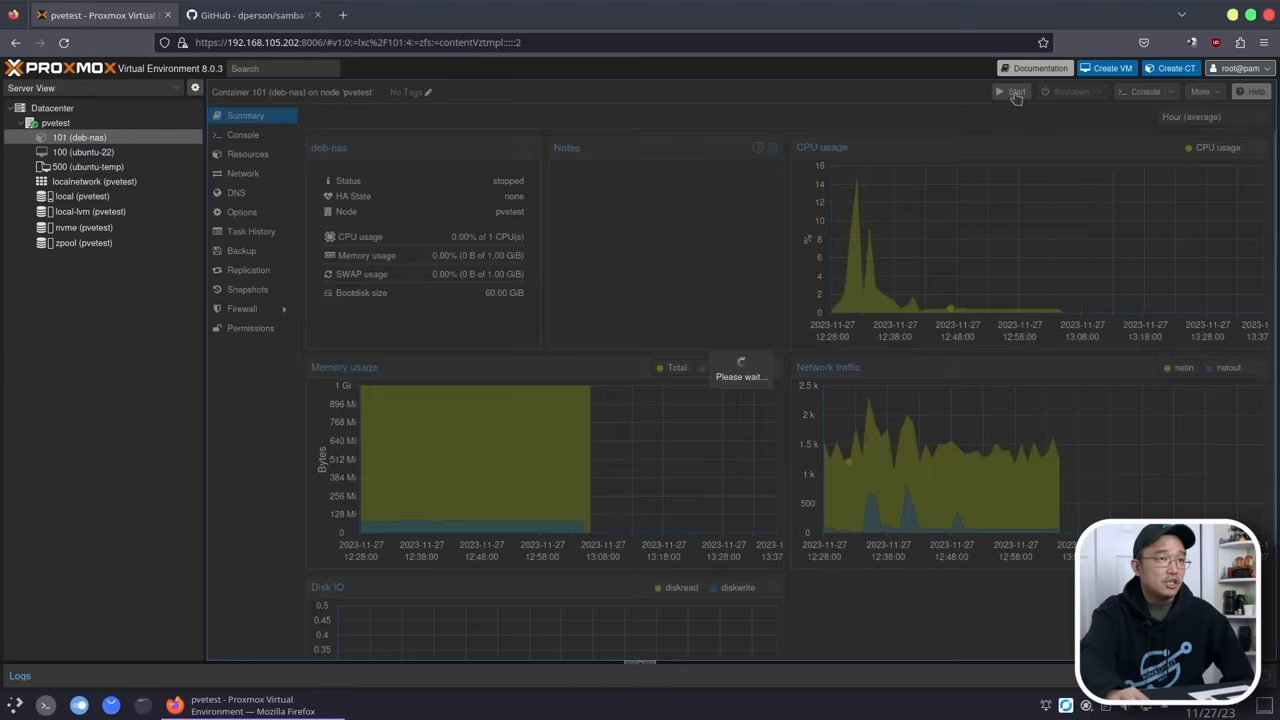
pyautogui.click(244, 134)
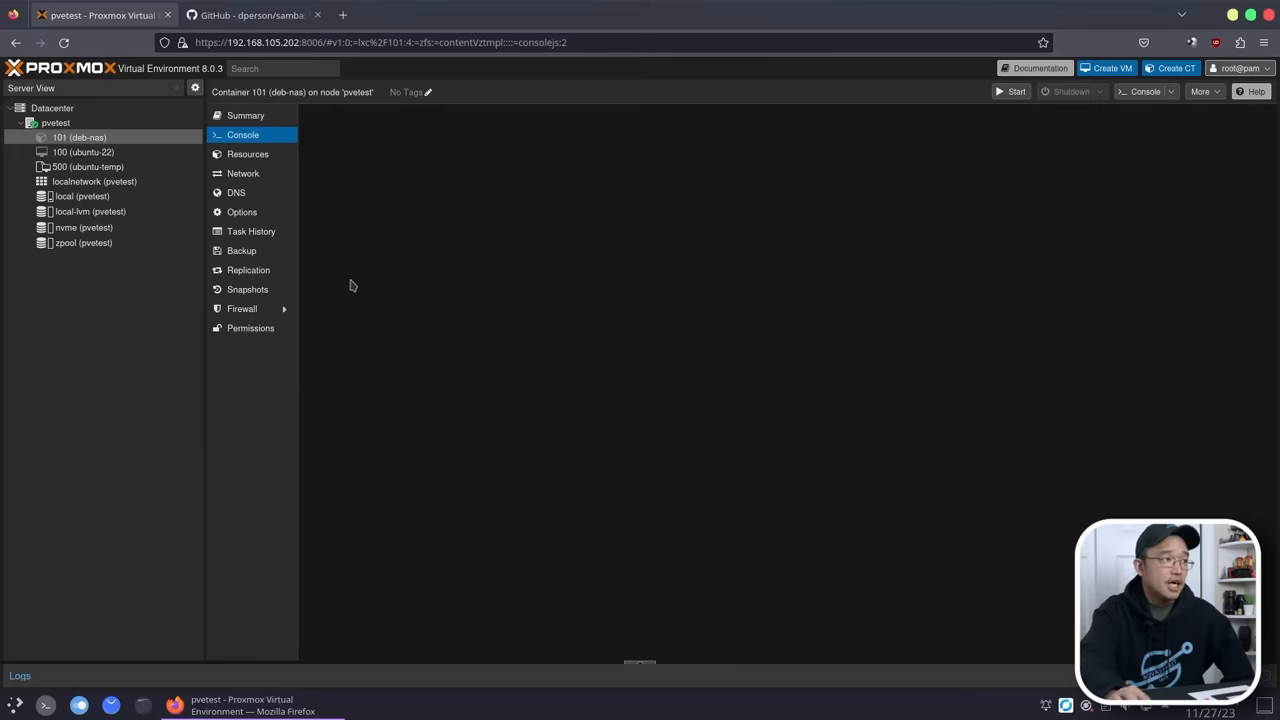
pyautogui.moveTo(590, 218)
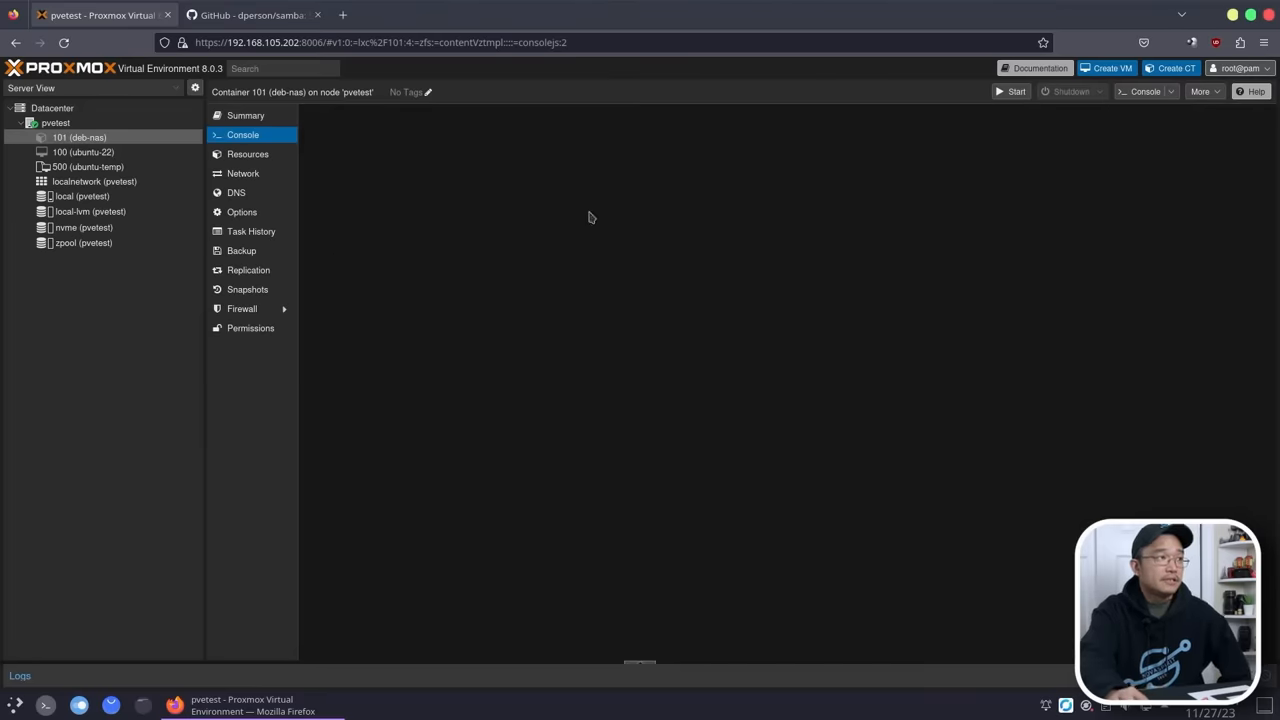
pyautogui.click(1012, 92)
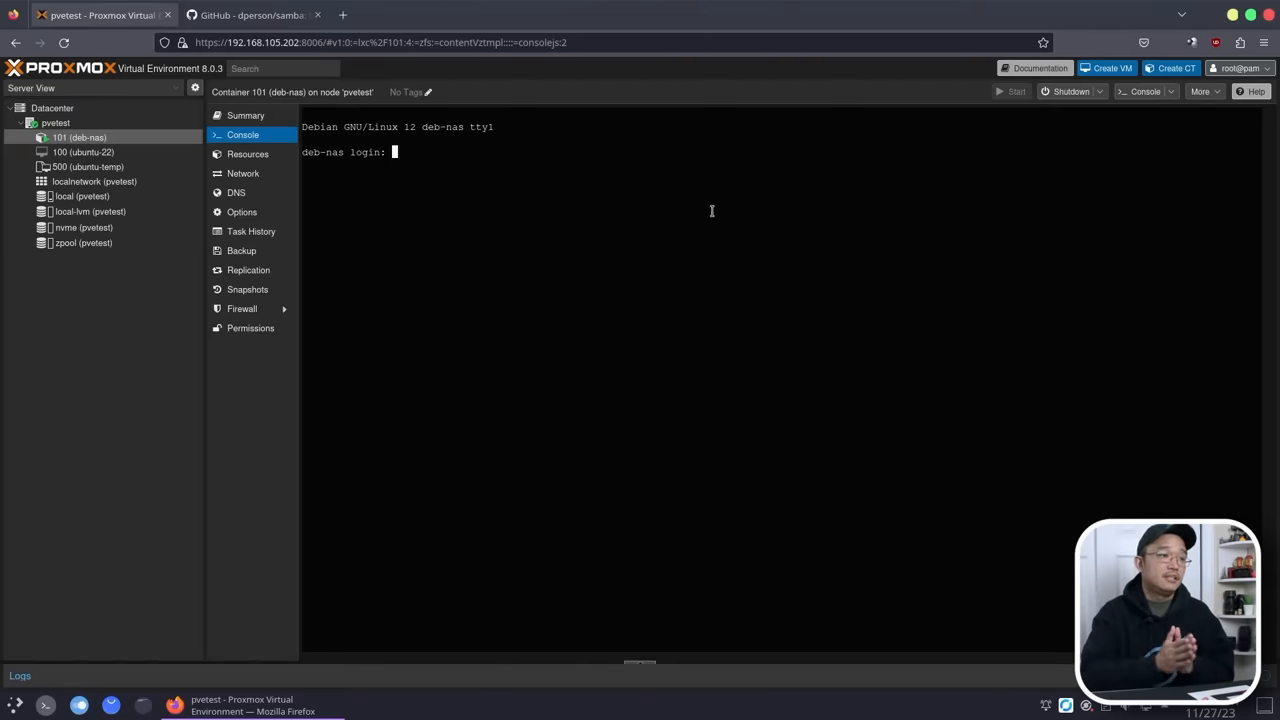
pyautogui.write('root')
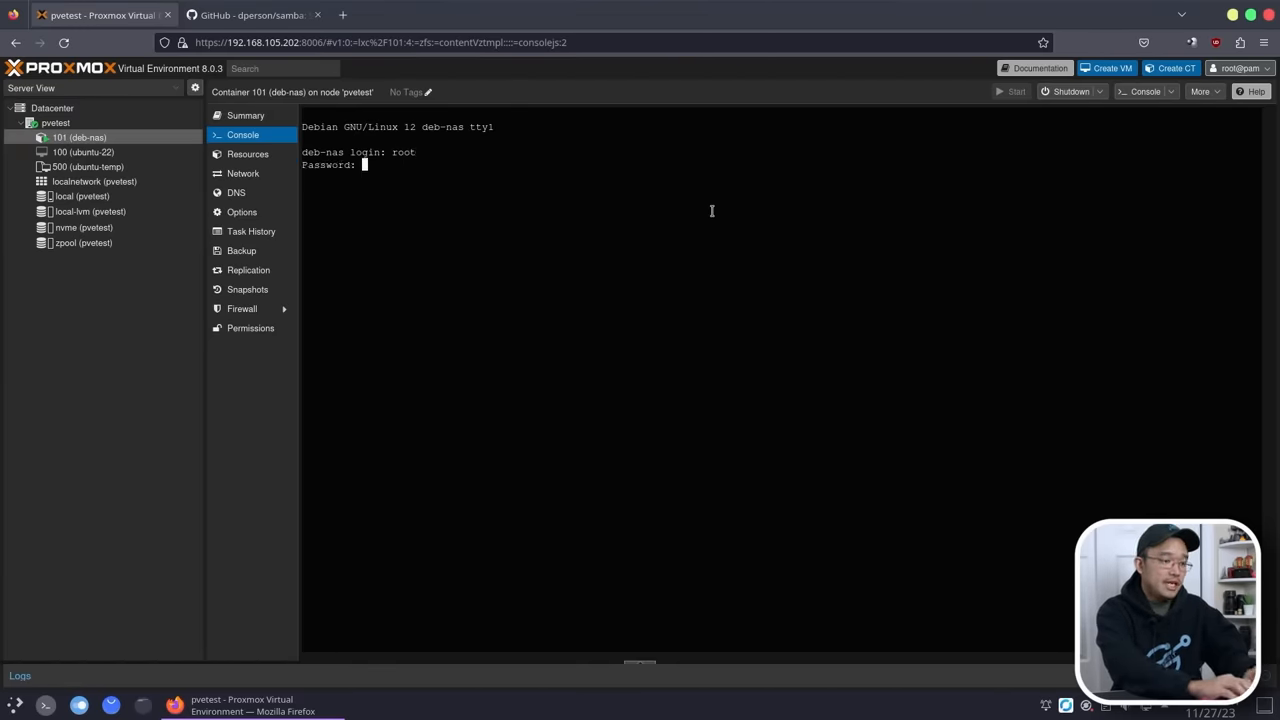
pyautogui.press('Return')
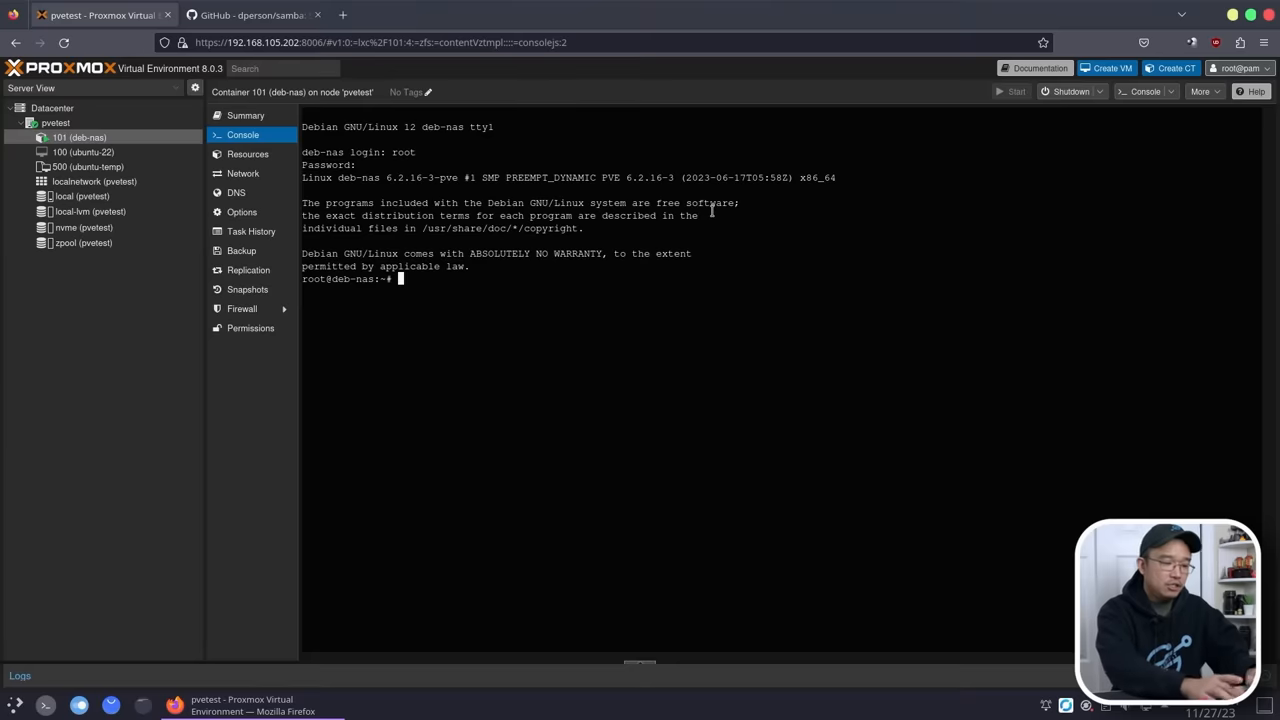
# Check disk space with df -h and running processes with top, then quit
pyautogui.write('df -h')
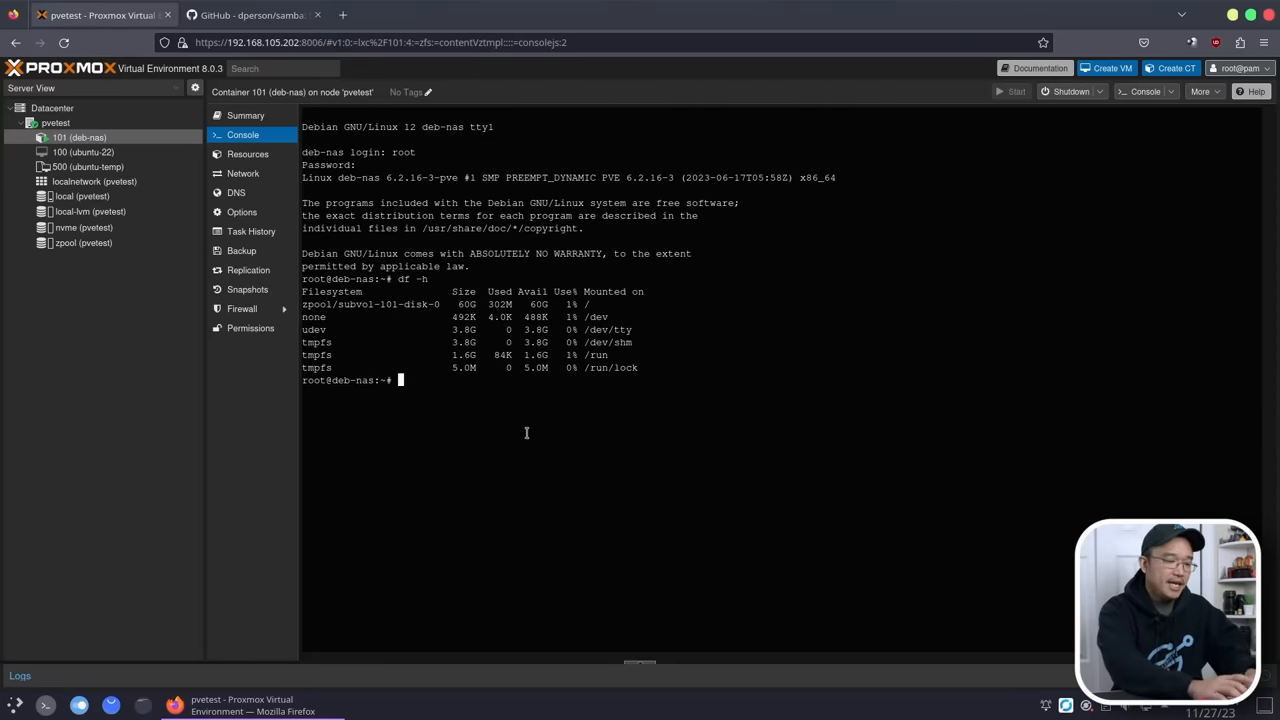
pyautogui.write('top')
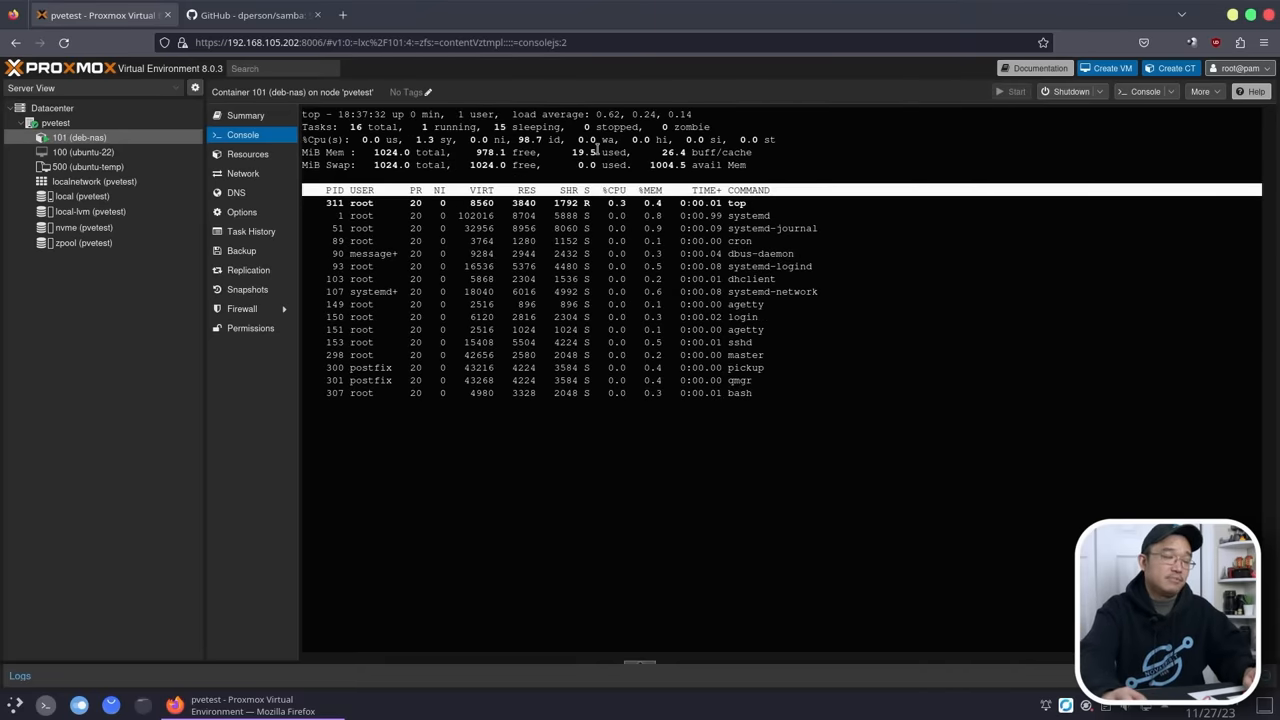
pyautogui.press('q')
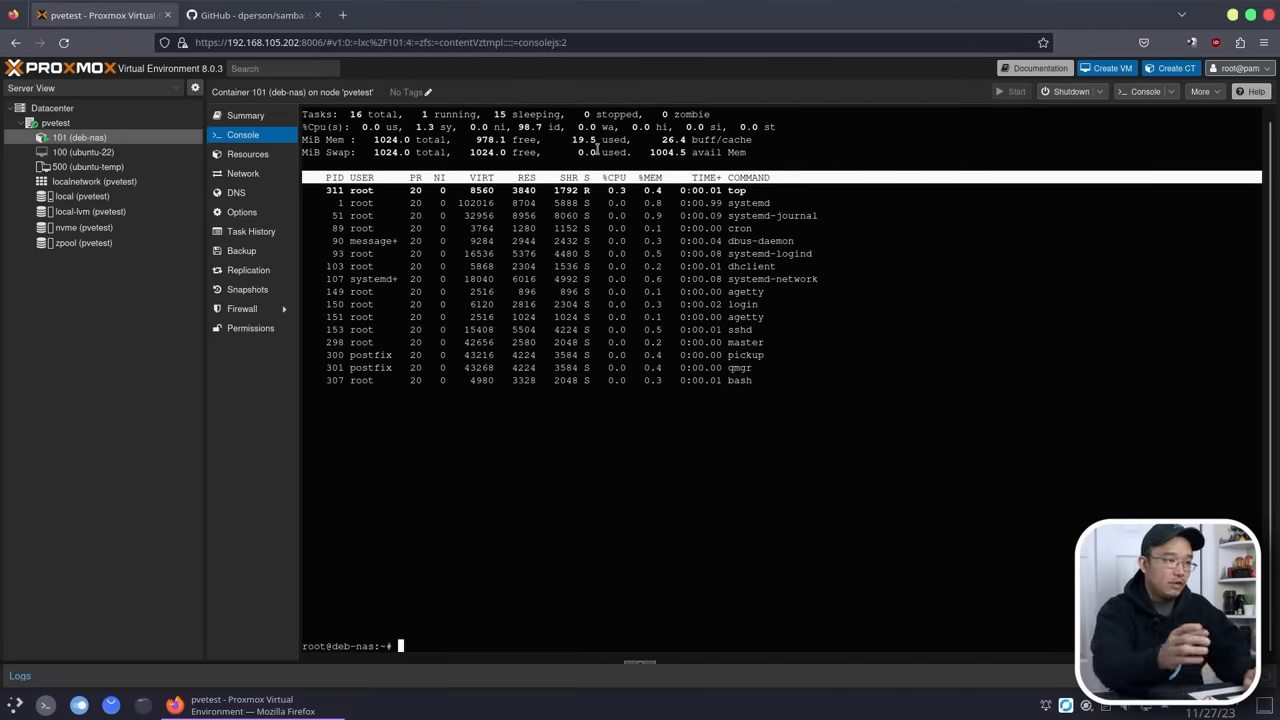
pyautogui.press('q')
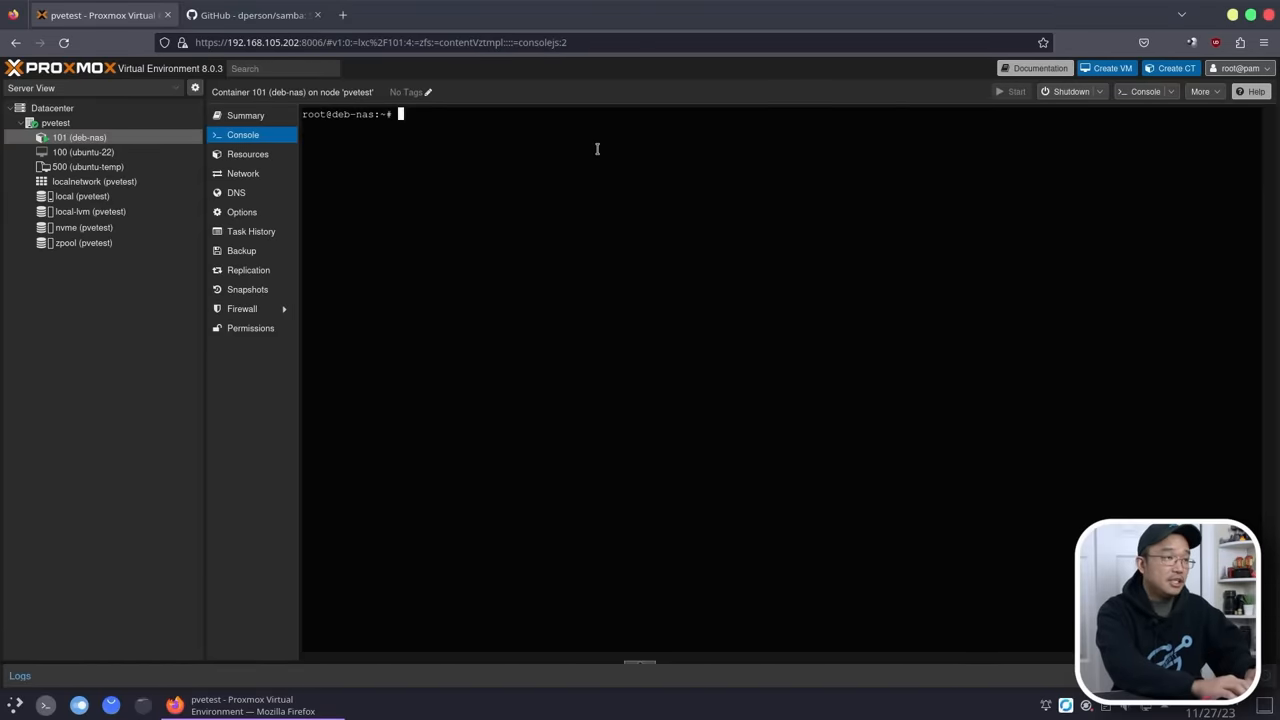
# Install the sudo and curl packages with apt, confirming with y
pyautogui.write('apt')
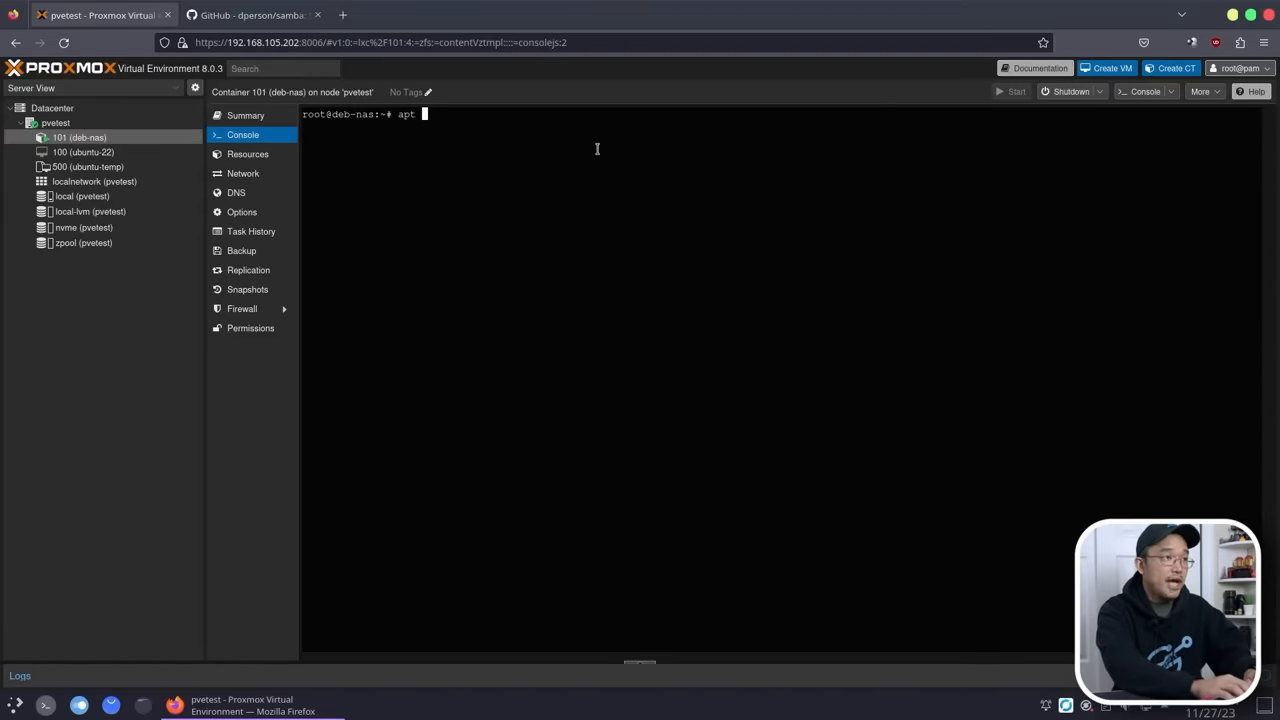
pyautogui.write('install sudo')
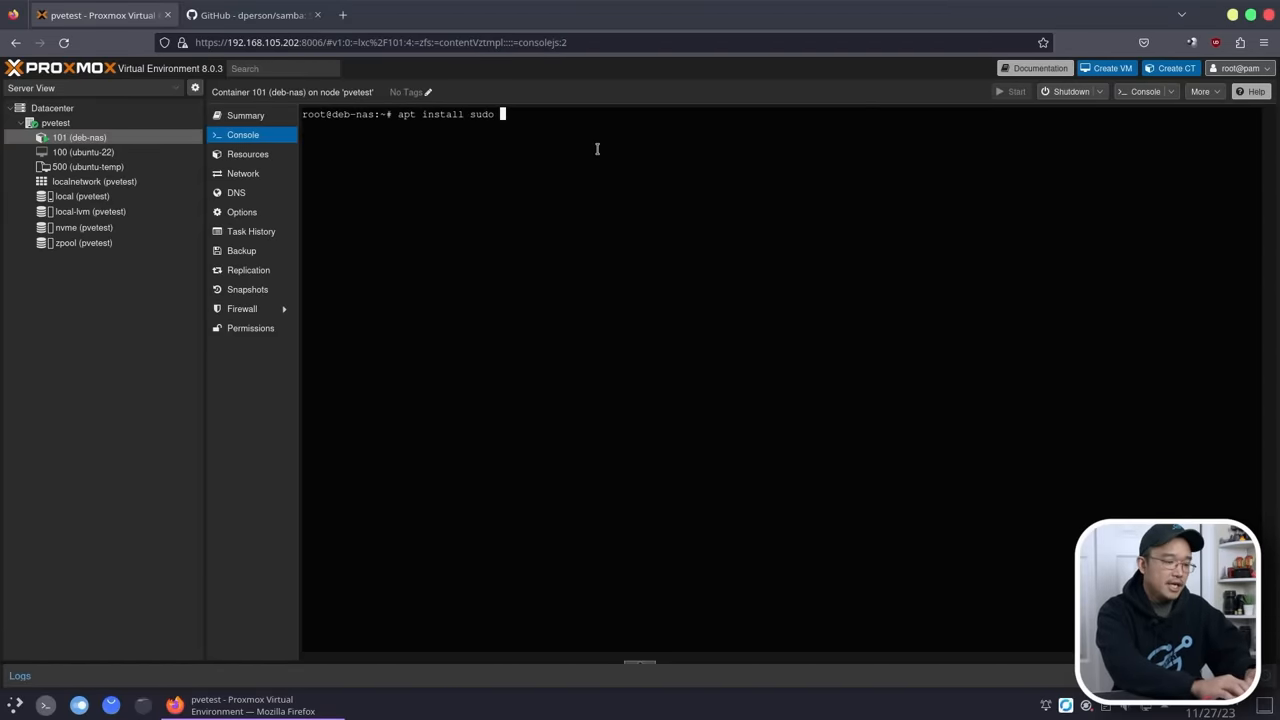
pyautogui.press('Return')
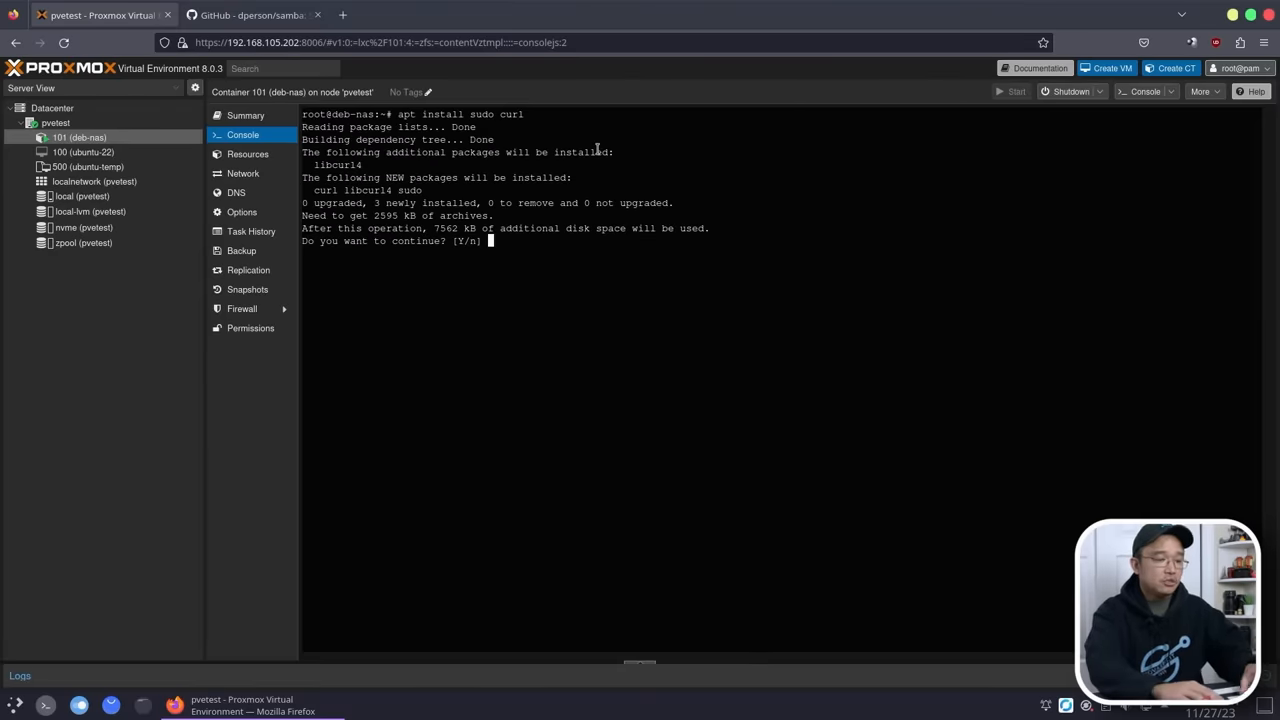
pyautogui.write('y')
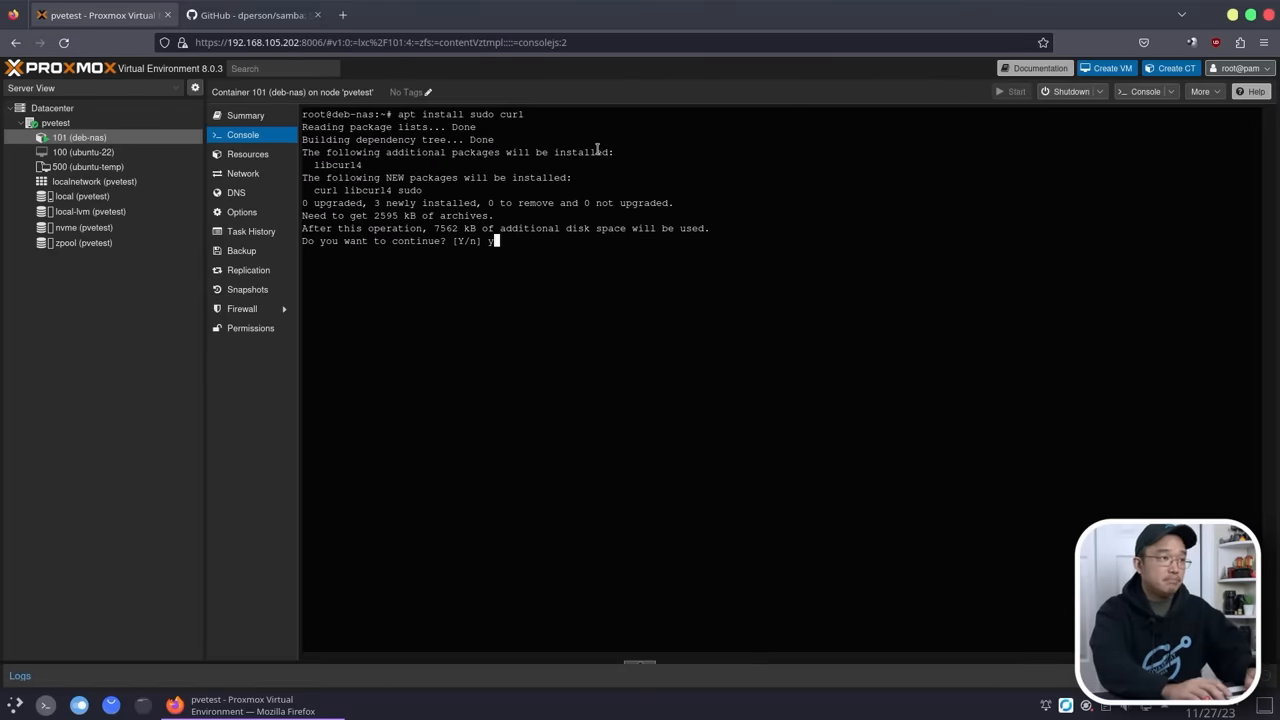
pyautogui.press('Return')
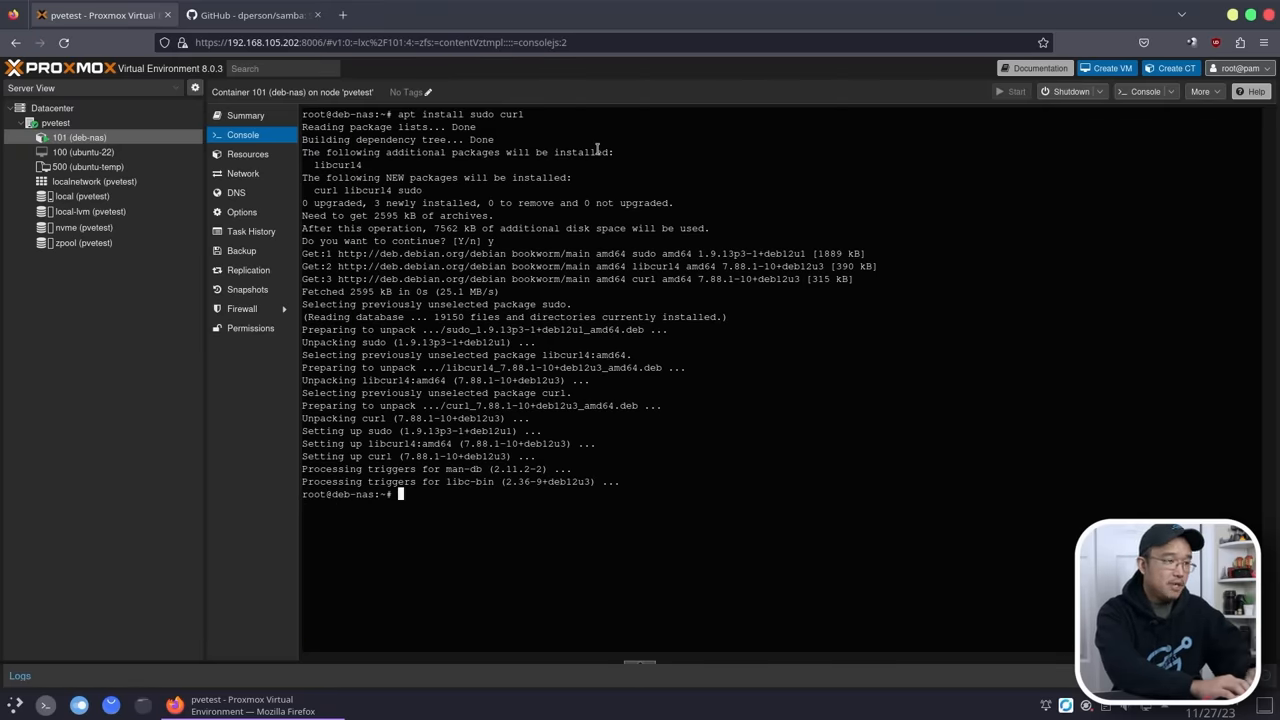
# Create user don with adduser and add him to the sudo group via usermod -aG
pyautogui.write('adduser don')
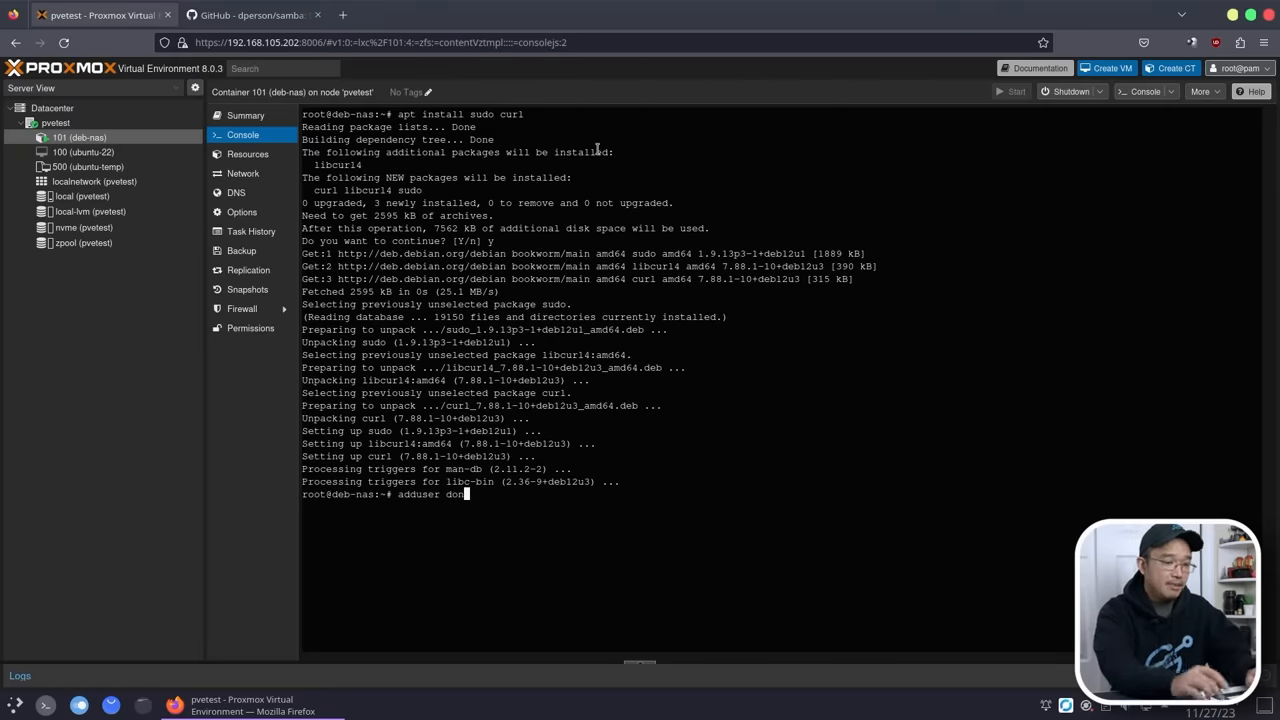
pyautogui.press('Return')
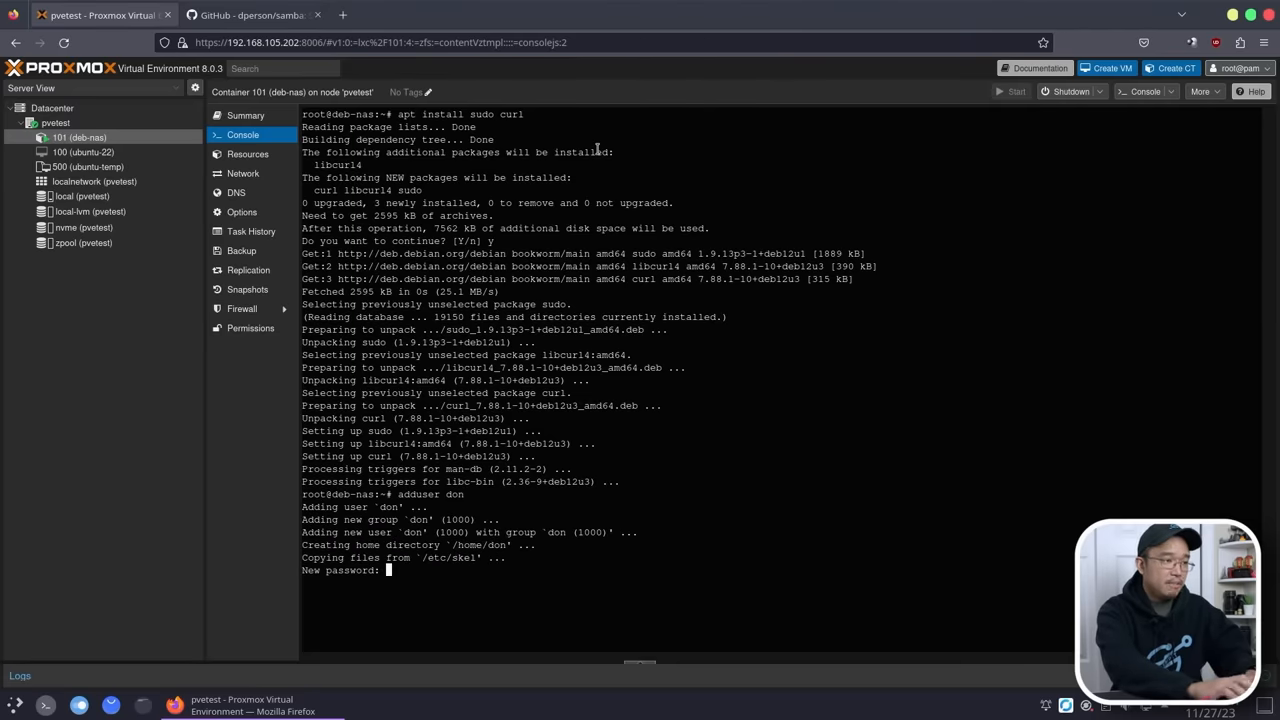
pyautogui.press('Return')
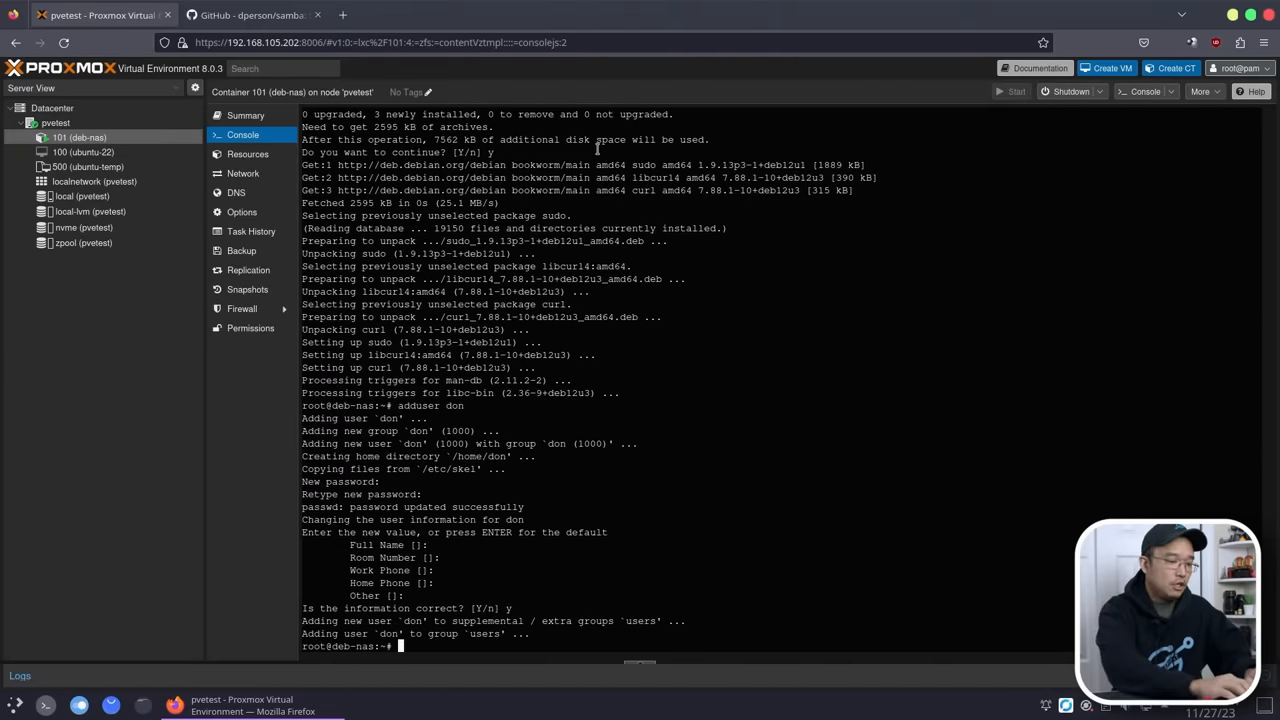
pyautogui.write('u')
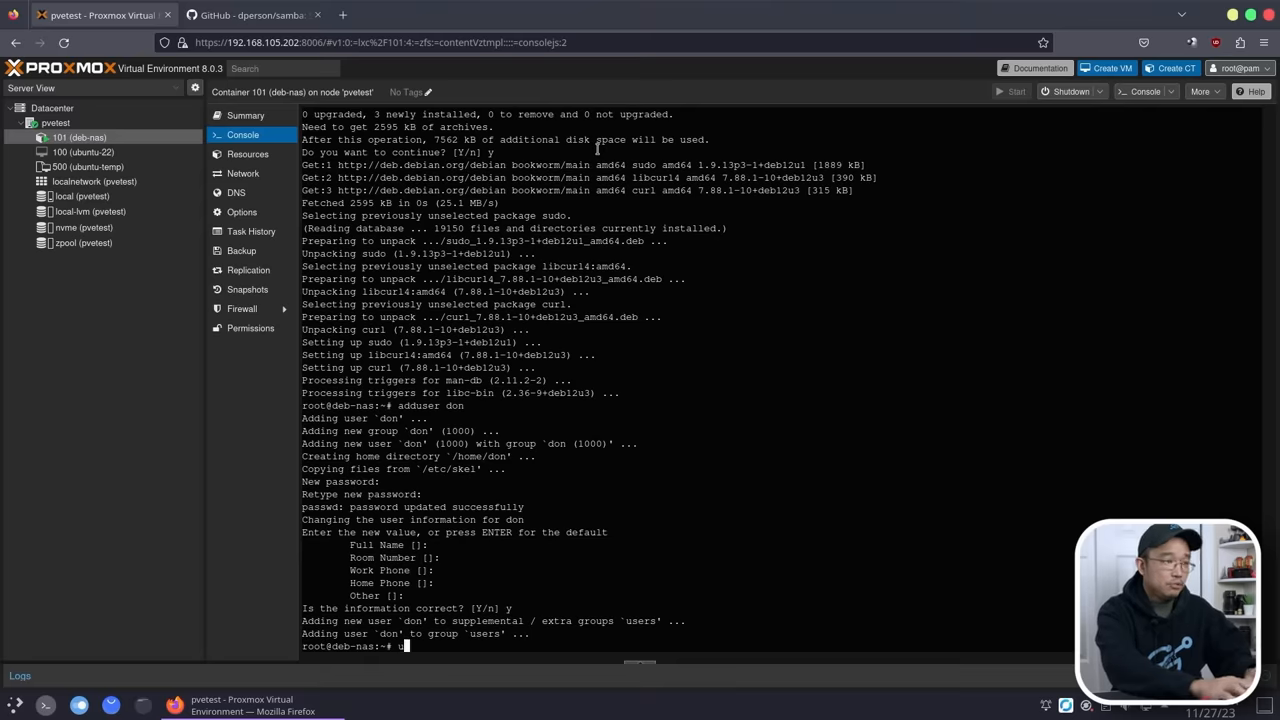
pyautogui.write('usermod -a')
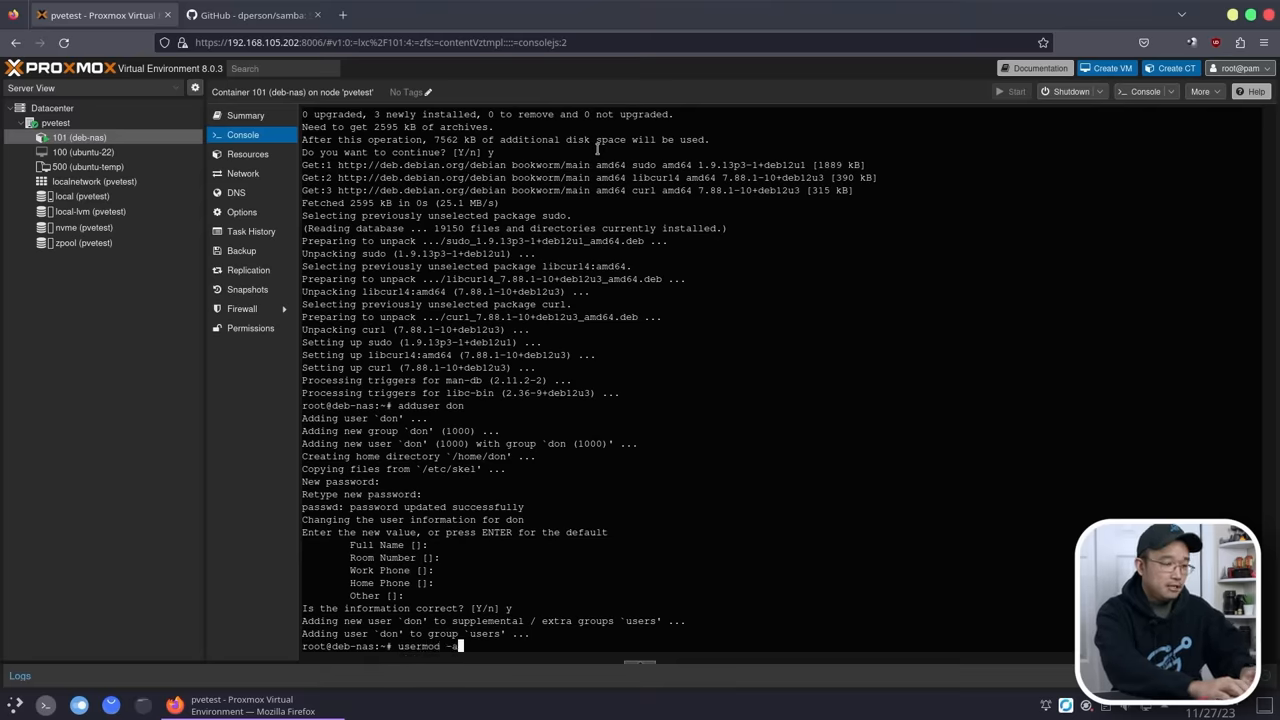
pyautogui.write('G')
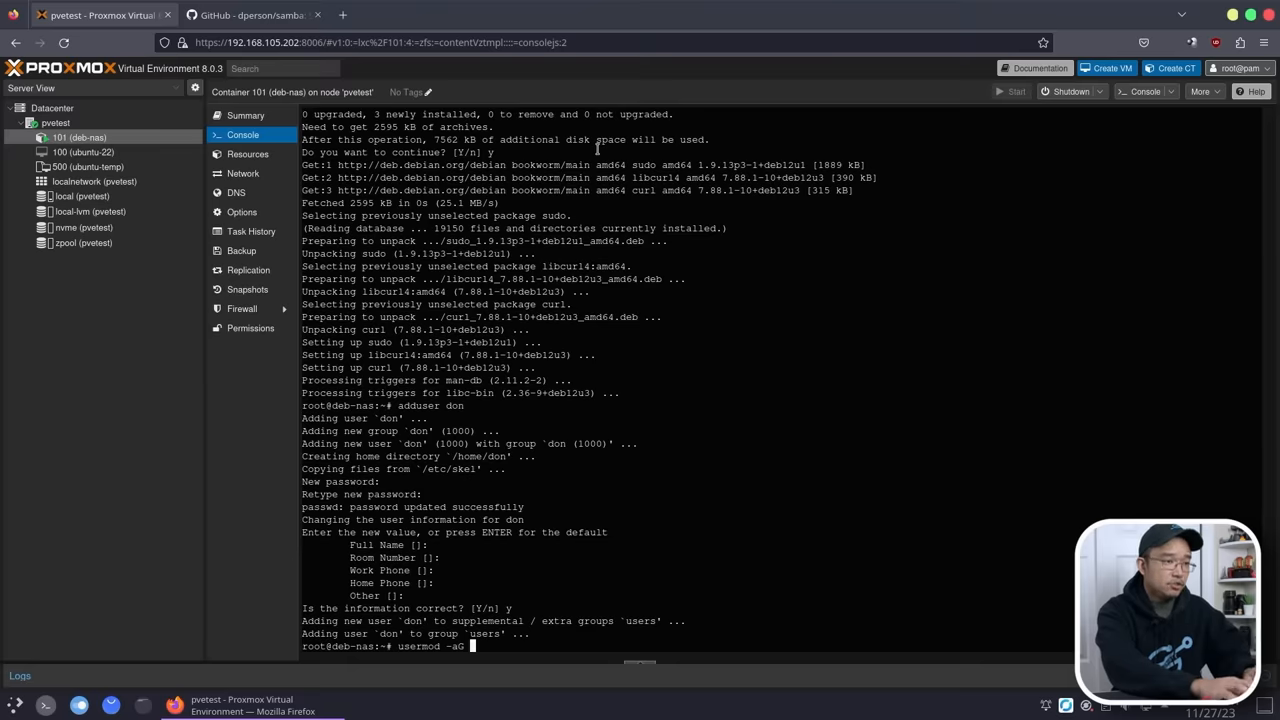
pyautogui.write('sudo don')
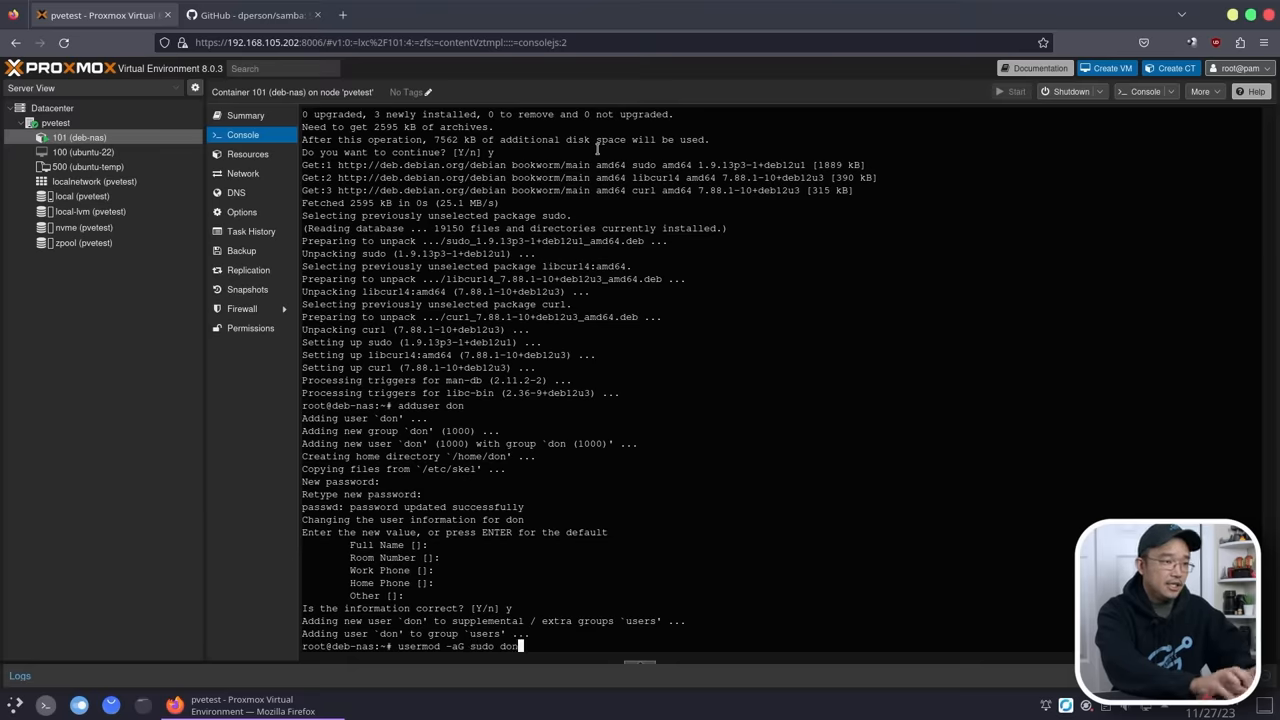
pyautogui.press('Return')
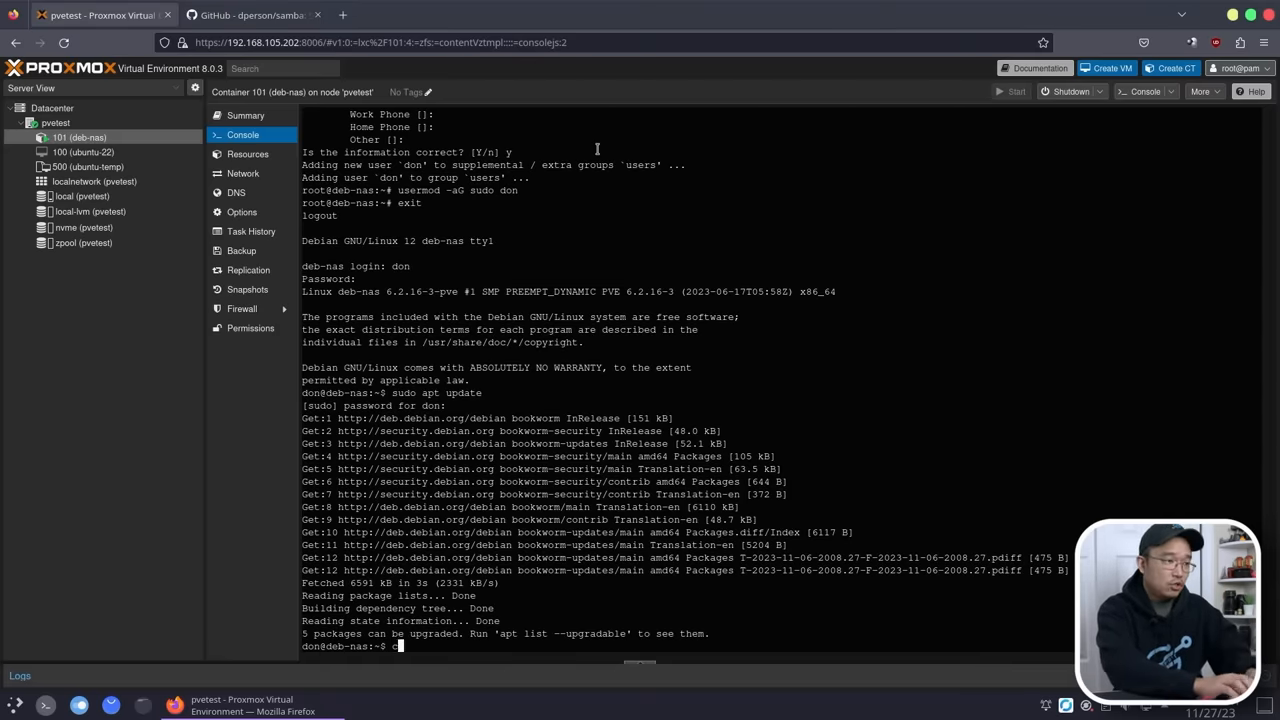
pyautogui.write('curl -s')
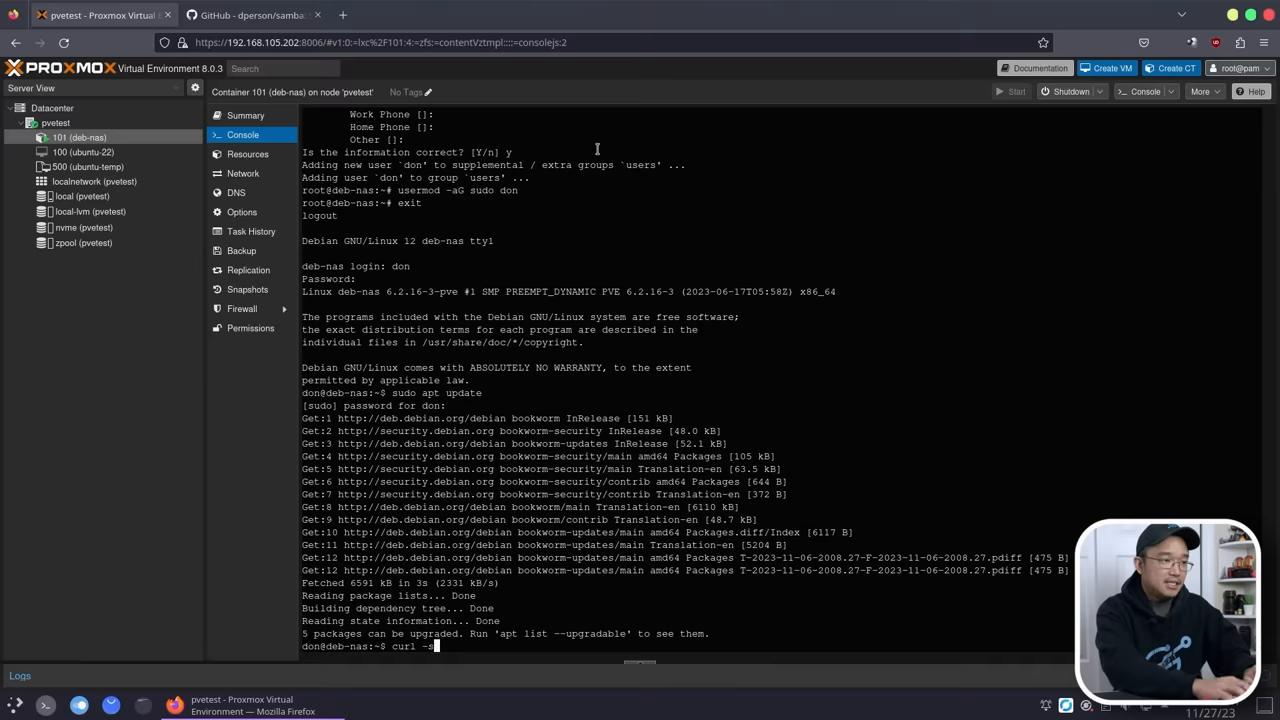
pyautogui.write('SL')
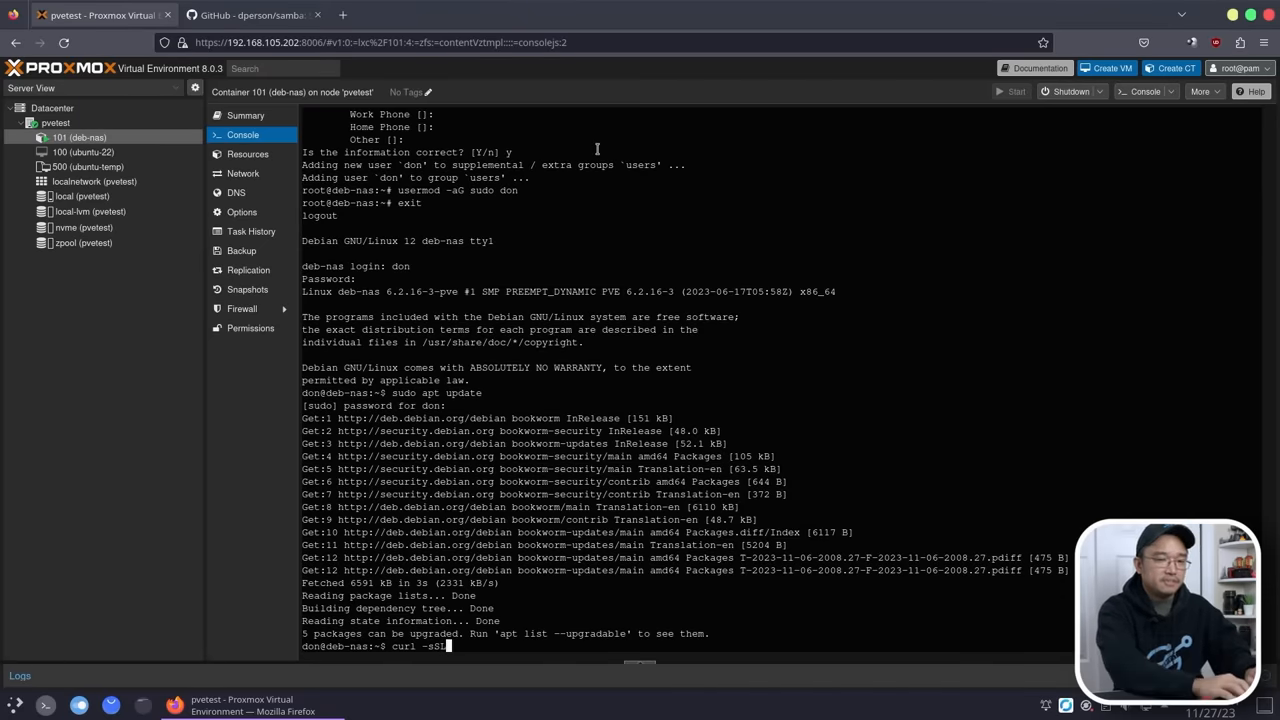
pyautogui.write('https://')
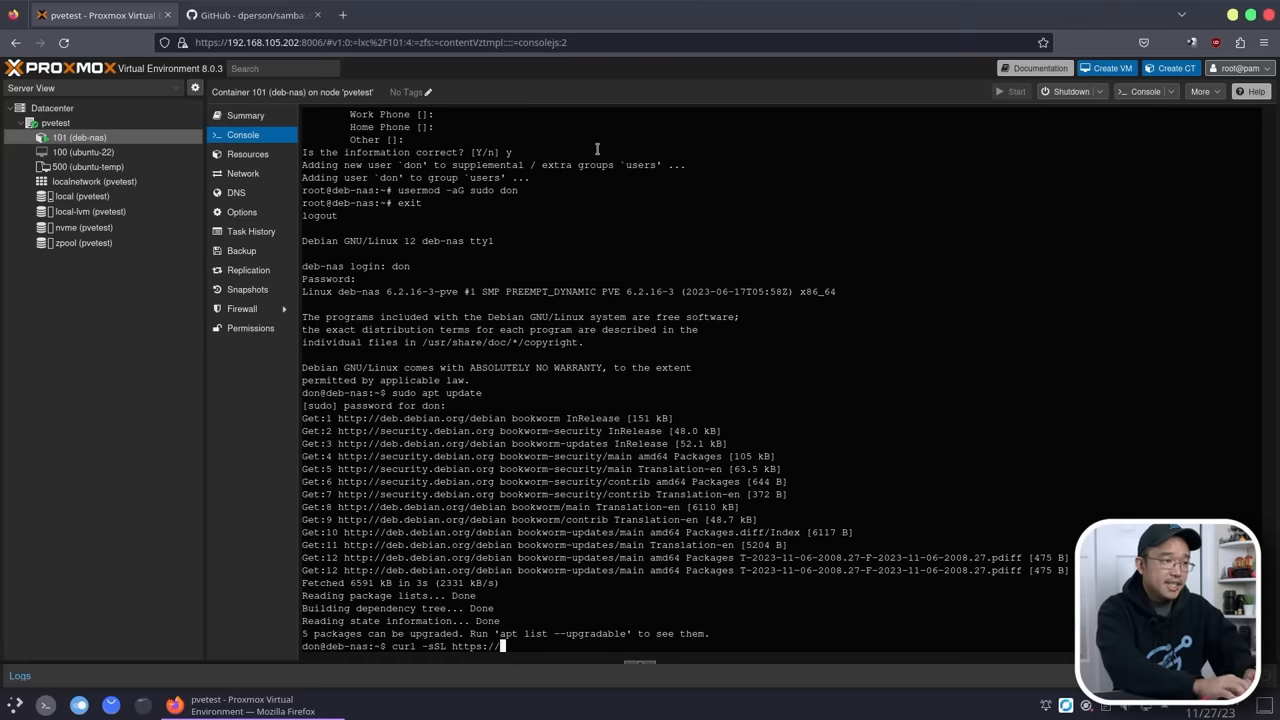
pyautogui.write('get.docker.')
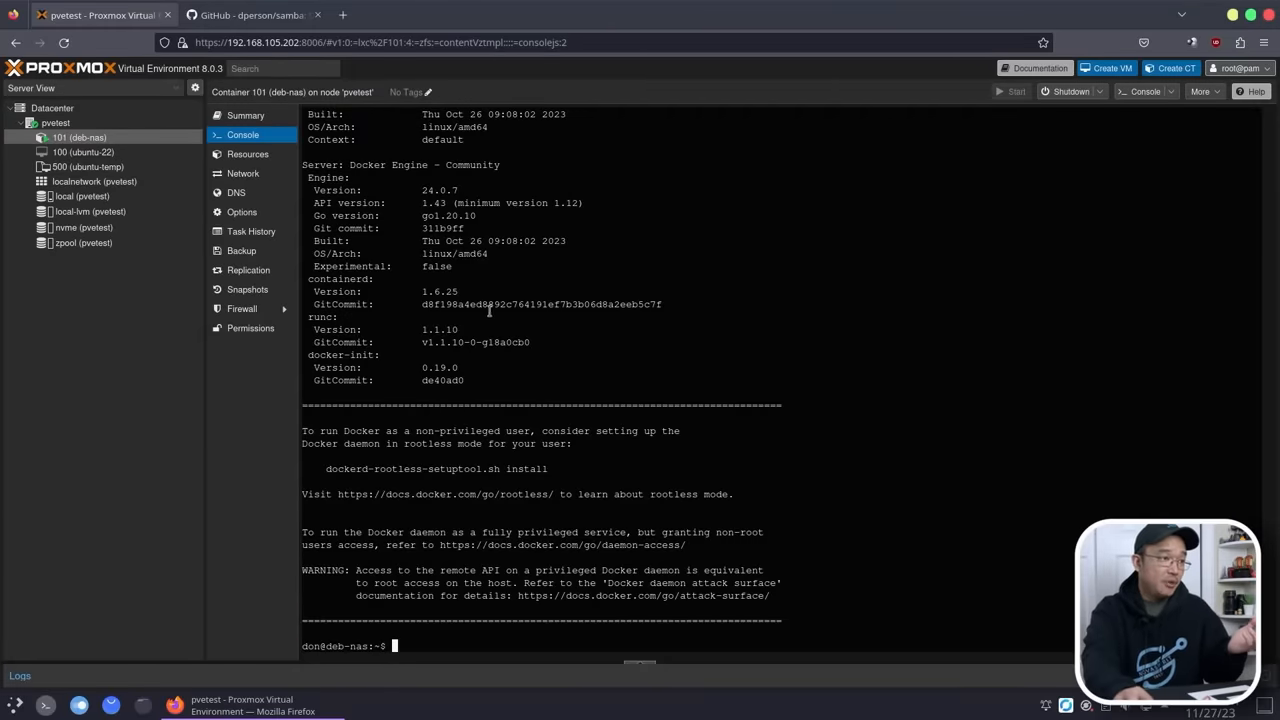
pyautogui.moveTo(728, 436)
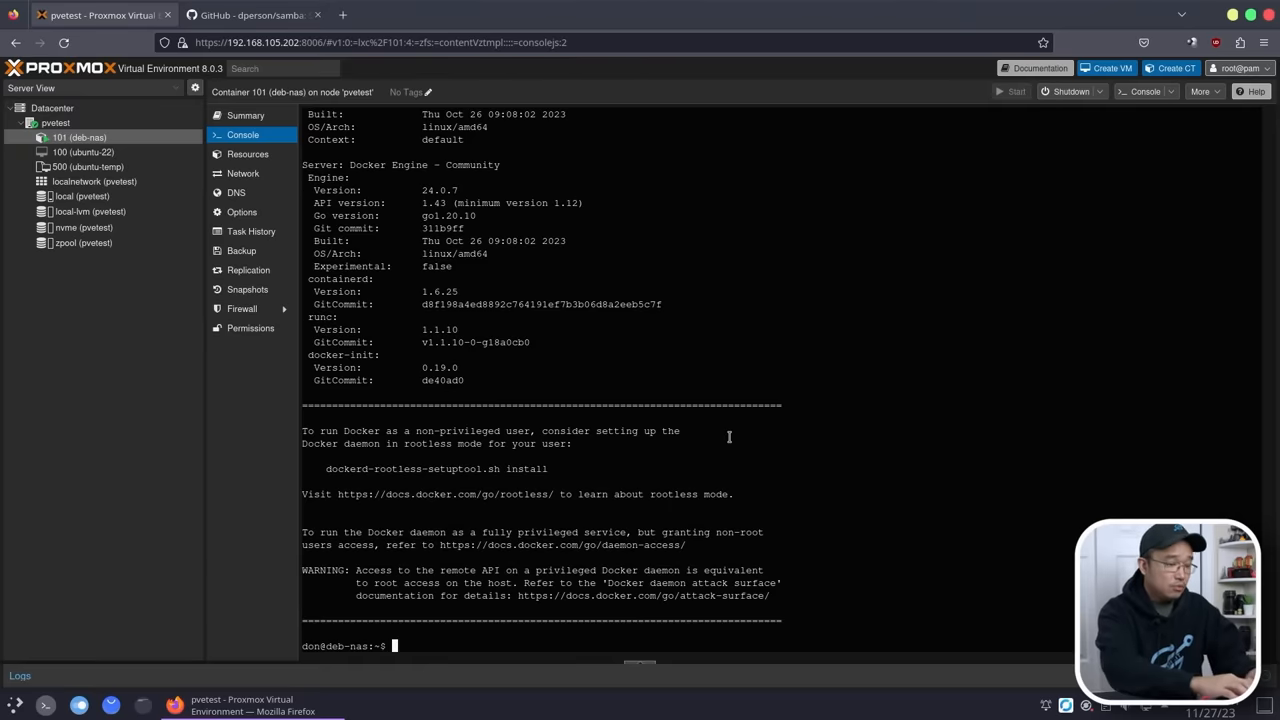
# Add user don to the docker group with sudo usermod -aG docker
pyautogui.write('sudo')
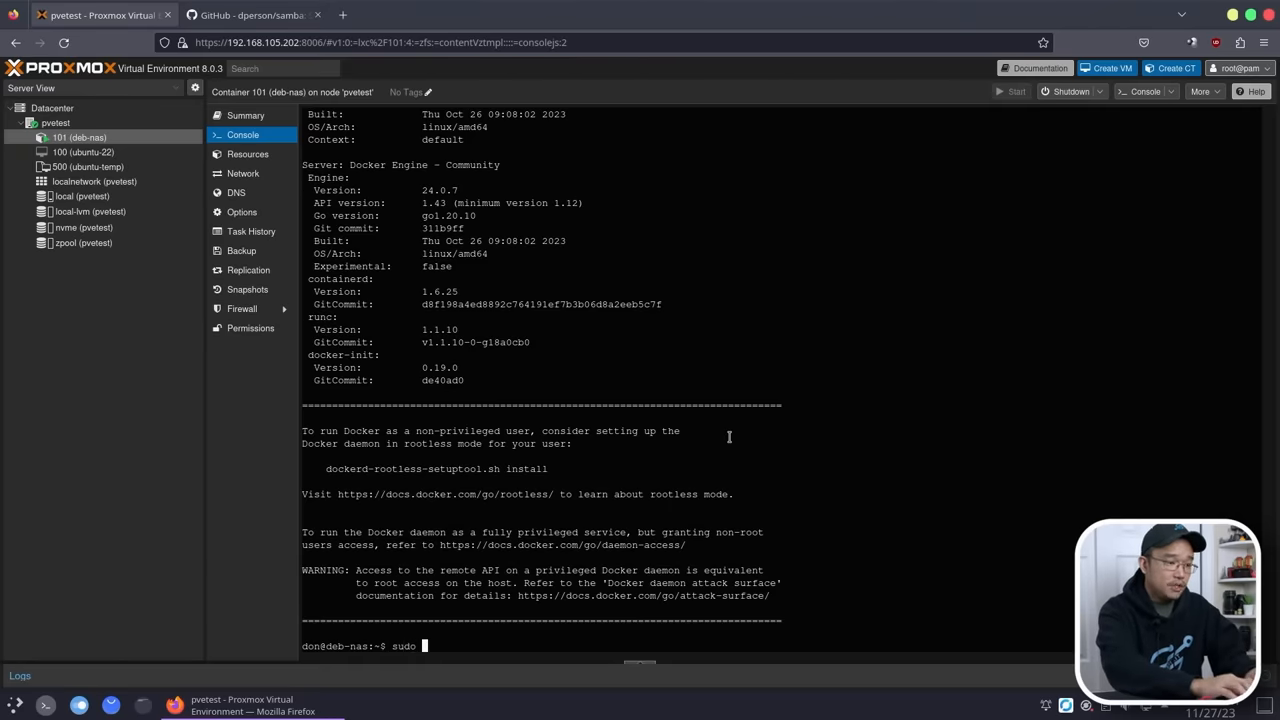
pyautogui.write('usermod')
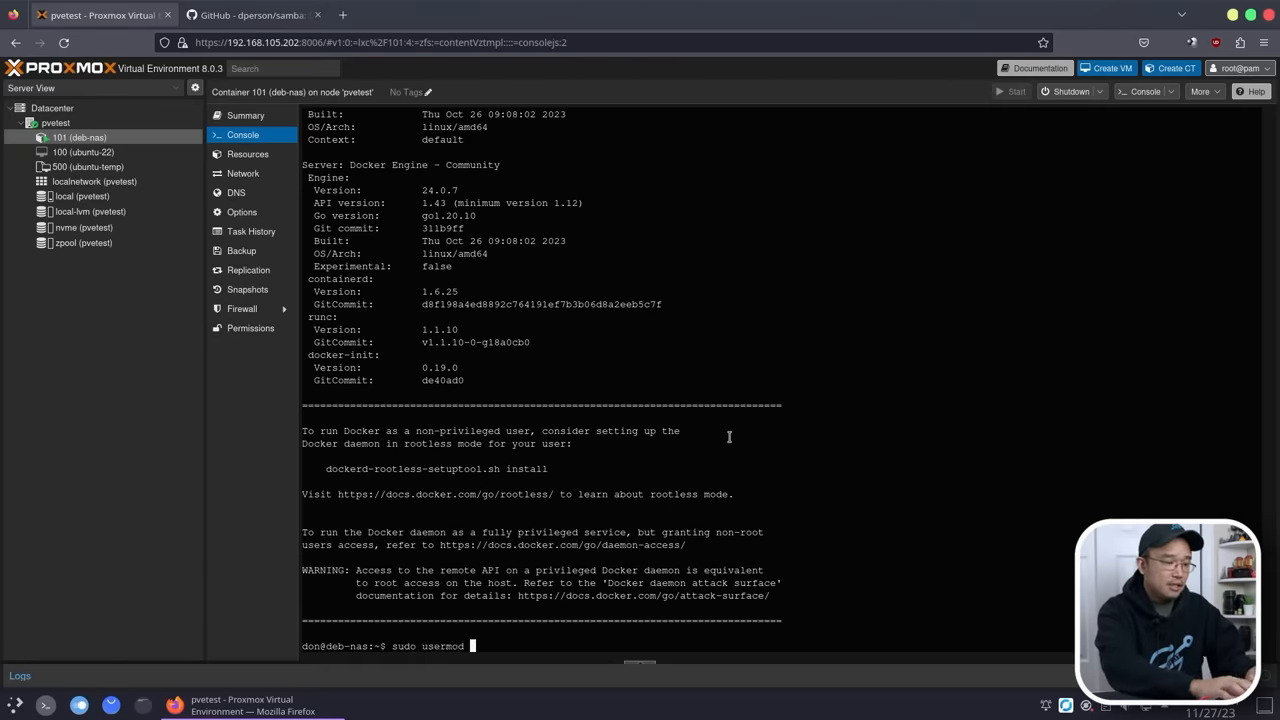
pyautogui.write('-aF')
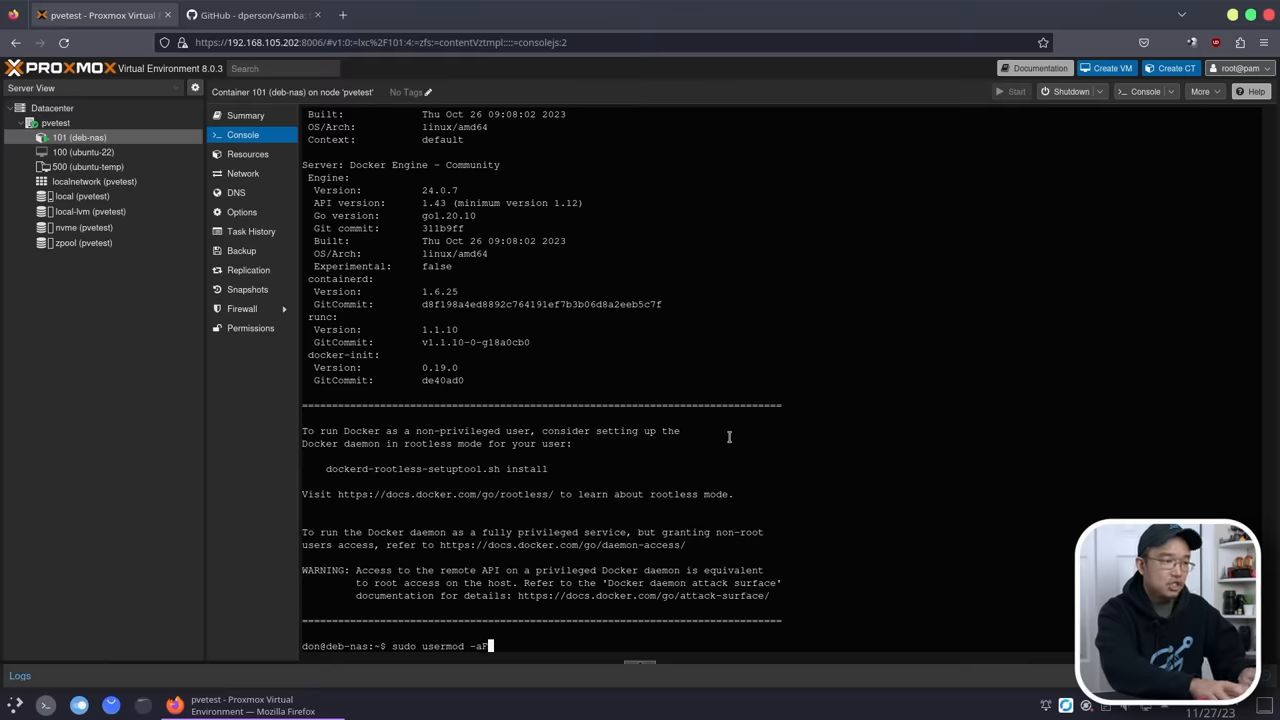
pyautogui.write('G docker d')
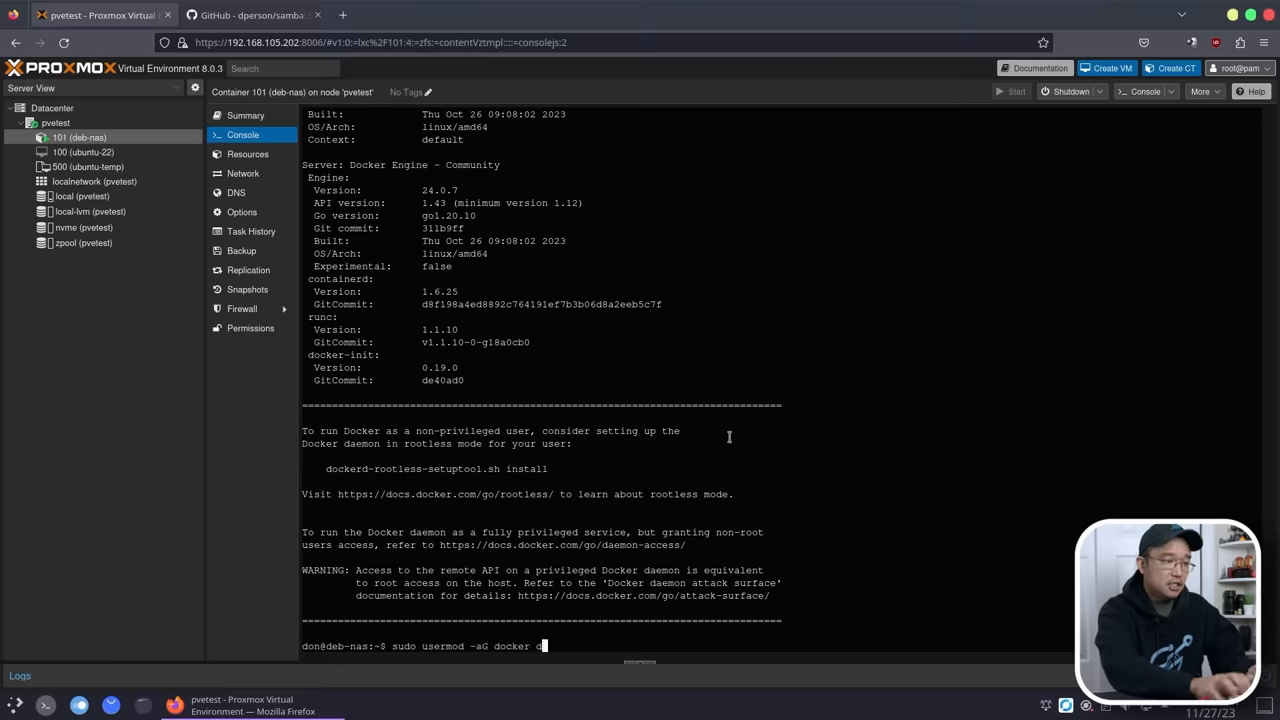
pyautogui.press('Return')
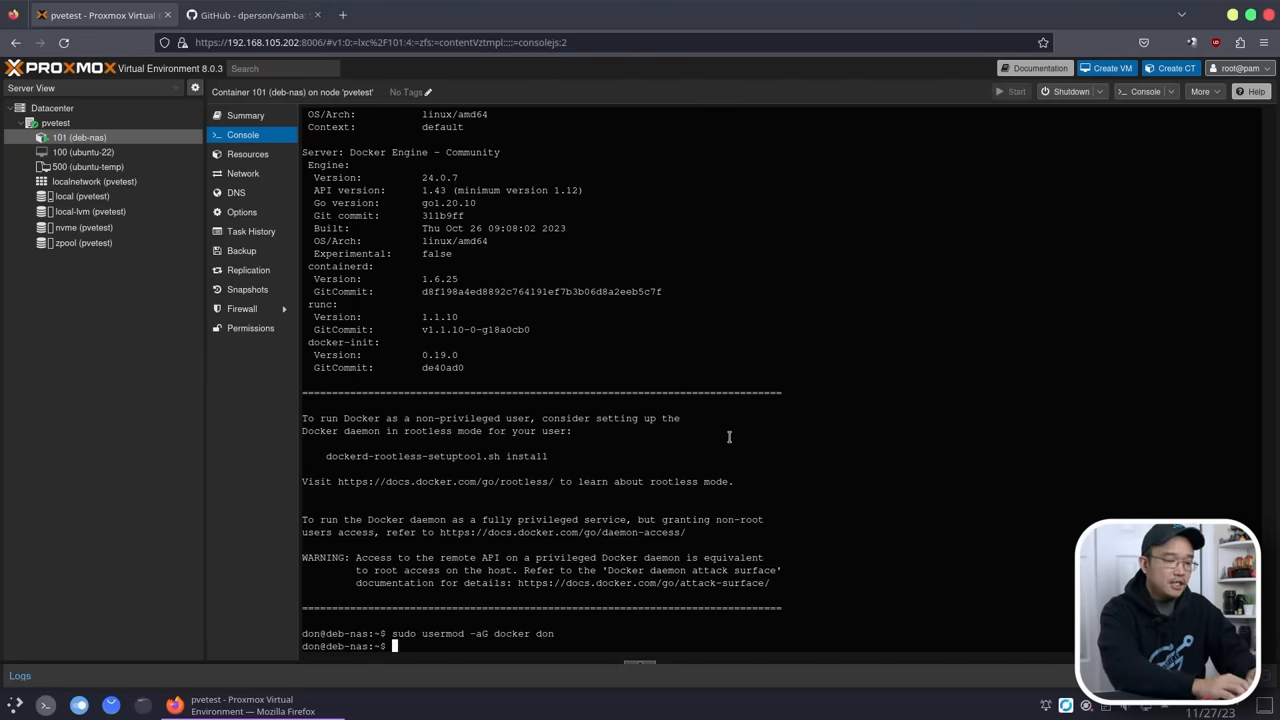
# Create the /share directory and make it world-writable with chmod 777
pyautogui.write('sudo mkdir /sh')
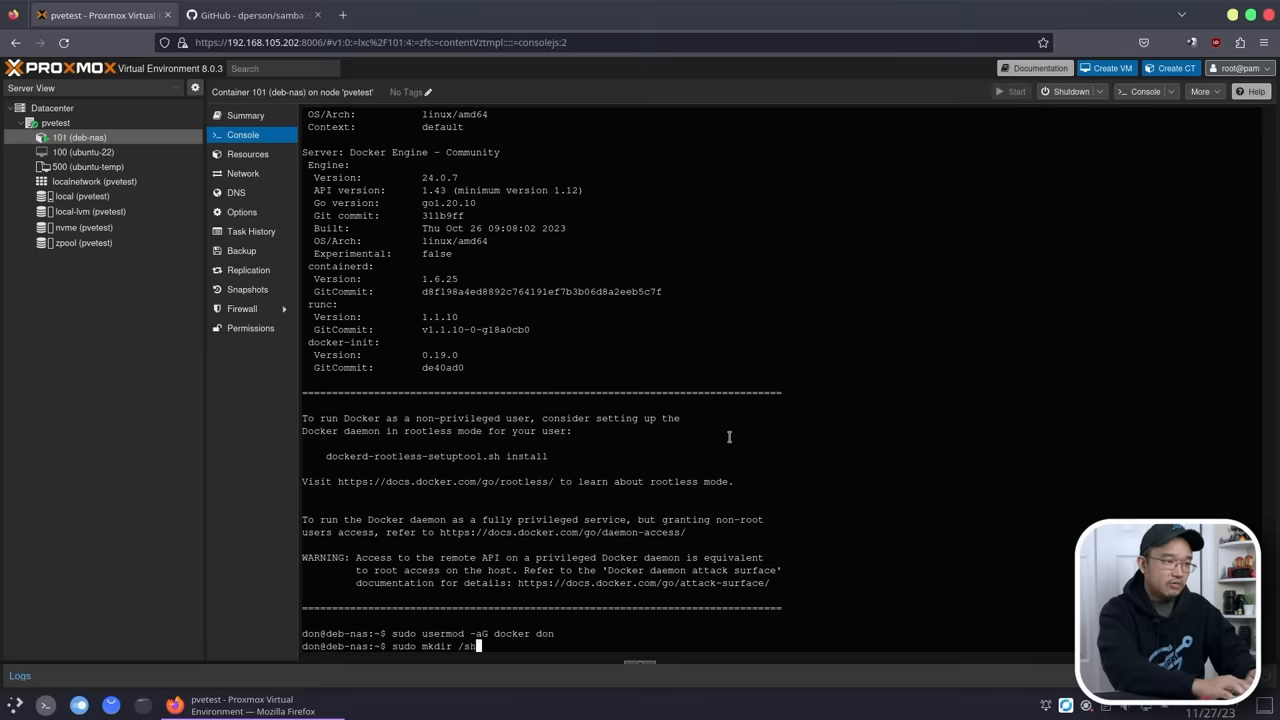
pyautogui.press('Return')
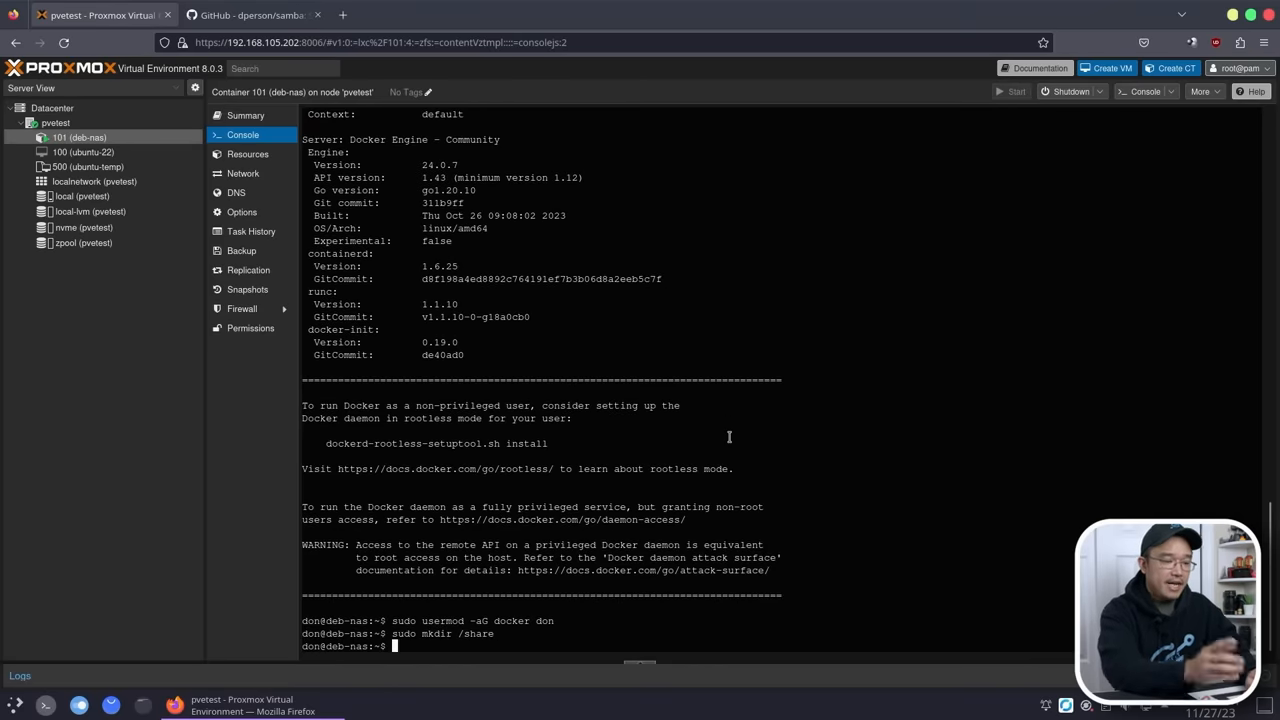
pyautogui.write('chmod')
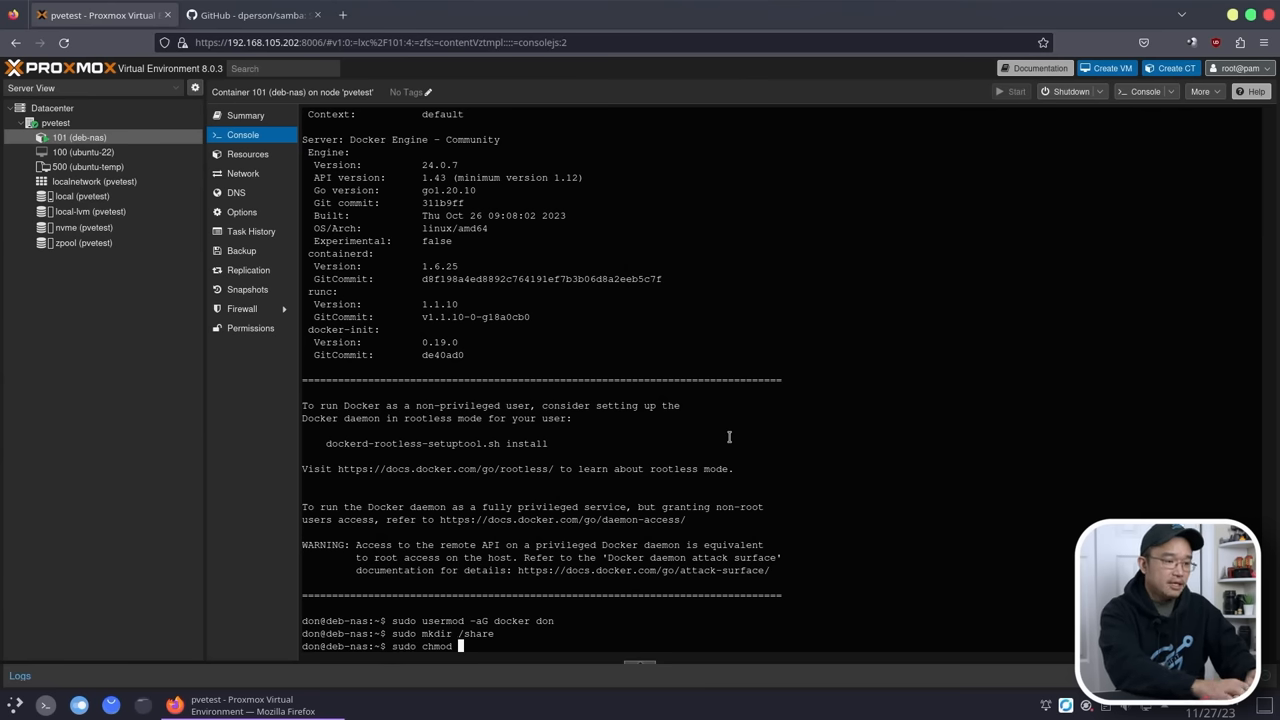
pyautogui.write('777 /share')
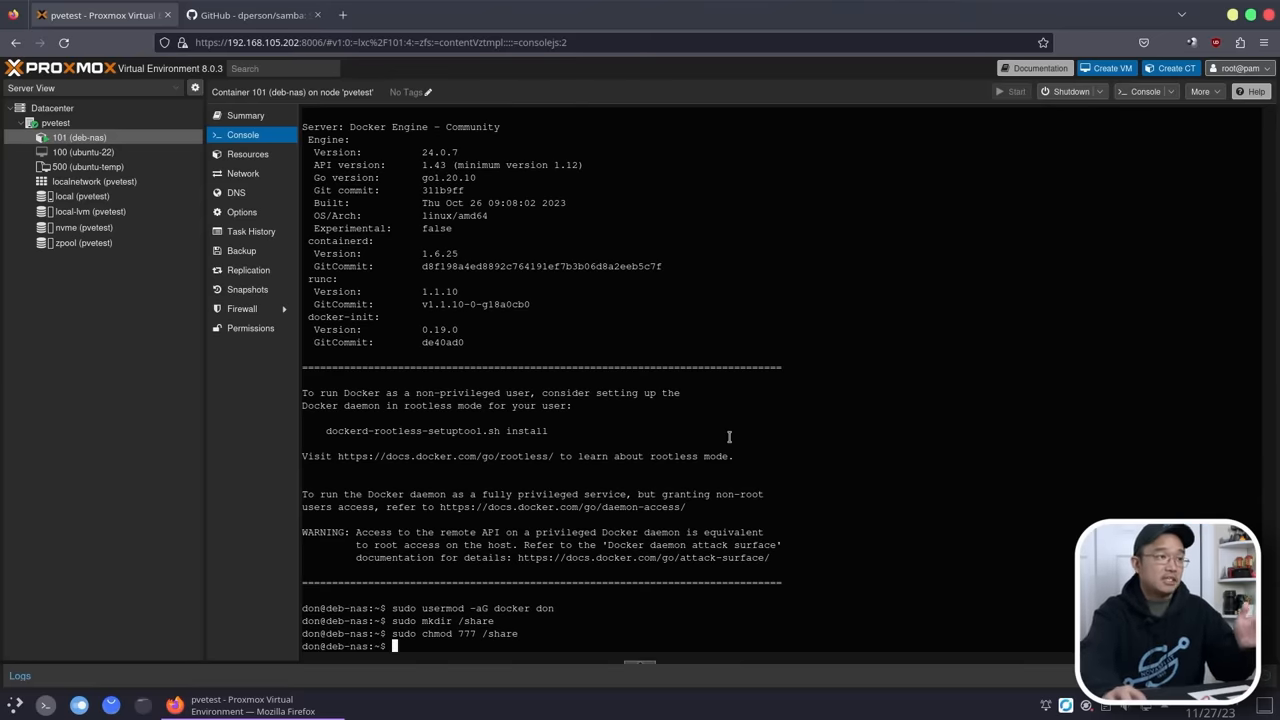
pyautogui.click(244, 16)
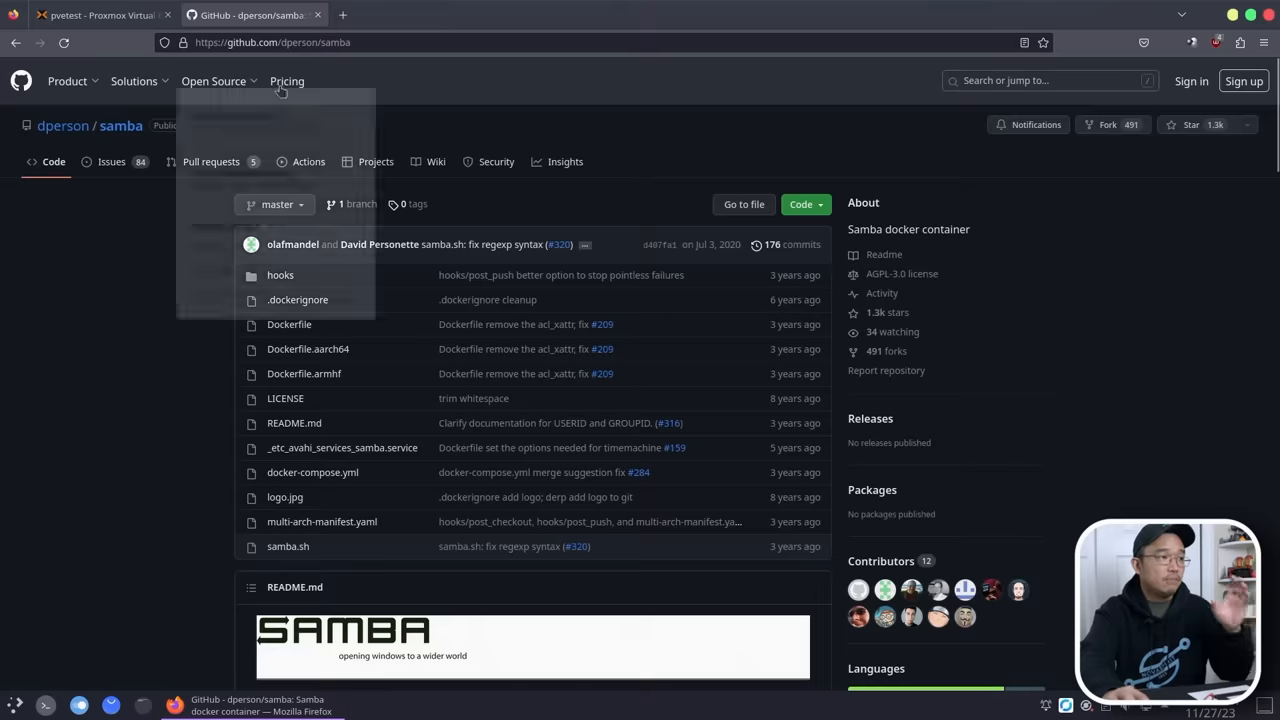
pyautogui.scroll(-3)
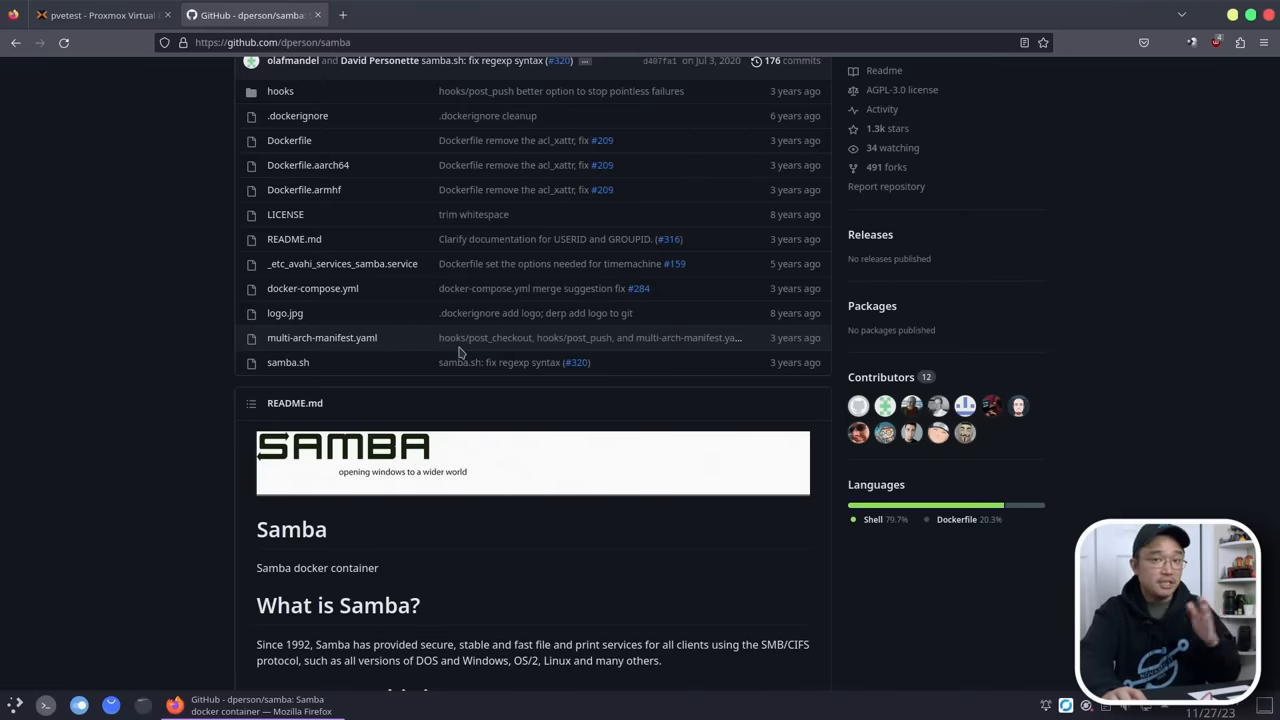
pyautogui.moveTo(546, 510)
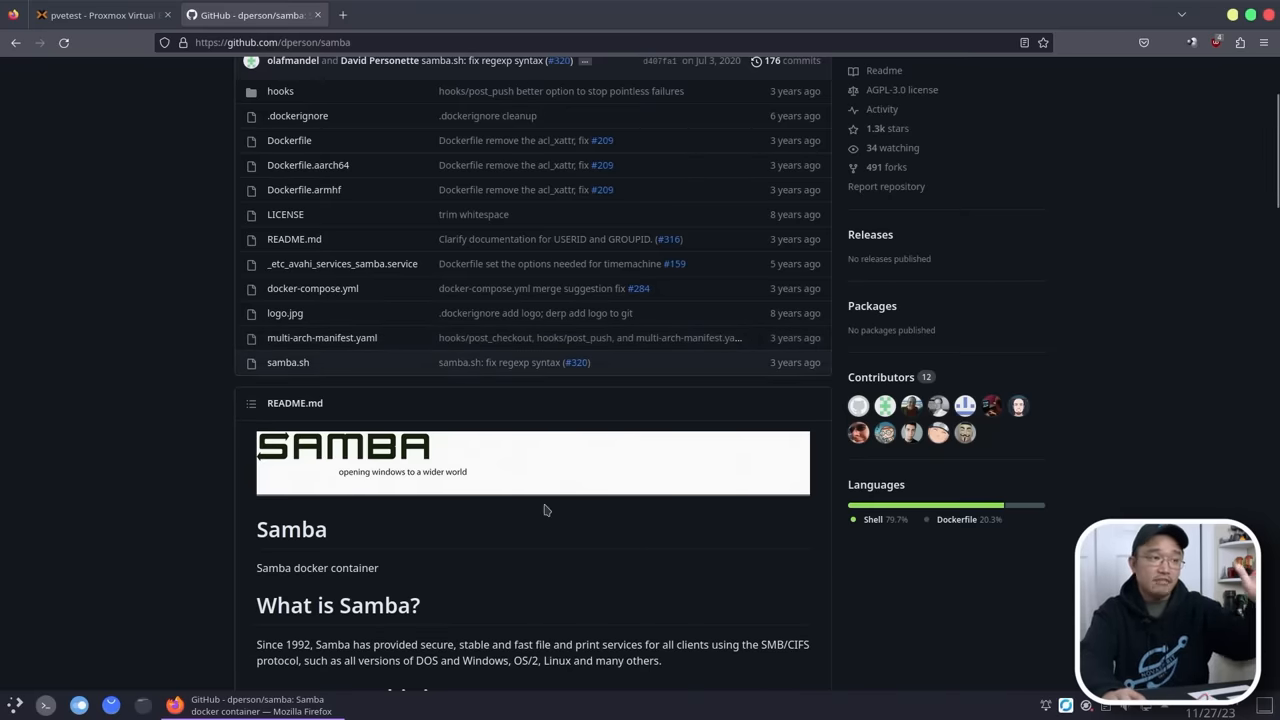
pyautogui.scroll(-3)
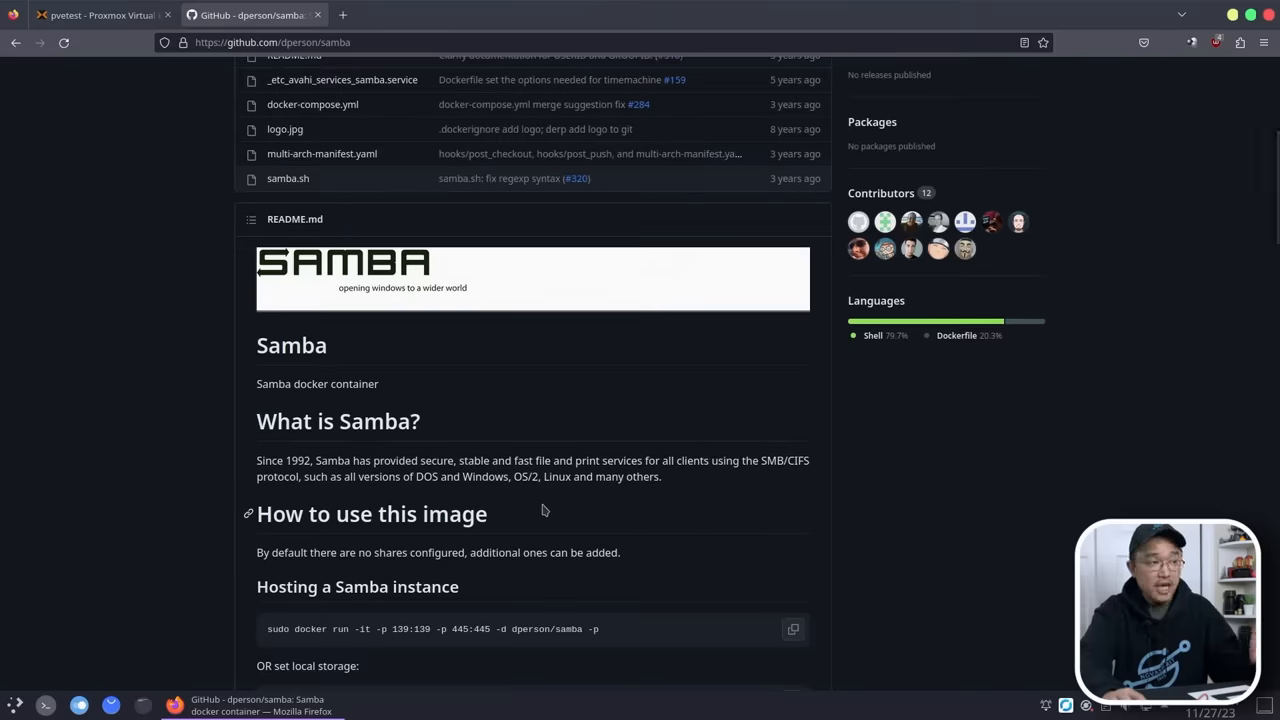
pyautogui.scroll(-3)
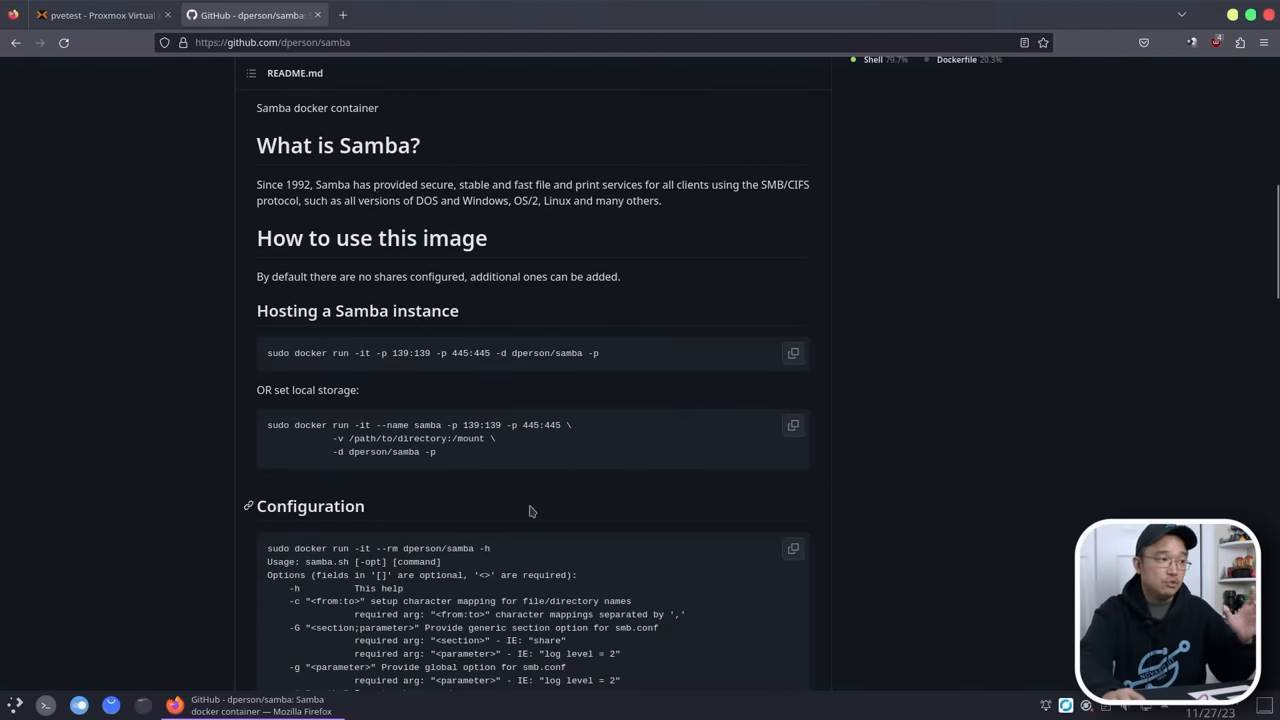
pyautogui.scroll(-3)
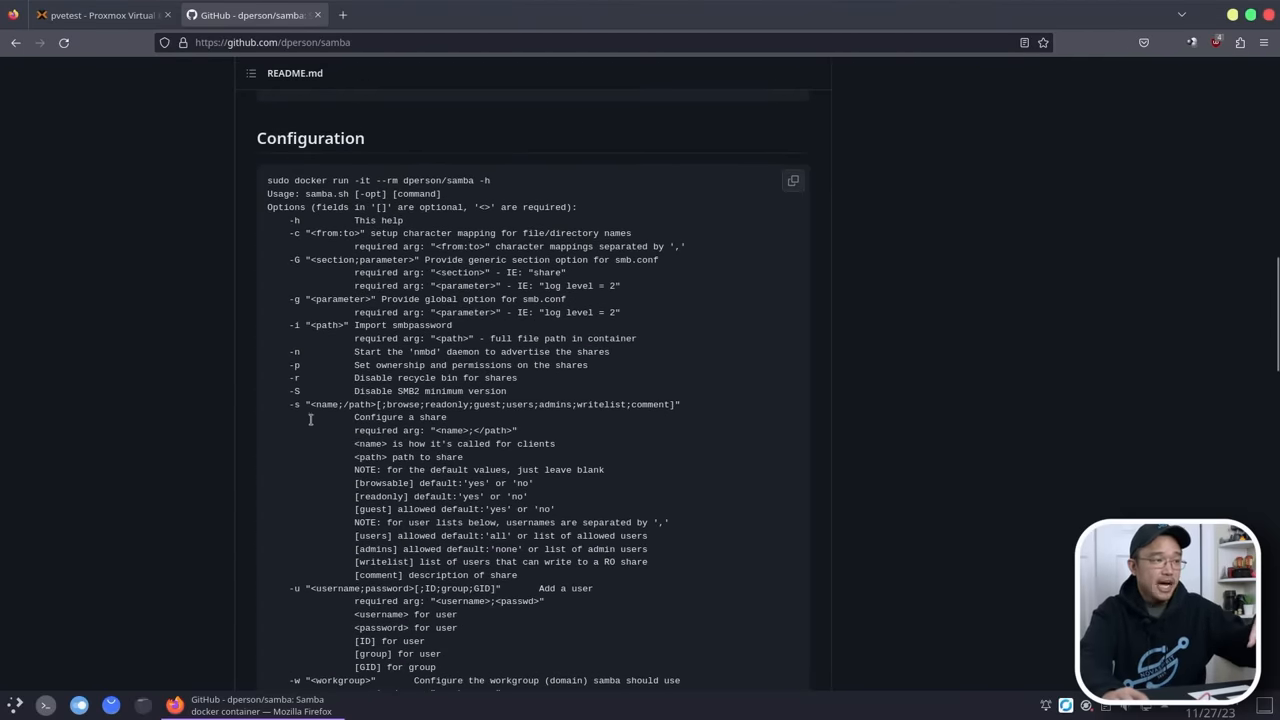
pyautogui.scroll(-3)
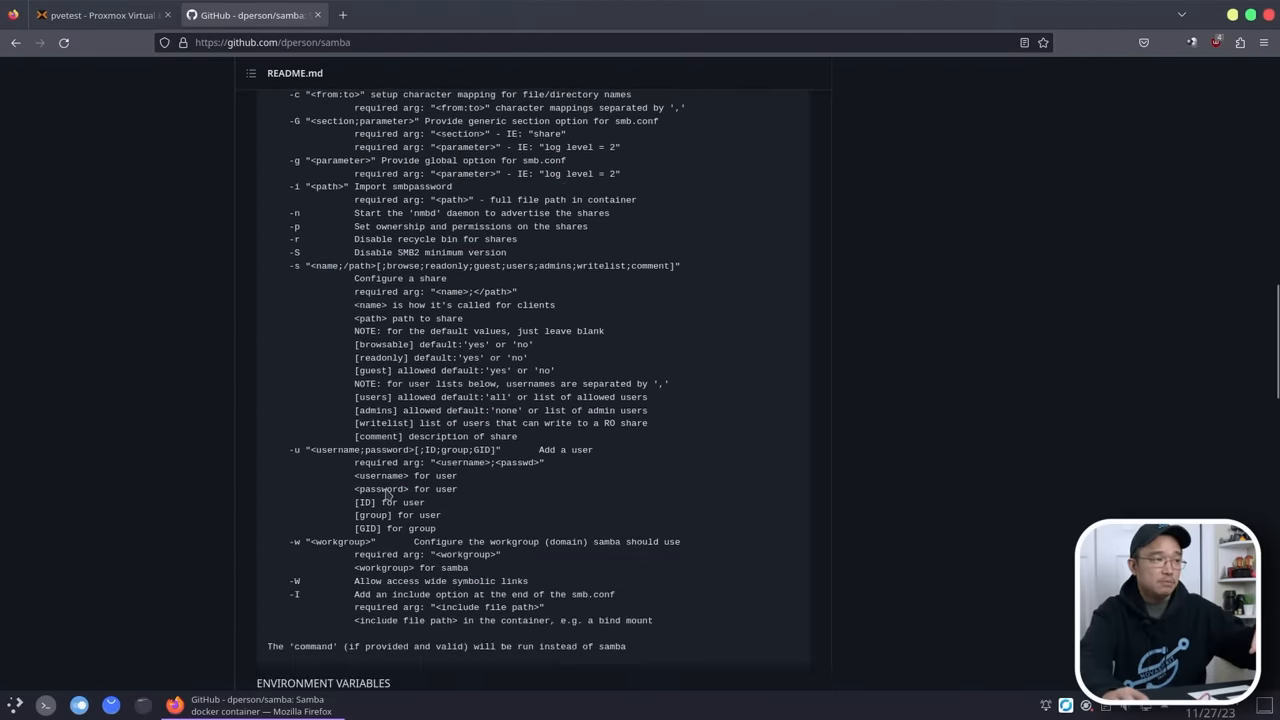
pyautogui.scroll(-3)
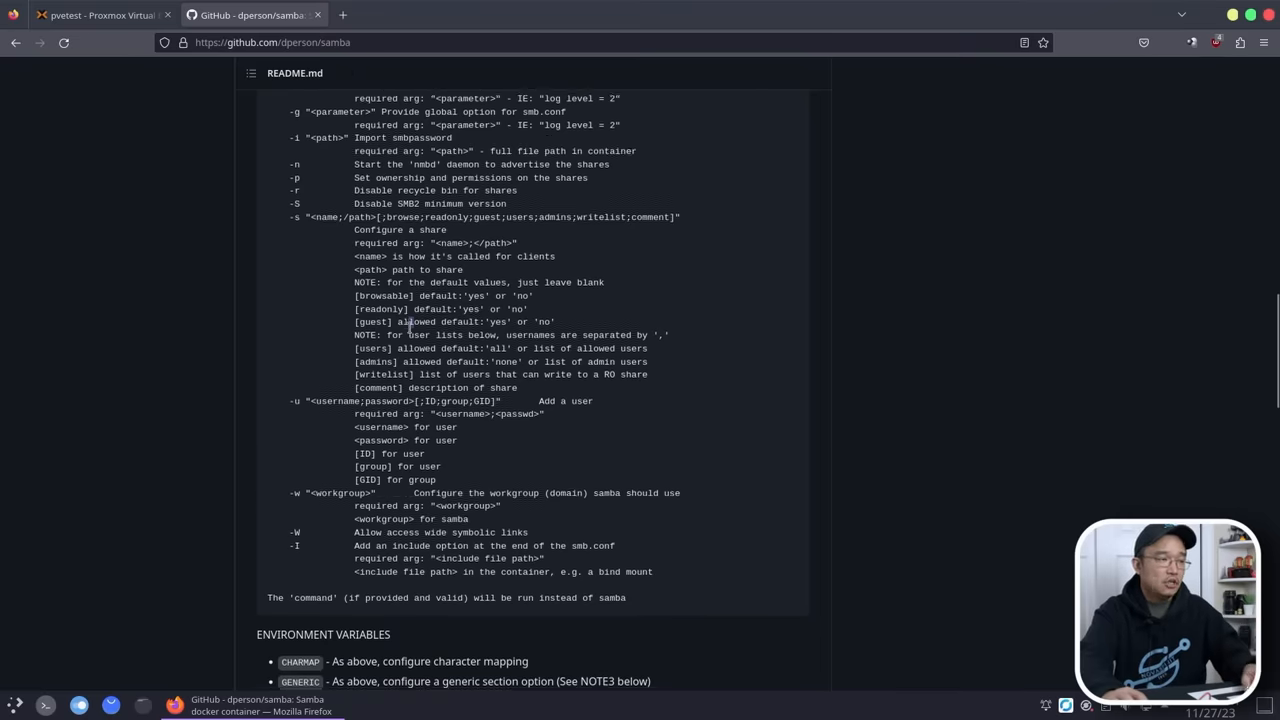
pyautogui.scroll(3)
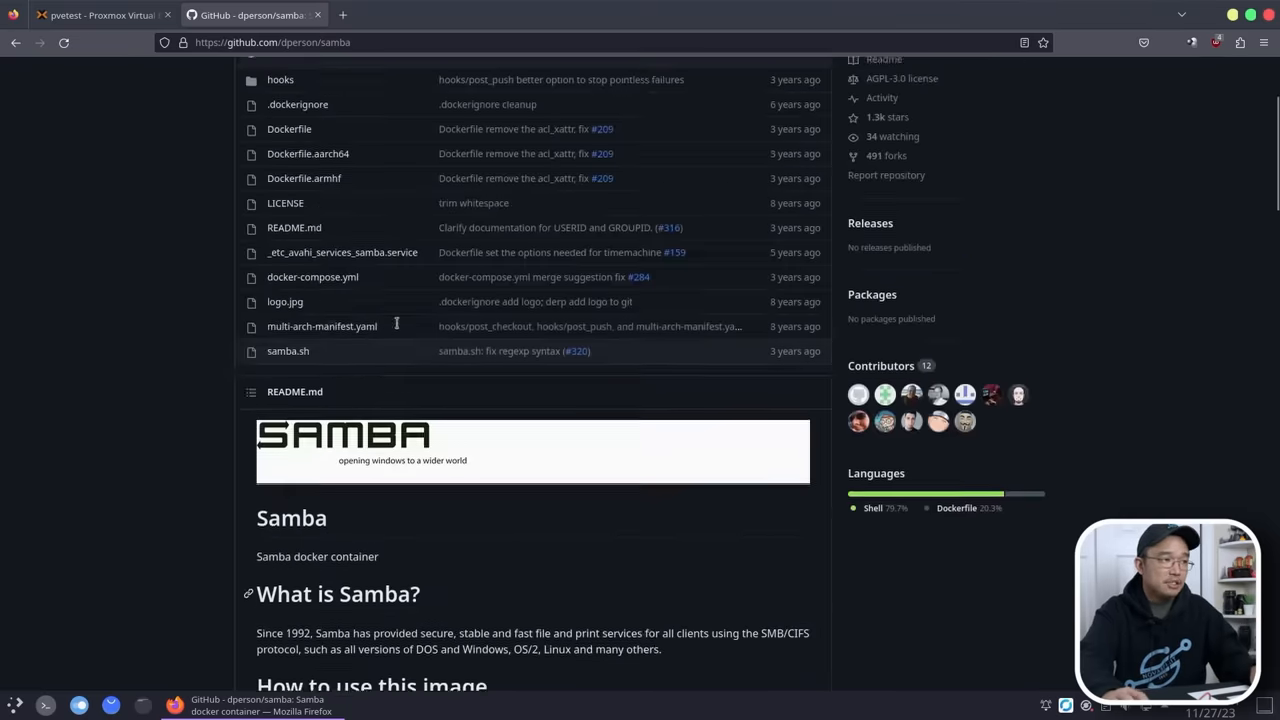
pyautogui.scroll(3)
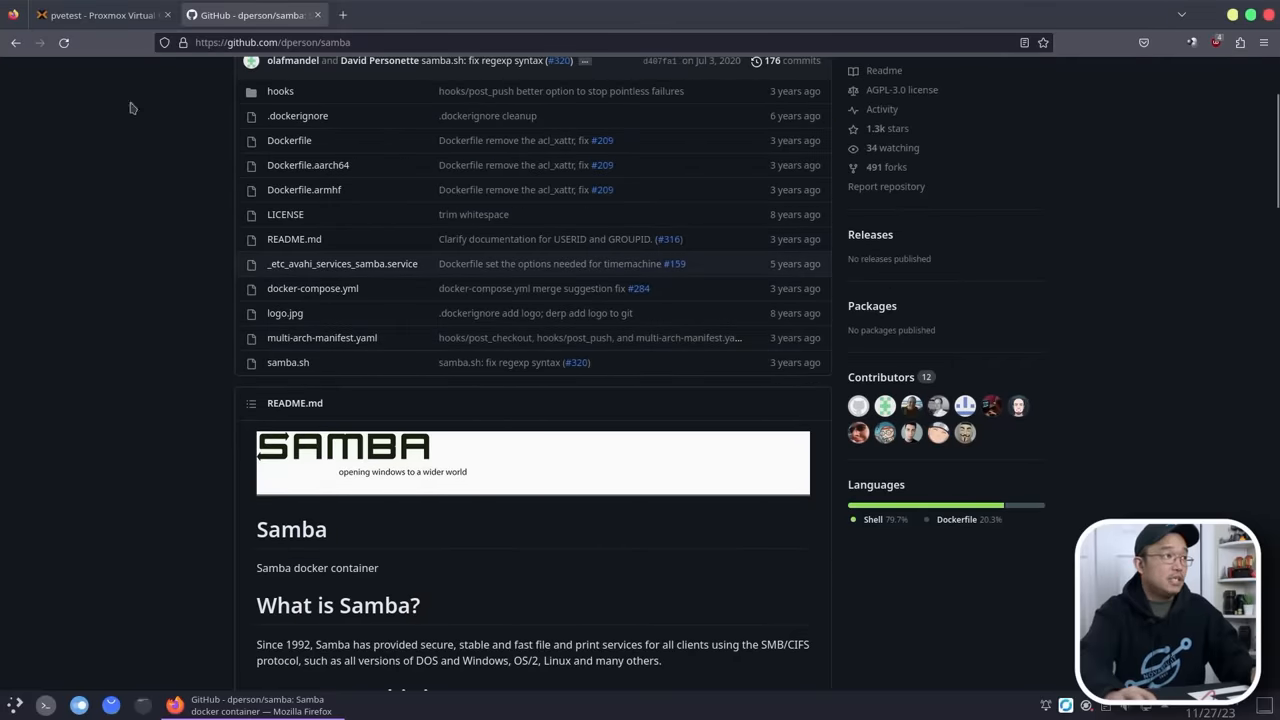
pyautogui.click(96, 16)
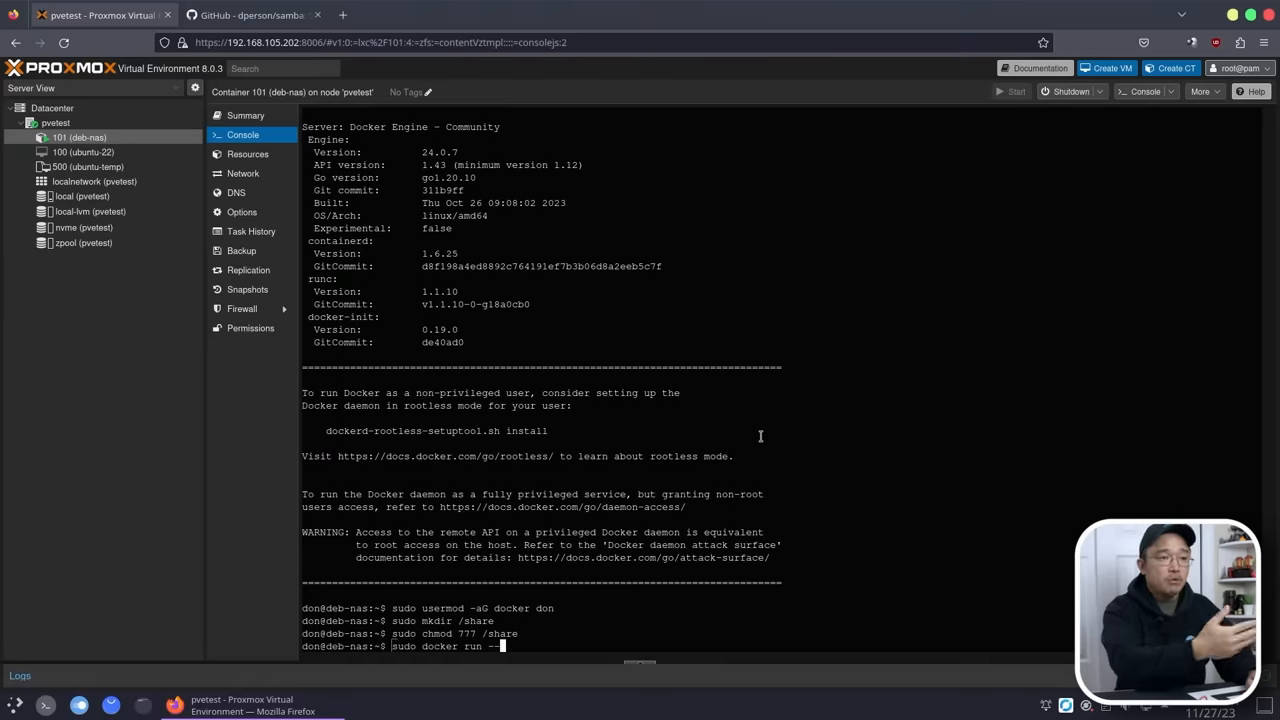
# Begin sudo docker run named samba publishing ports 139:139 and 445:445
pyautogui.write('restart unless-stopped')
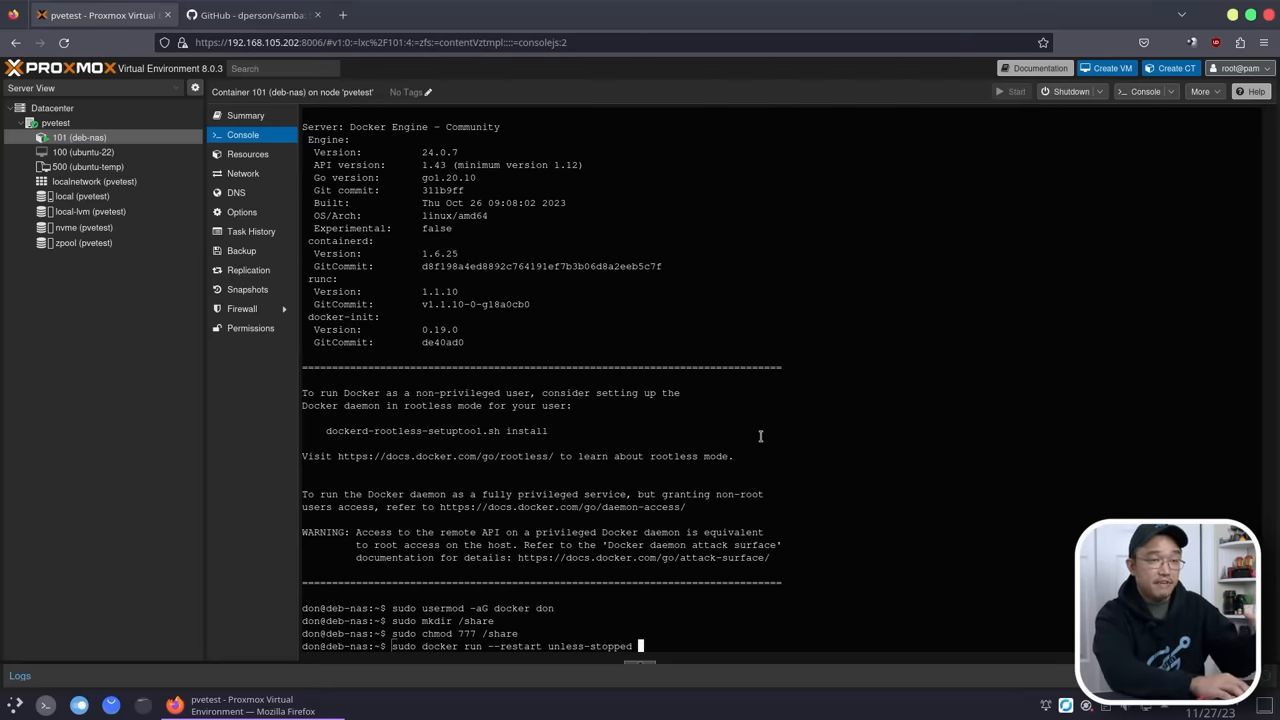
pyautogui.write('--')
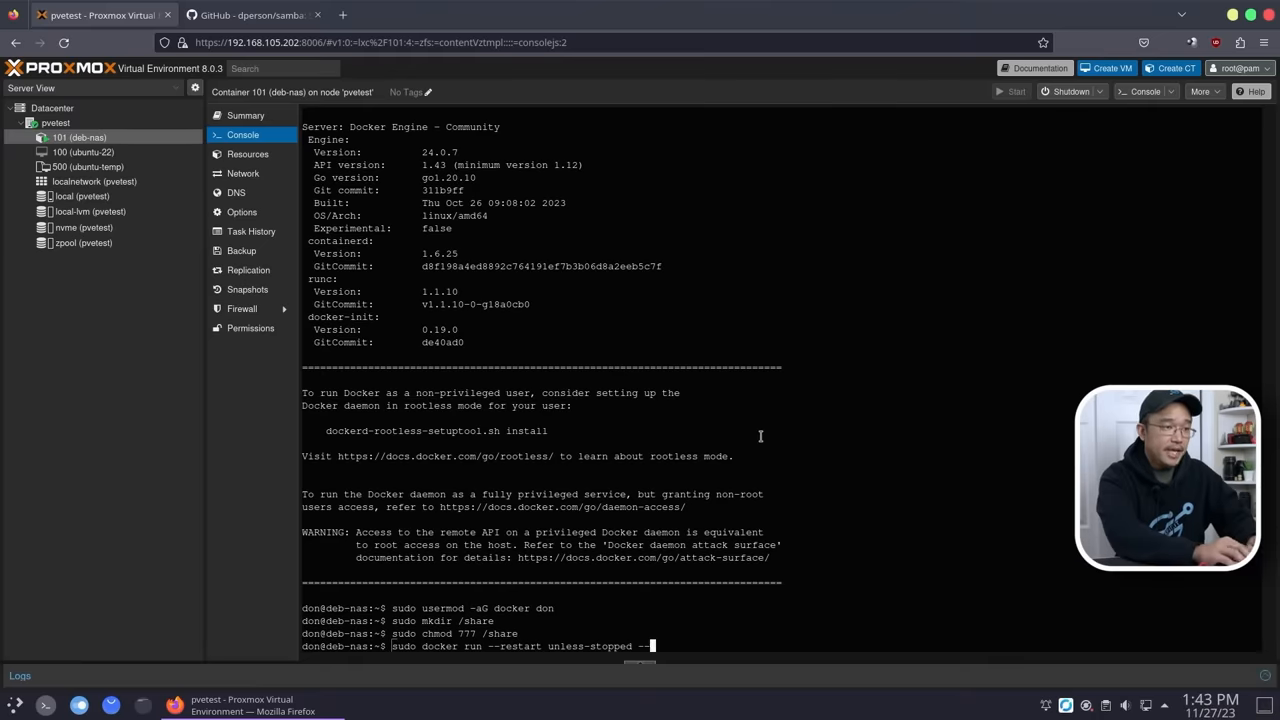
pyautogui.write('--name samba')
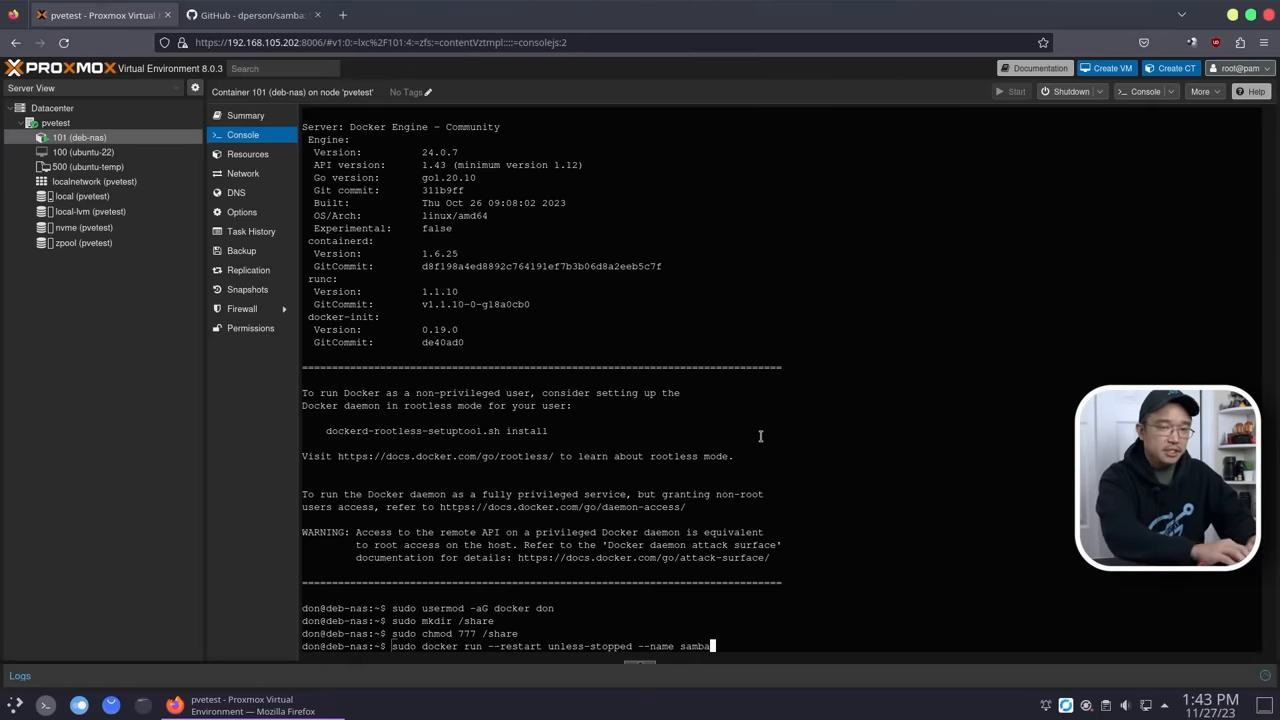
pyautogui.write('-p')
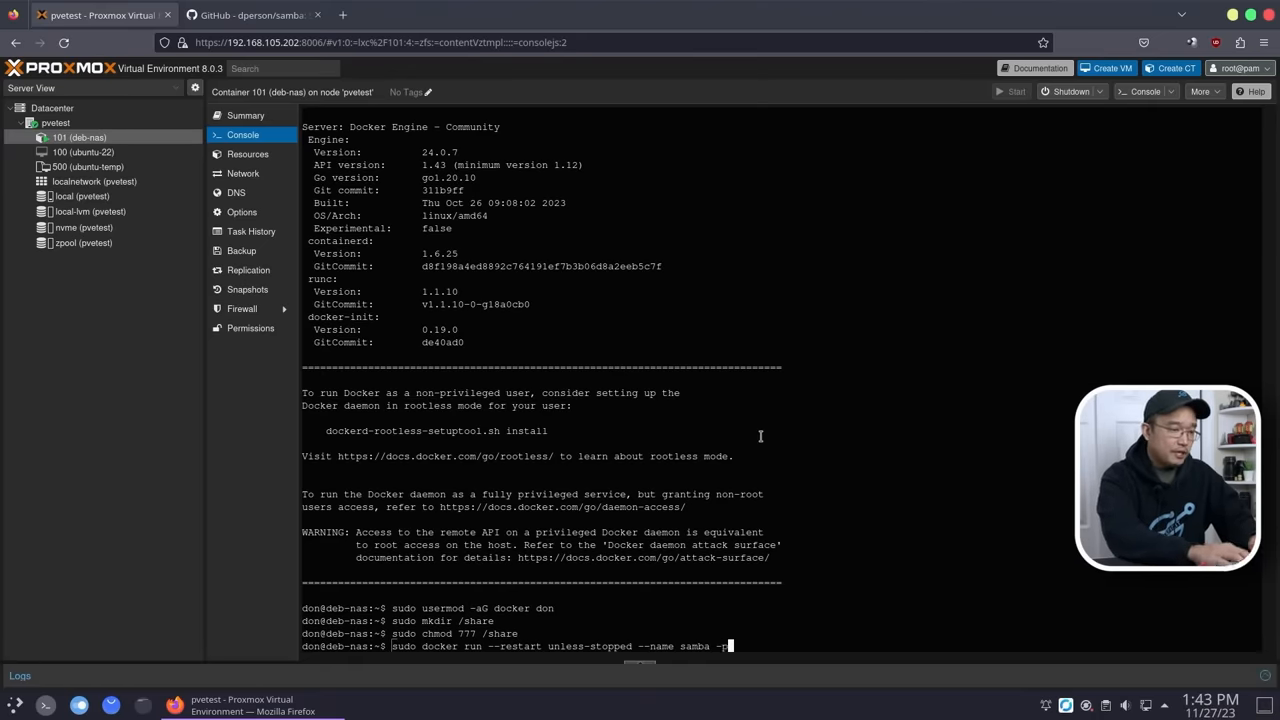
pyautogui.write('139:')
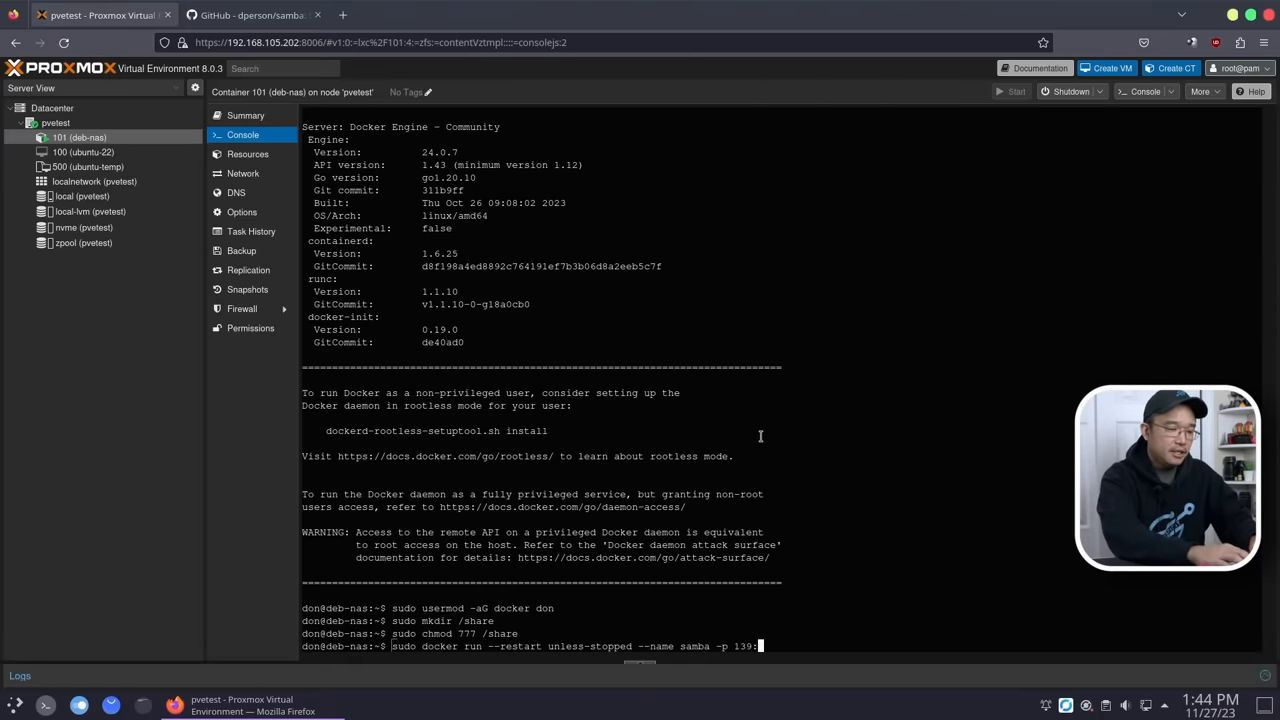
pyautogui.write('139')
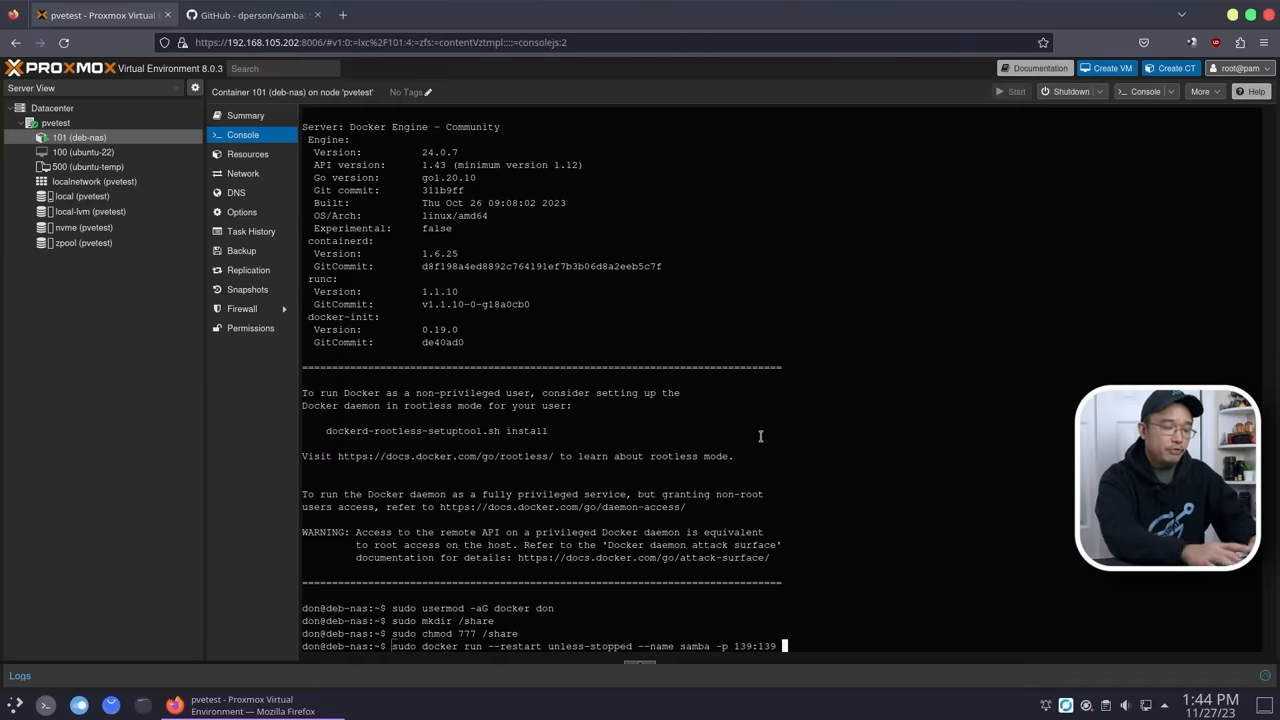
pyautogui.write('-')
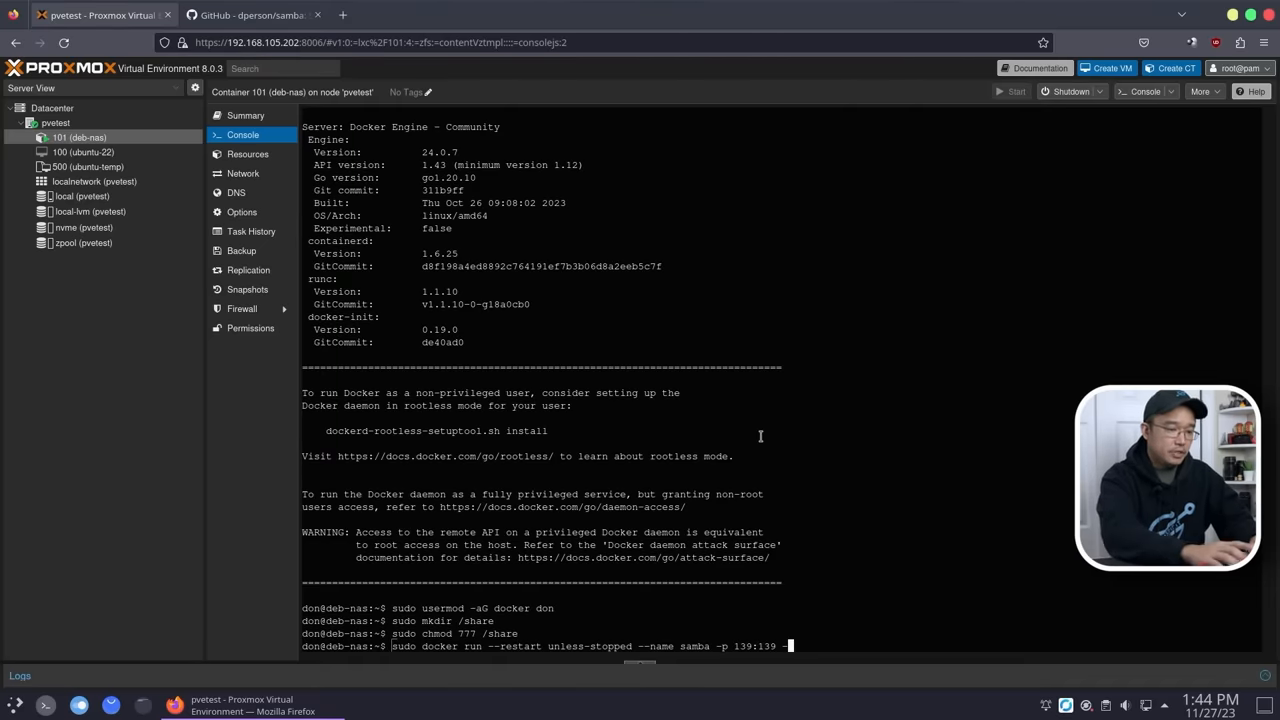
pyautogui.write('-p 44')
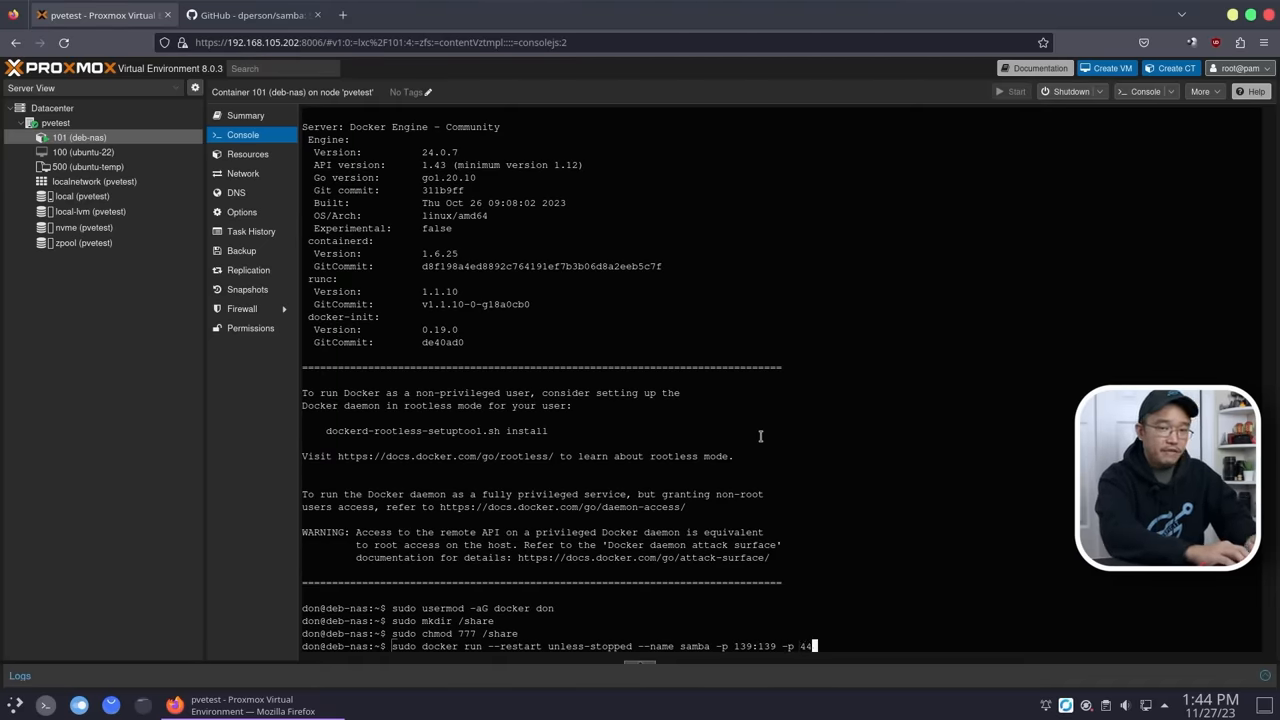
pyautogui.write('5:44')
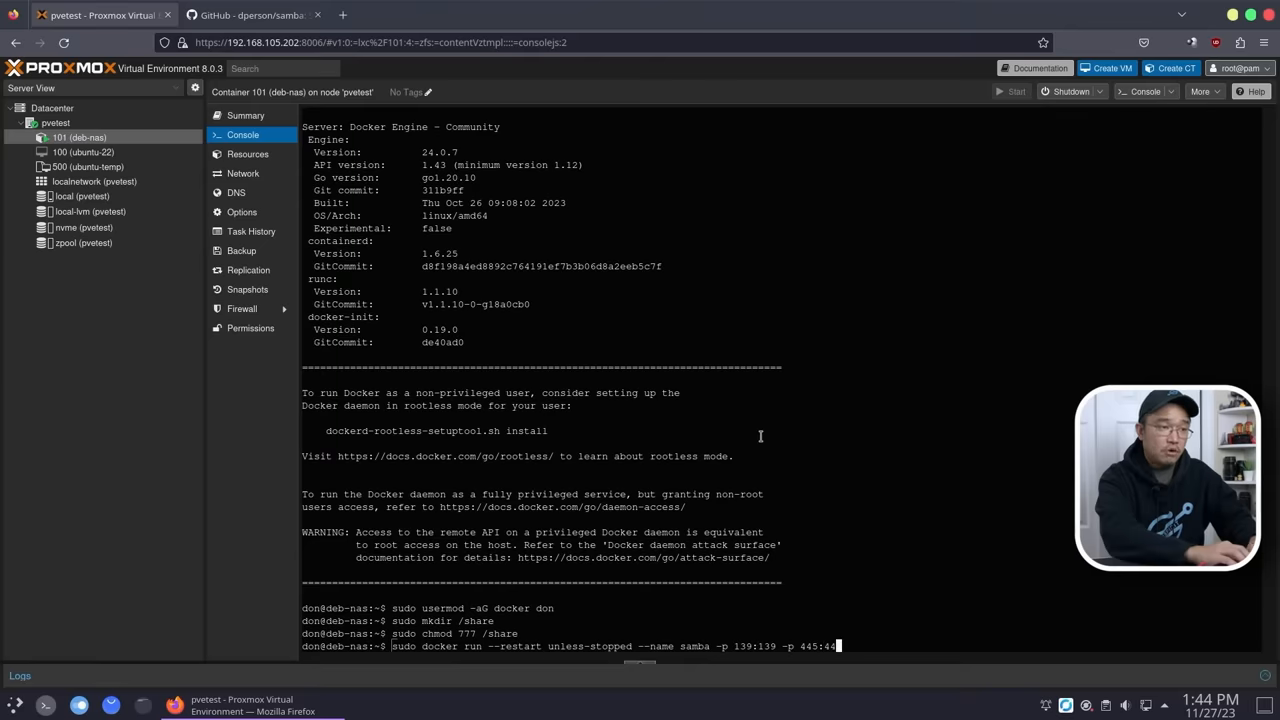
pyautogui.write('5')
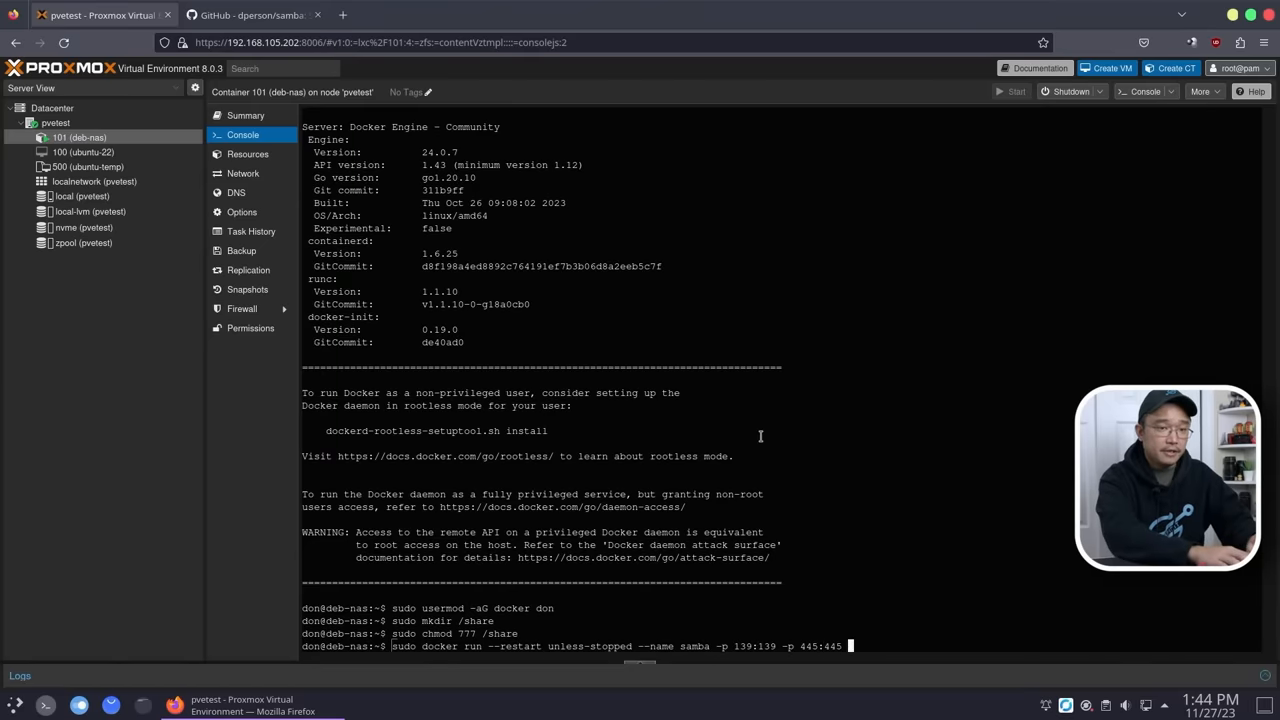
pyautogui.write('-v')
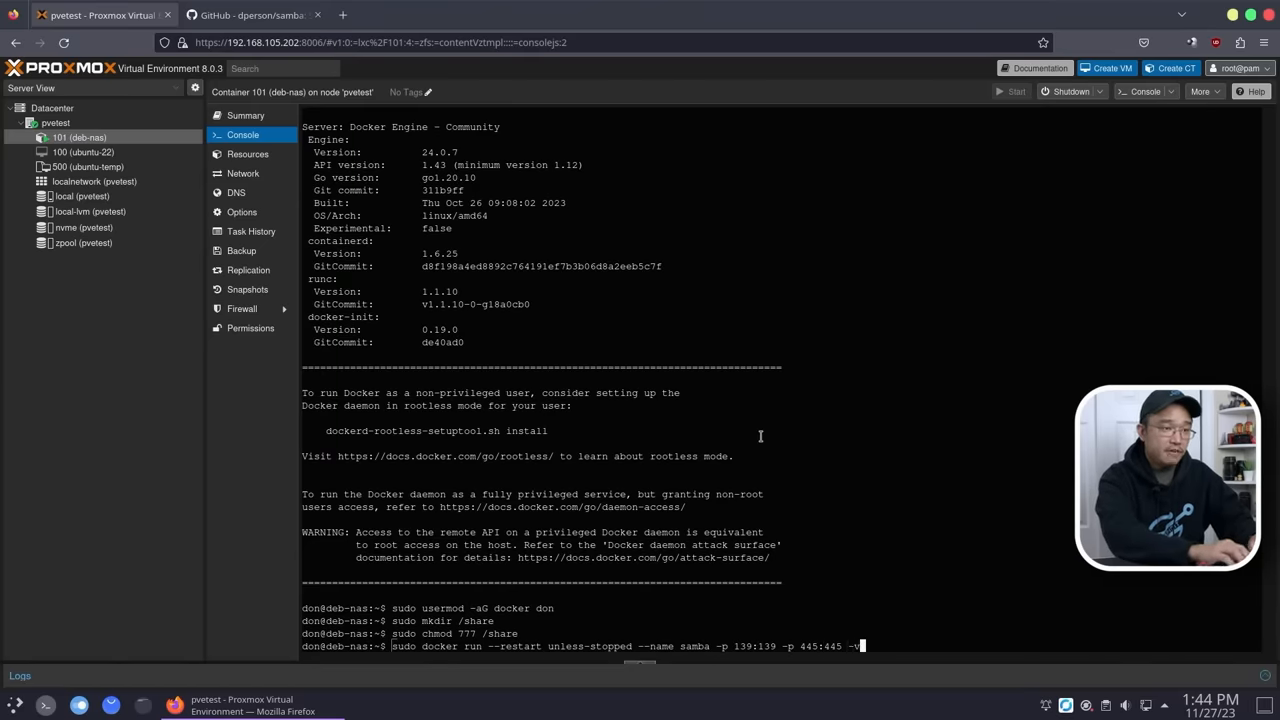
pyautogui.write('/')
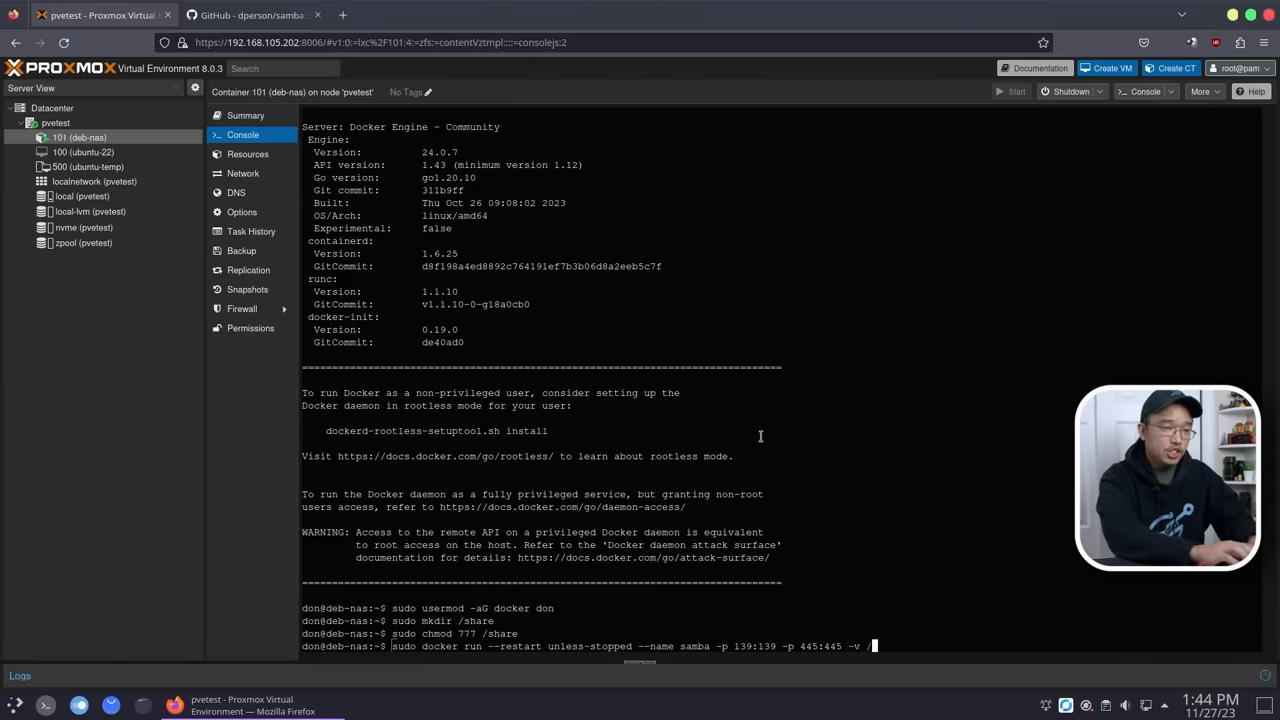
pyautogui.write('share:')
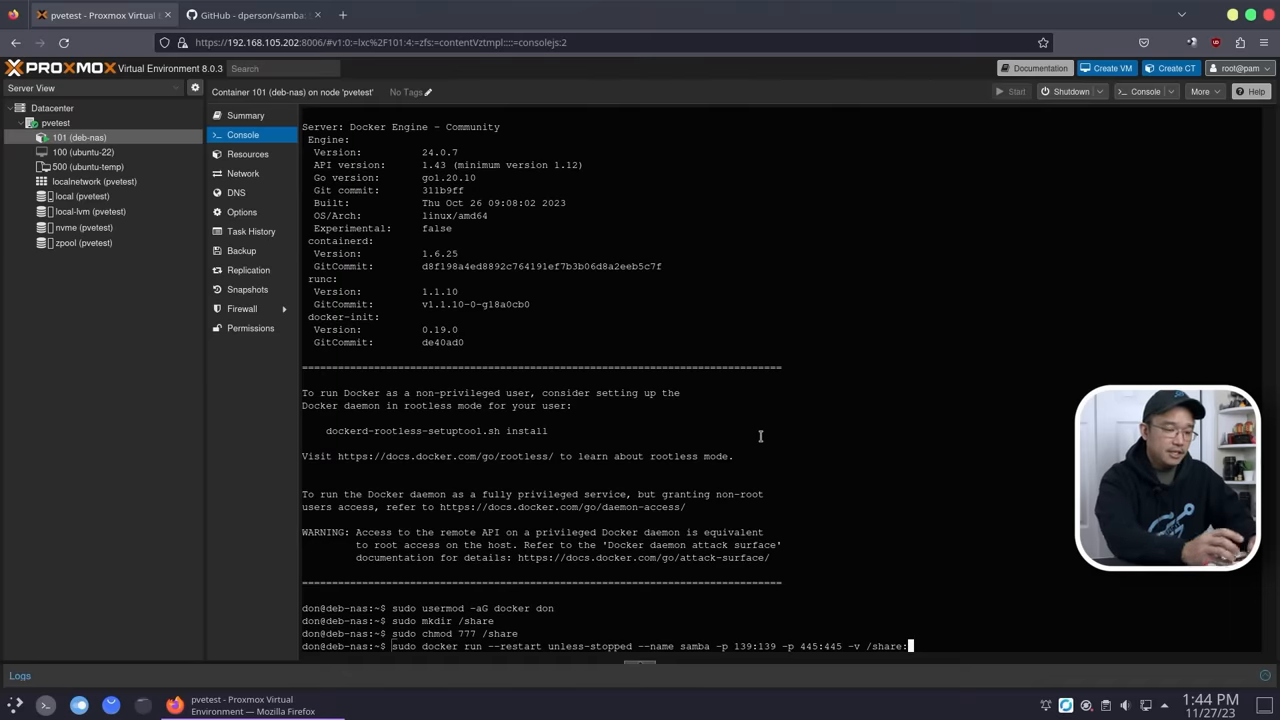
pyautogui.write(':/share')
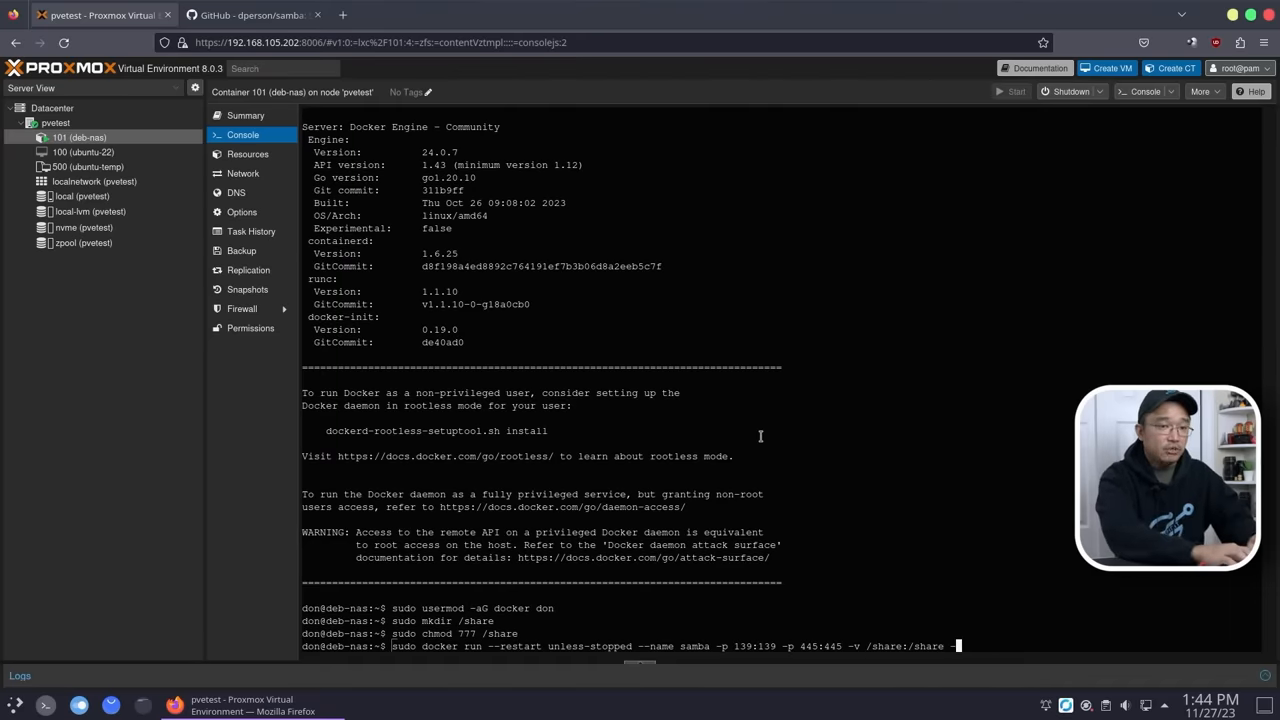
pyautogui.write('-u "')
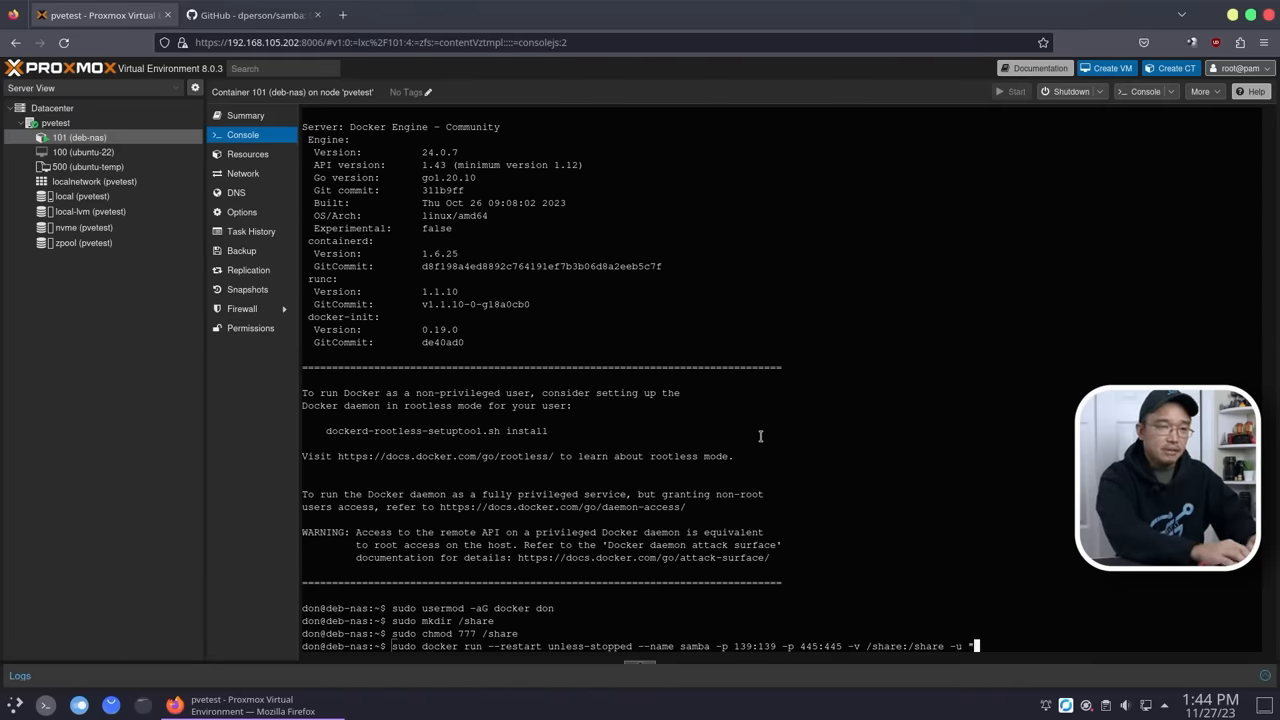
pyautogui.write('don;')
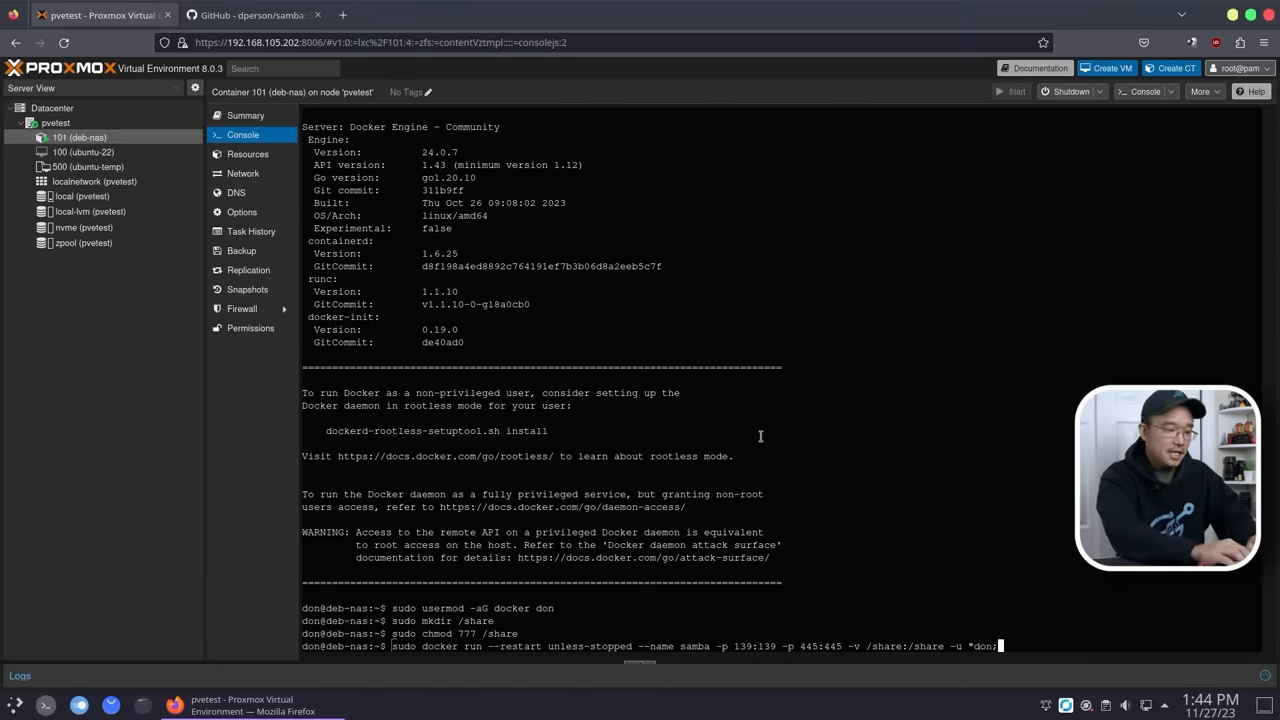
pyautogui.write('password"')
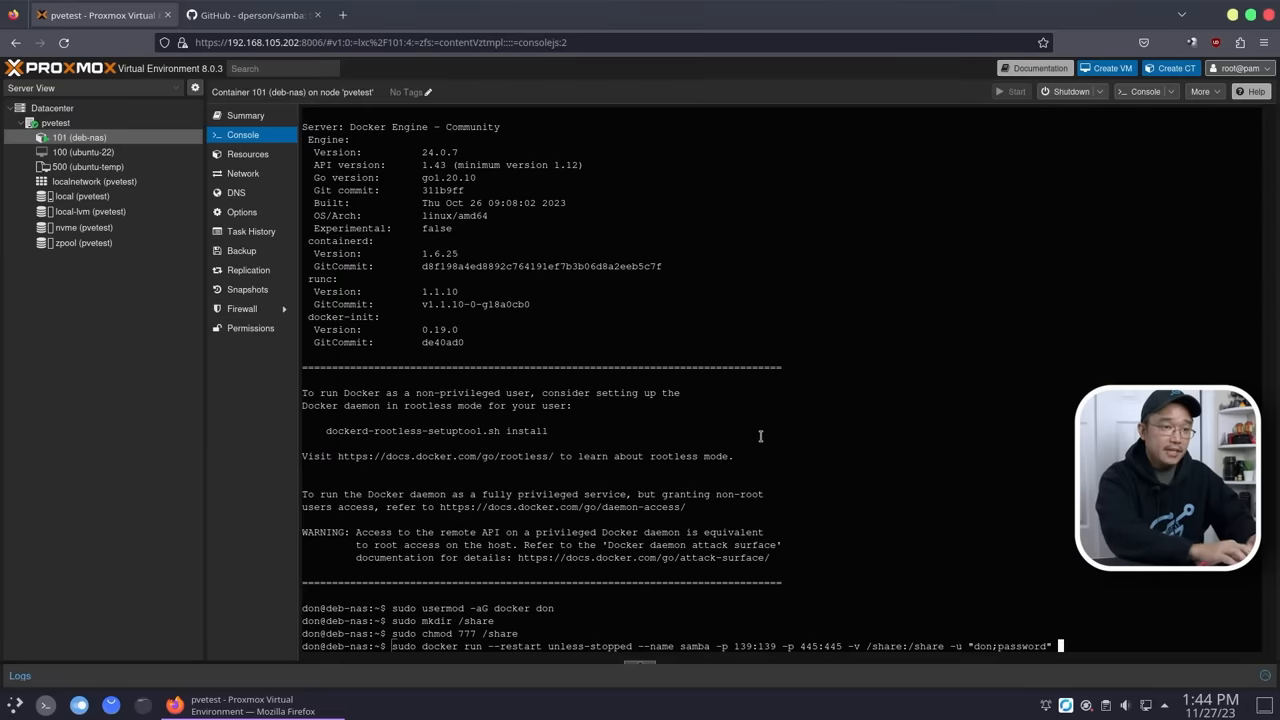
# Add the -s "public;/share;yes;no" share definition to the command
pyautogui.write('-s "')
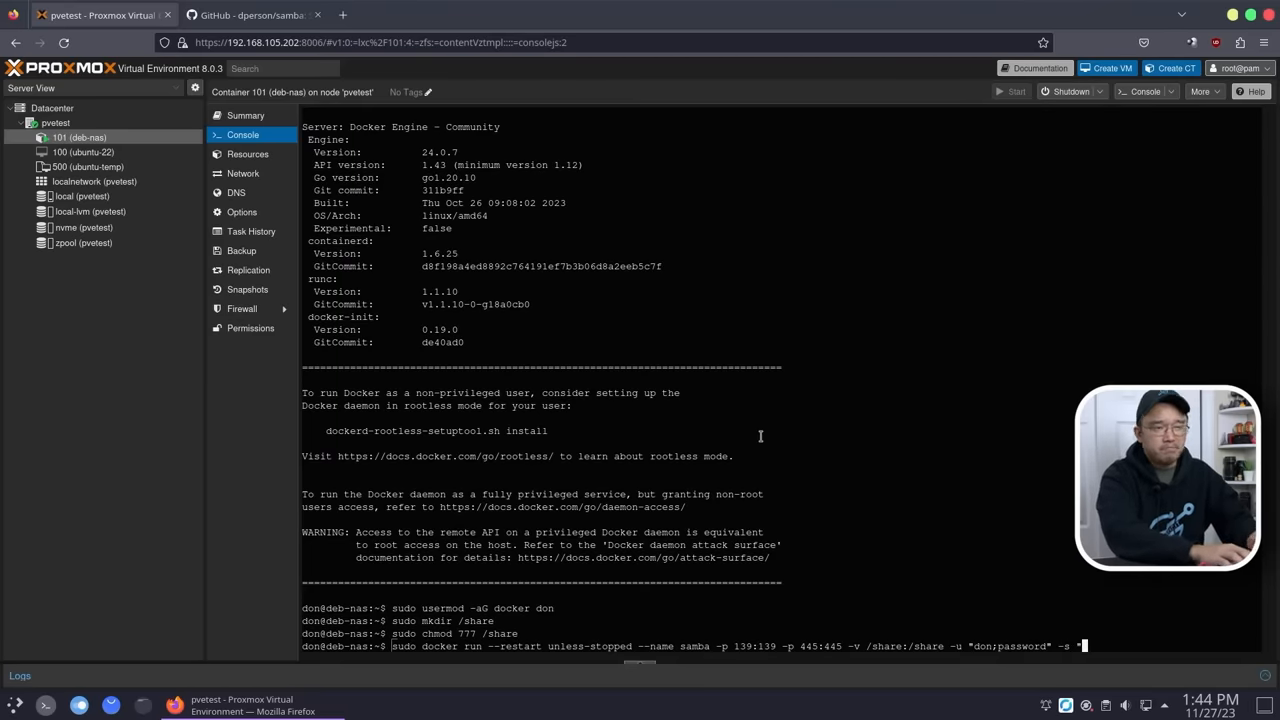
pyautogui.write('public"')
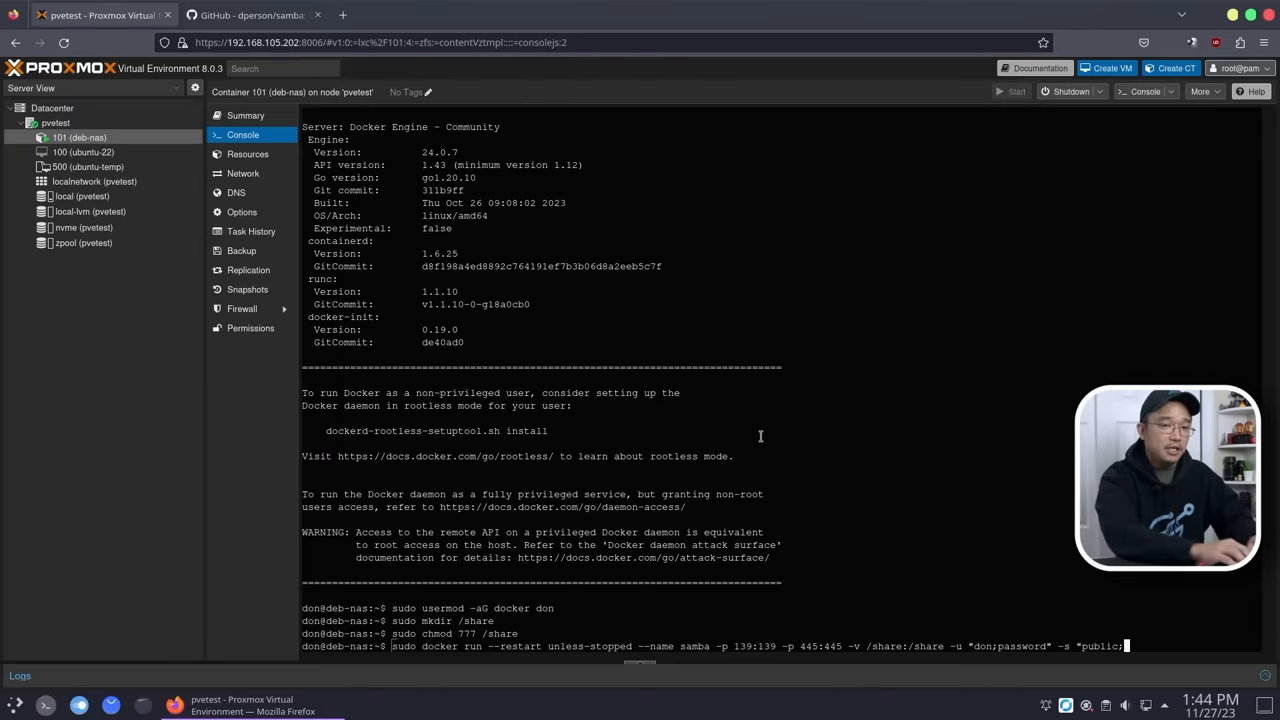
pyautogui.write('/share;')
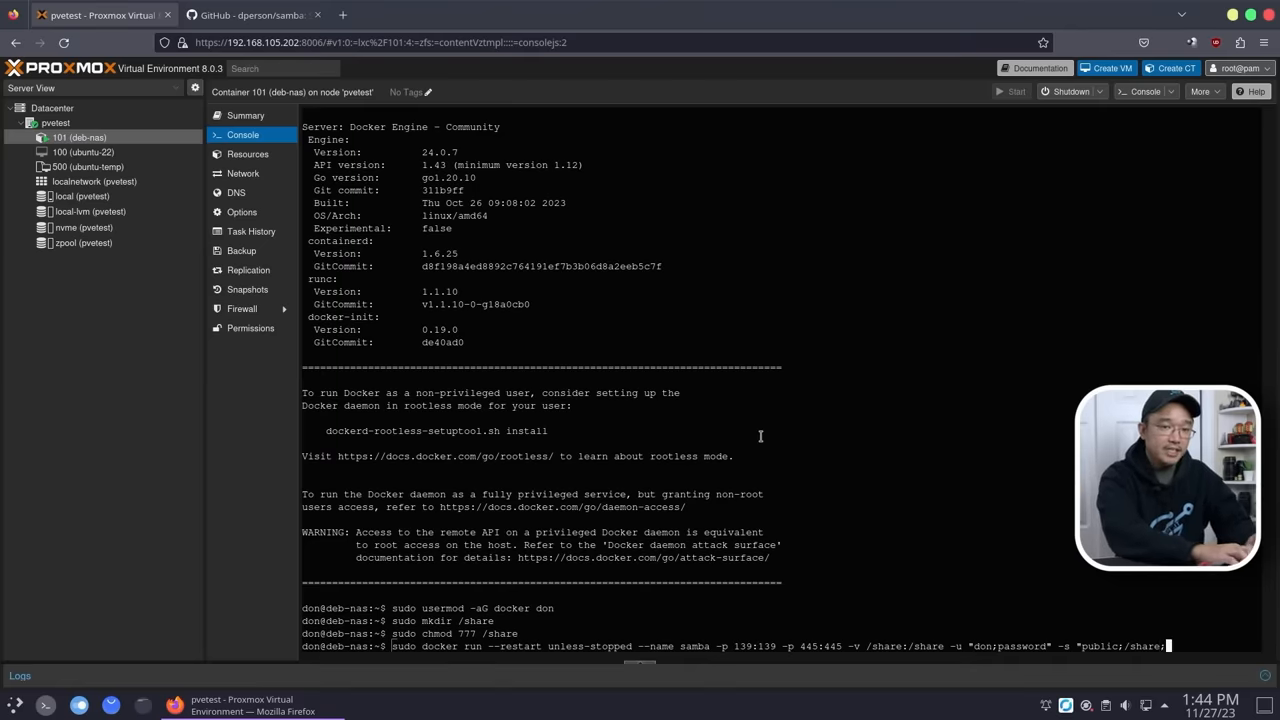
pyautogui.write('yes;no;yes')
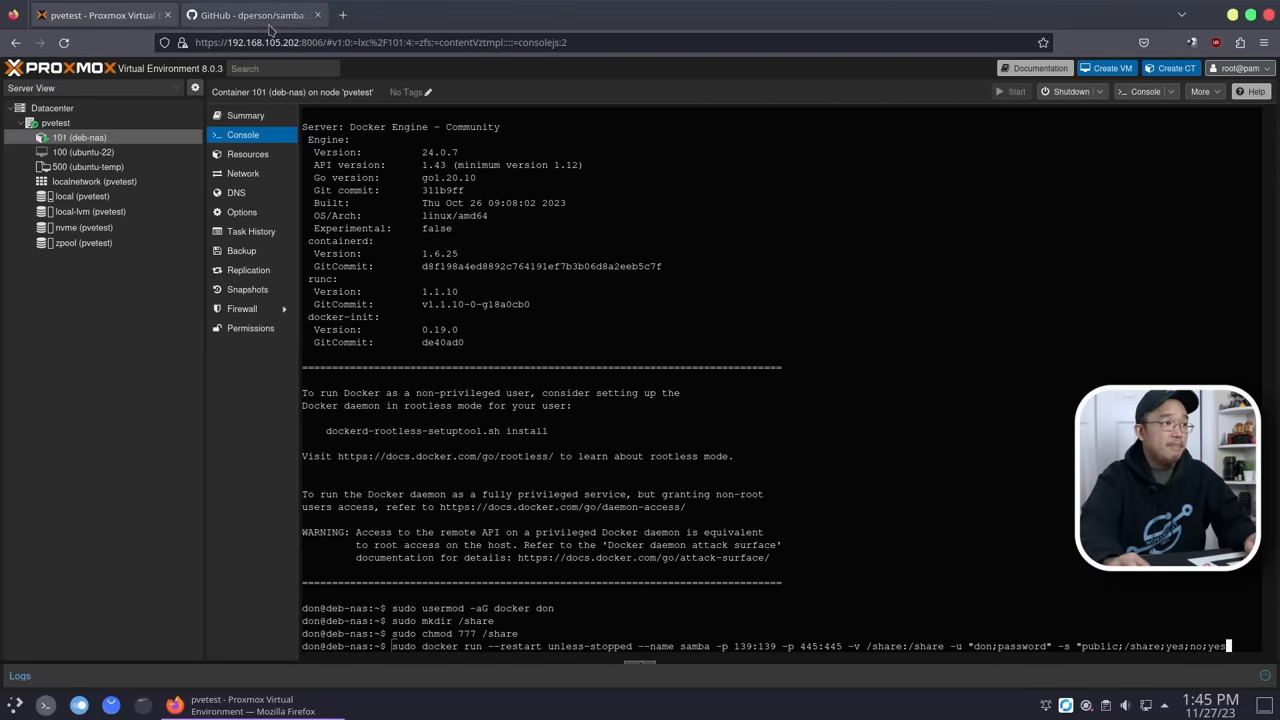
pyautogui.click(248, 16)
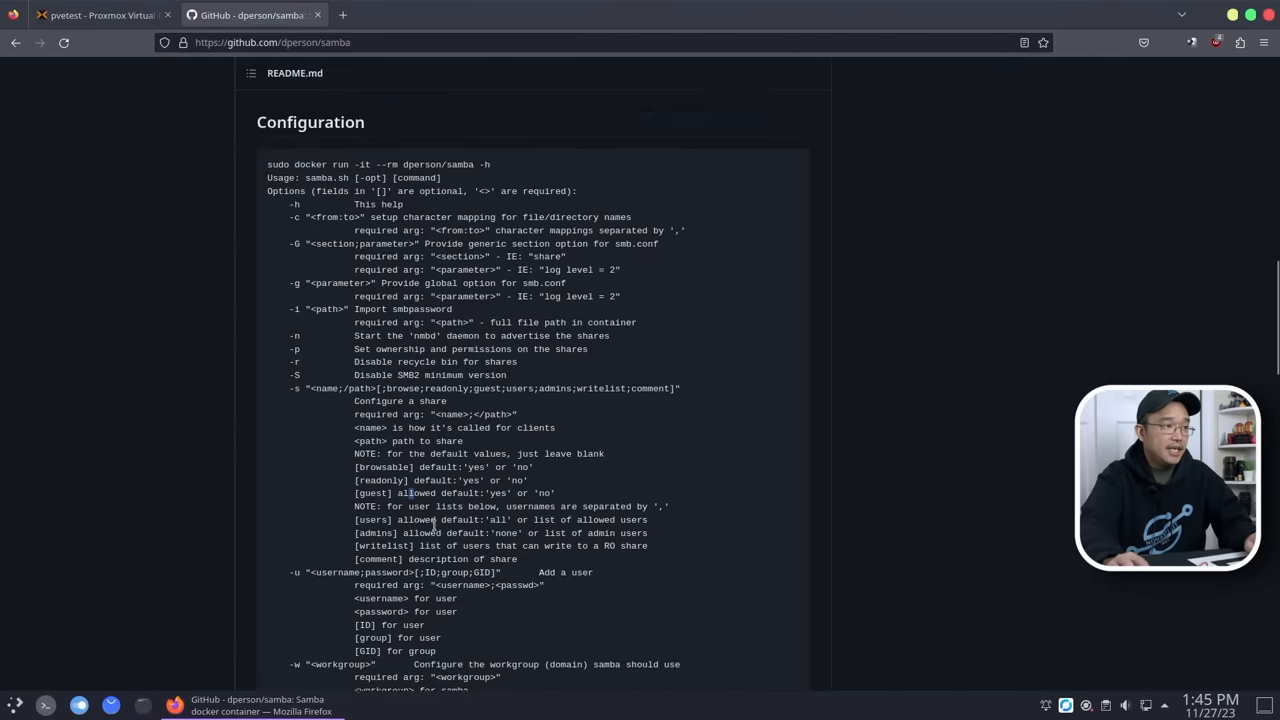
# Check the guest field of the -s share syntax in the dperson/samba README, then return to the console
pyautogui.scroll(-3)
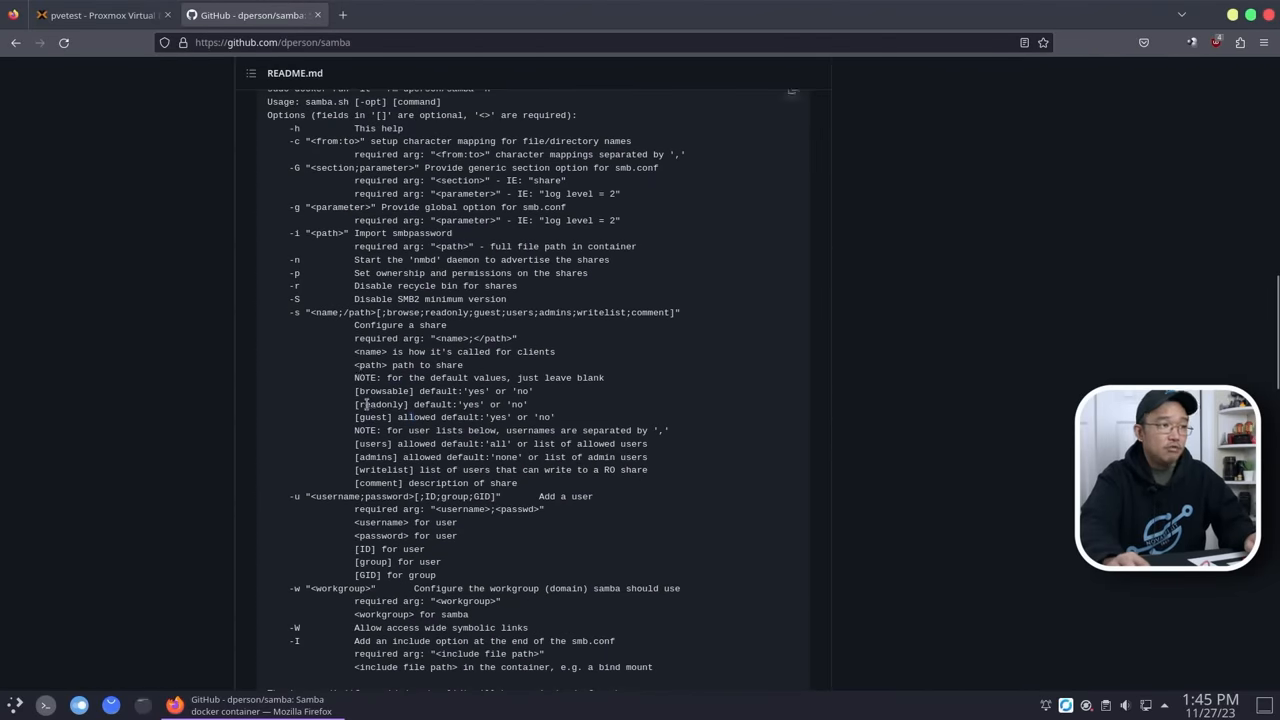
pyautogui.doubleClick(372, 418)
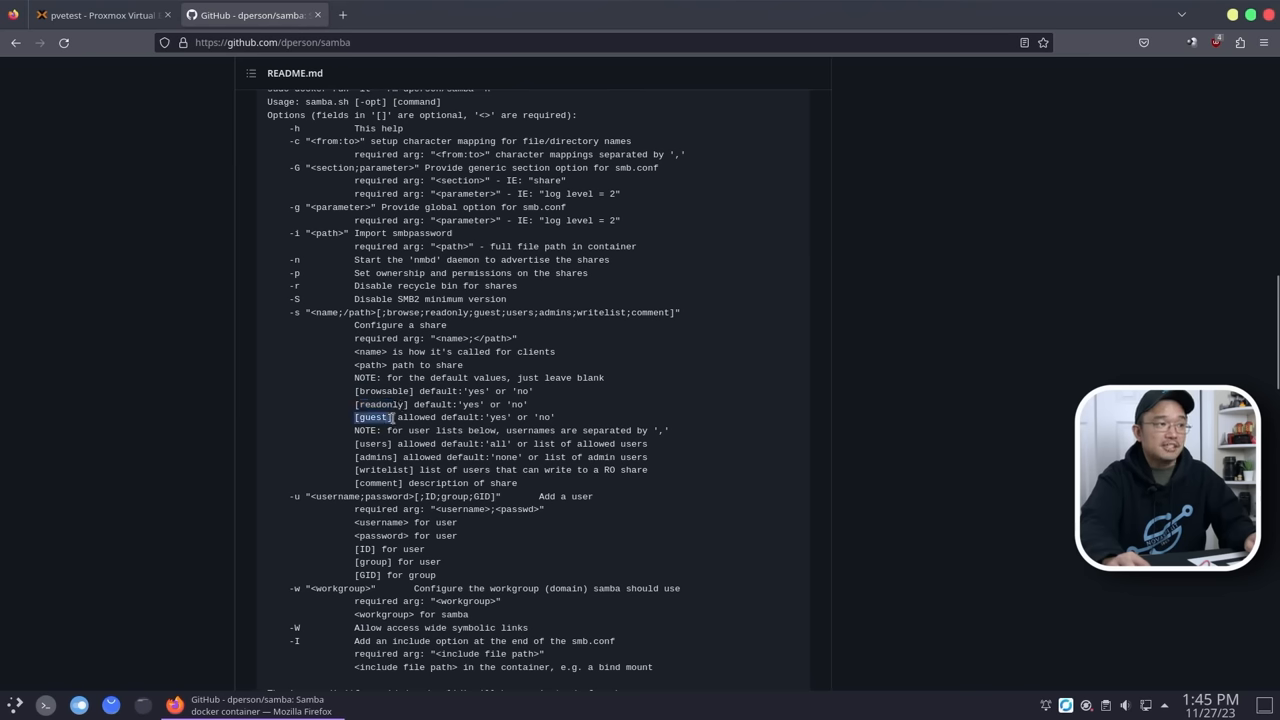
pyautogui.click(100, 14)
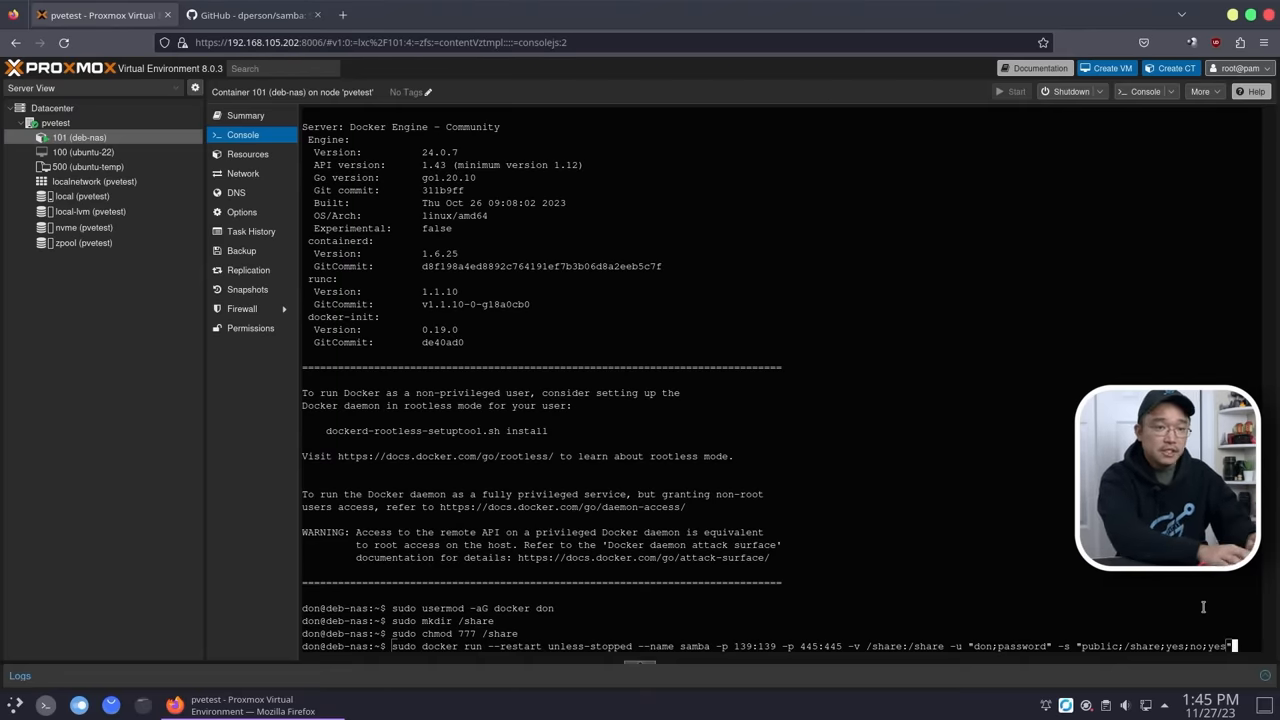
# Append -d dperson/samba, re-enter the docker run after the flag error, and let the image pull
pyautogui.write('-d d')
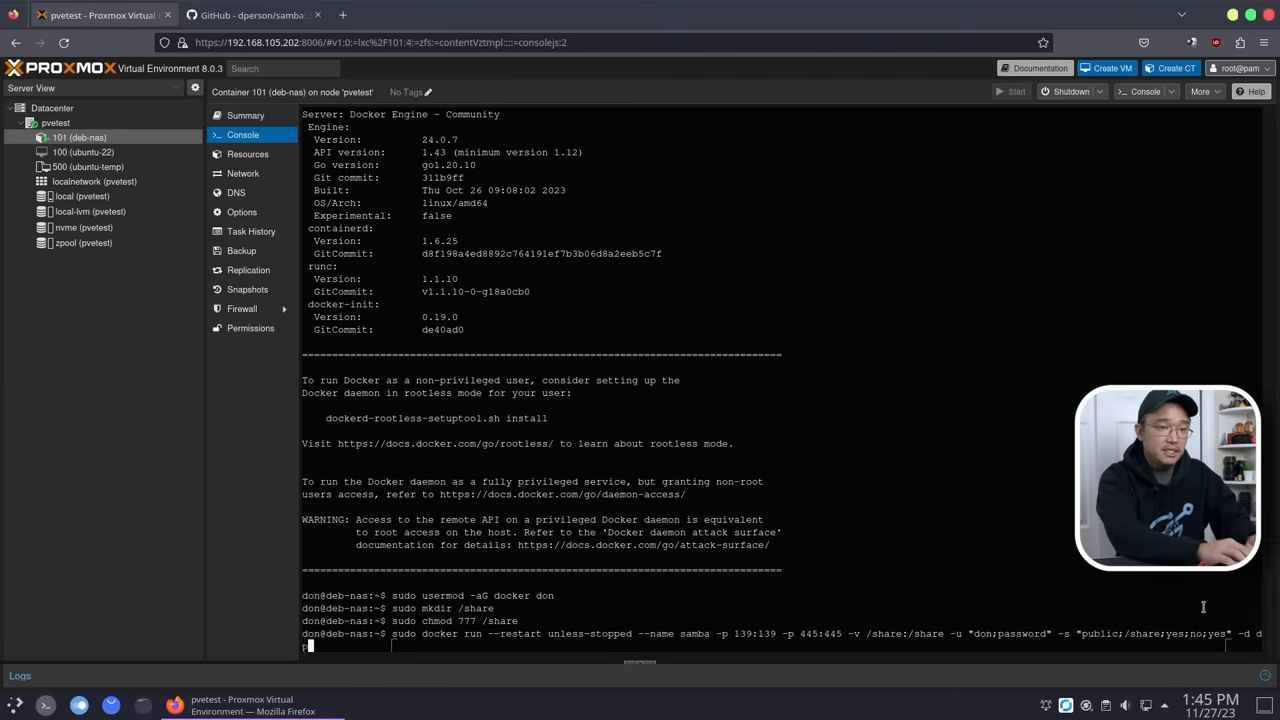
pyautogui.write('person/')
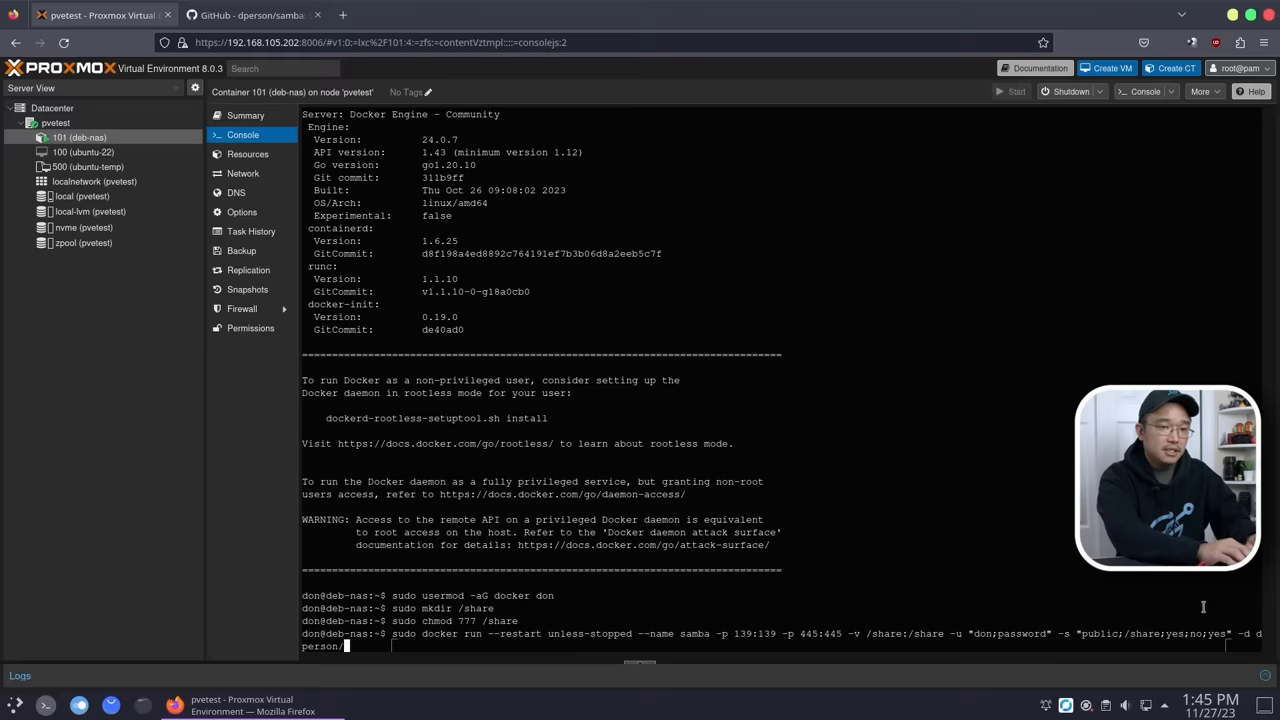
pyautogui.write('samba')
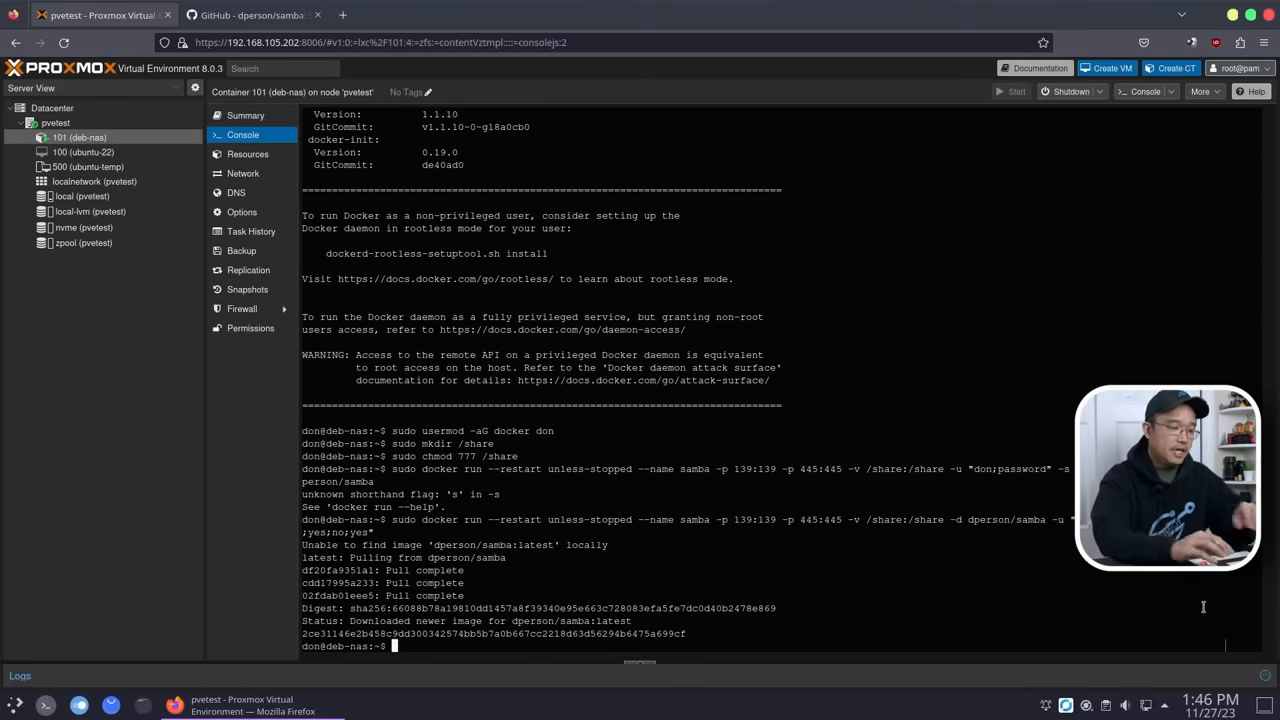
pyautogui.write('docker')
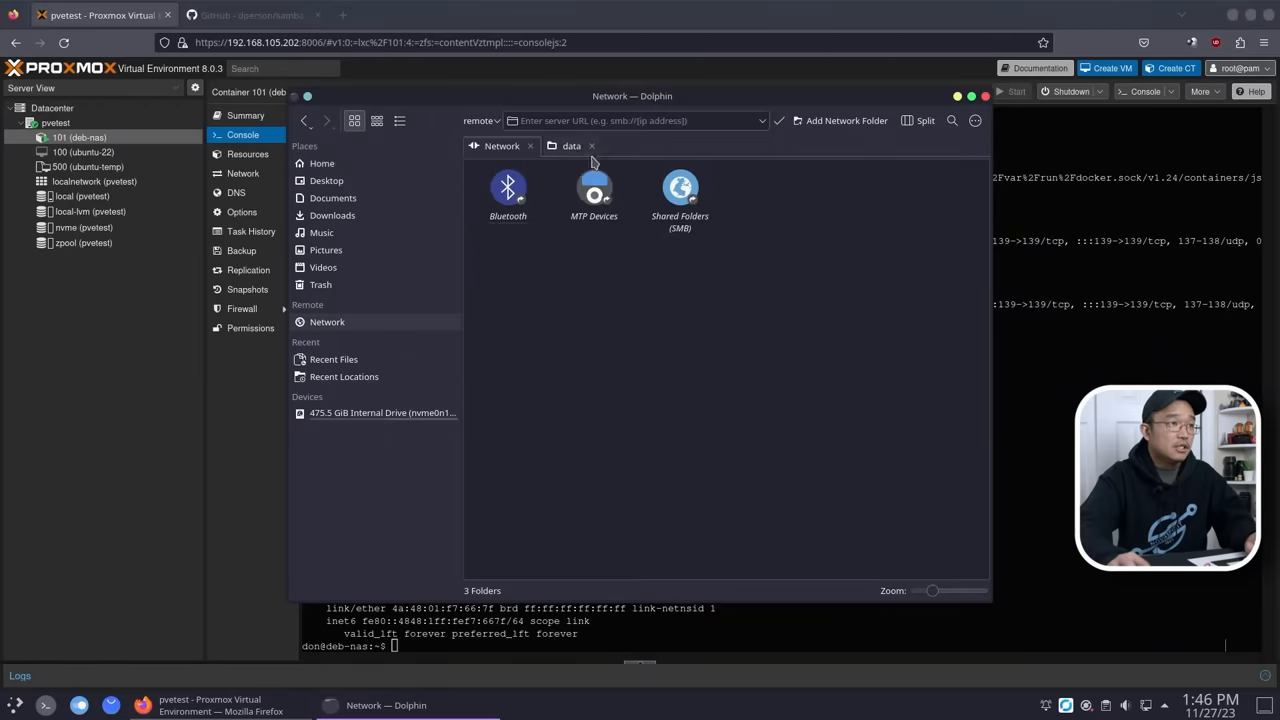
pyautogui.moveTo(764, 166)
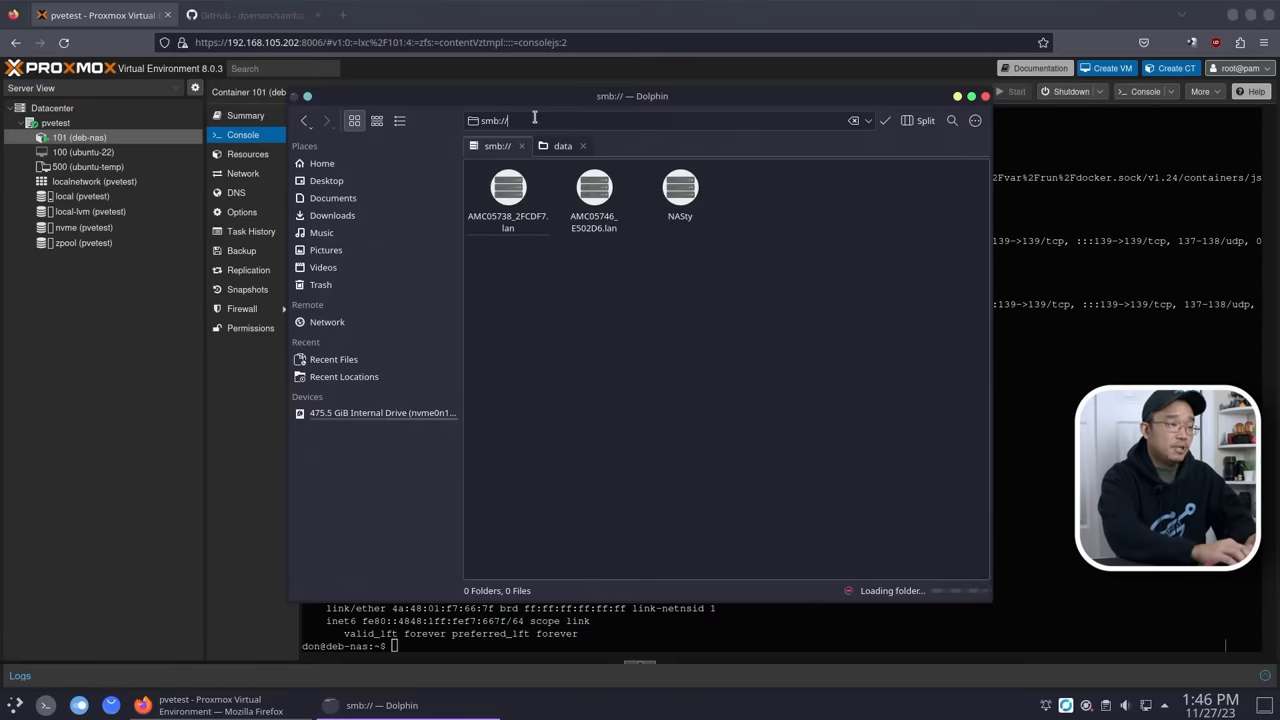
# Browse to smb://192.168.105.104, enter the public share and create a New Folder there
pyautogui.write('192.168.105.10')
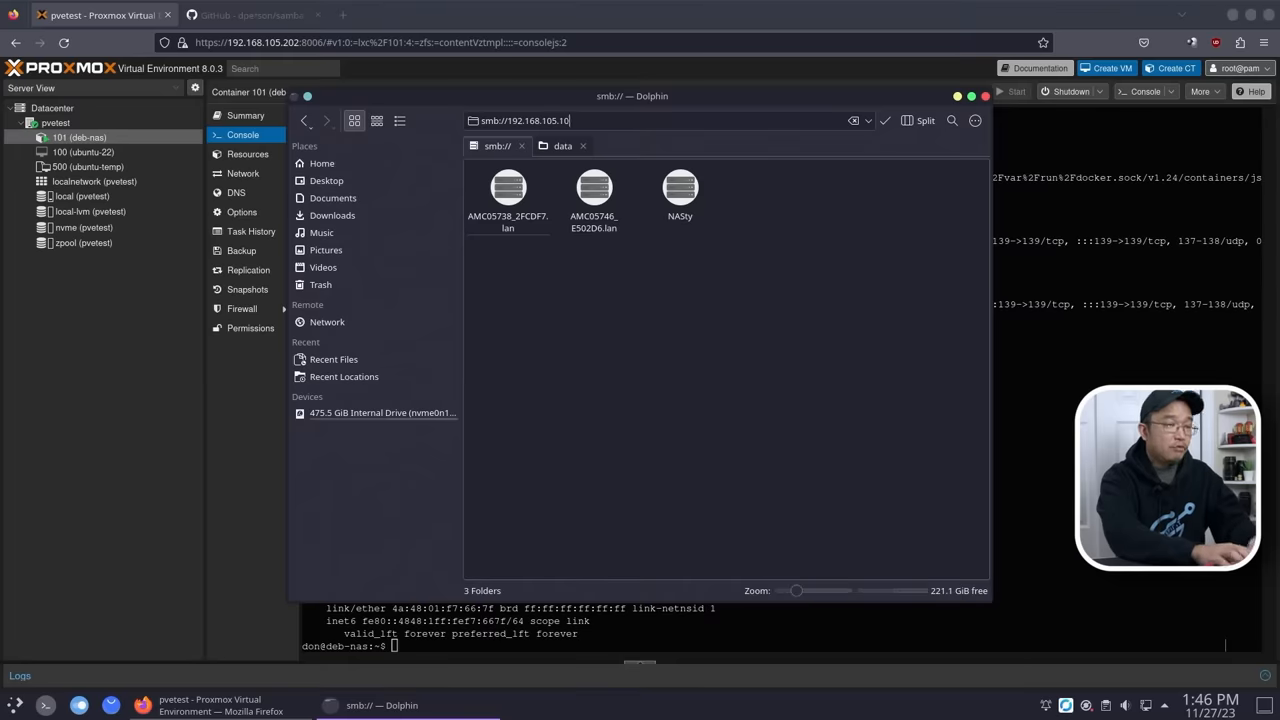
pyautogui.press('Return')
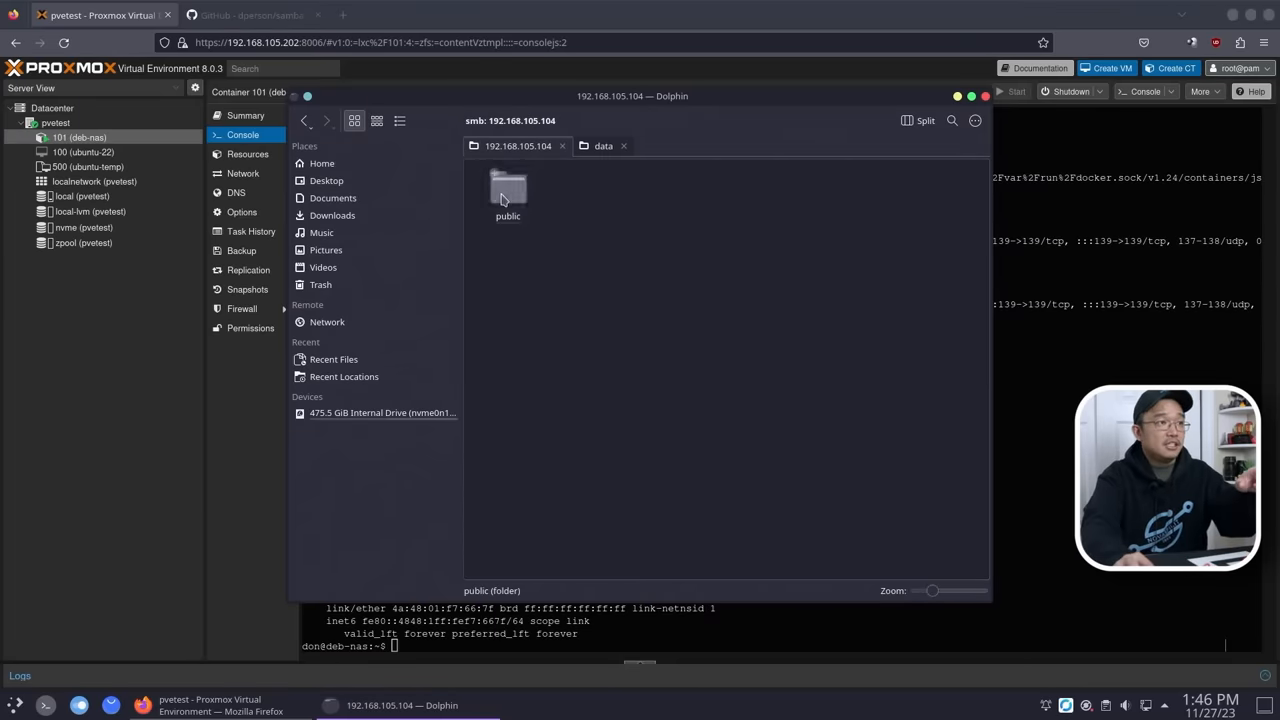
pyautogui.doubleClick(508, 190)
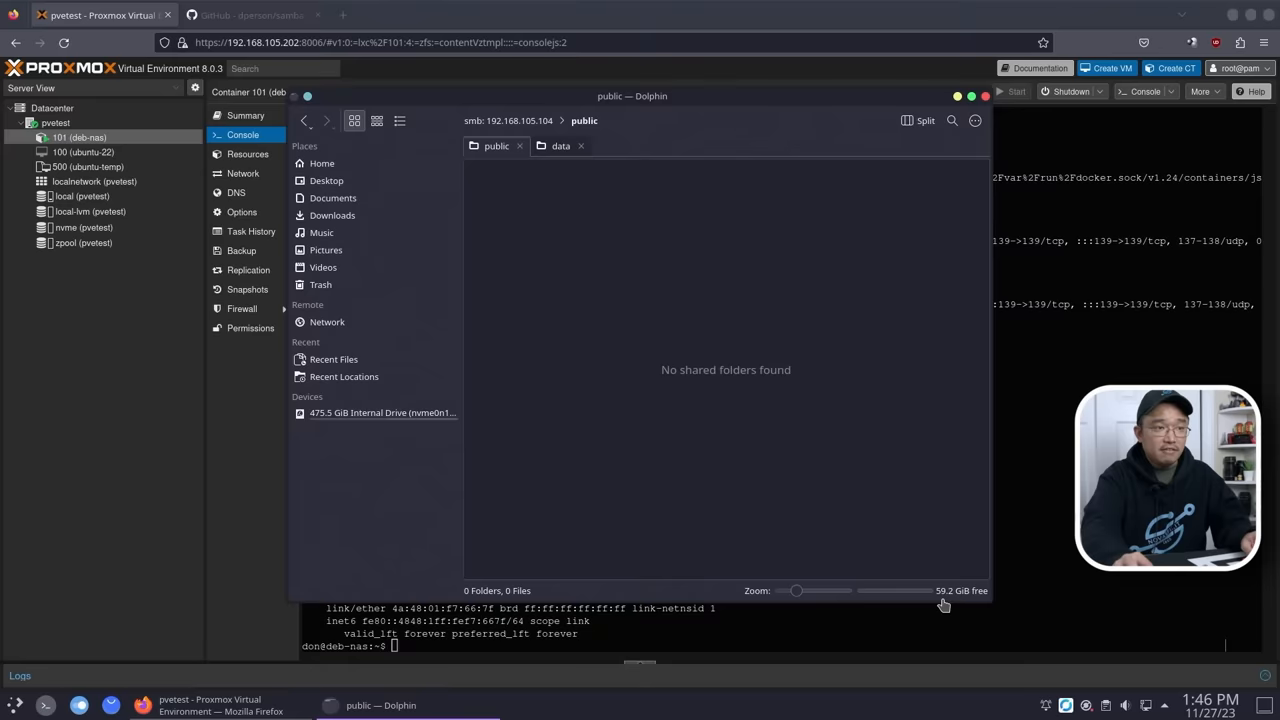
pyautogui.moveTo(852, 390)
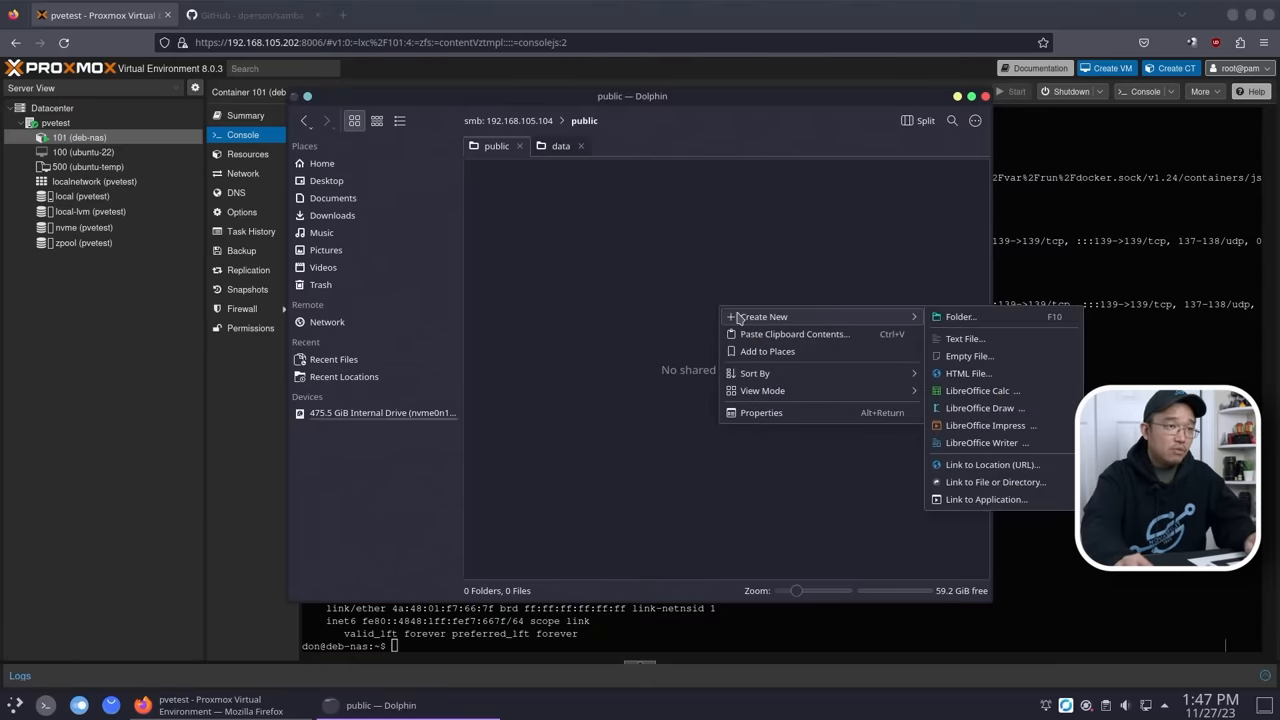
pyautogui.click(960, 316)
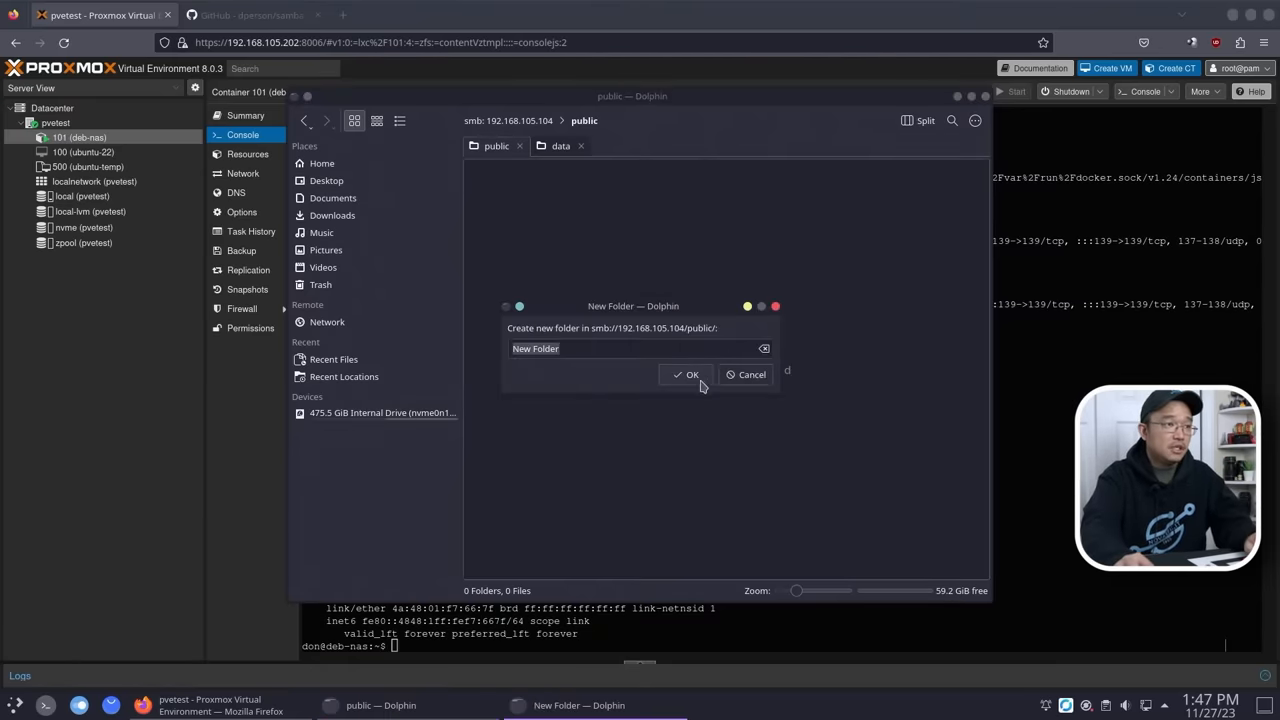
pyautogui.click(686, 374)
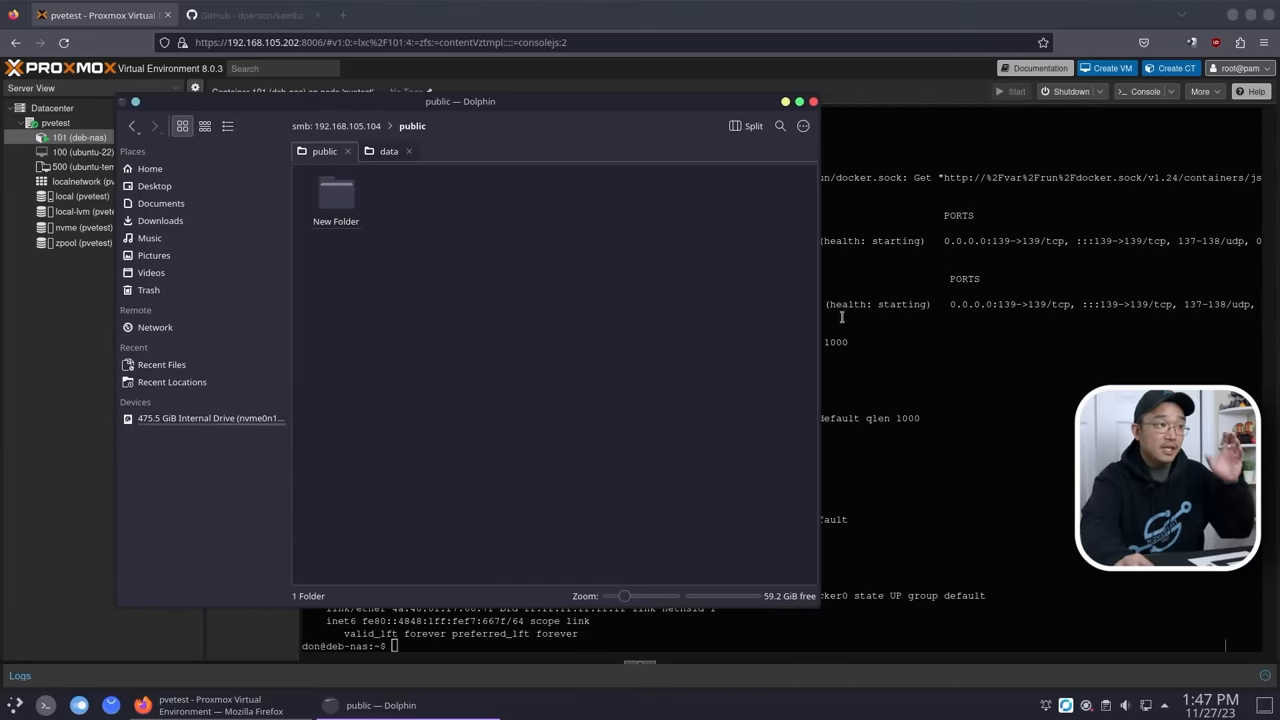
pyautogui.moveTo(812, 324)
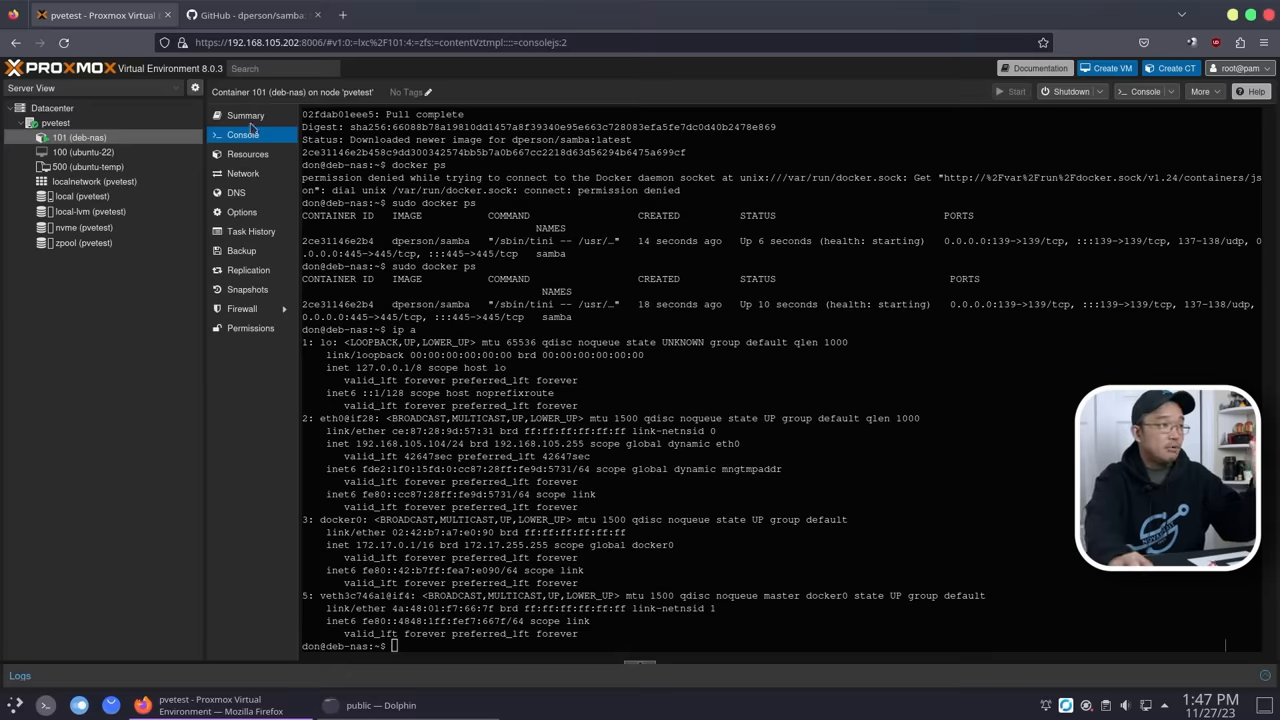
# Show container 101 deb-nas's Summary with its status and resource usage
pyautogui.click(244, 114)
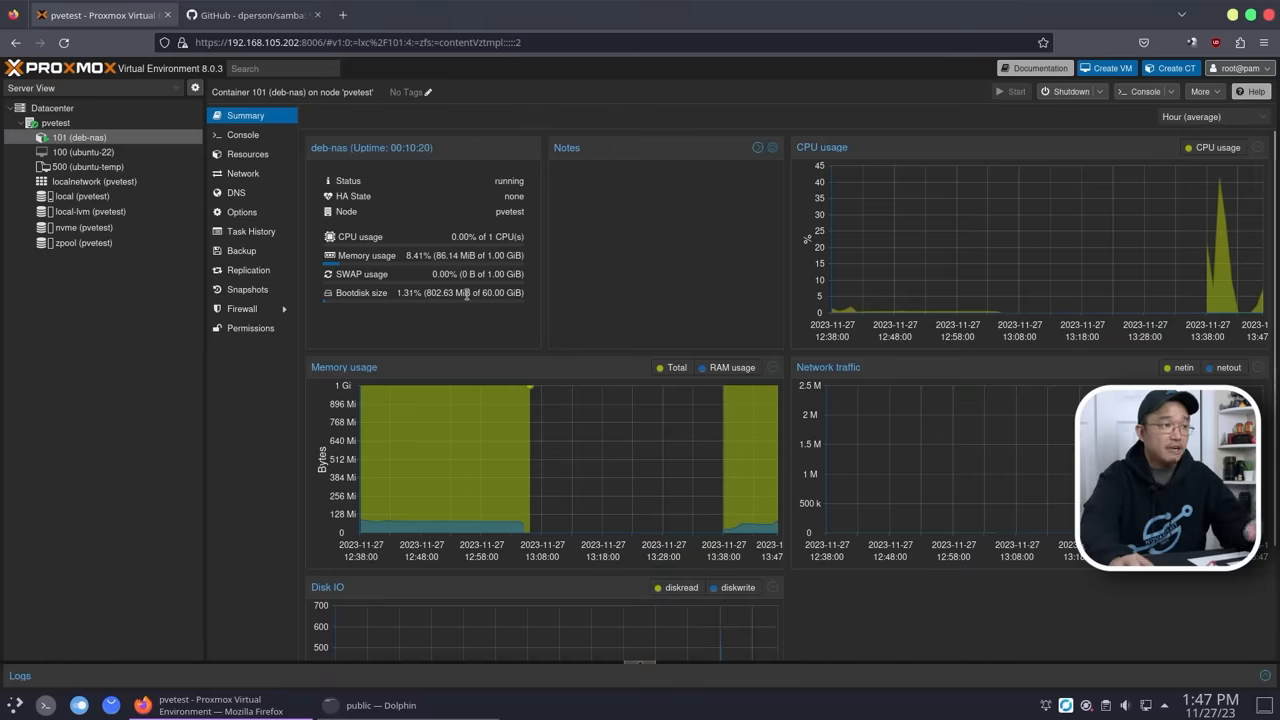
pyautogui.moveTo(248, 154)
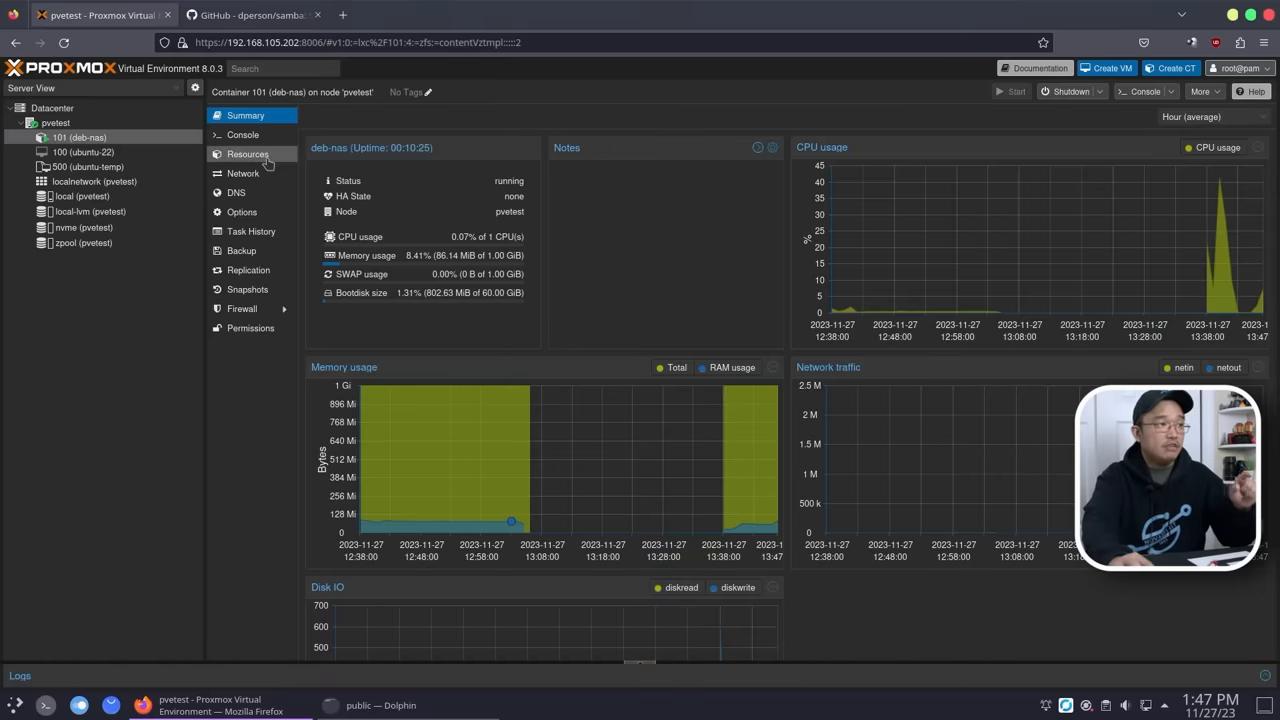
# Resize container 101's root disk by 10 GiB from Resources, then return to Dolphin
pyautogui.click(248, 154)
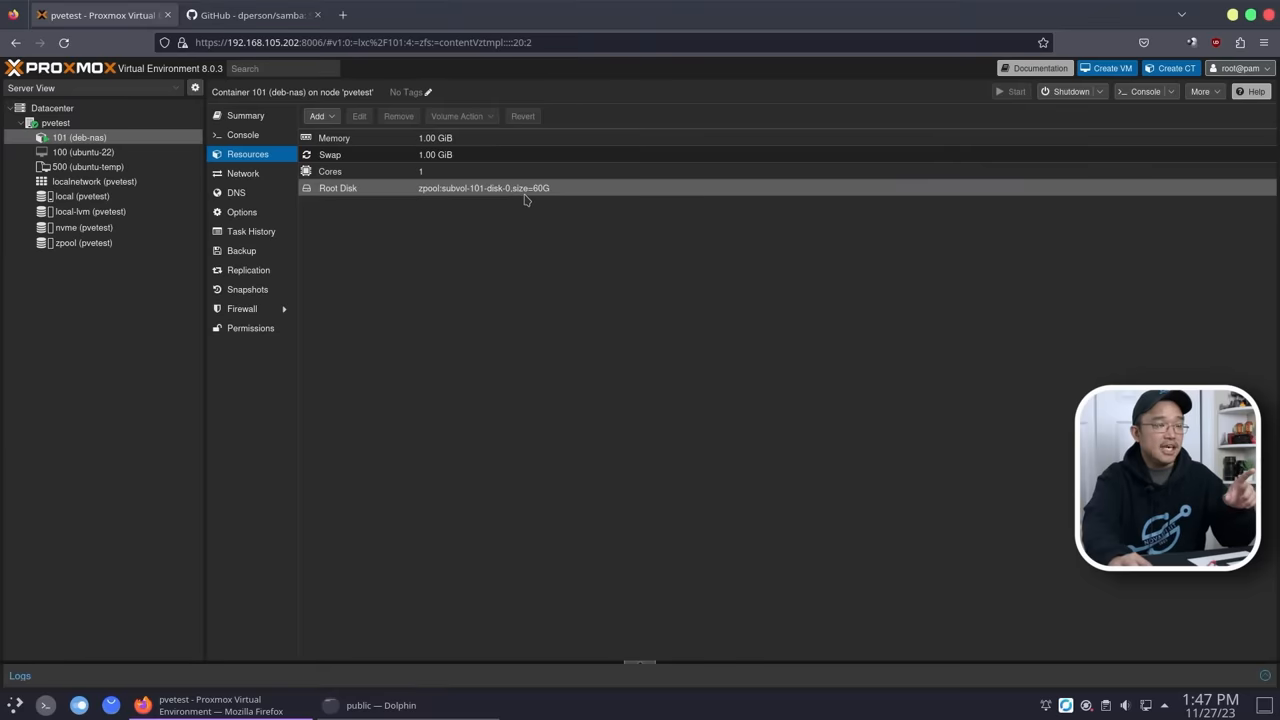
pyautogui.click(456, 114)
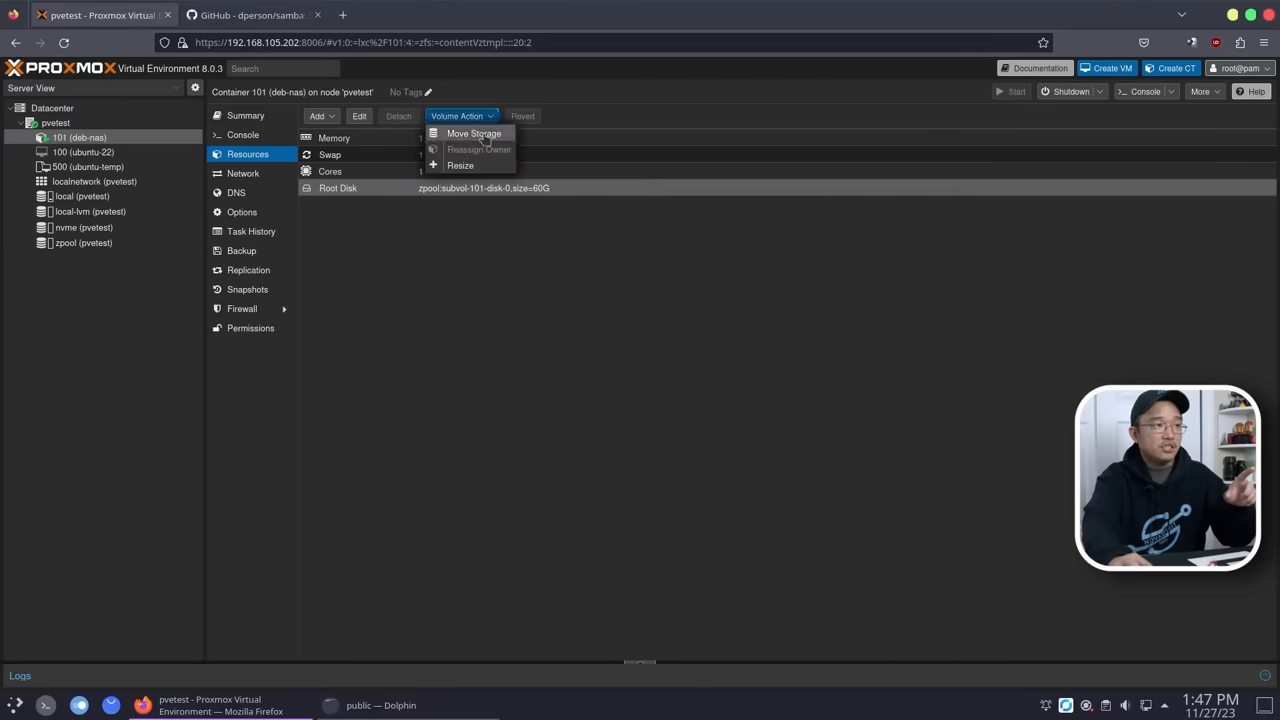
pyautogui.click(460, 164)
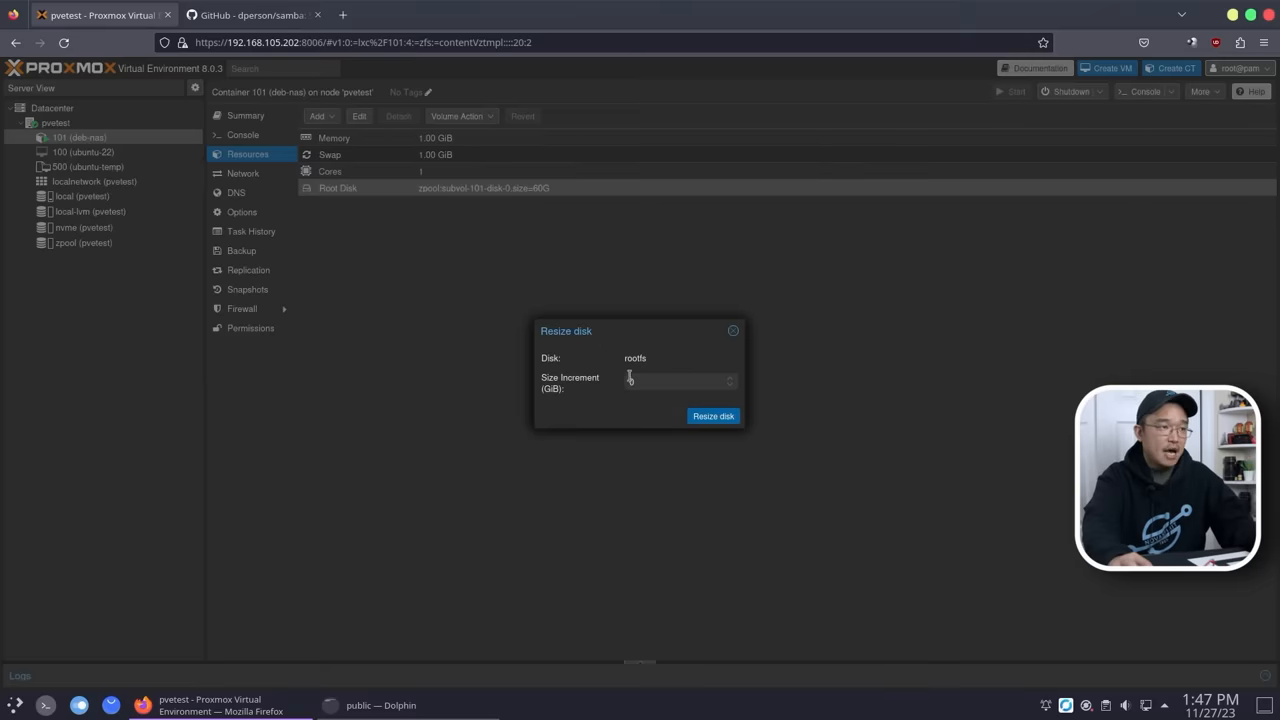
pyautogui.write('10')
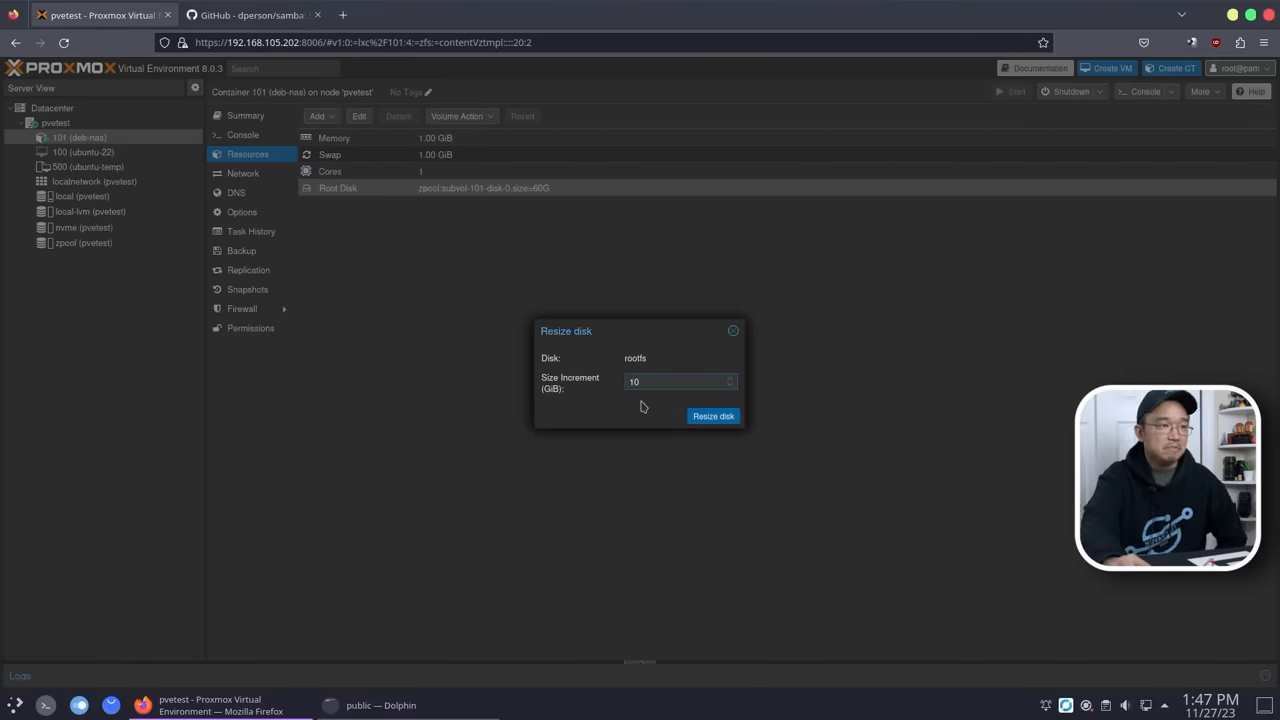
pyautogui.click(712, 416)
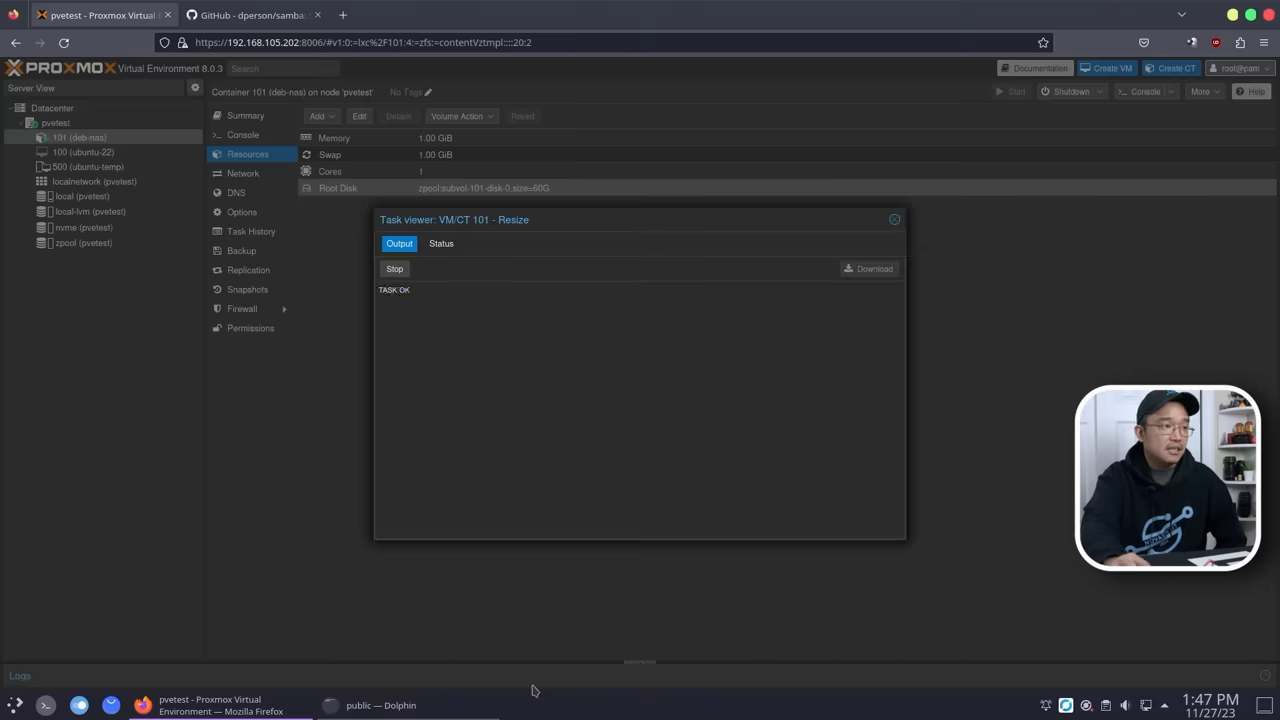
pyautogui.click(892, 218)
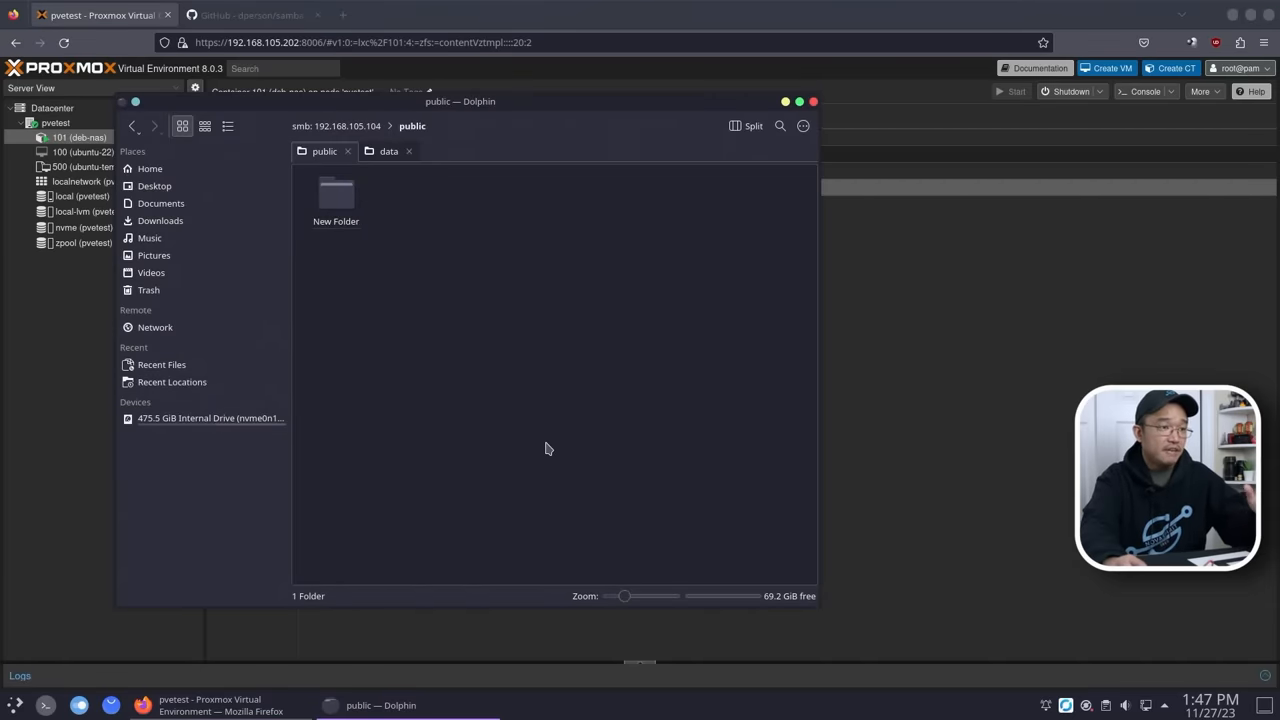
pyautogui.moveTo(770, 604)
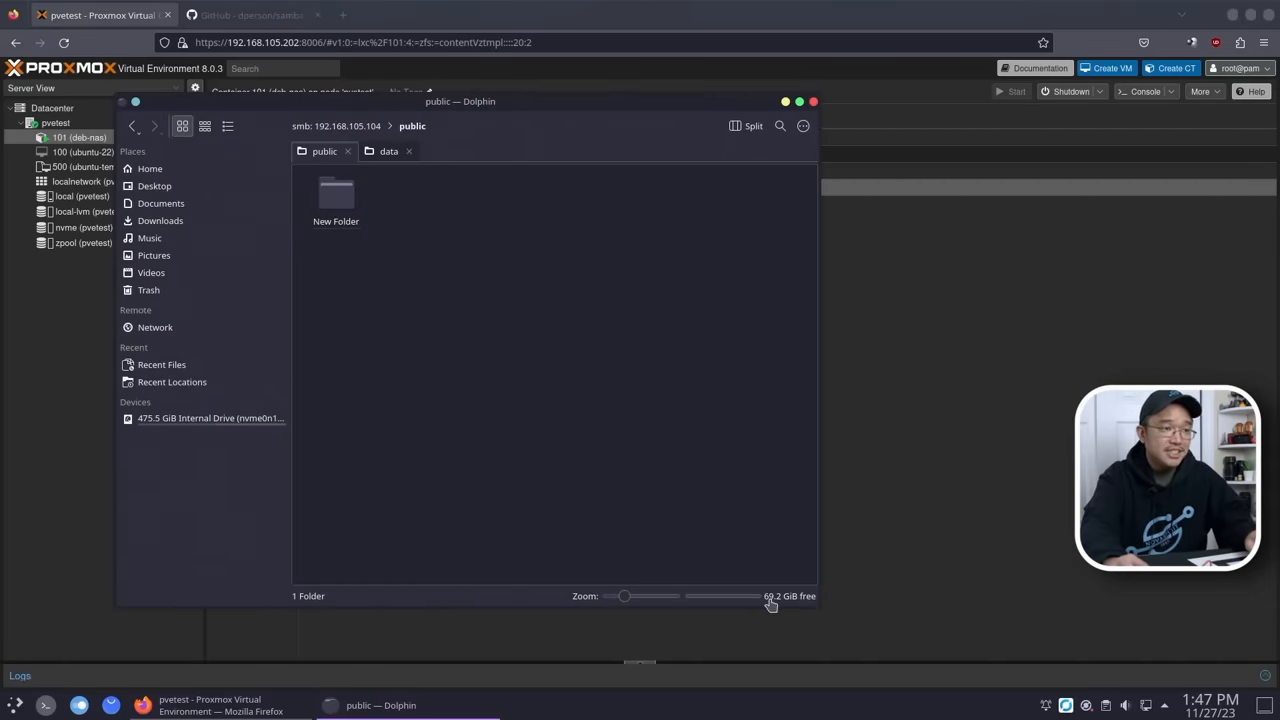
pyautogui.moveTo(644, 480)
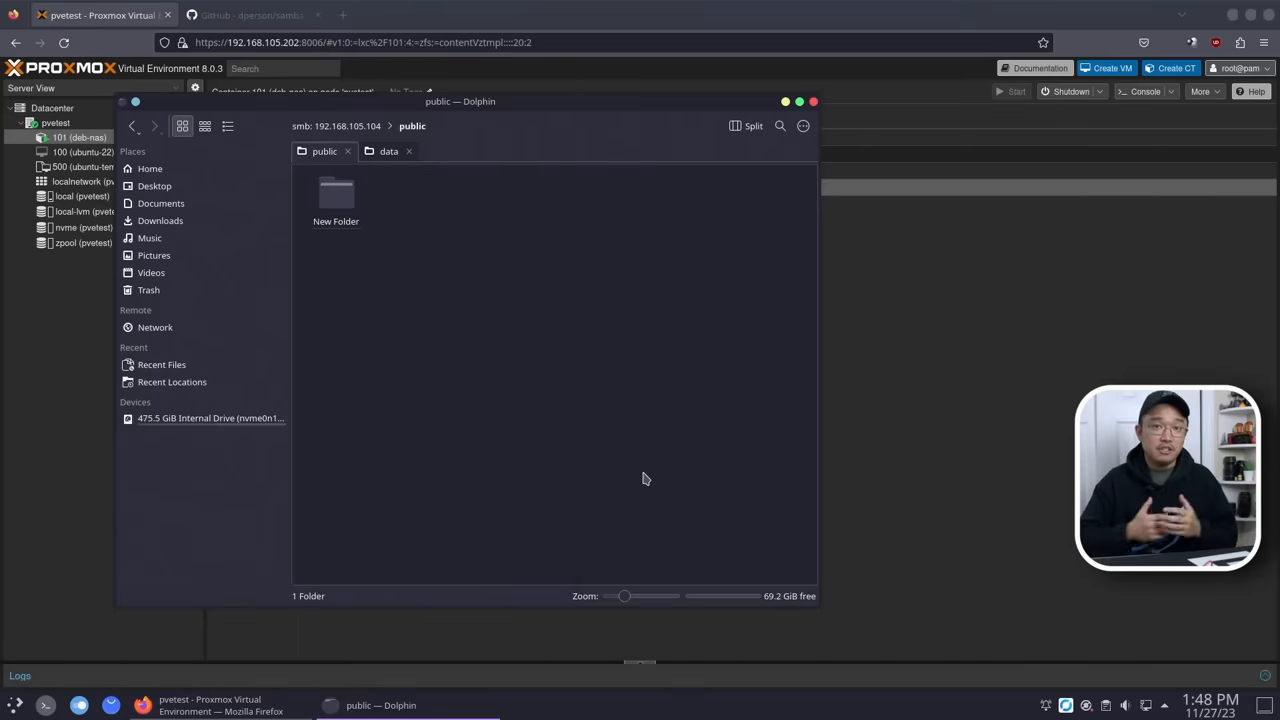
pyautogui.moveTo(702, 456)
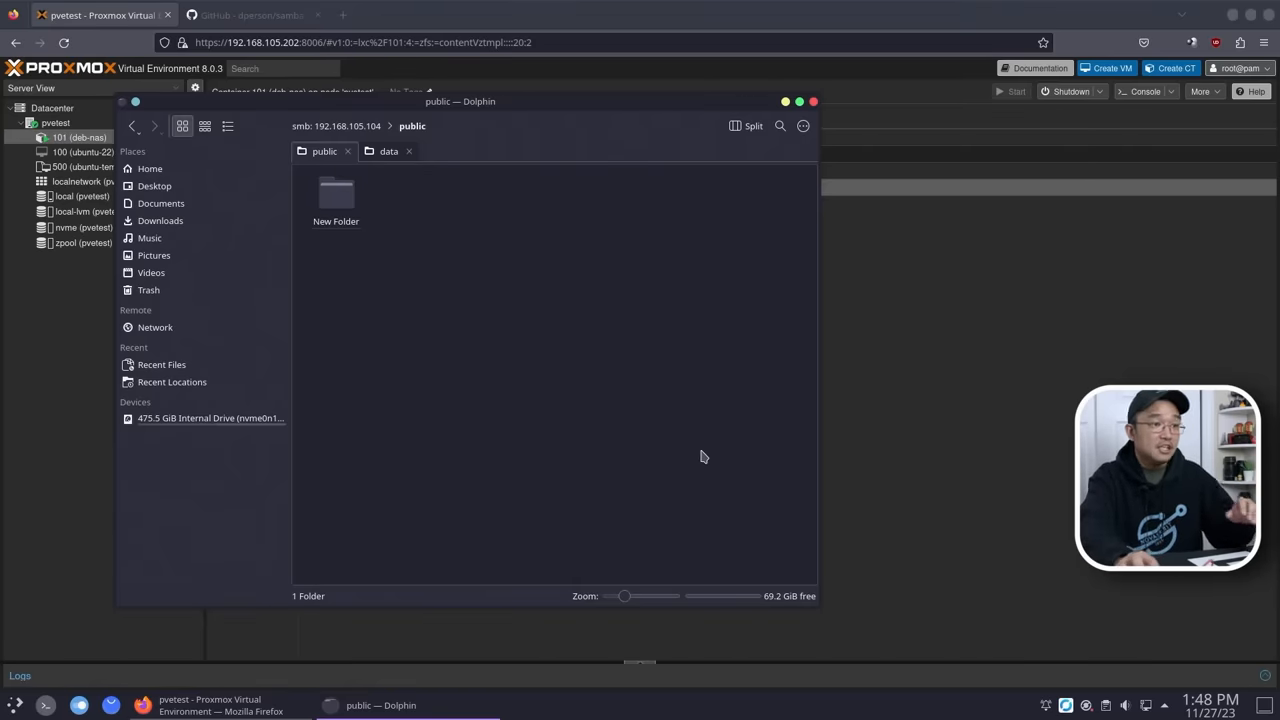
pyautogui.moveTo(720, 452)
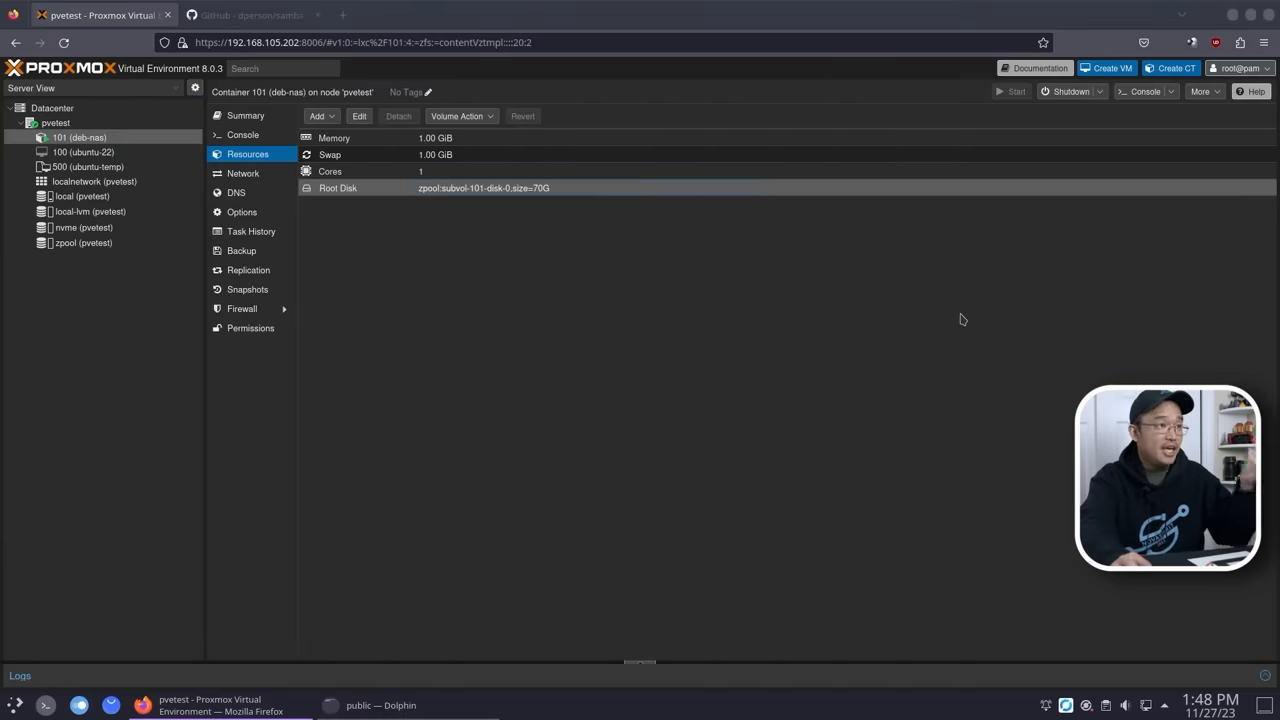
# Resize the root disk by another 100 GiB and close the task log
pyautogui.click(458, 114)
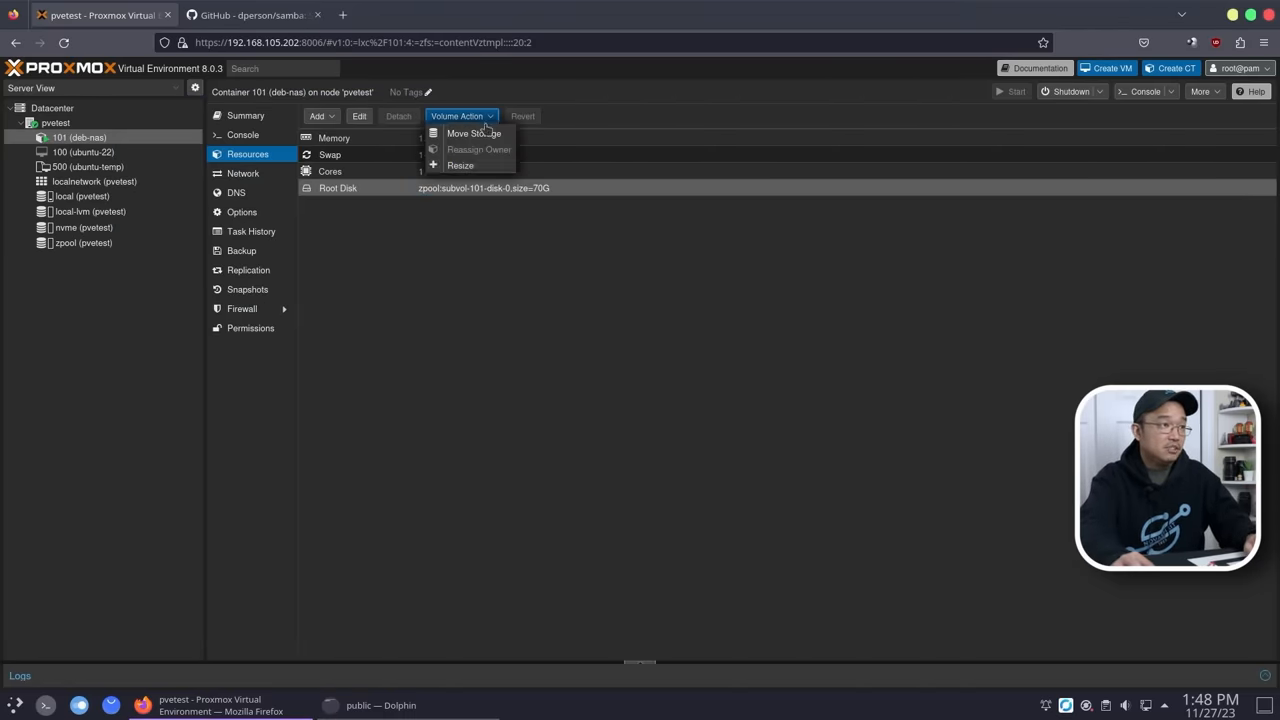
pyautogui.click(460, 164)
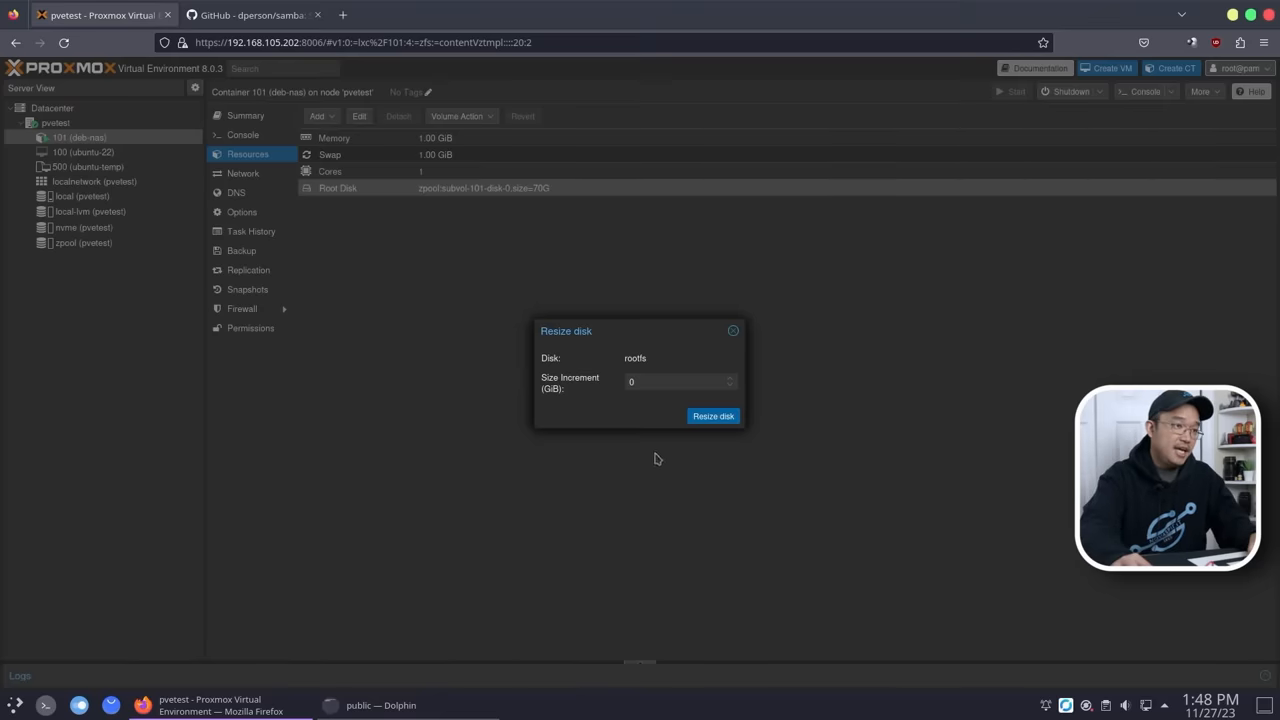
pyautogui.write('100')
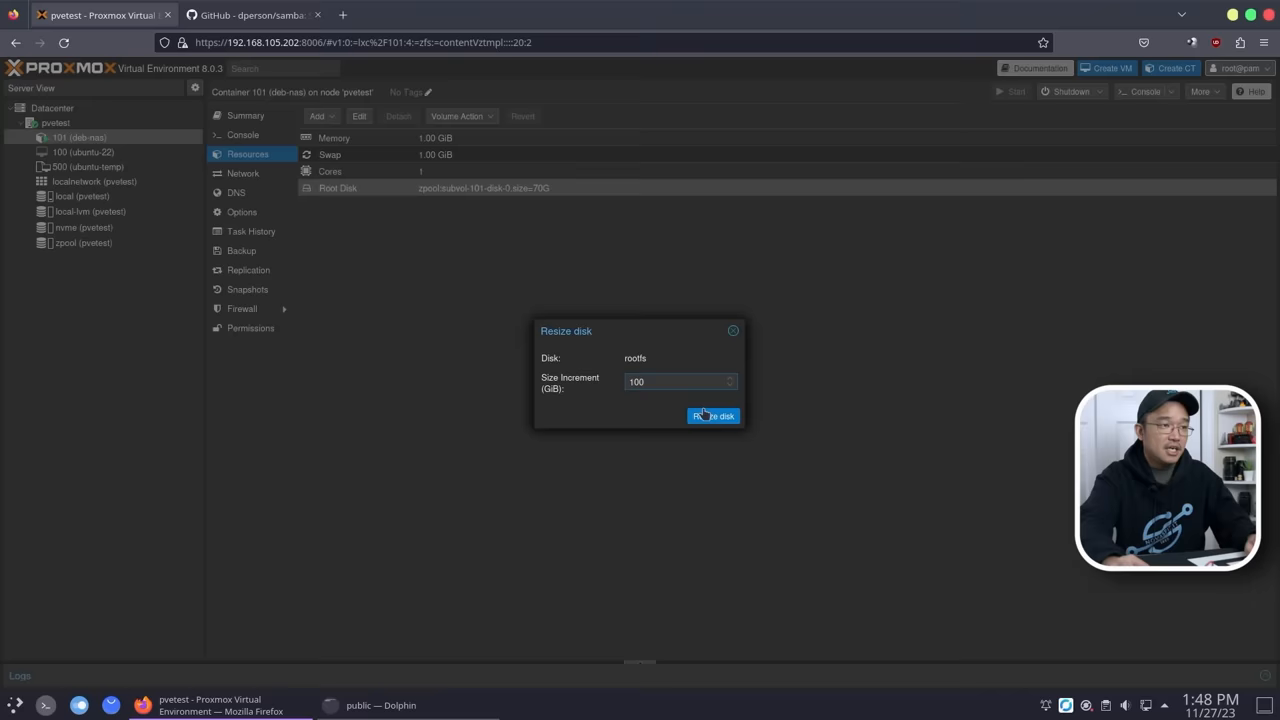
pyautogui.click(712, 414)
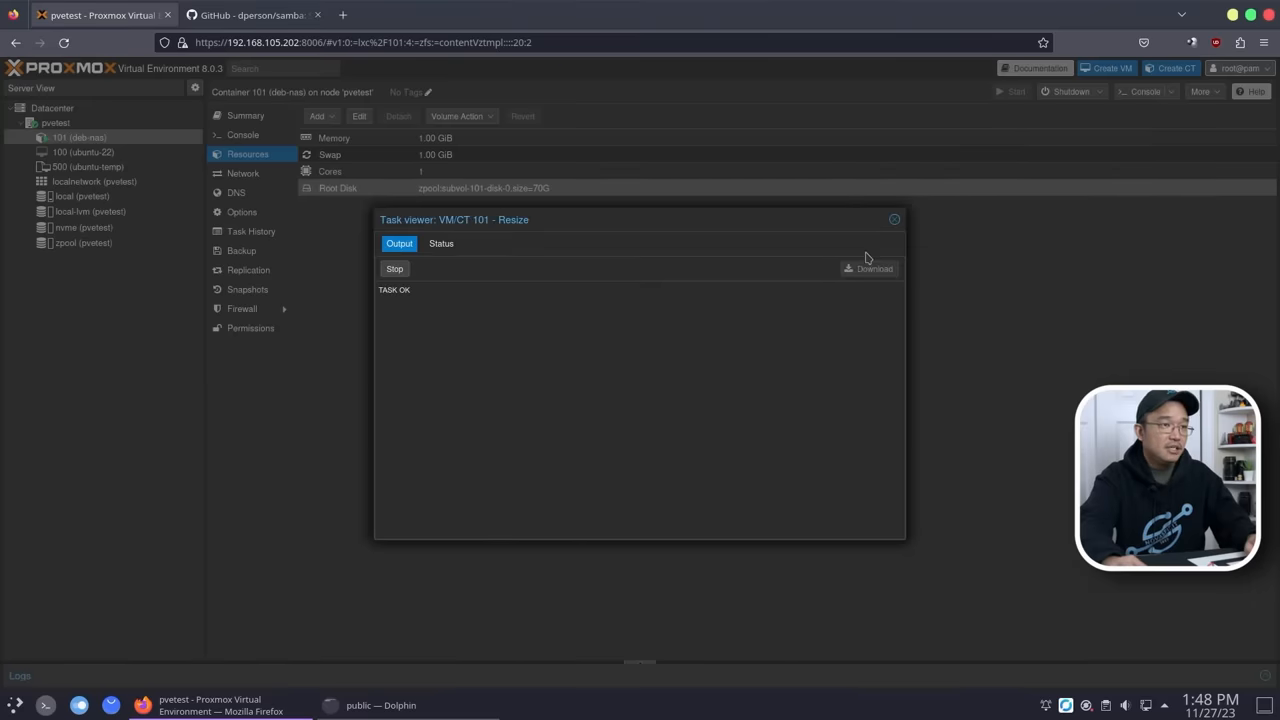
pyautogui.click(380, 704)
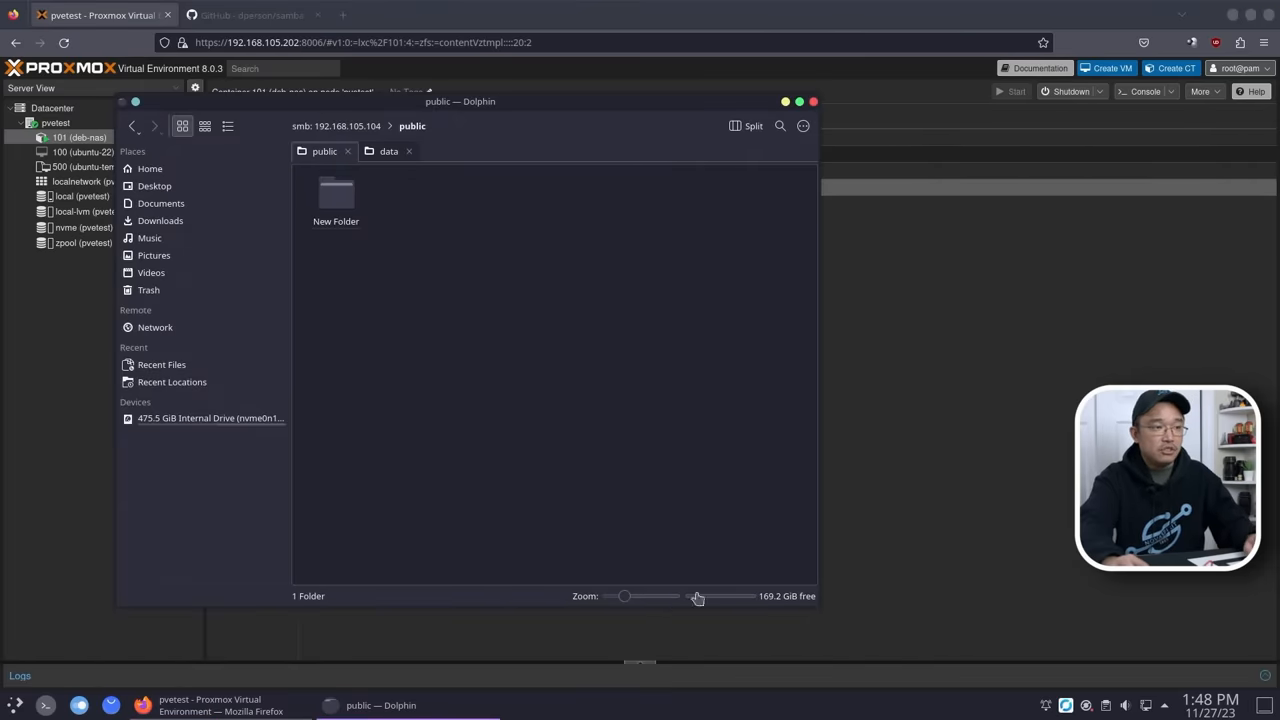
pyautogui.moveTo(736, 512)
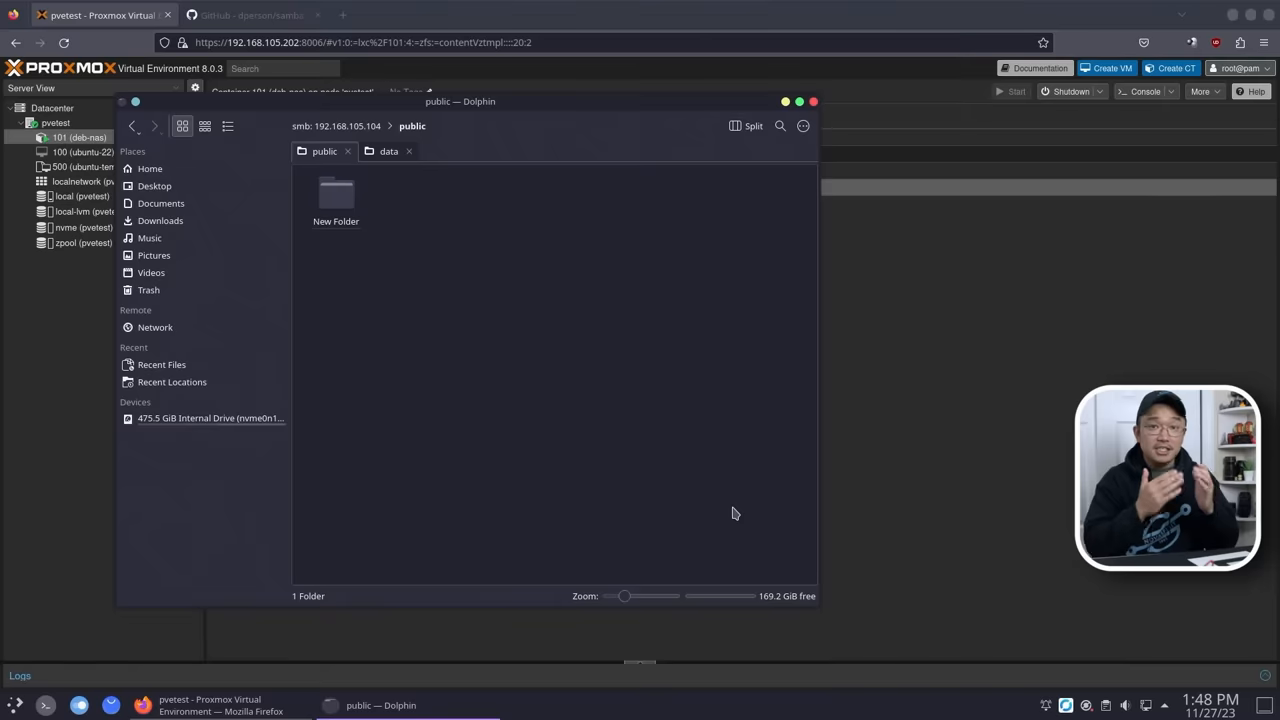